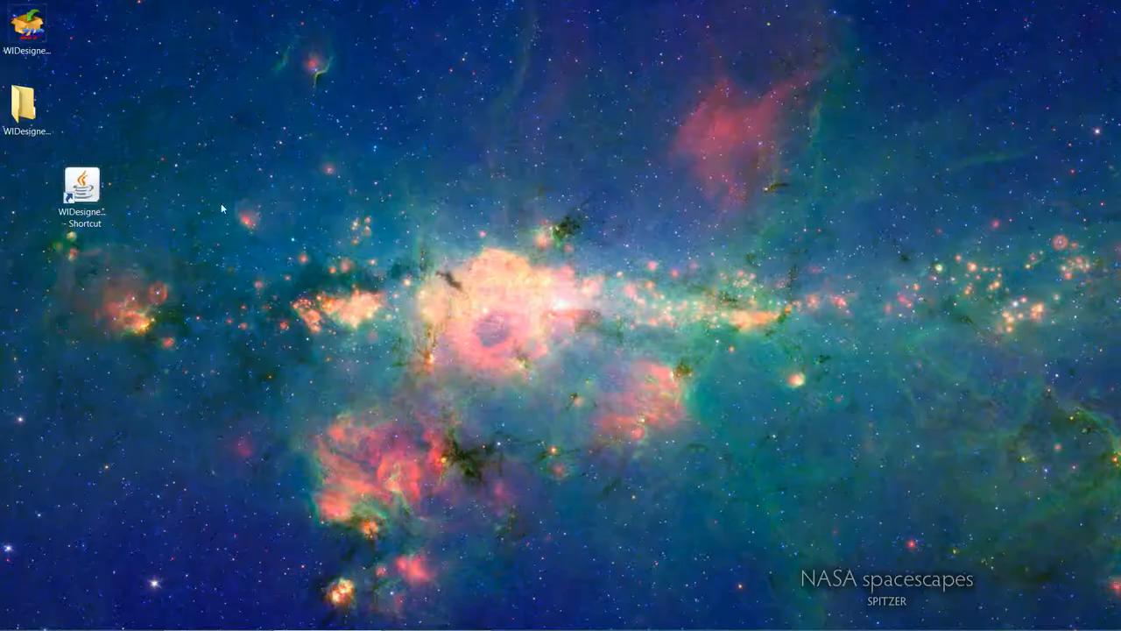
Step: Launch Woodwind Instrument Designer from its WIDesigner desktop shortcut
{"action": "left_click", "coordinate": [81, 188]}
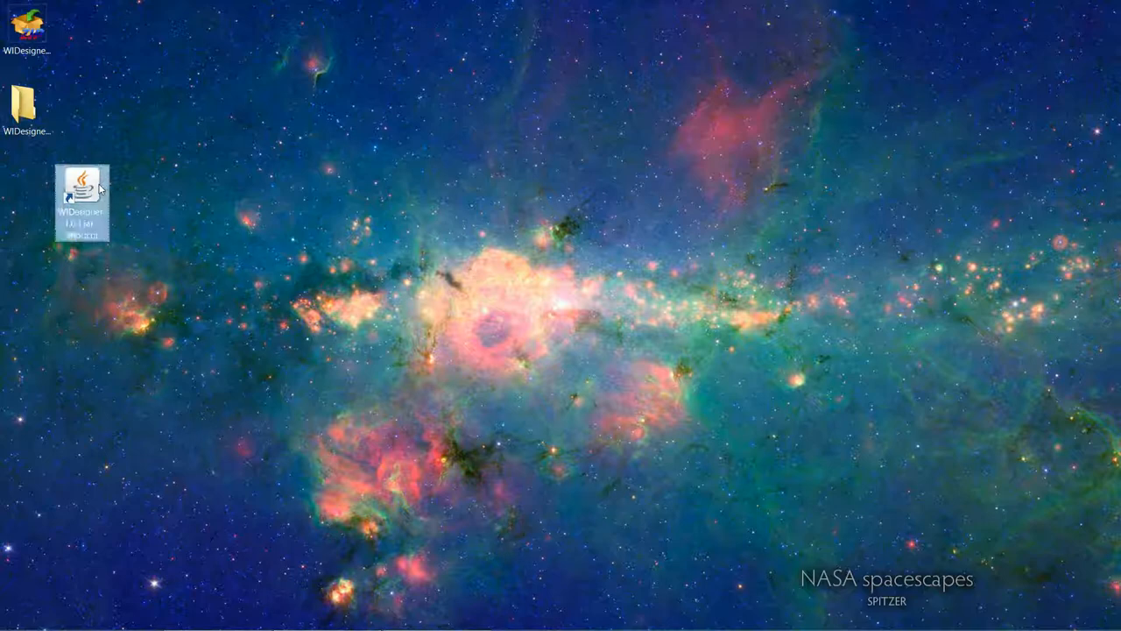
{"action": "double_click", "coordinate": [81, 192]}
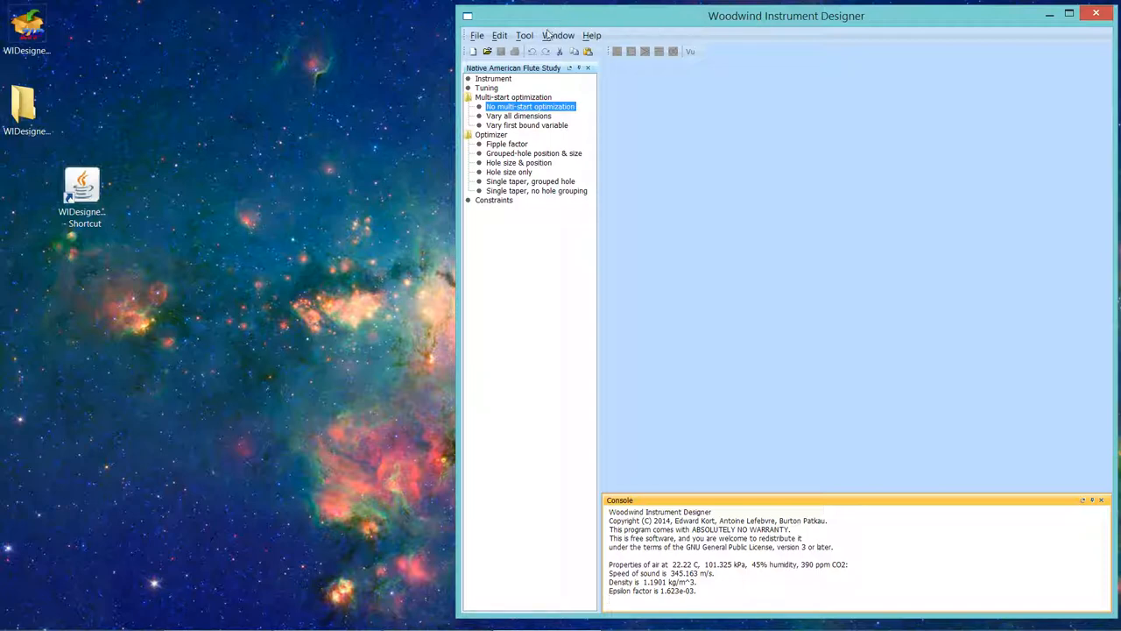
Step: Confirm the general study options with IN kept as the length type
{"action": "left_click", "coordinate": [499, 35]}
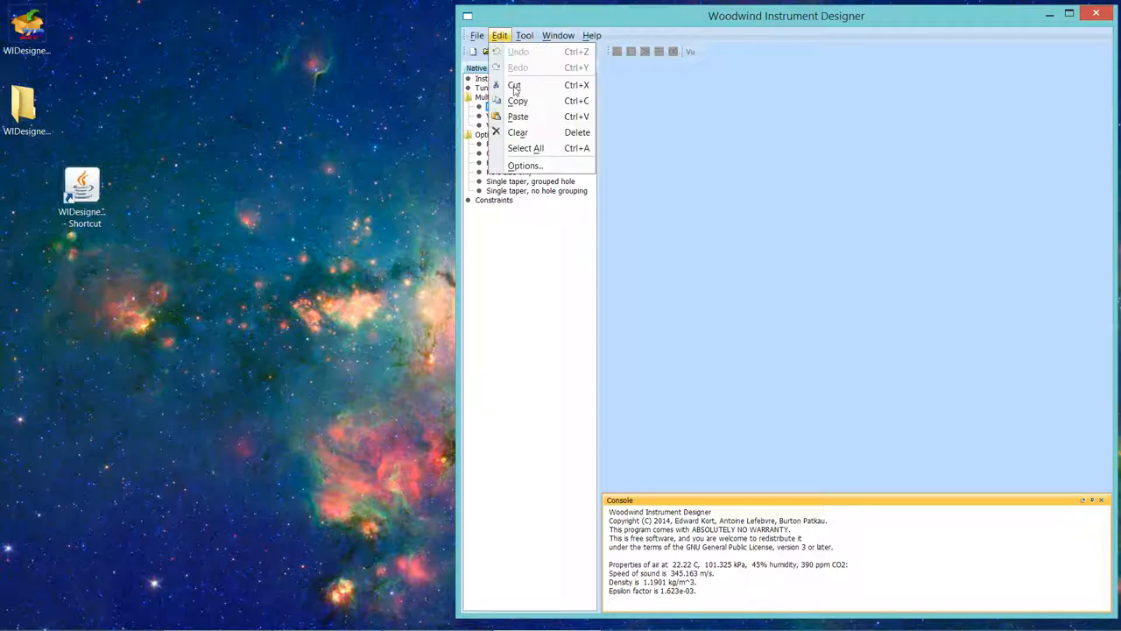
{"action": "left_click", "coordinate": [523, 166]}
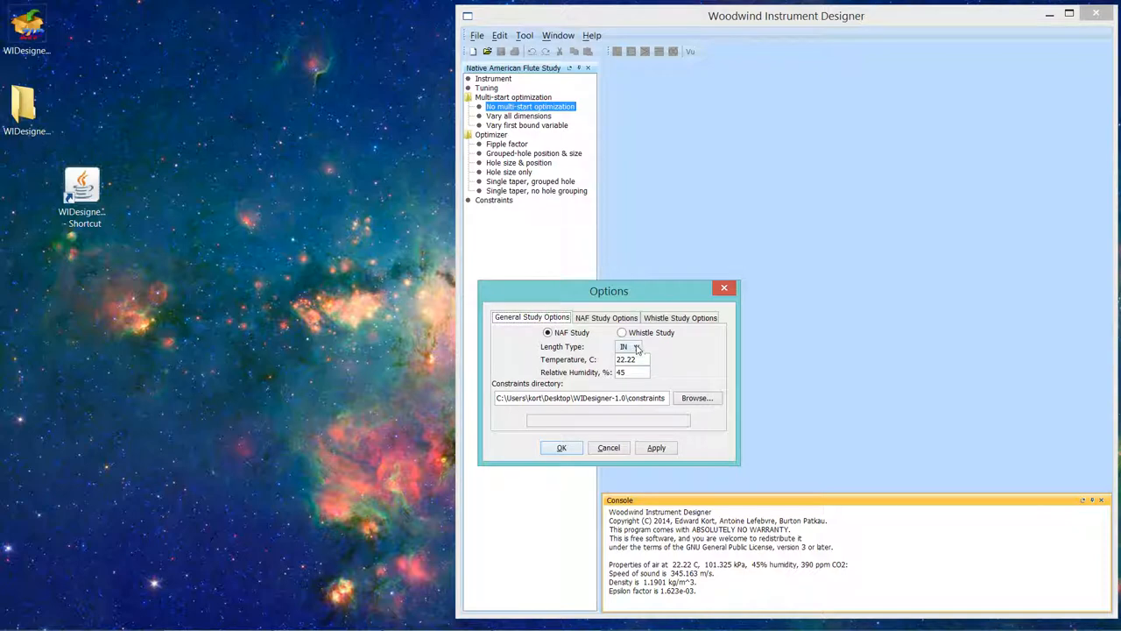
{"action": "left_click", "coordinate": [637, 347]}
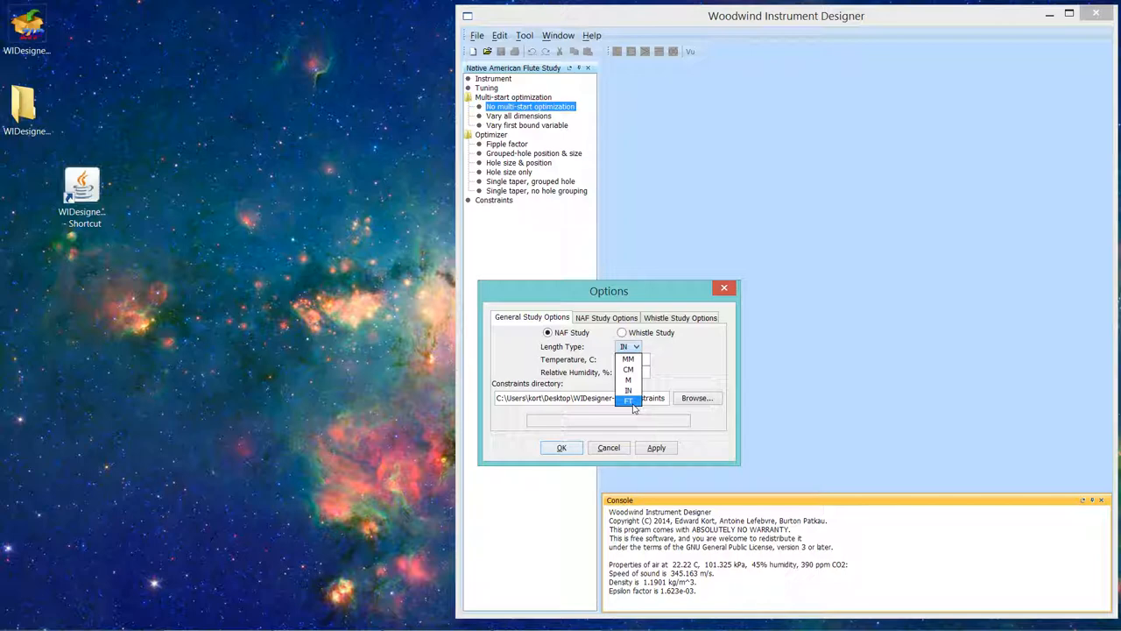
{"action": "mouse_move", "coordinate": [628, 380]}
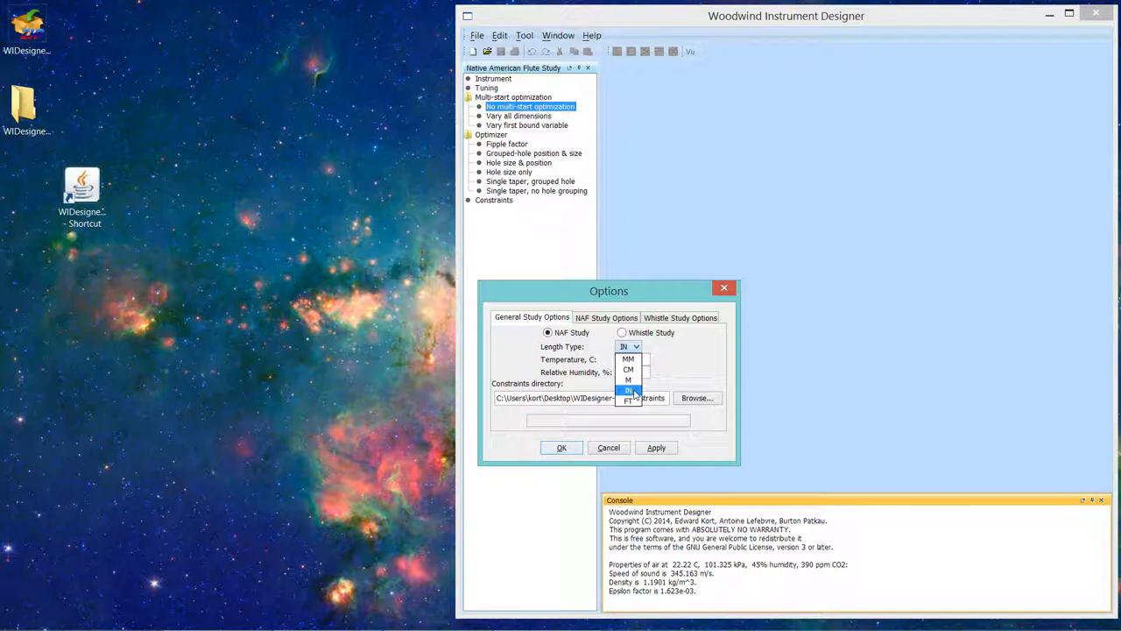
{"action": "left_click", "coordinate": [627, 391]}
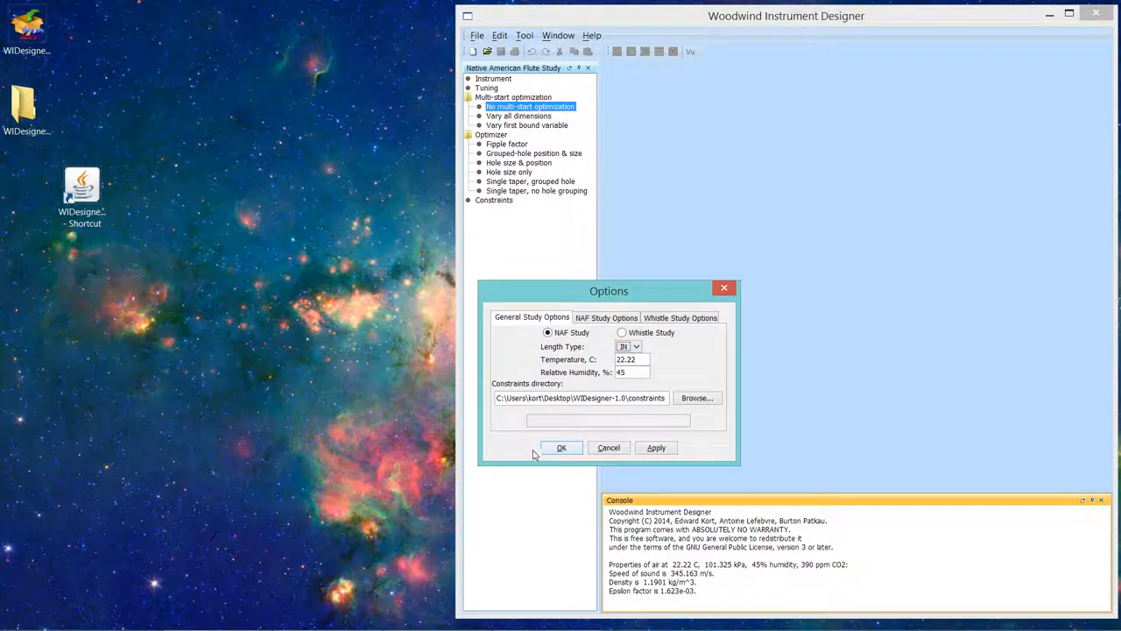
{"action": "left_click", "coordinate": [561, 447]}
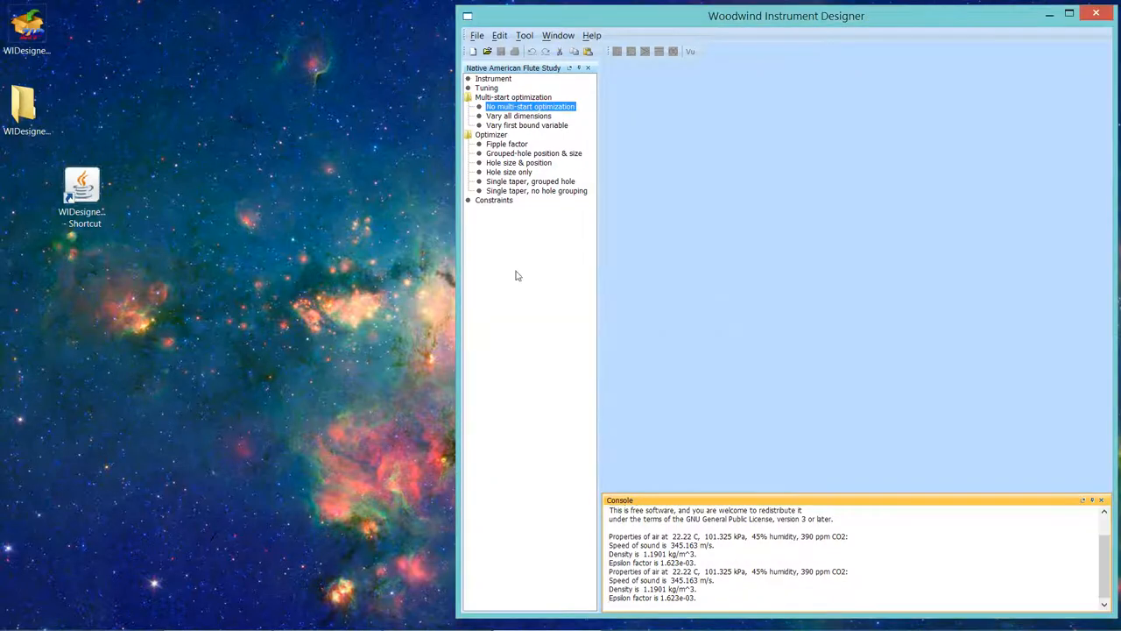
{"action": "mouse_move", "coordinate": [538, 171]}
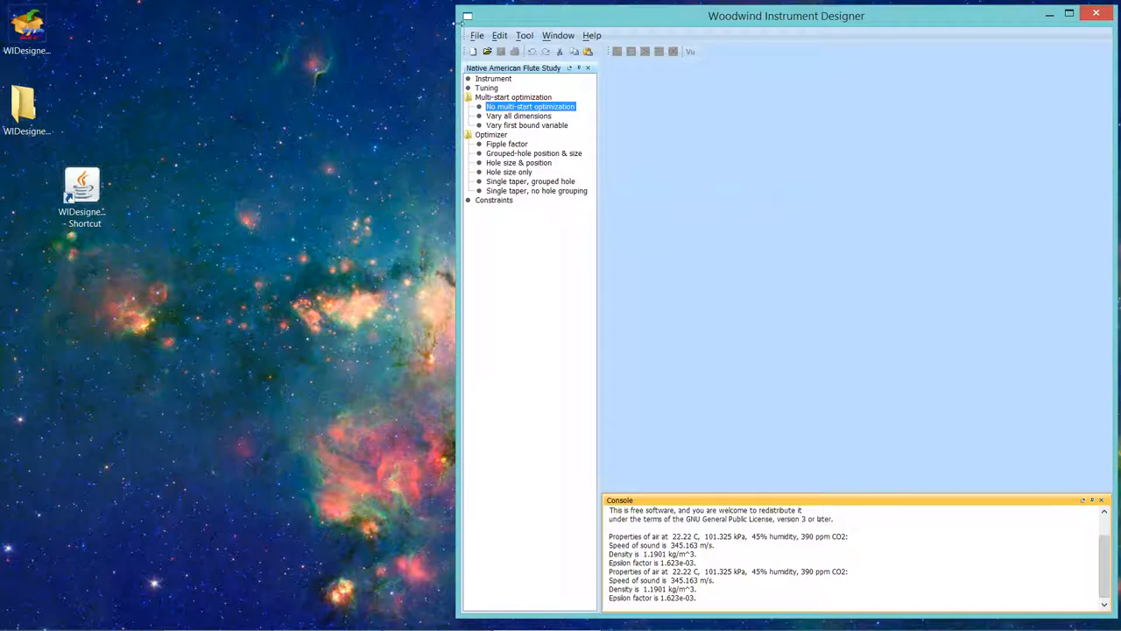
Step: Reopen the recent file 0.75-bore_6-hole_NAF_starter
{"action": "left_click", "coordinate": [477, 35]}
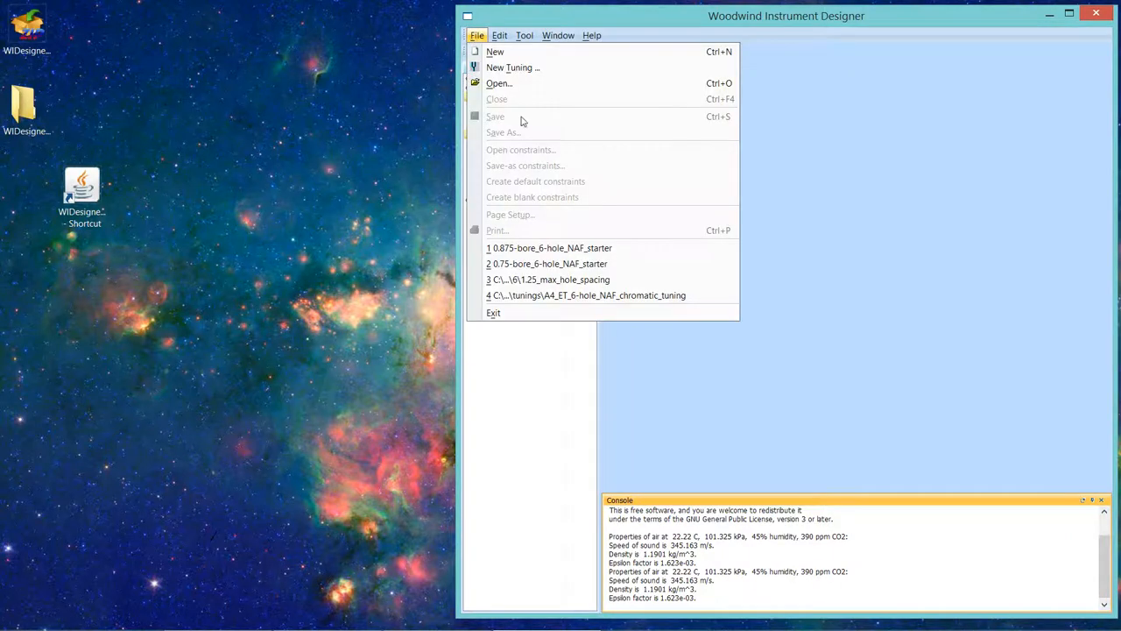
{"action": "mouse_move", "coordinate": [547, 263]}
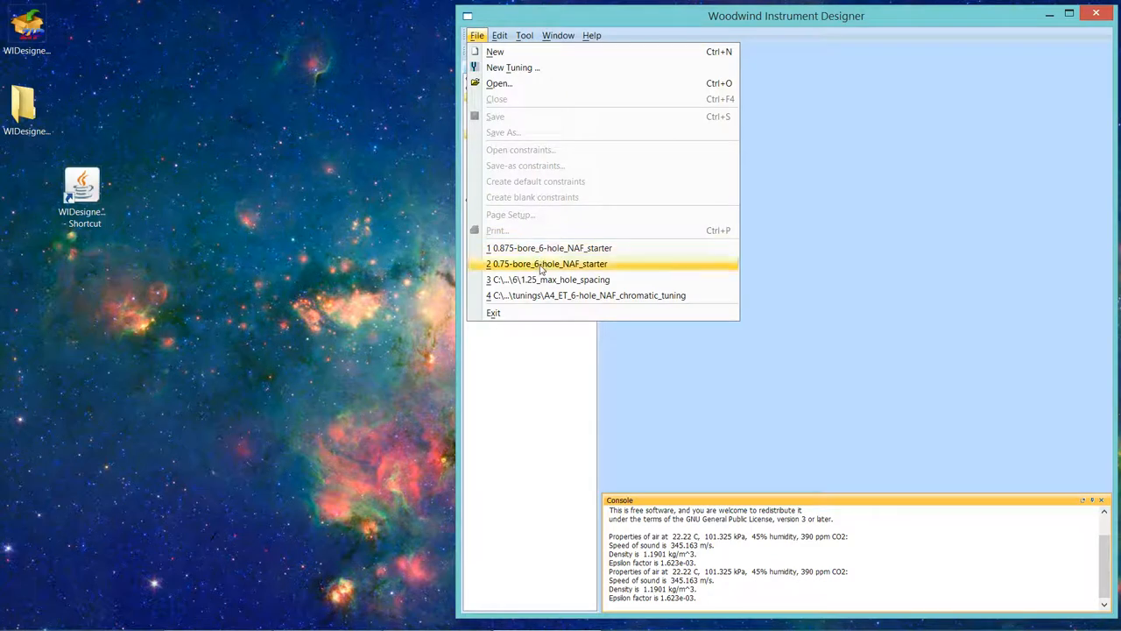
{"action": "left_click", "coordinate": [546, 263]}
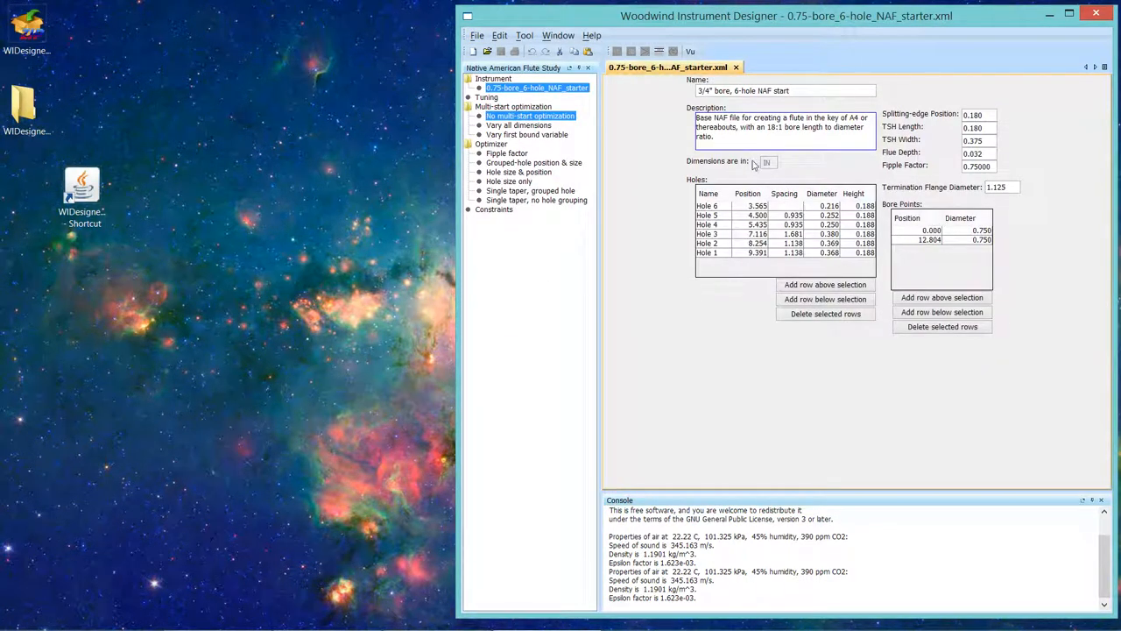
{"action": "mouse_move", "coordinate": [786, 172]}
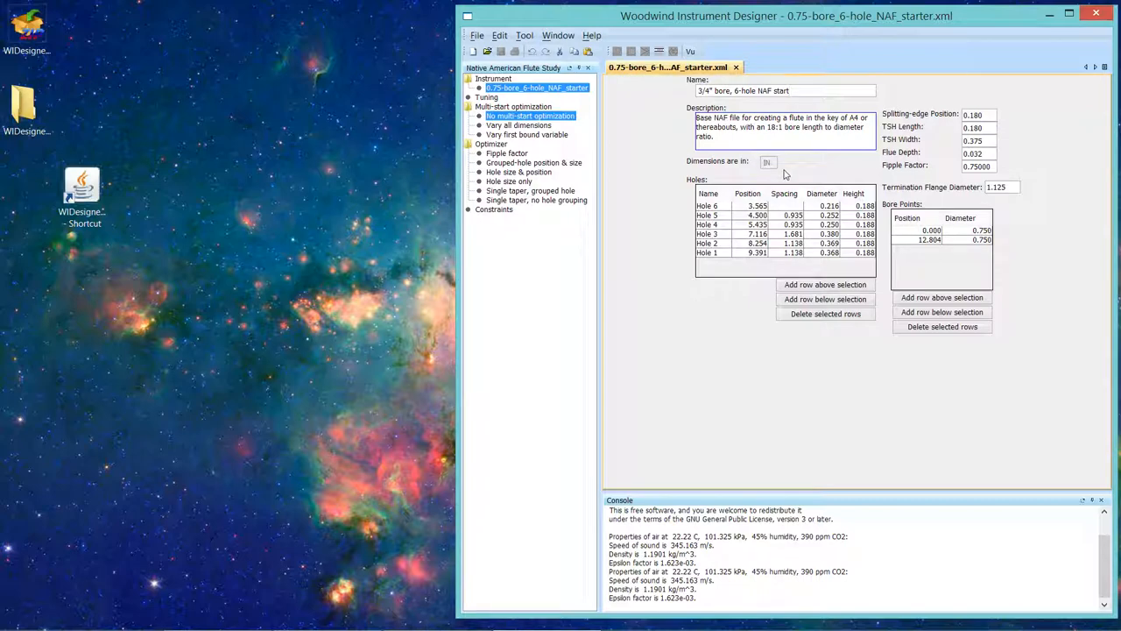
{"action": "mouse_move", "coordinate": [772, 172]}
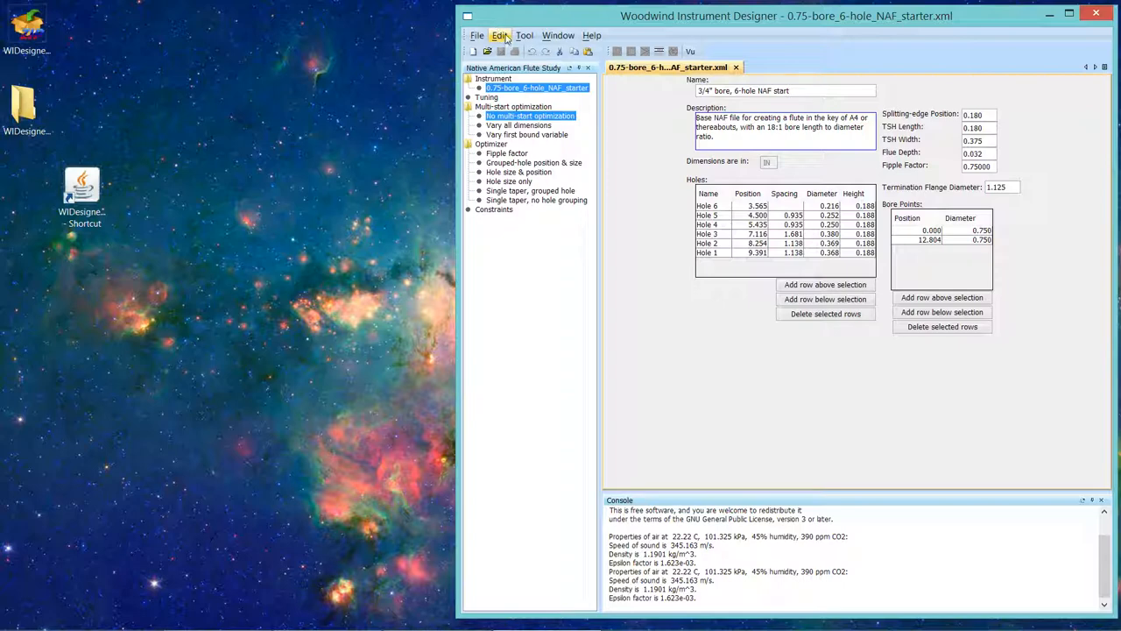
Step: Set the study Length Type to MM in Options and confirm
{"action": "left_click", "coordinate": [524, 35]}
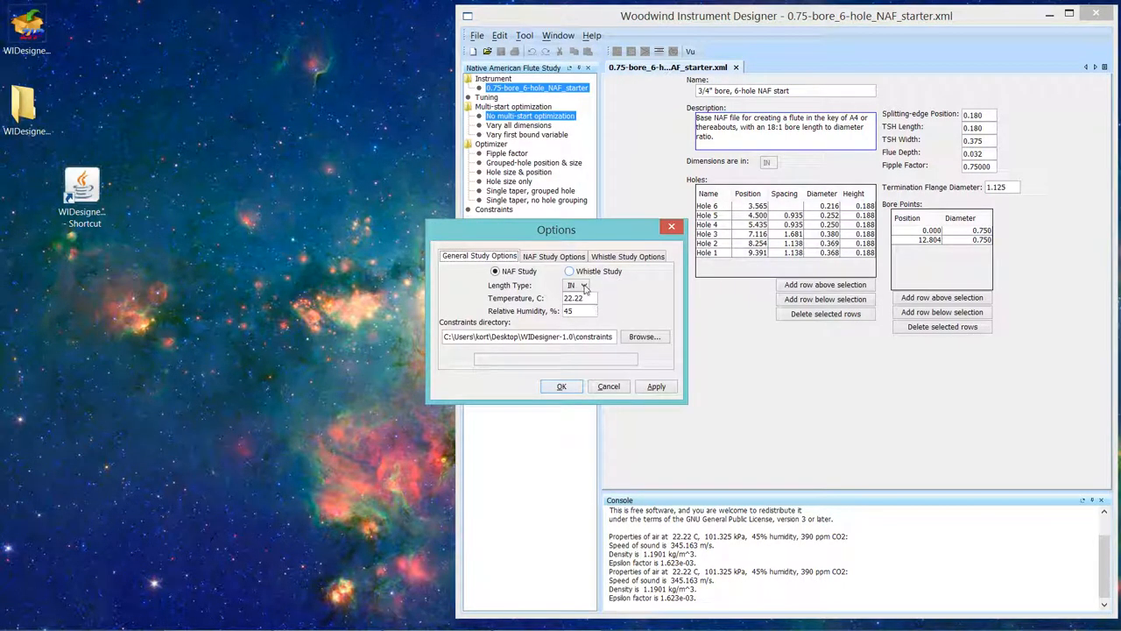
{"action": "left_click", "coordinate": [582, 285]}
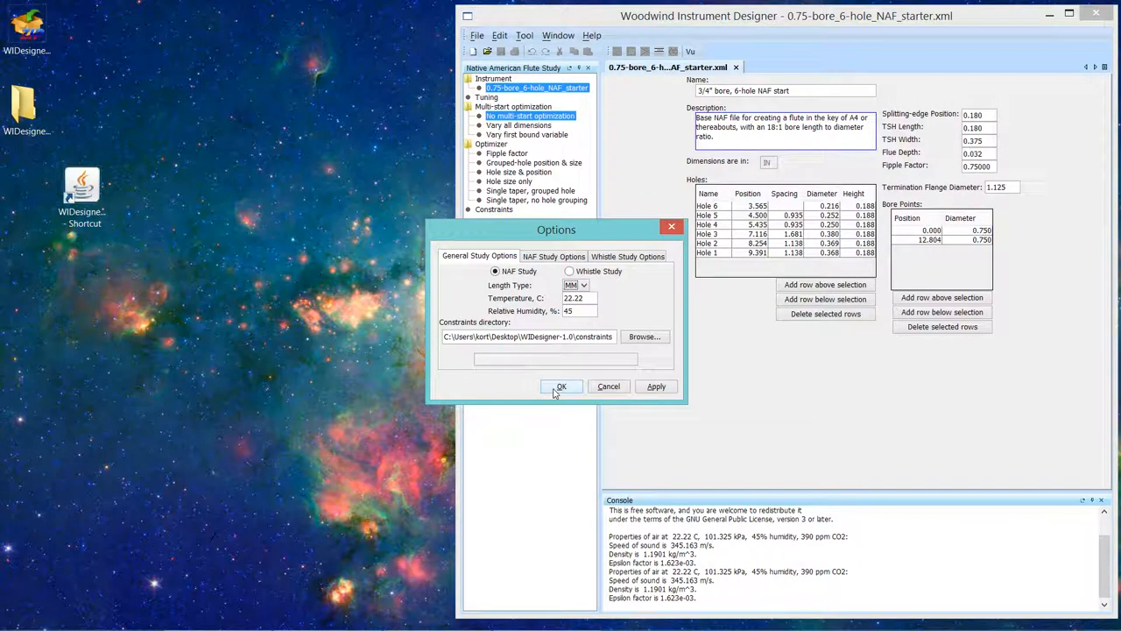
{"action": "left_click", "coordinate": [562, 387]}
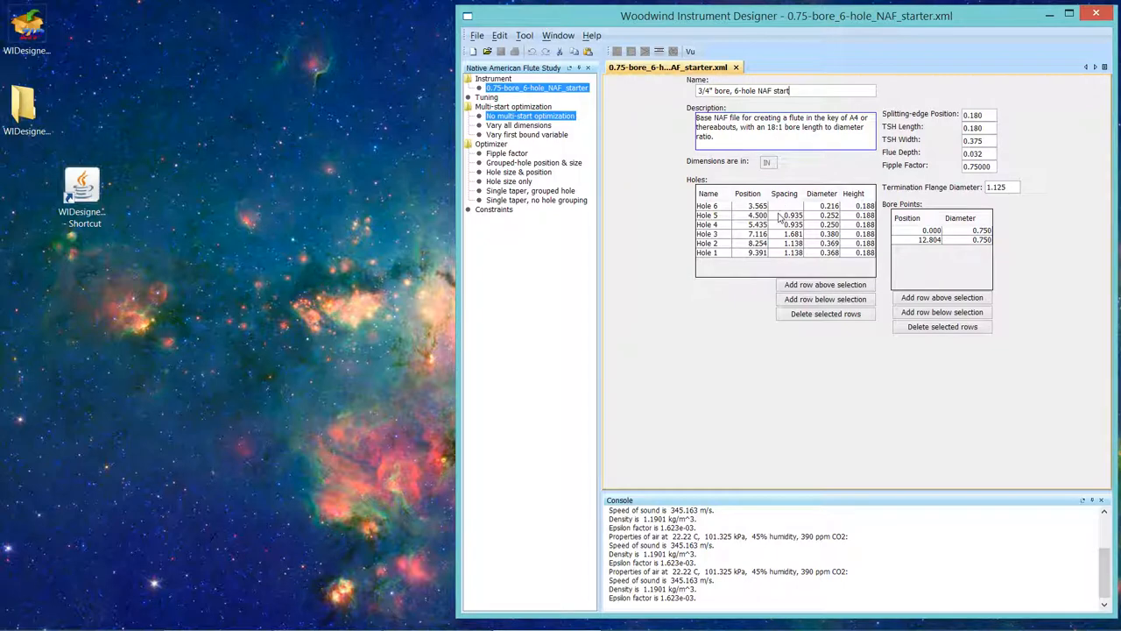
{"action": "mouse_move", "coordinate": [667, 188]}
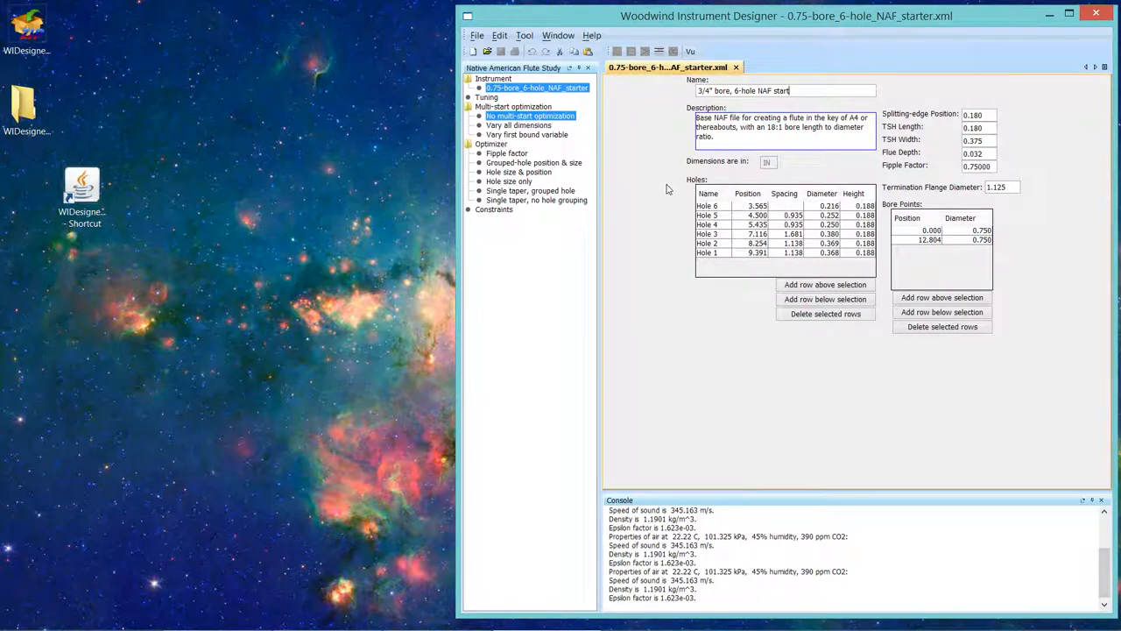
{"action": "mouse_move", "coordinate": [668, 171]}
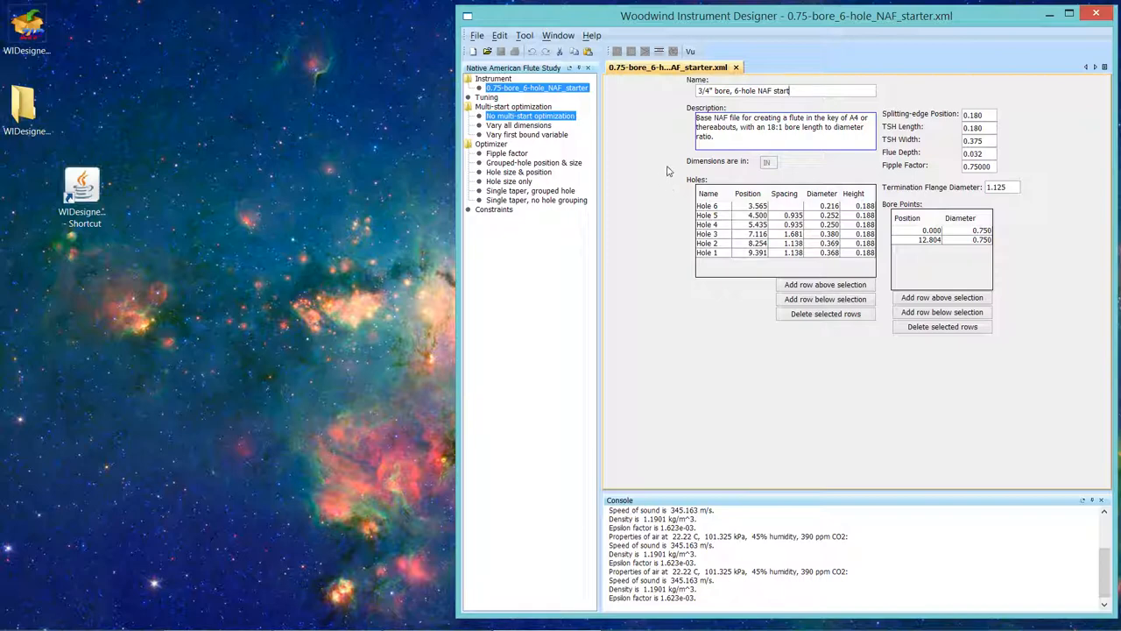
{"action": "mouse_move", "coordinate": [793, 166]}
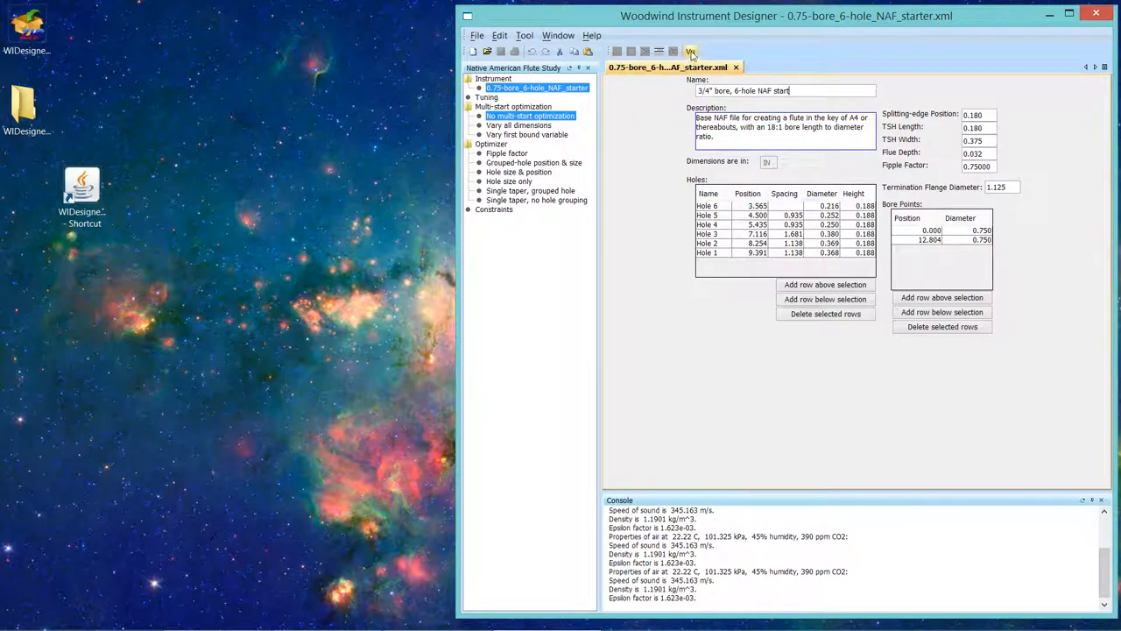
{"action": "mouse_move", "coordinate": [691, 51]}
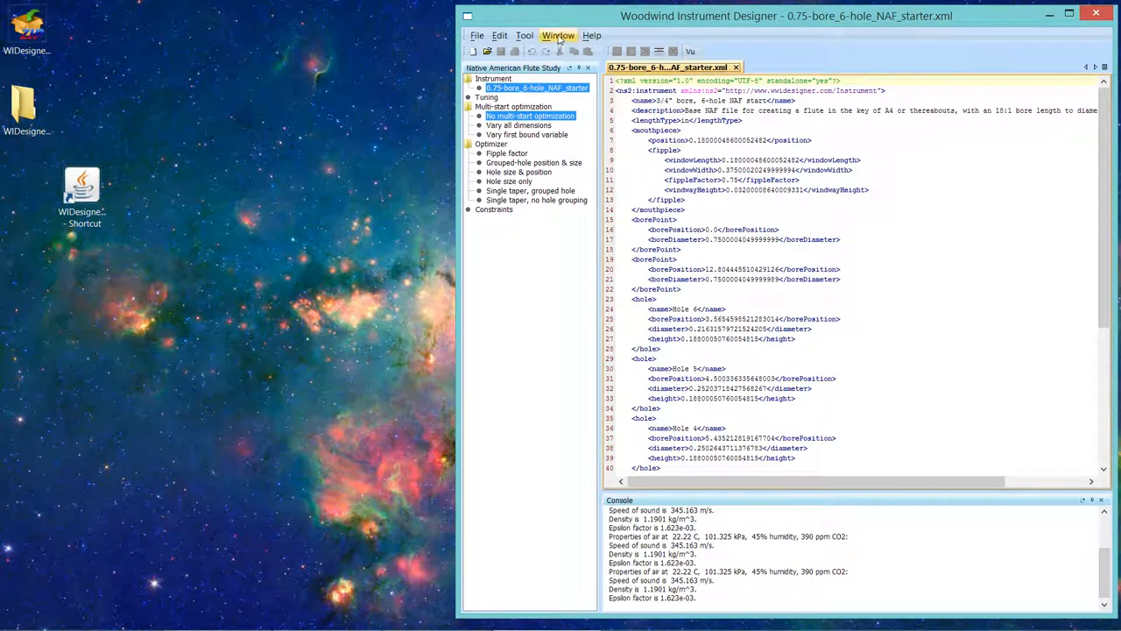
Step: Toggle the data view from XML back to the form, showing millimetre dimensions
{"action": "left_click", "coordinate": [558, 35]}
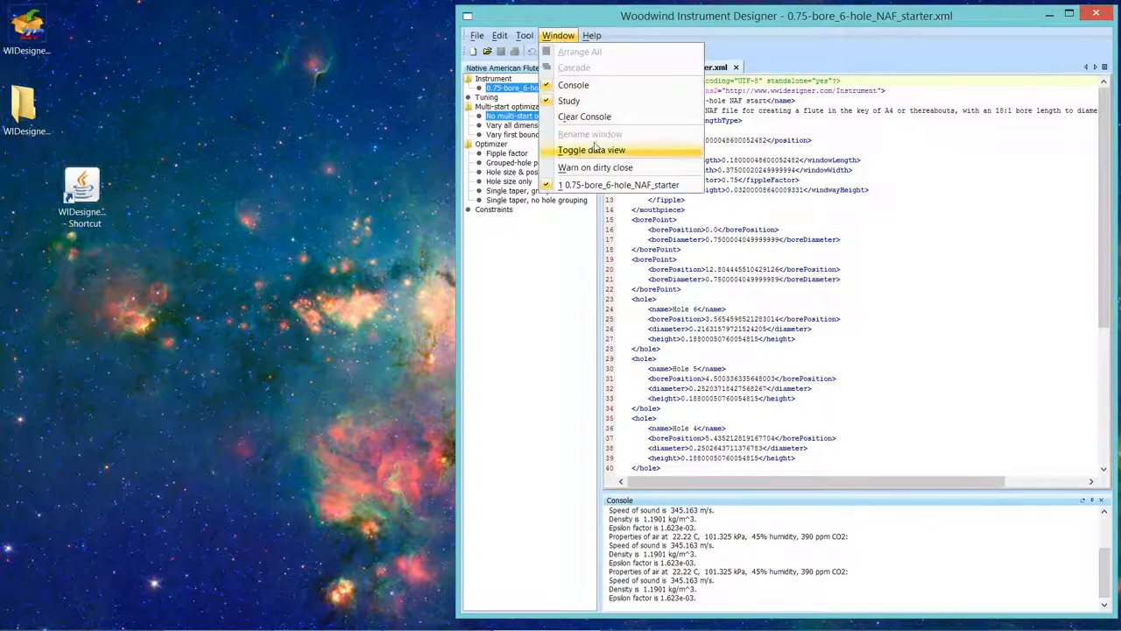
{"action": "mouse_move", "coordinate": [591, 149]}
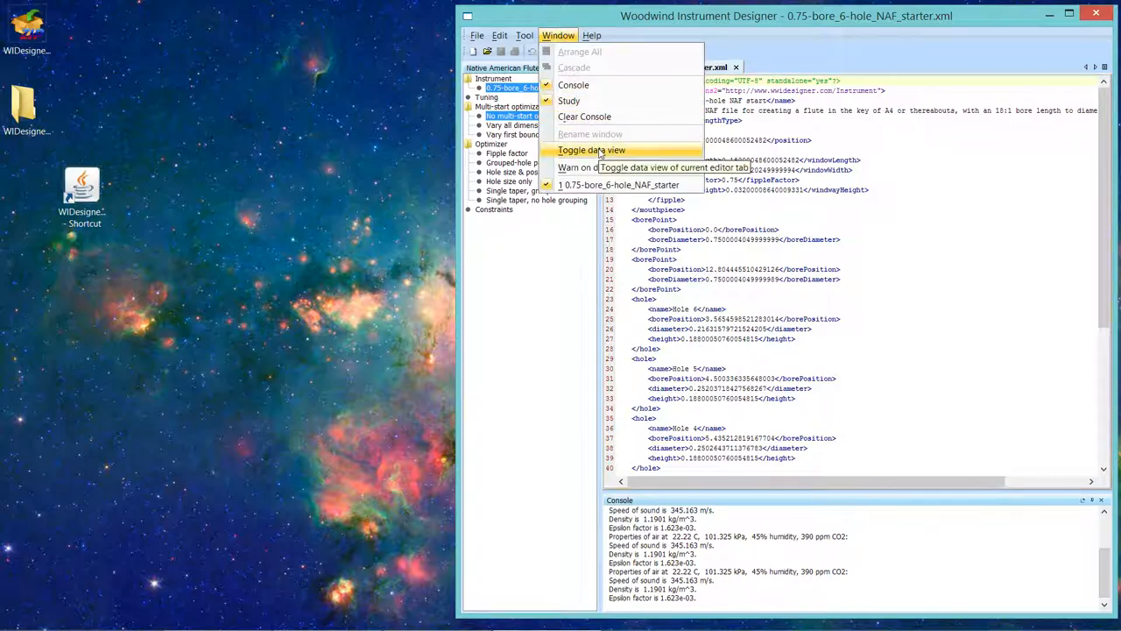
{"action": "left_click", "coordinate": [590, 150]}
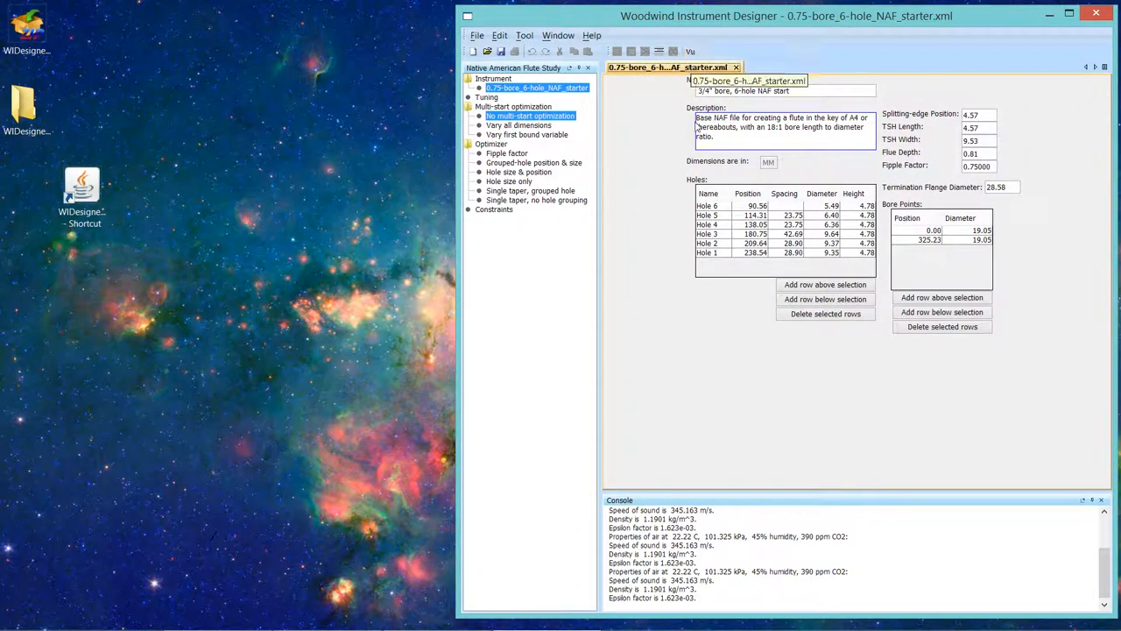
{"action": "mouse_move", "coordinate": [661, 202]}
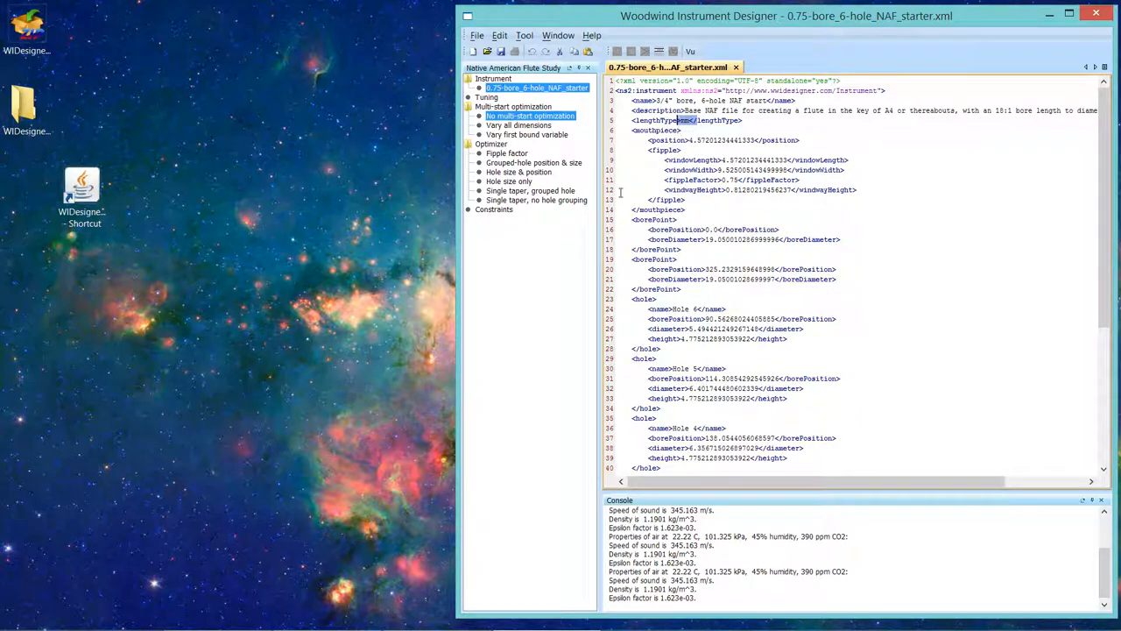
{"action": "mouse_move", "coordinate": [620, 189]}
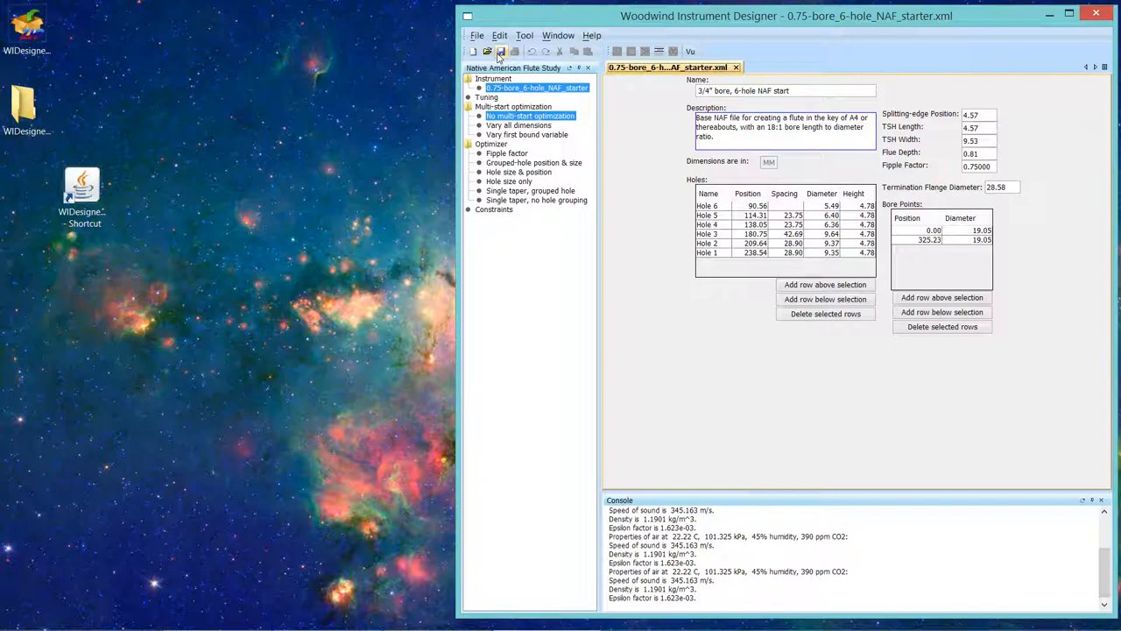
{"action": "mouse_move", "coordinate": [610, 123]}
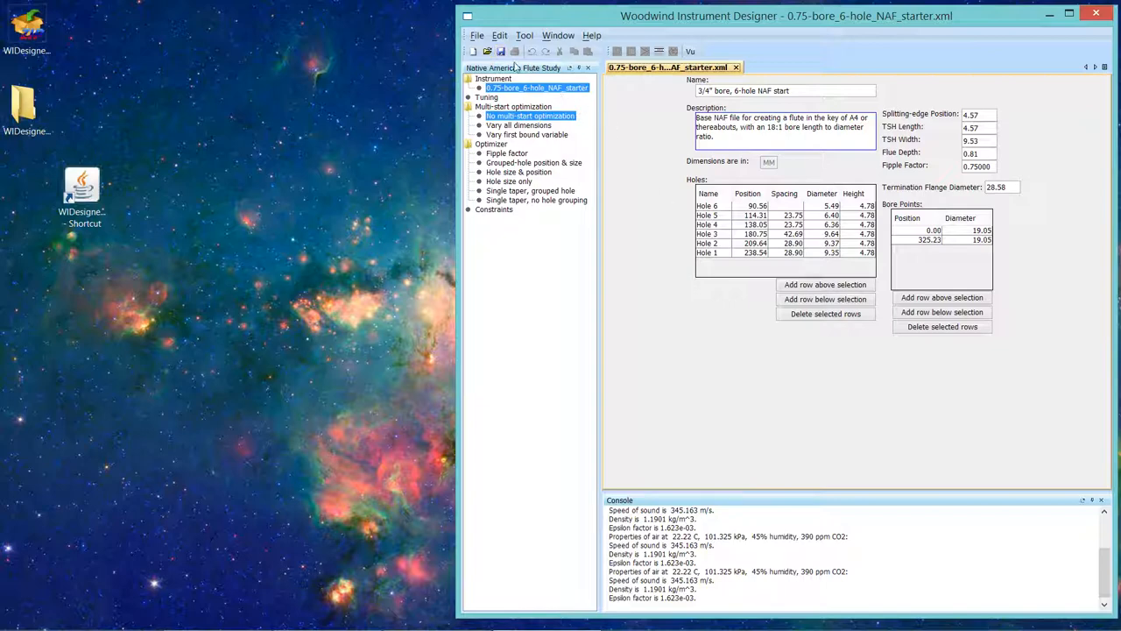
{"action": "left_click", "coordinate": [478, 35]}
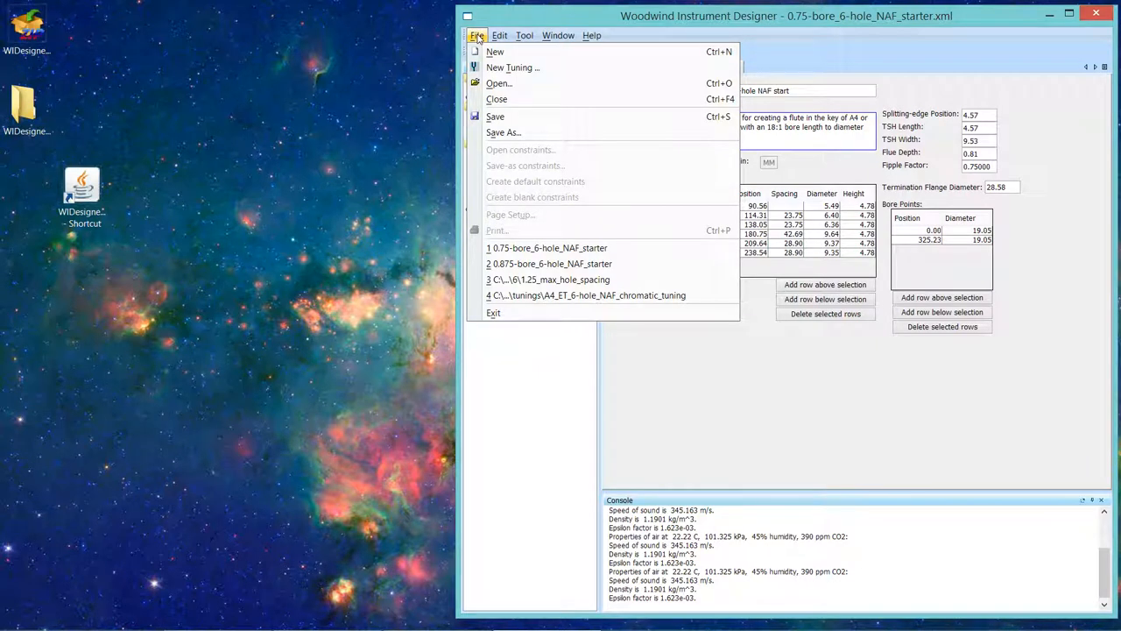
{"action": "mouse_move", "coordinate": [512, 68]}
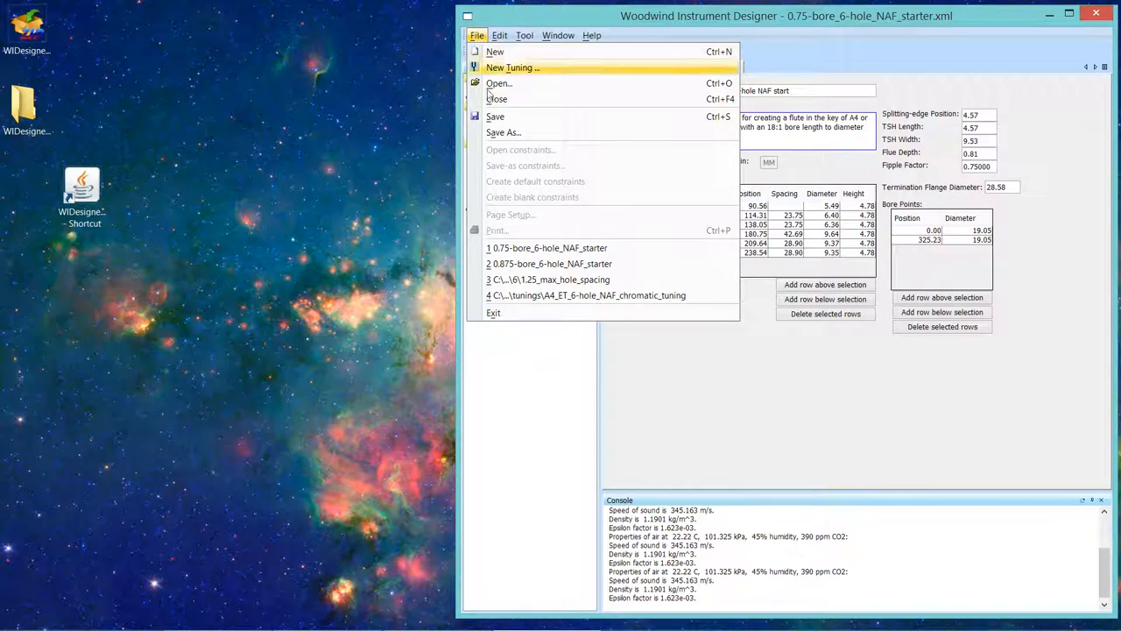
{"action": "mouse_move", "coordinate": [549, 278]}
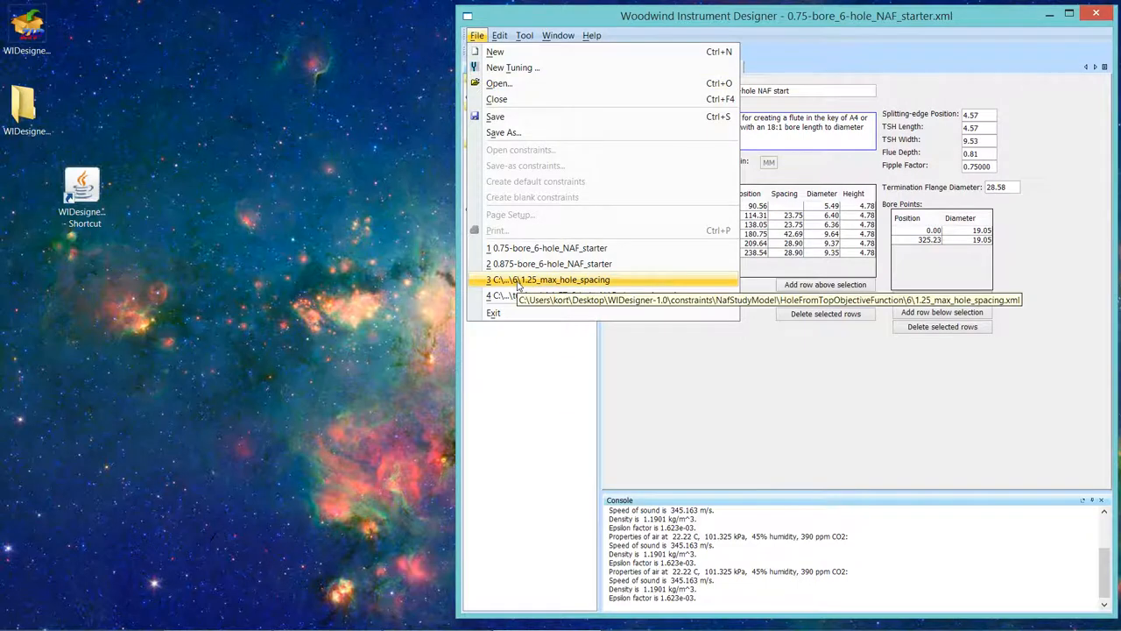
{"action": "left_click", "coordinate": [553, 279]}
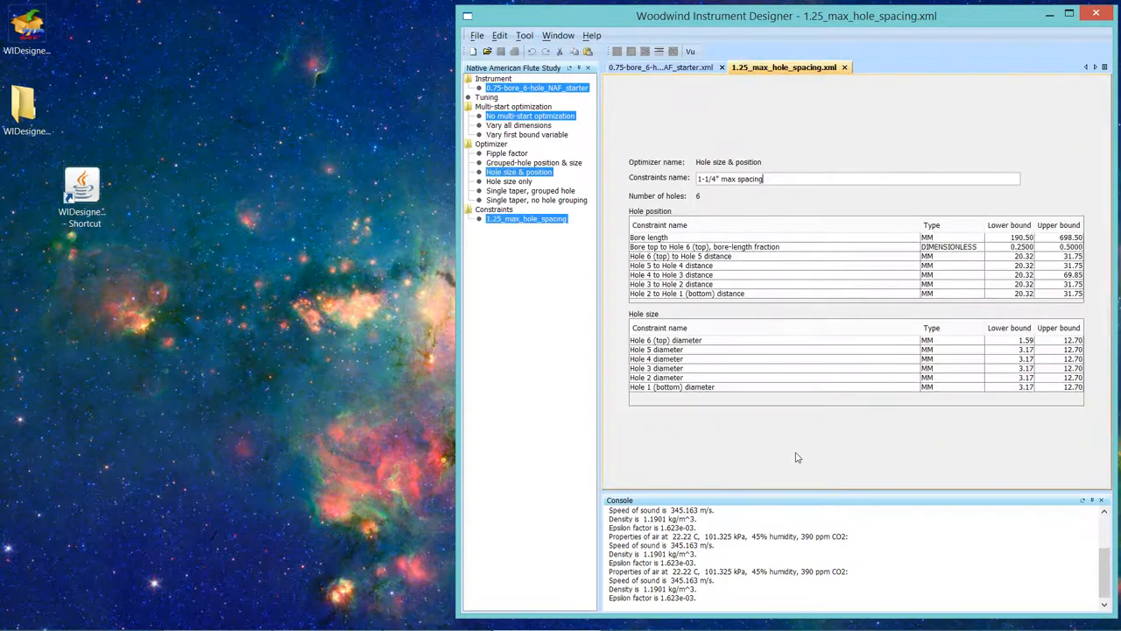
{"action": "mouse_move", "coordinate": [883, 406]}
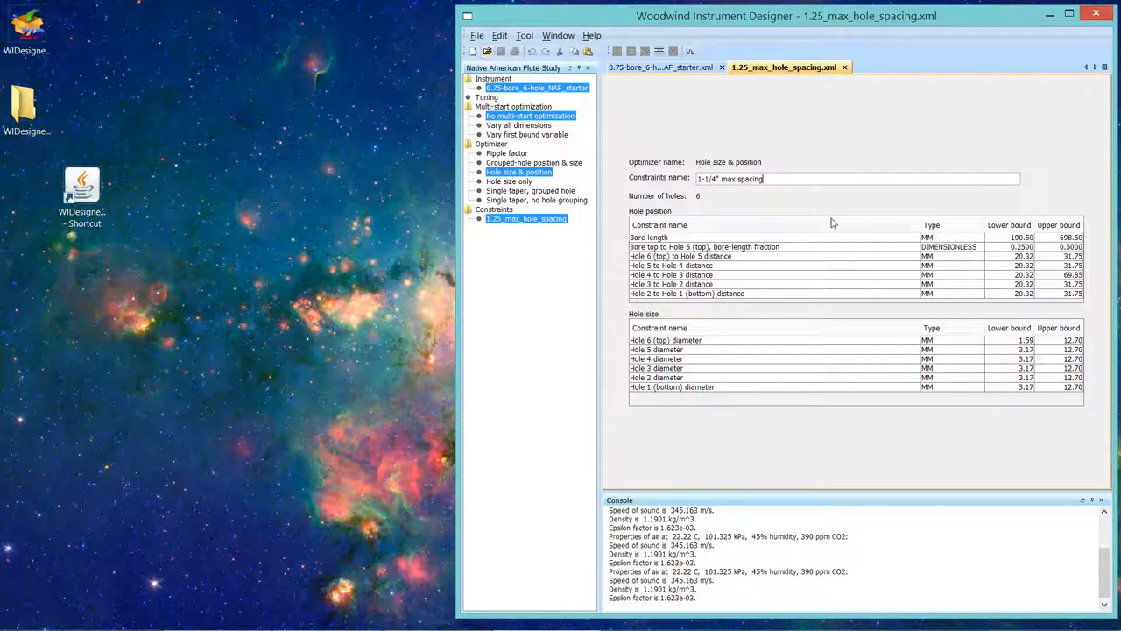
{"action": "mouse_move", "coordinate": [955, 263]}
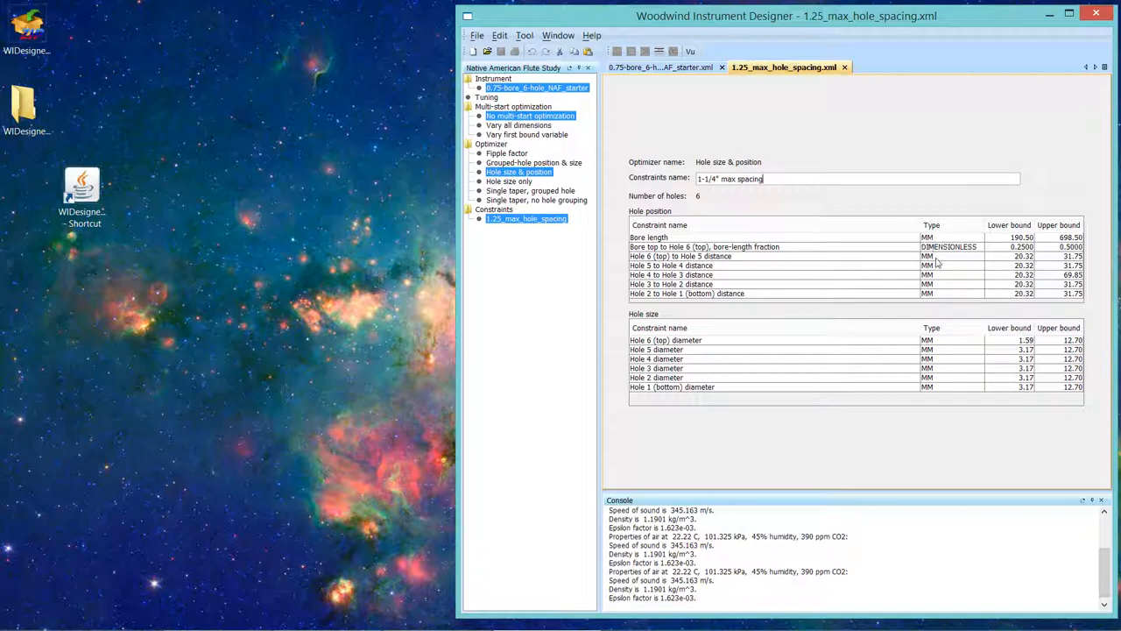
{"action": "mouse_move", "coordinate": [937, 262]}
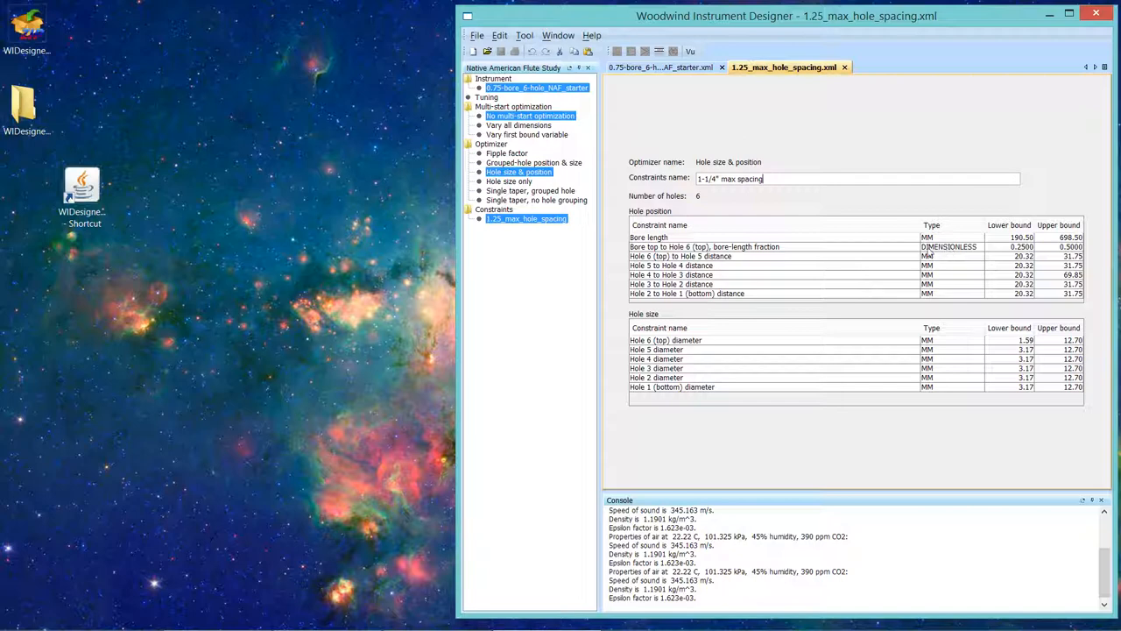
{"action": "mouse_move", "coordinate": [931, 274]}
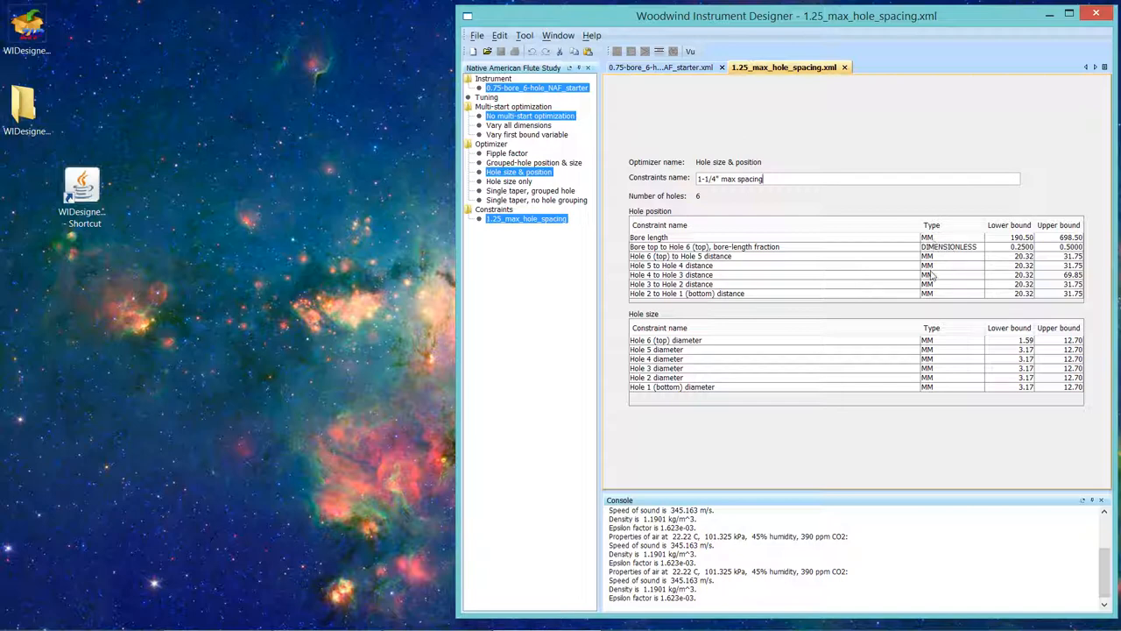
{"action": "mouse_move", "coordinate": [1013, 292]}
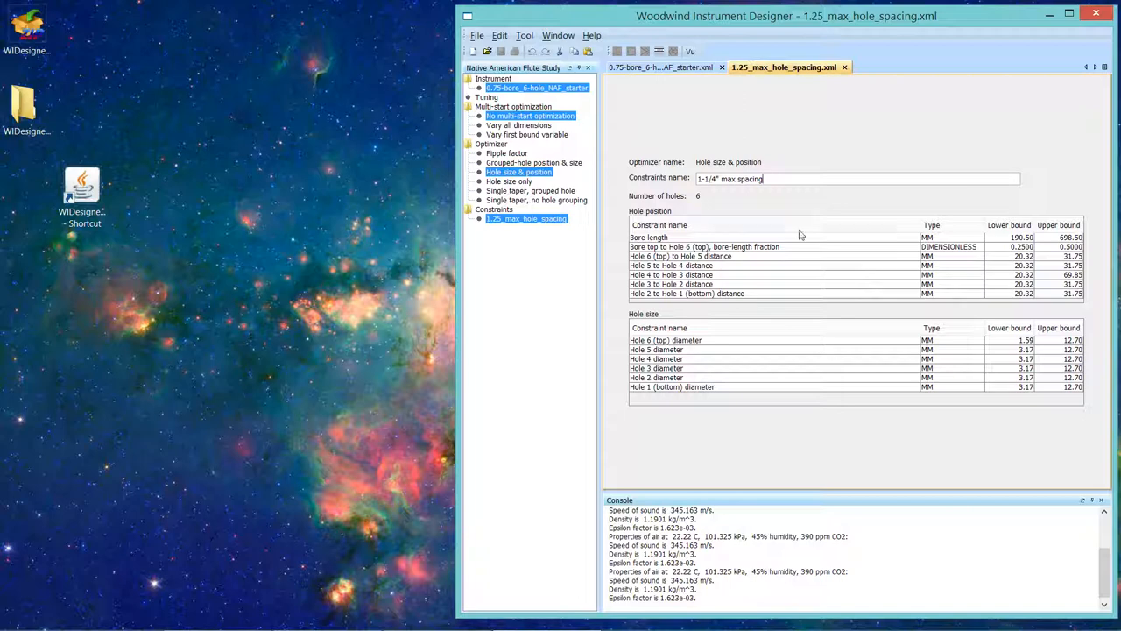
{"action": "mouse_move", "coordinate": [722, 106]}
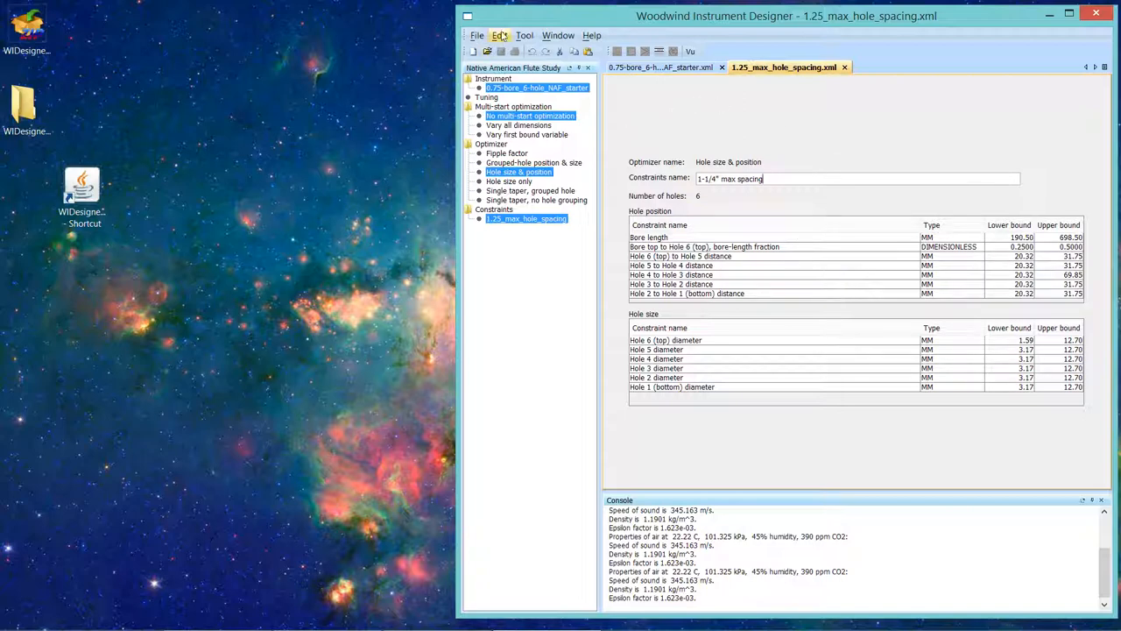
Step: Set Length Type to IN in the General Study Options and confirm
{"action": "left_click", "coordinate": [499, 35]}
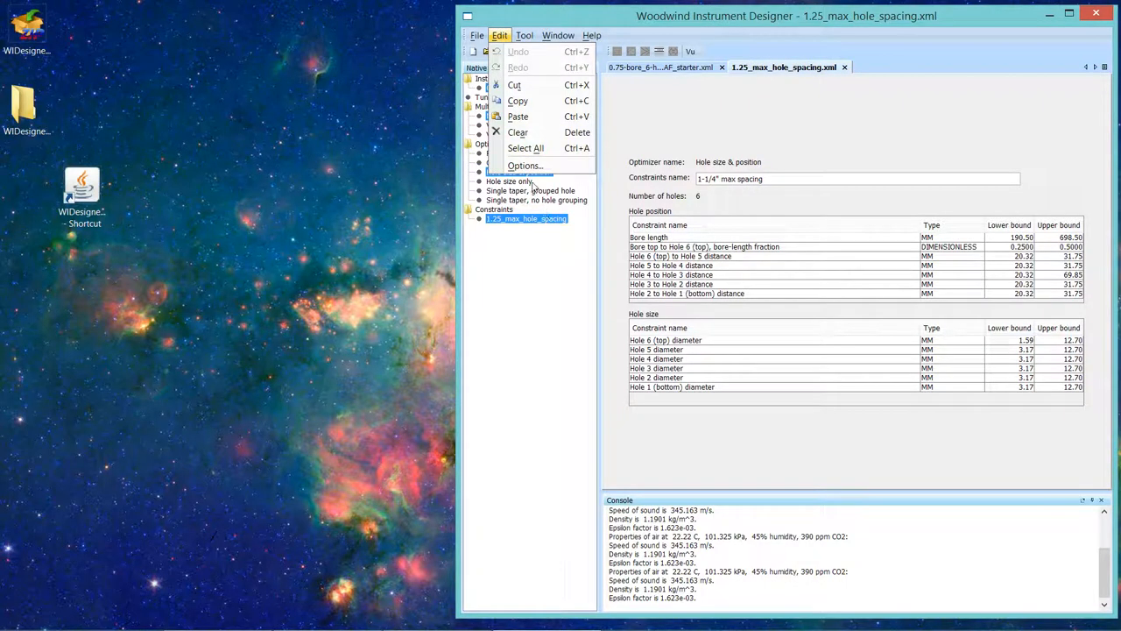
{"action": "left_click", "coordinate": [525, 165]}
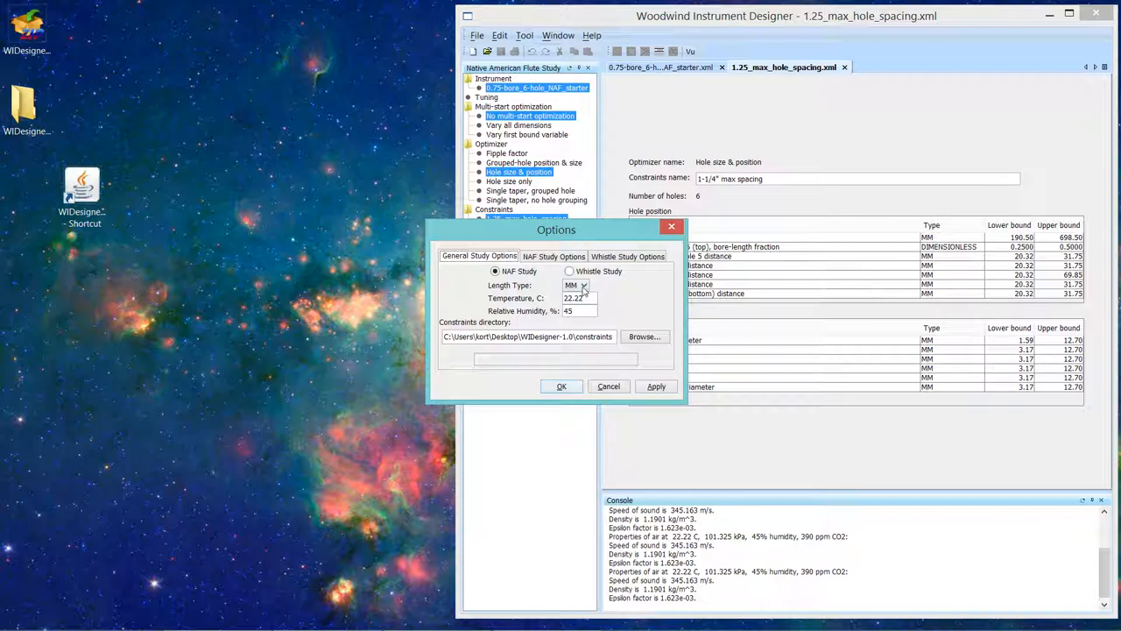
{"action": "left_click", "coordinate": [583, 286]}
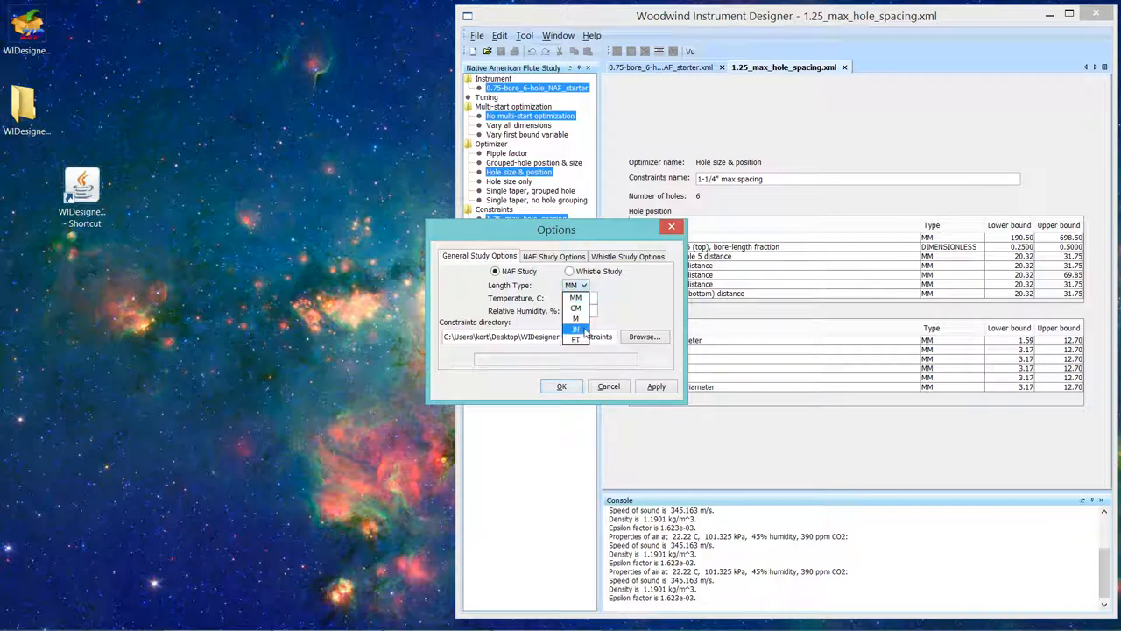
{"action": "left_click", "coordinate": [576, 329]}
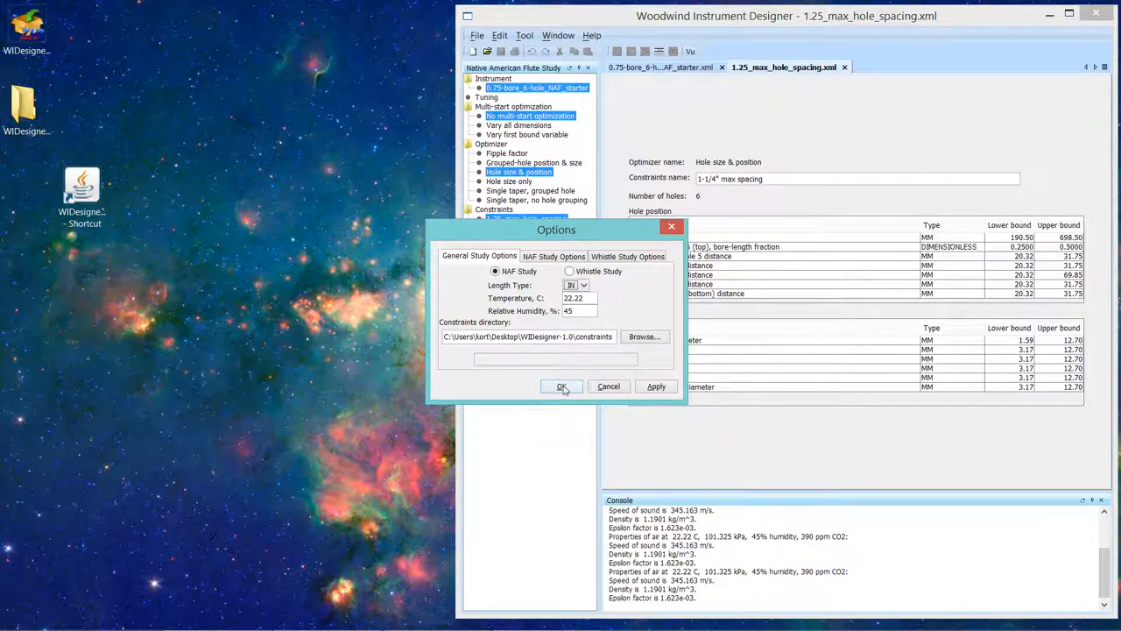
{"action": "left_click", "coordinate": [561, 387]}
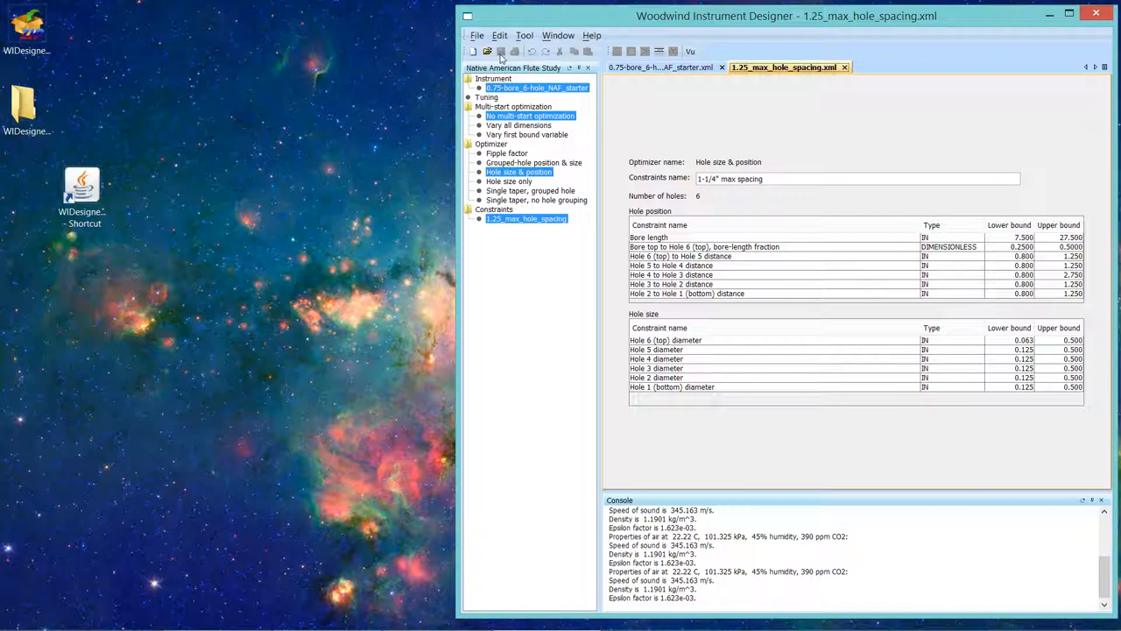
{"action": "mouse_move", "coordinate": [786, 227]}
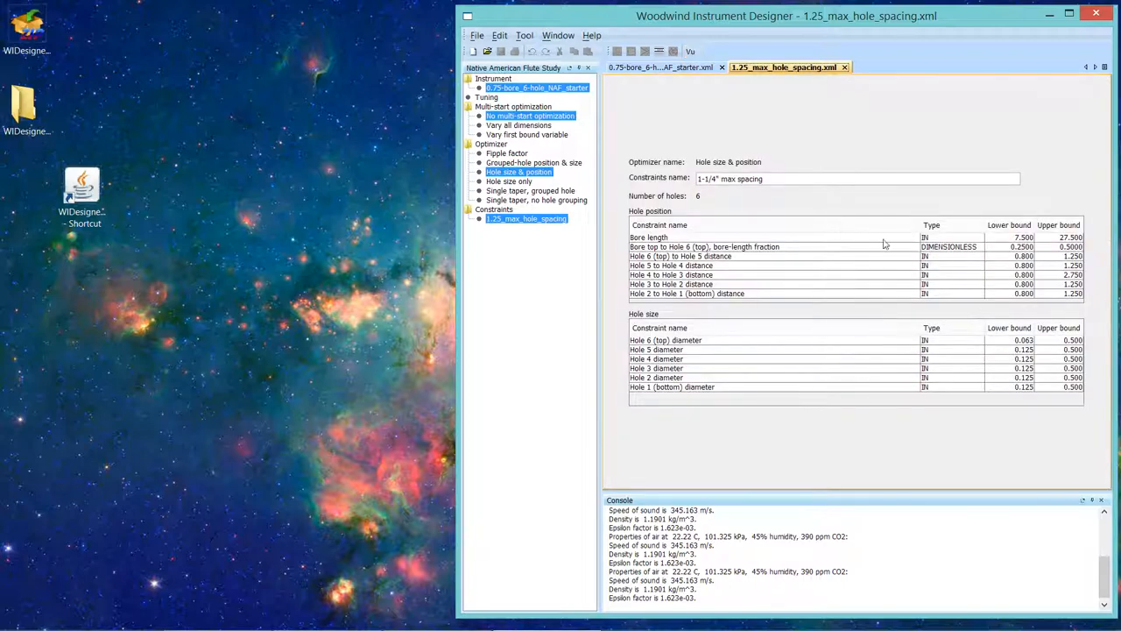
{"action": "mouse_move", "coordinate": [986, 274]}
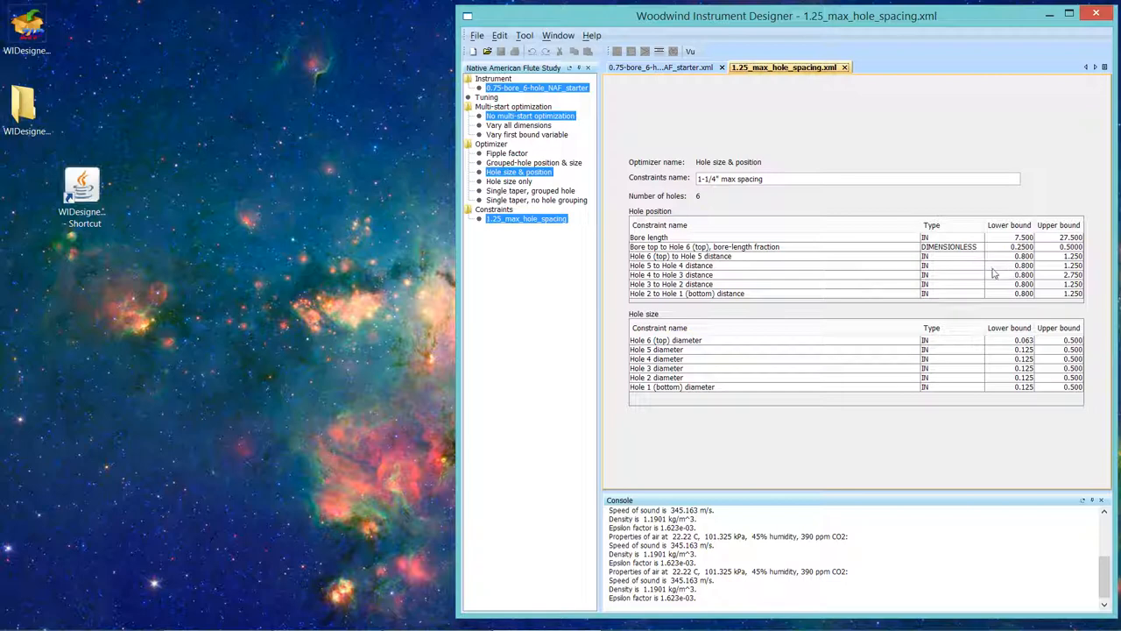
{"action": "mouse_move", "coordinate": [773, 194]}
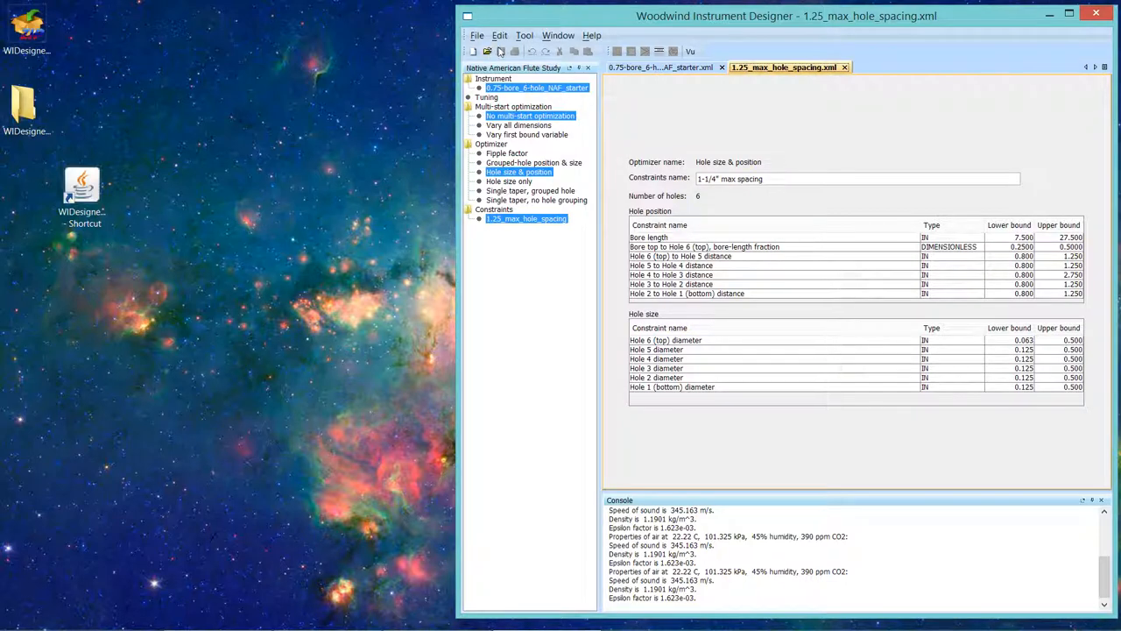
{"action": "mouse_move", "coordinate": [686, 138]}
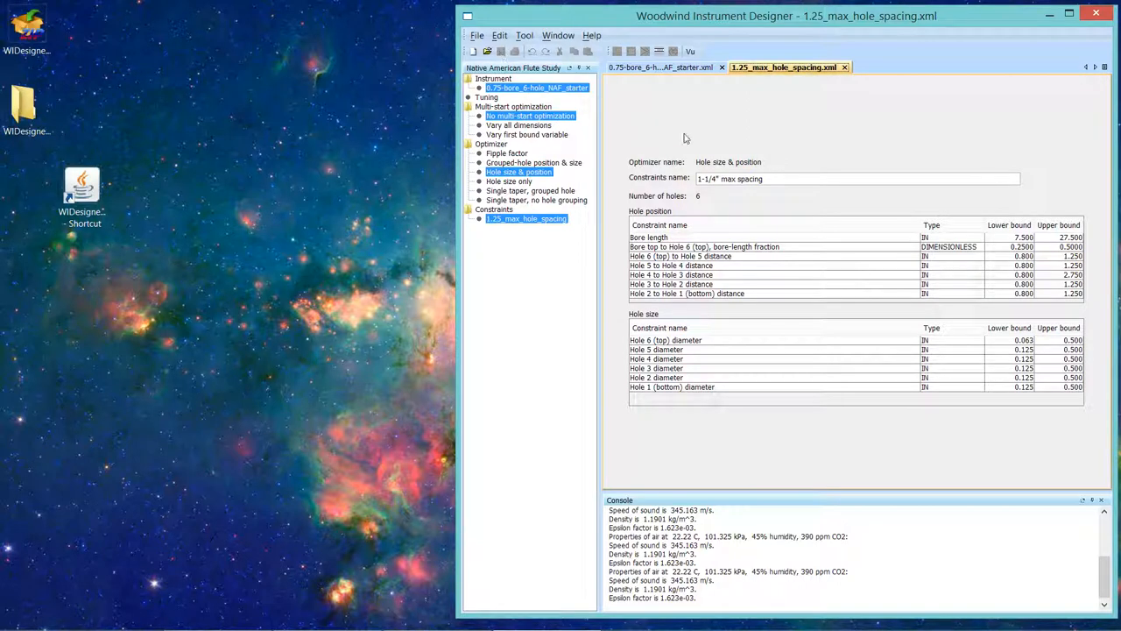
{"action": "mouse_move", "coordinate": [718, 152]}
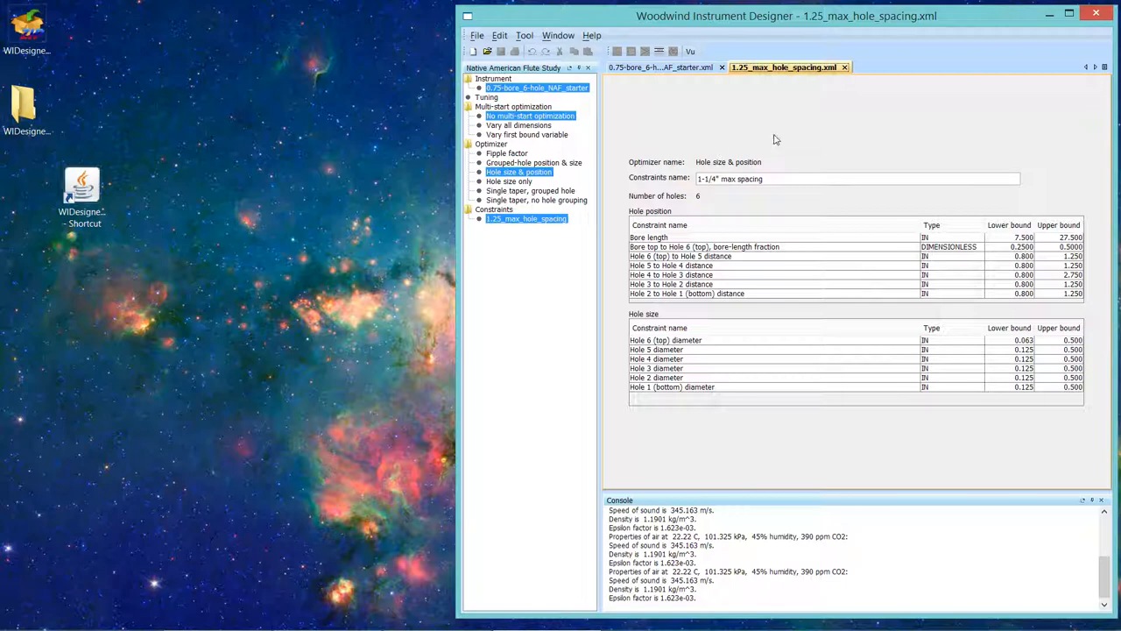
{"action": "mouse_move", "coordinate": [799, 119]}
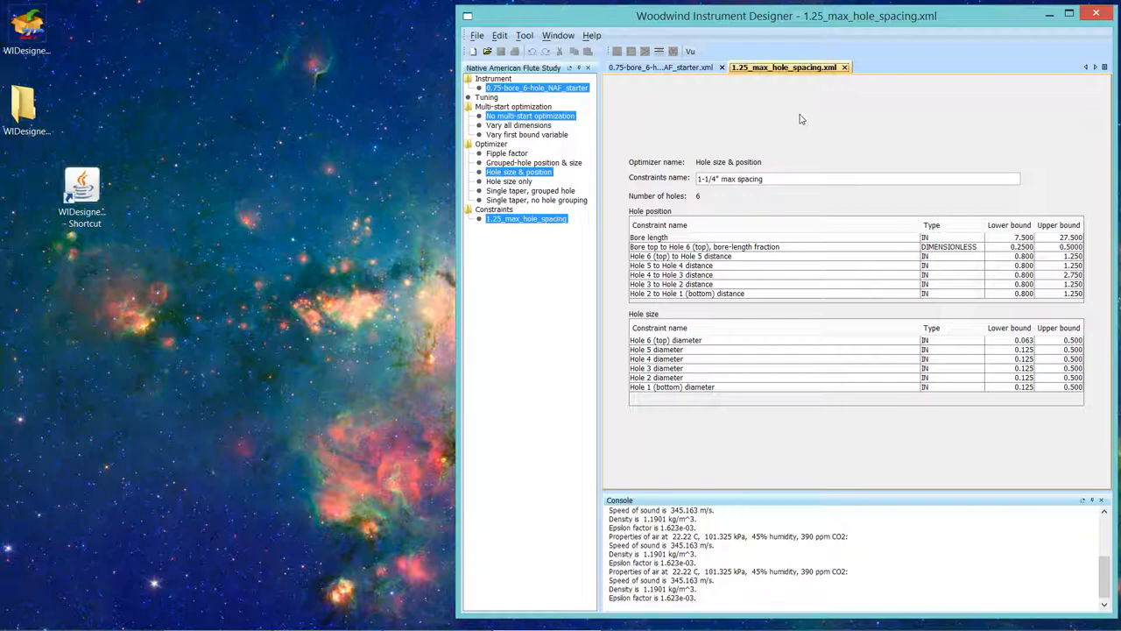
{"action": "mouse_move", "coordinate": [762, 120]}
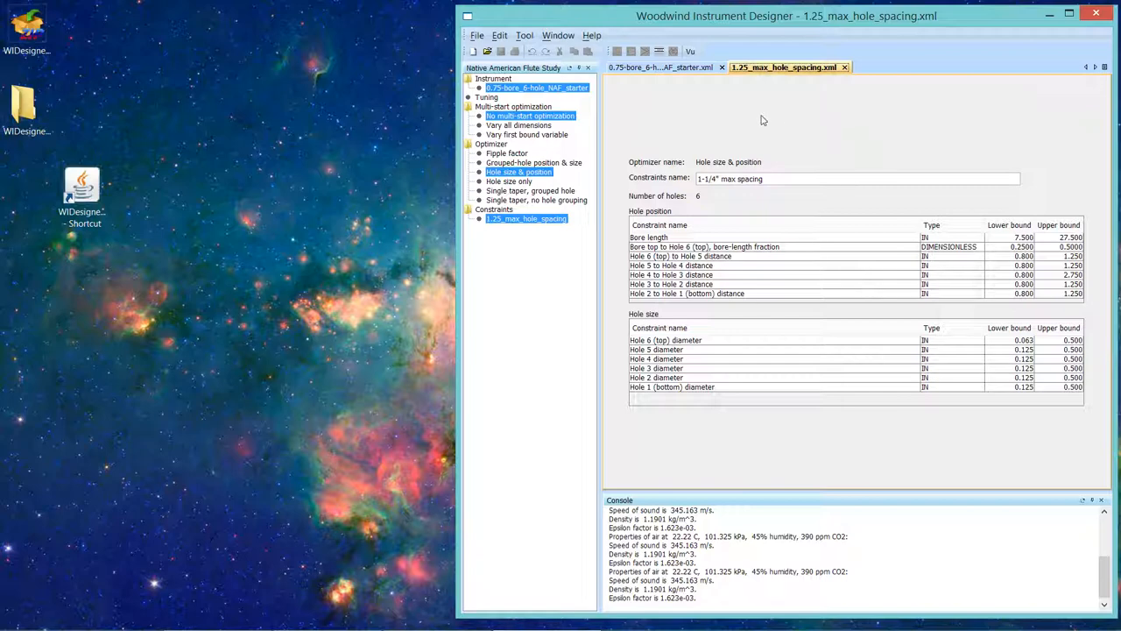
{"action": "mouse_move", "coordinate": [767, 142]}
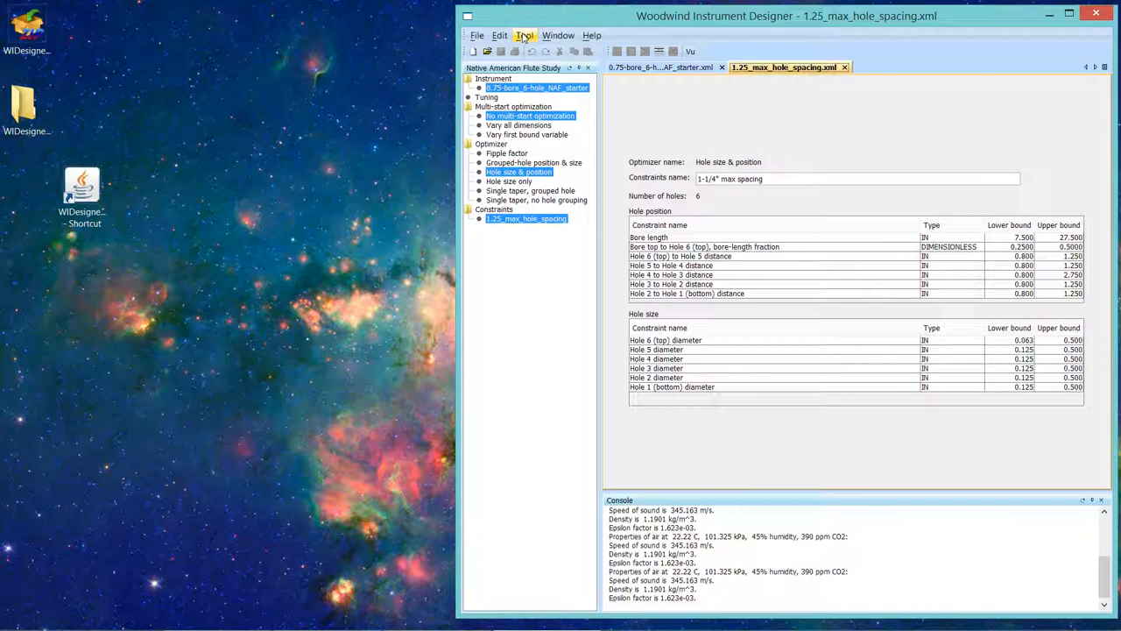
{"action": "left_click", "coordinate": [524, 35]}
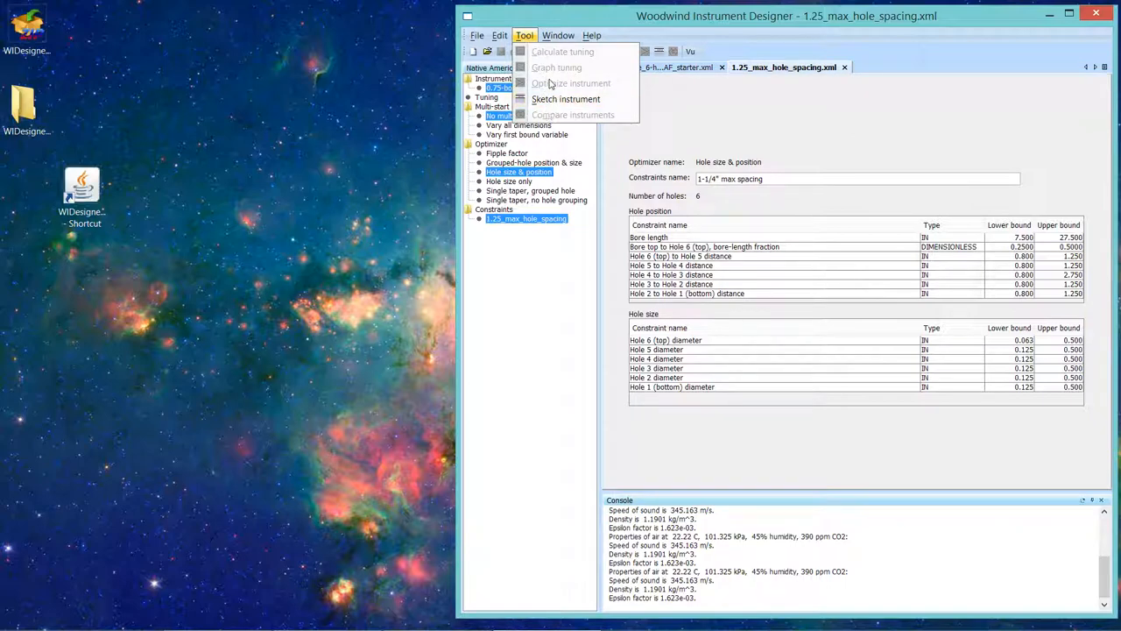
{"action": "mouse_move", "coordinate": [570, 83]}
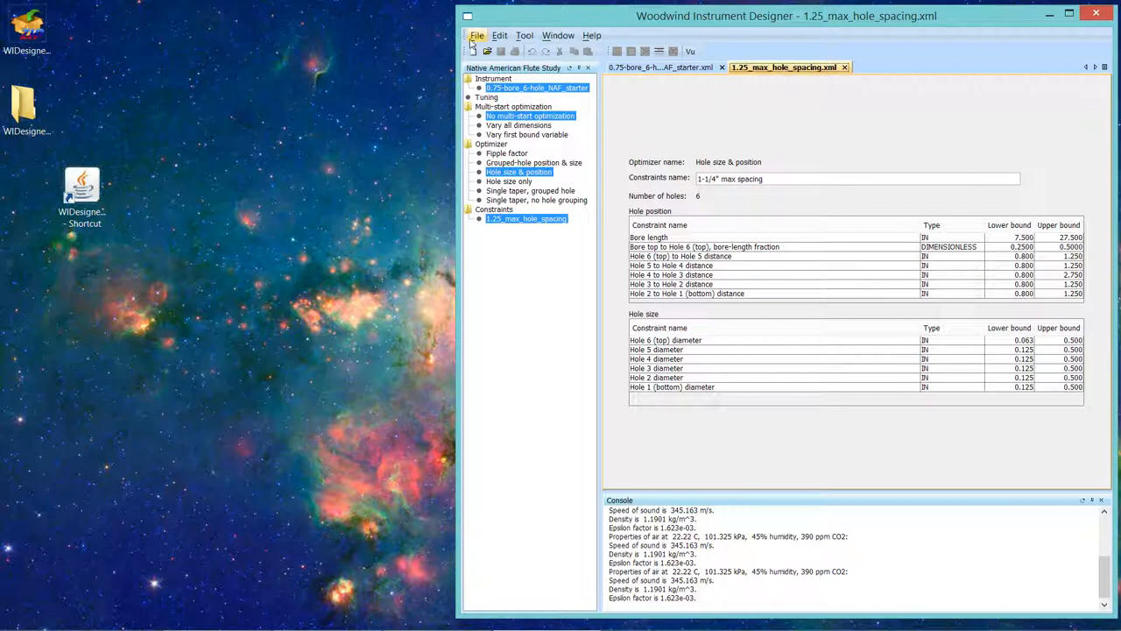
Step: Reopen 0.875-bore_6-hole_NAF_starter and show the 0.75-bore flute as a form
{"action": "left_click", "coordinate": [477, 35]}
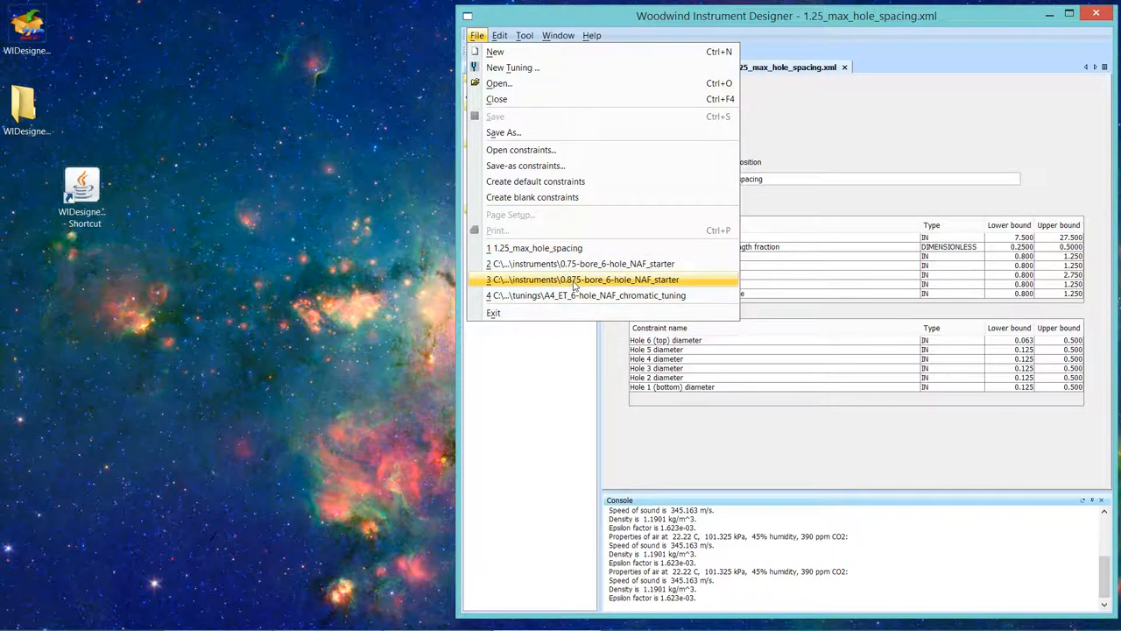
{"action": "left_click", "coordinate": [583, 279]}
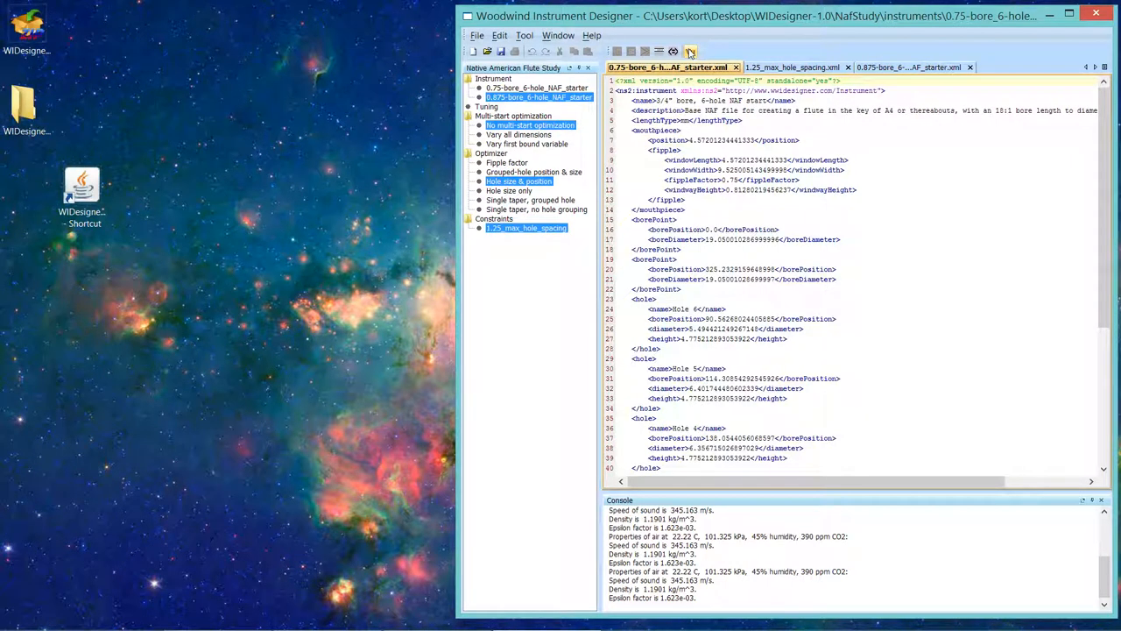
{"action": "left_click", "coordinate": [690, 51]}
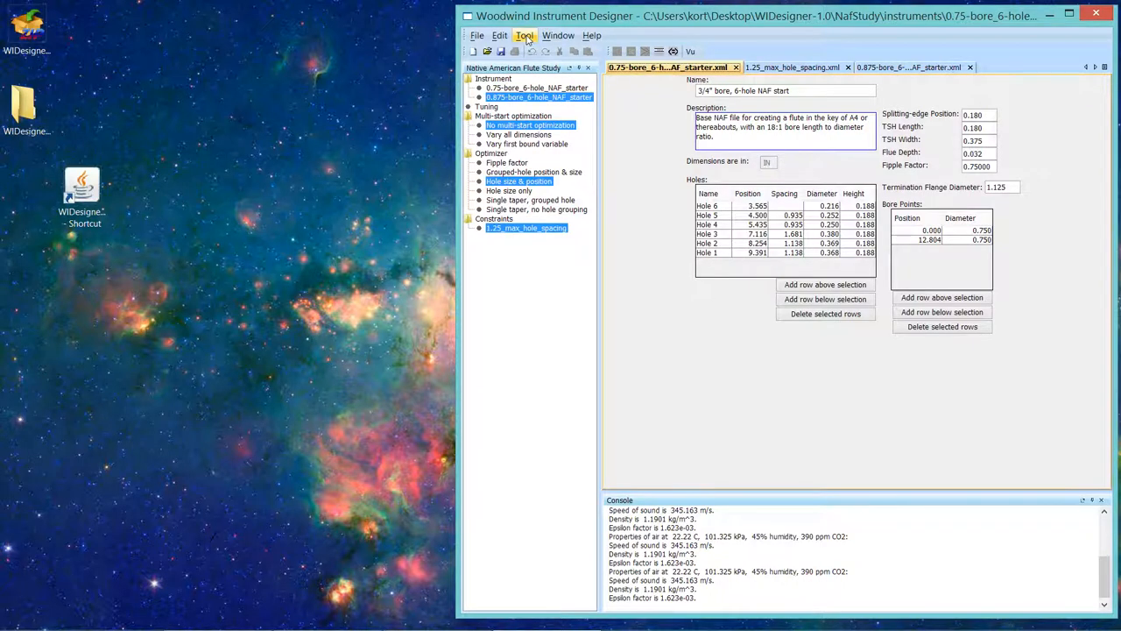
Step: Sketch the 0.875-bore instrument, then close the sketch on the 1.25_max_hole_spacing tab
{"action": "left_click", "coordinate": [524, 35]}
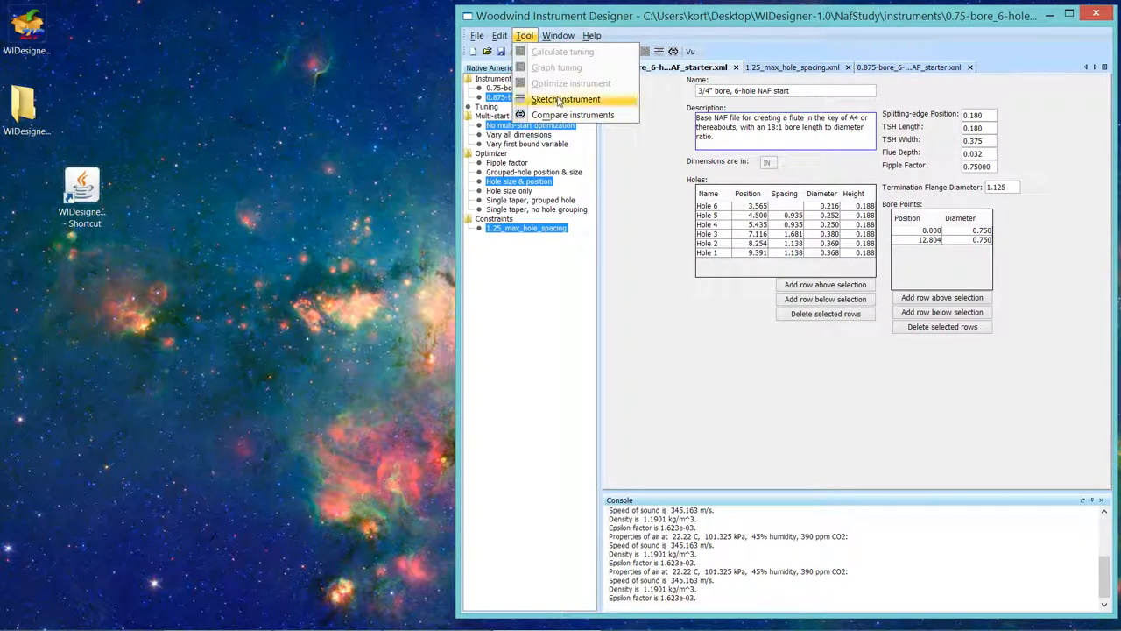
{"action": "left_click", "coordinate": [566, 99]}
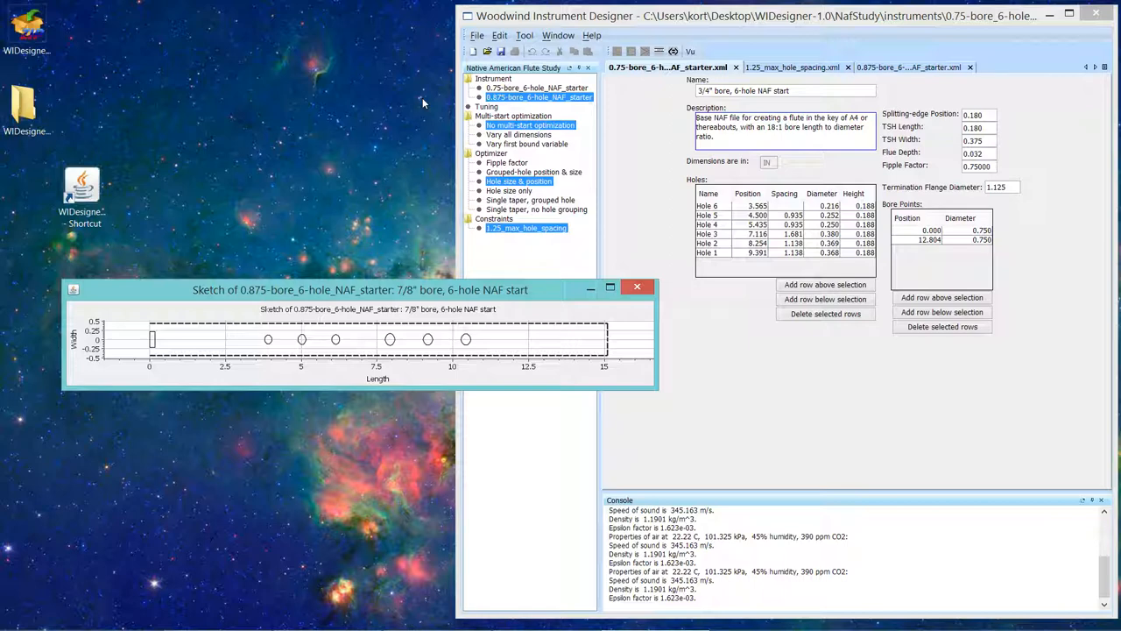
{"action": "mouse_move", "coordinate": [503, 114]}
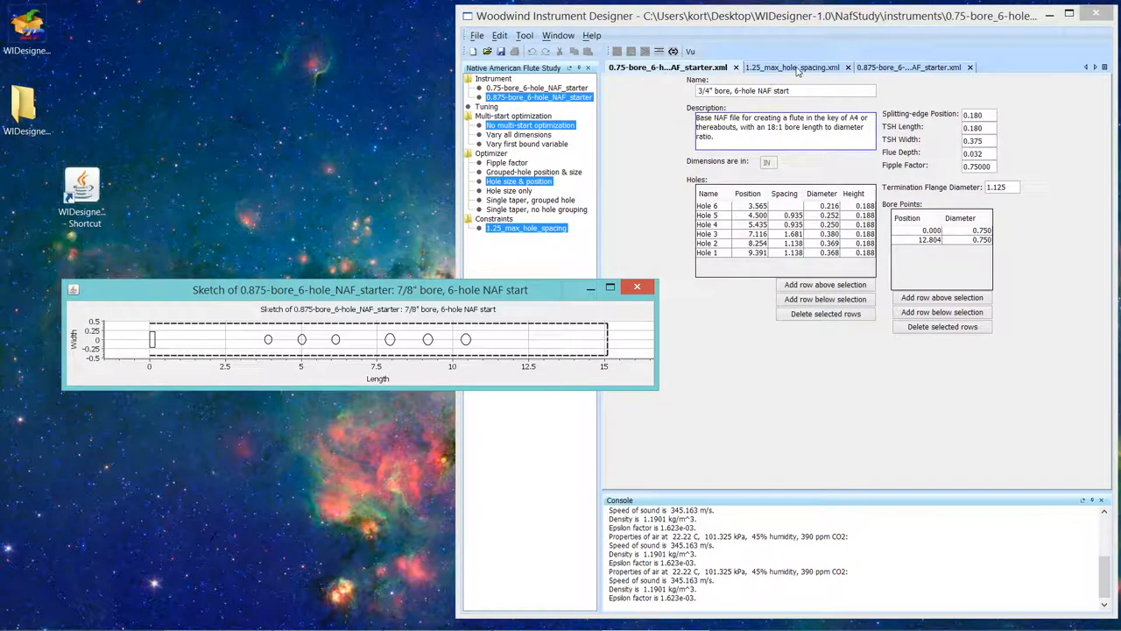
{"action": "left_click", "coordinate": [784, 67]}
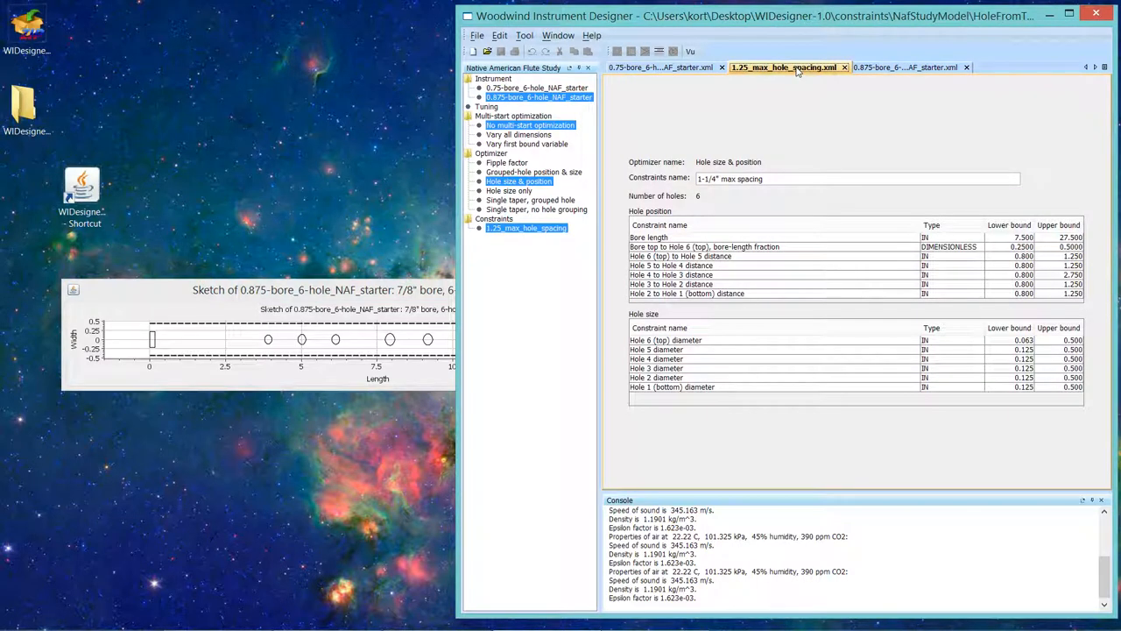
{"action": "mouse_move", "coordinate": [530, 319]}
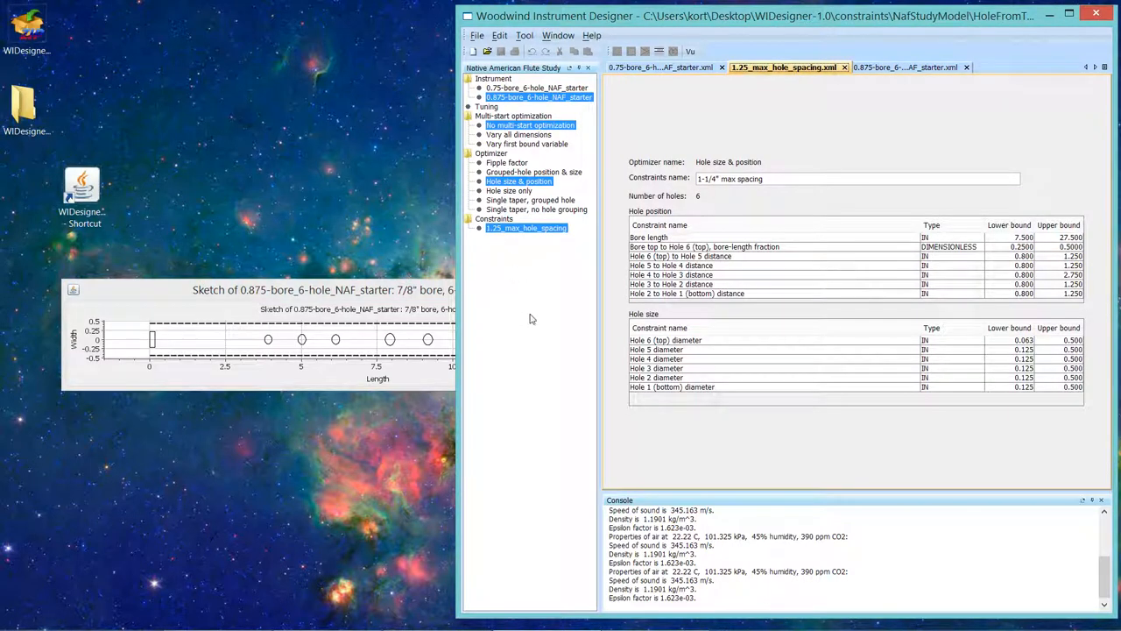
{"action": "mouse_move", "coordinate": [511, 200]}
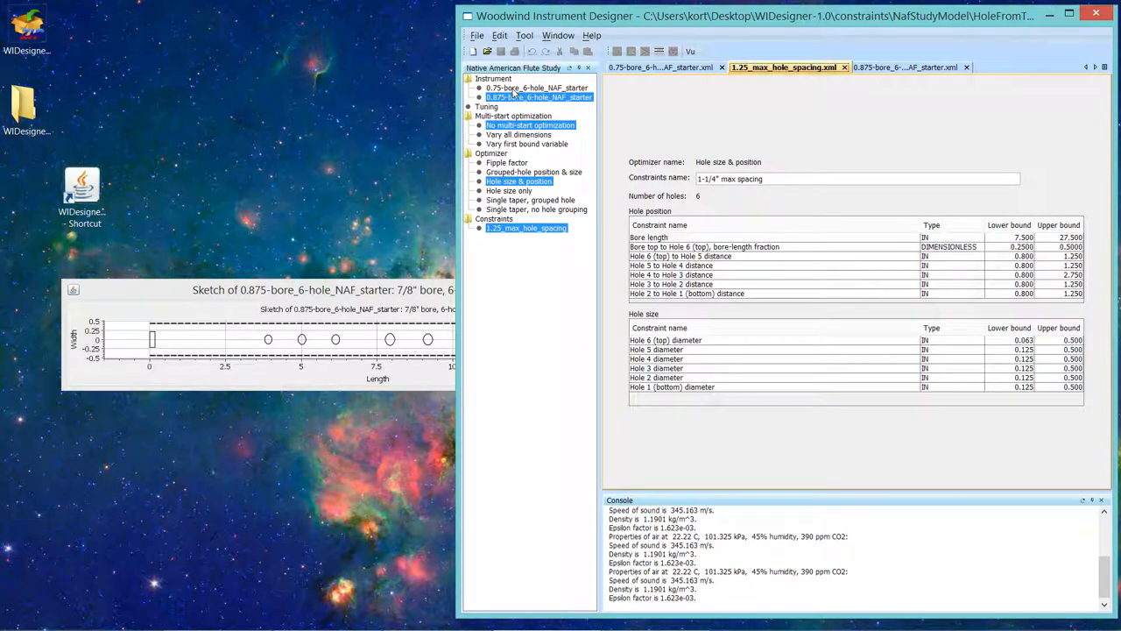
{"action": "mouse_move", "coordinate": [411, 278]}
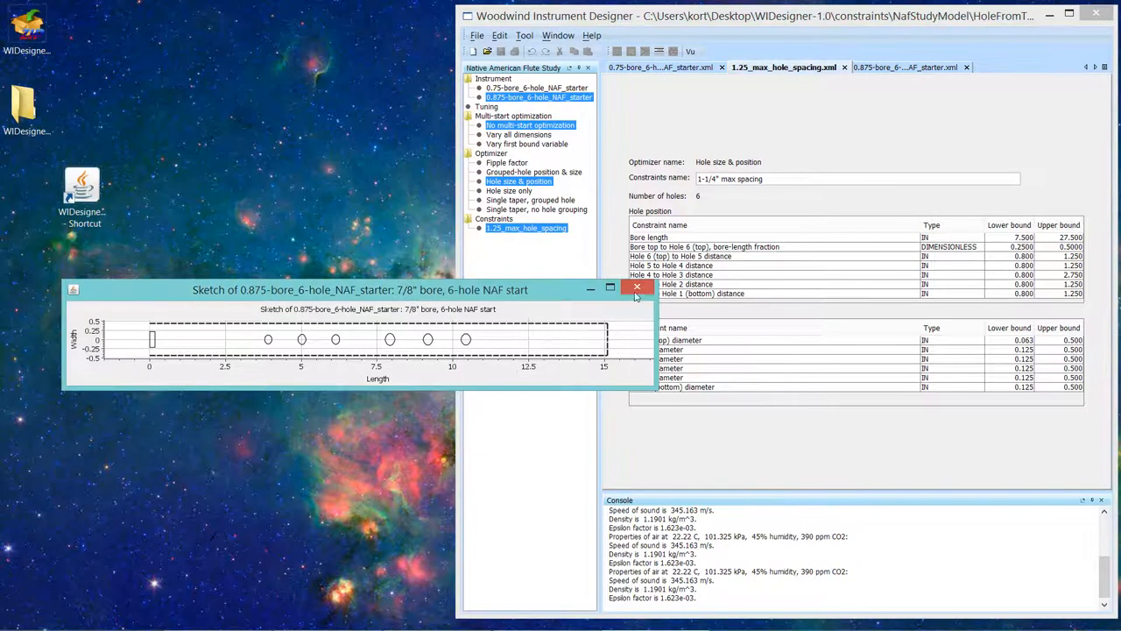
{"action": "left_click", "coordinate": [636, 287]}
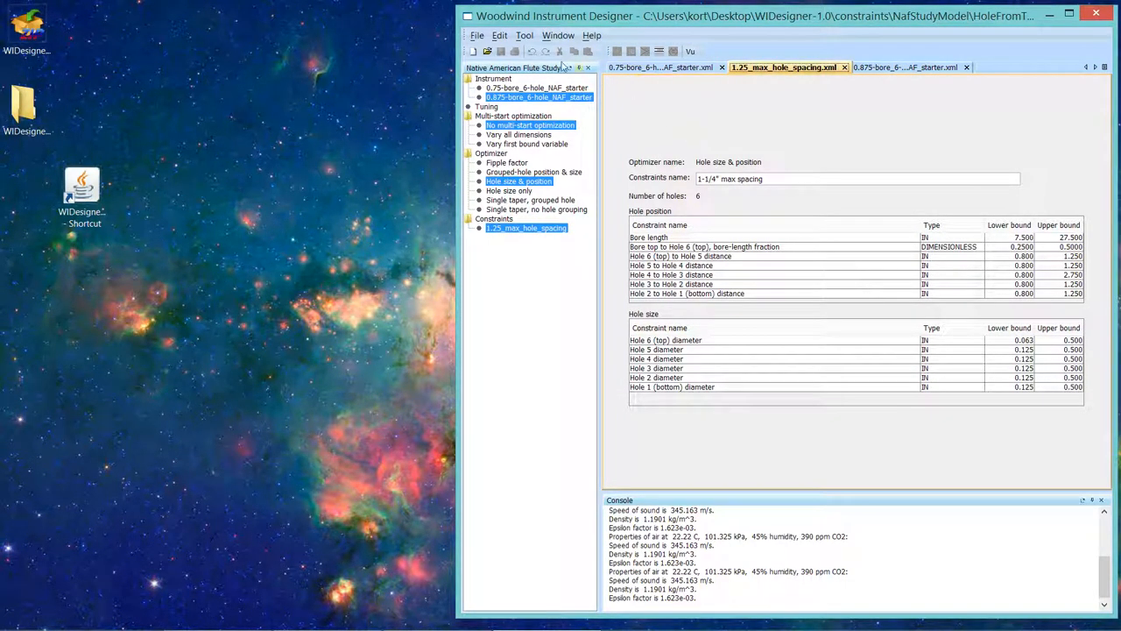
Step: Switch to 0.75-bore_6-hole_NAF_starter via the Window menu and enter '3/4" bore, 6-hole NAF start'
{"action": "left_click", "coordinate": [558, 35]}
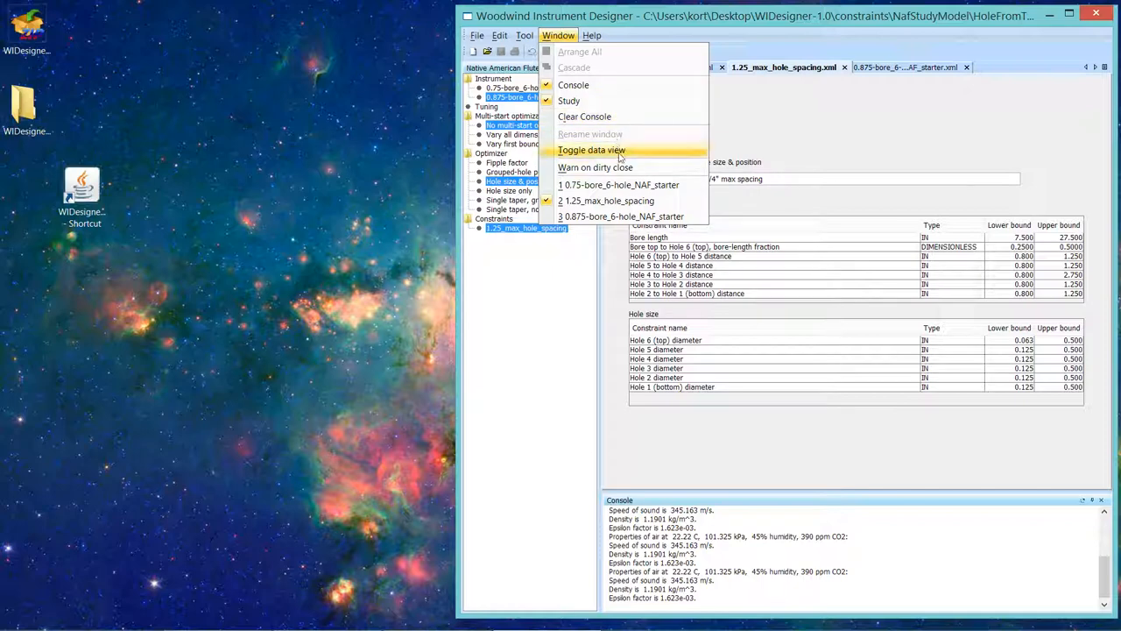
{"action": "mouse_move", "coordinate": [594, 168]}
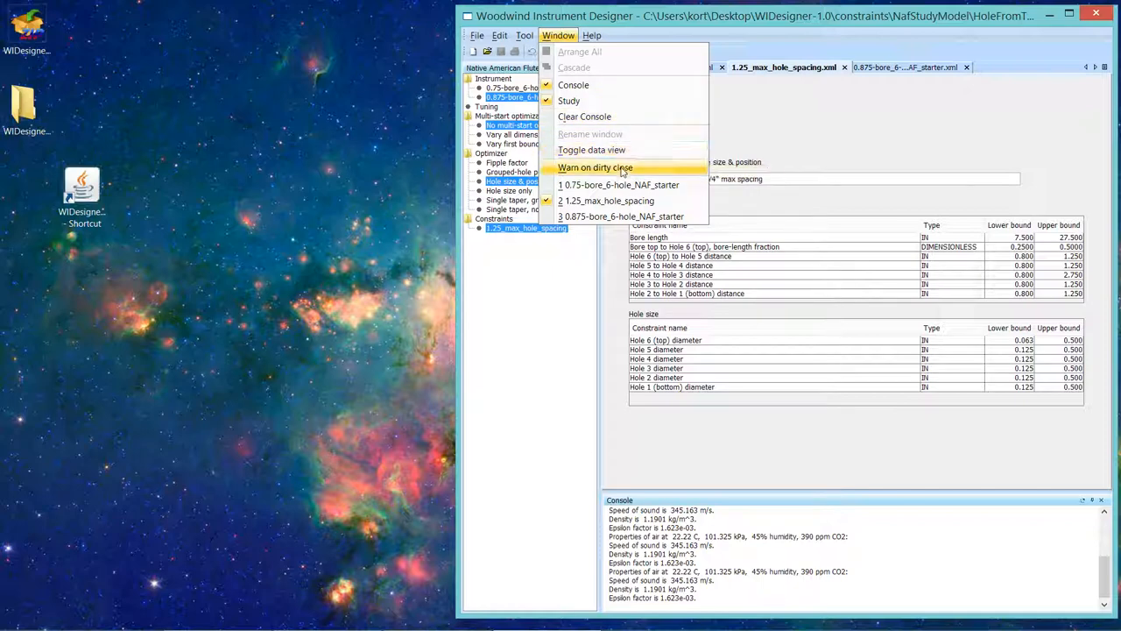
{"action": "mouse_move", "coordinate": [619, 184]}
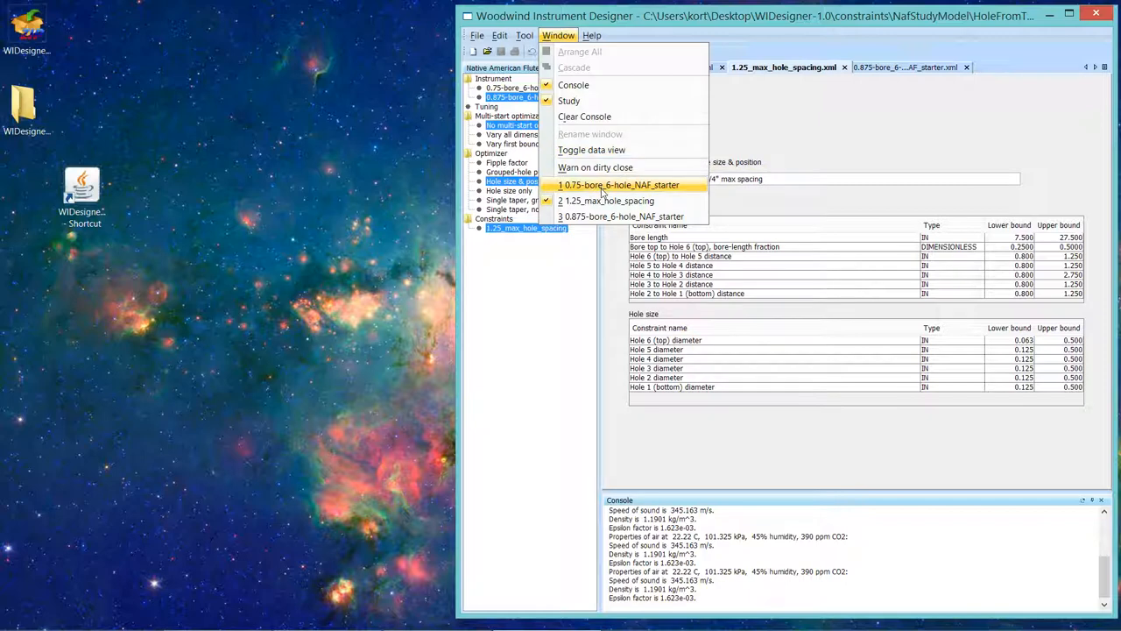
{"action": "left_click", "coordinate": [619, 184]}
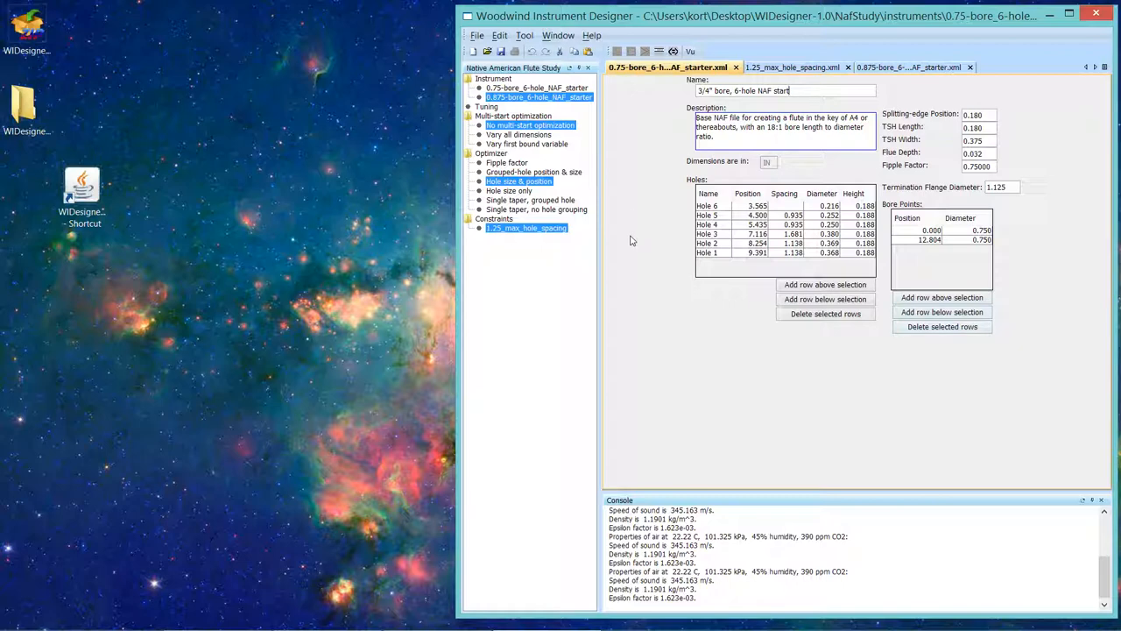
{"action": "mouse_move", "coordinate": [627, 236]}
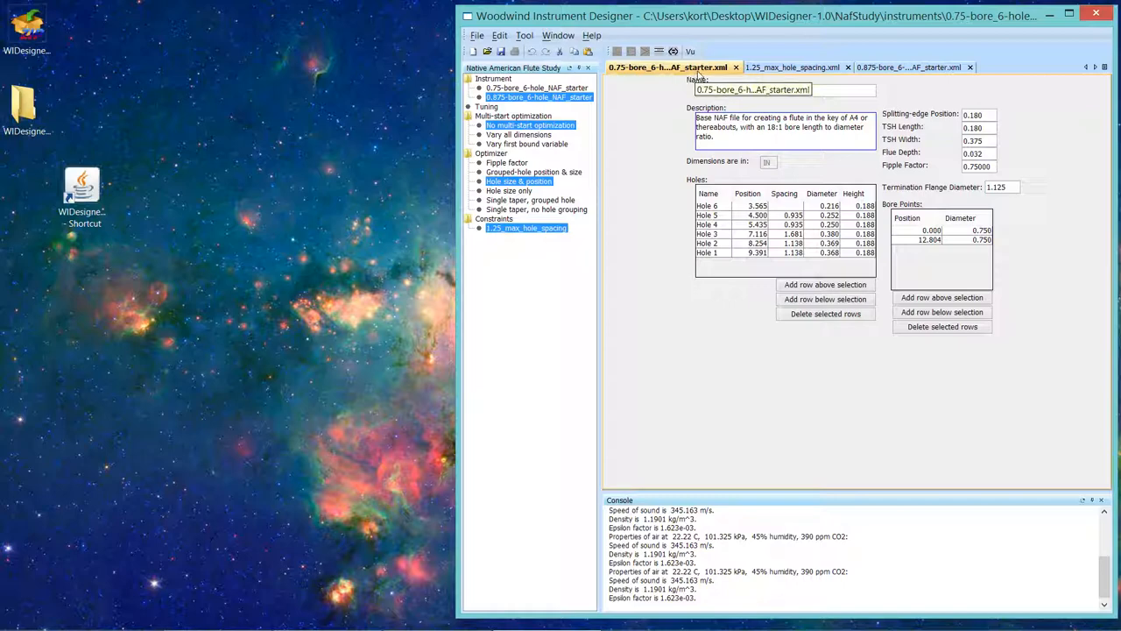
{"action": "type", "text": "3/4\" bore, 6-hole NAF start"}
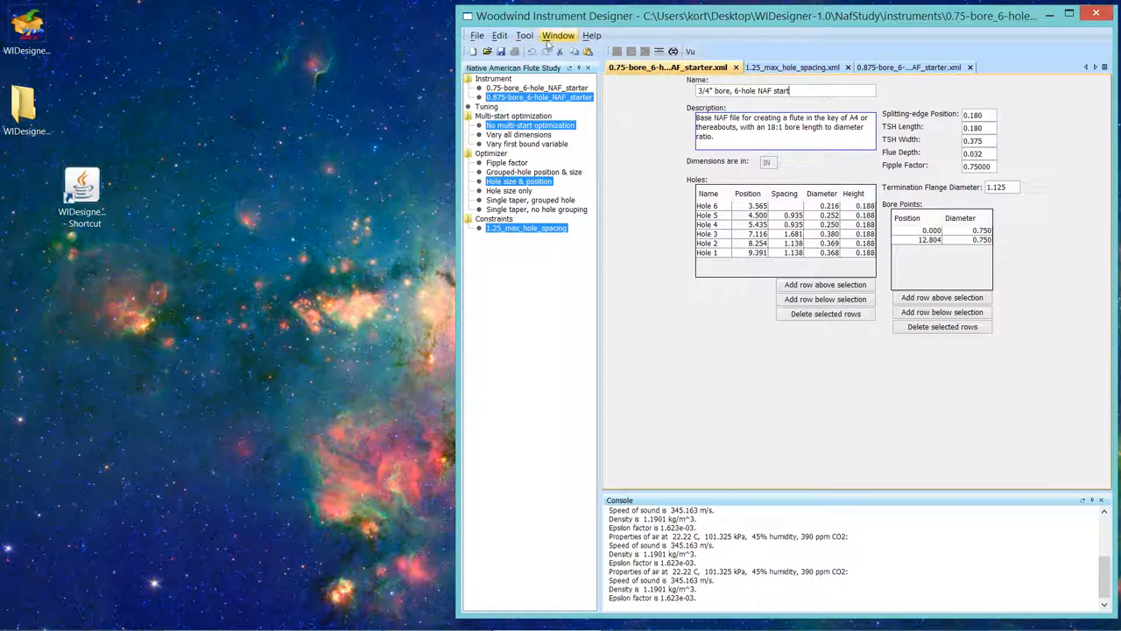
{"action": "left_click", "coordinate": [524, 35]}
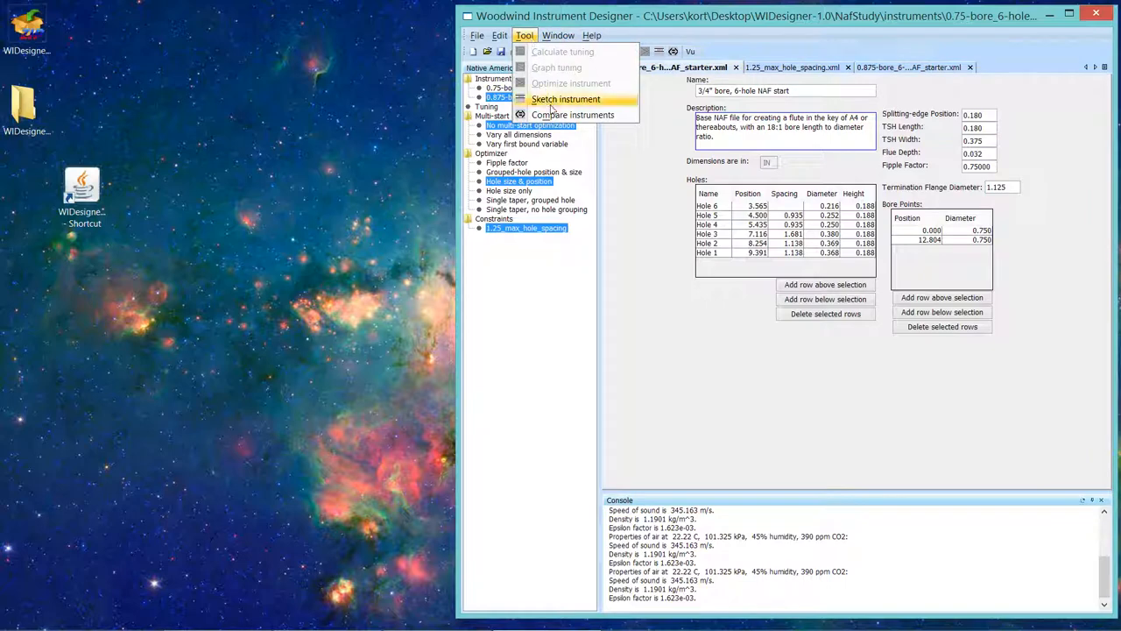
{"action": "mouse_move", "coordinate": [573, 115]}
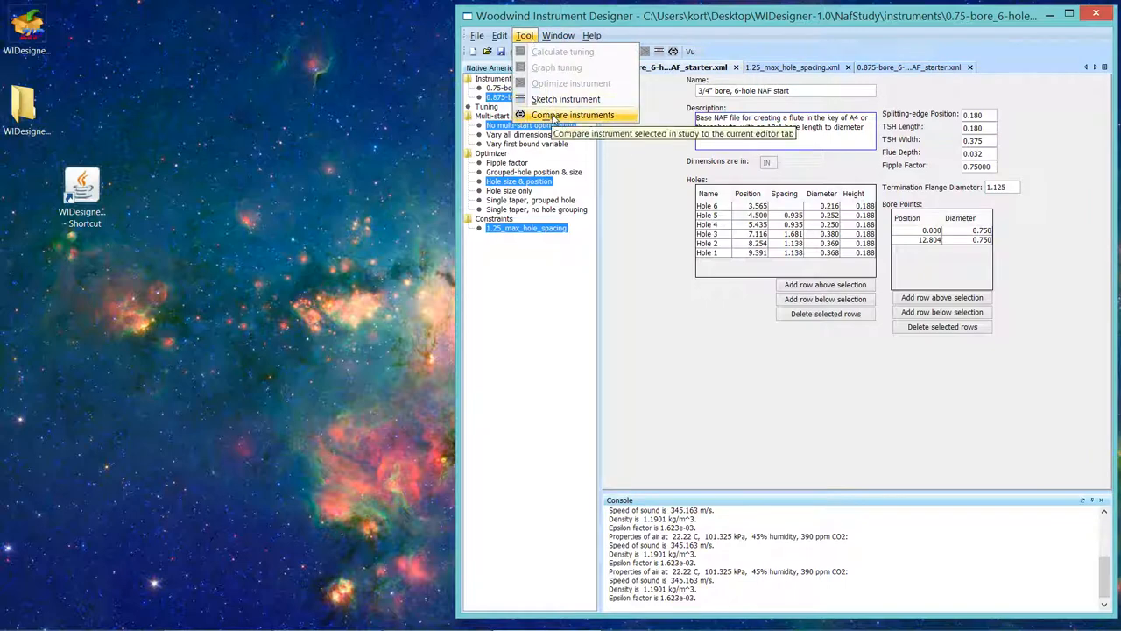
{"action": "mouse_move", "coordinate": [602, 150]}
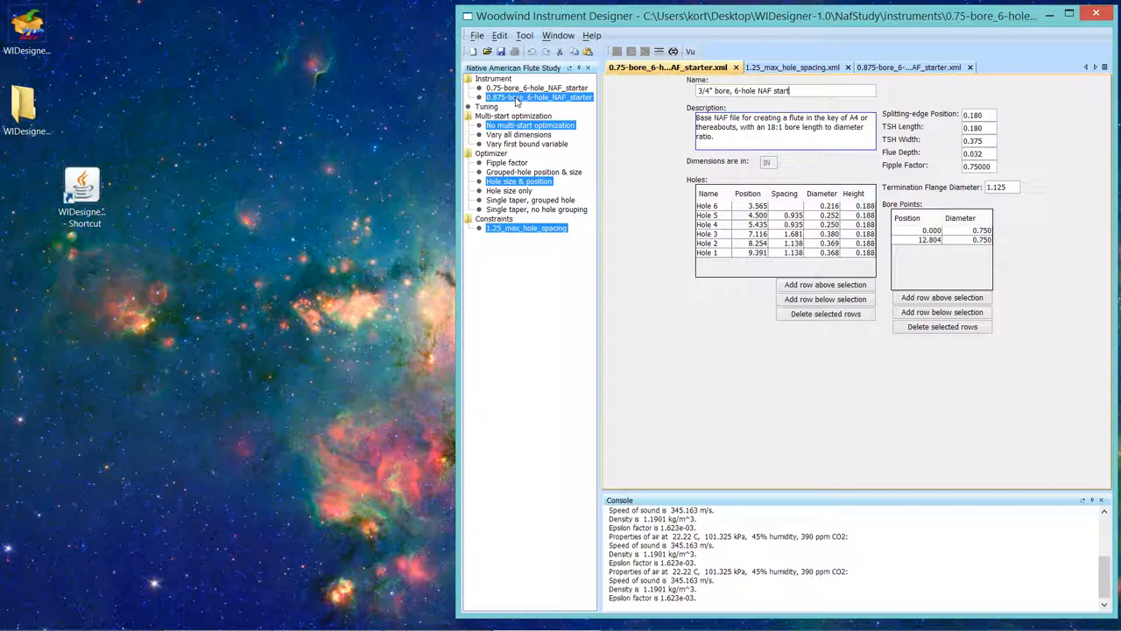
{"action": "mouse_move", "coordinate": [645, 75]}
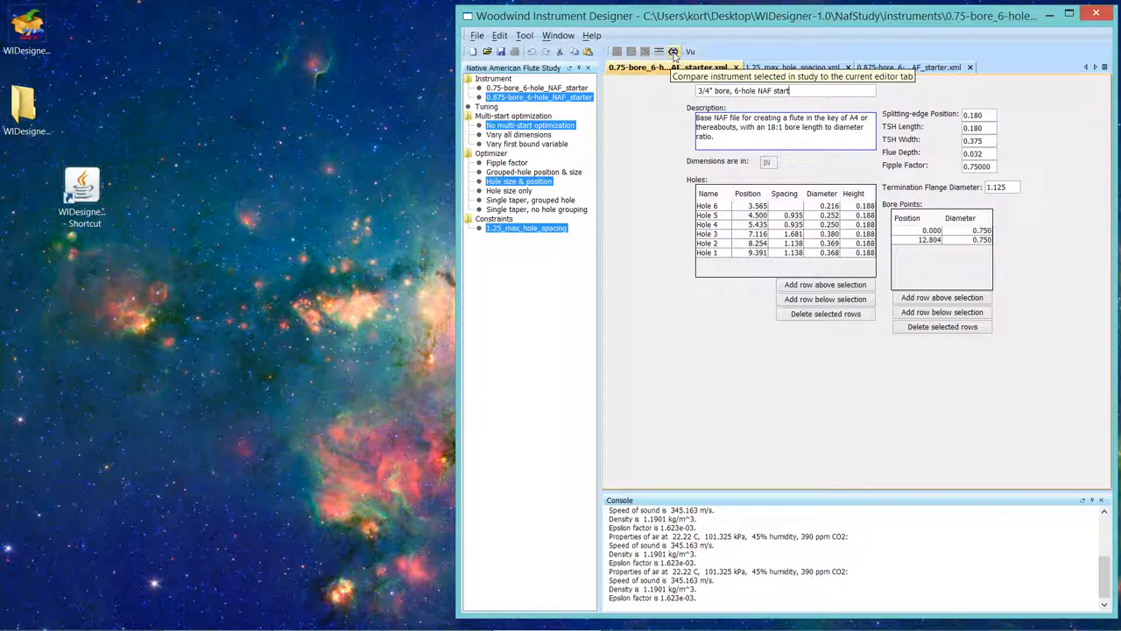
{"action": "left_click", "coordinate": [674, 51]}
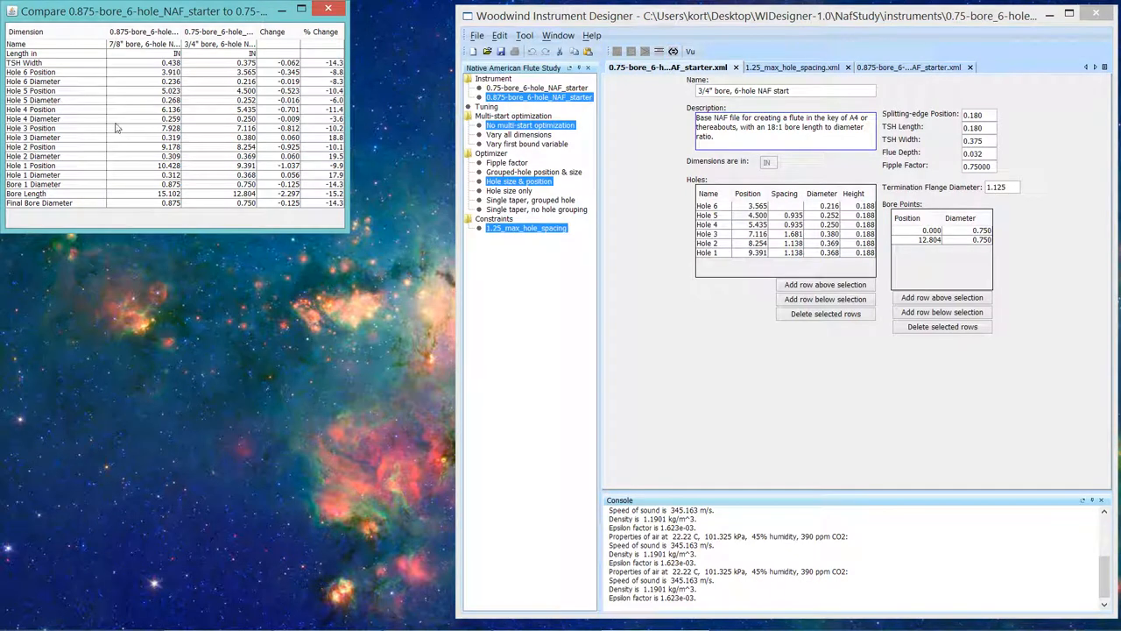
{"action": "mouse_move", "coordinate": [104, 78]}
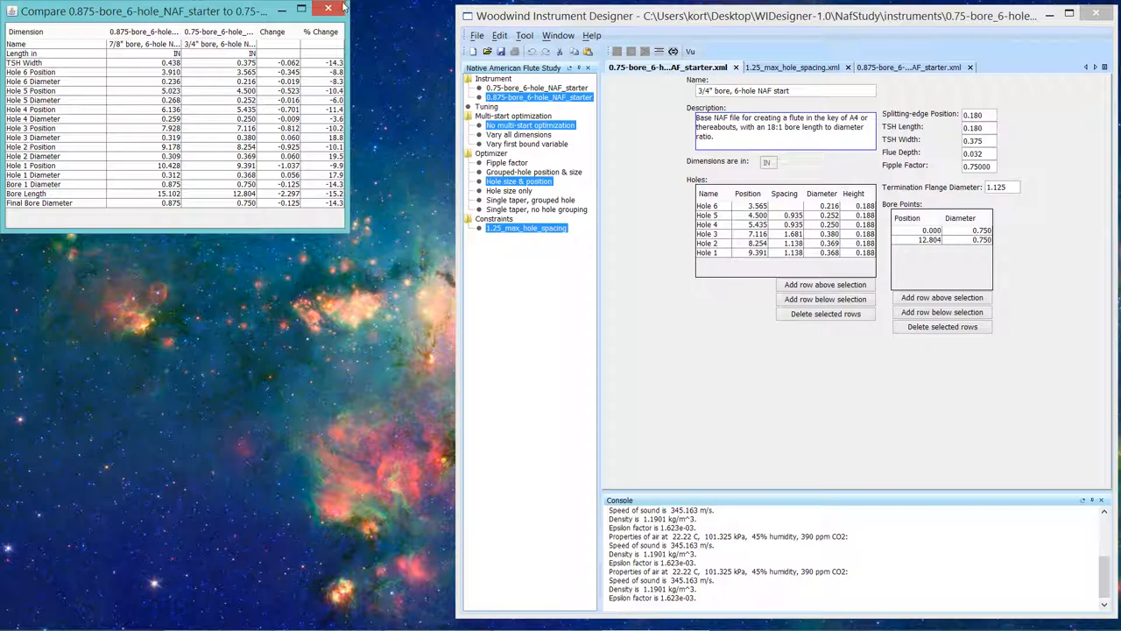
{"action": "left_click", "coordinate": [329, 10]}
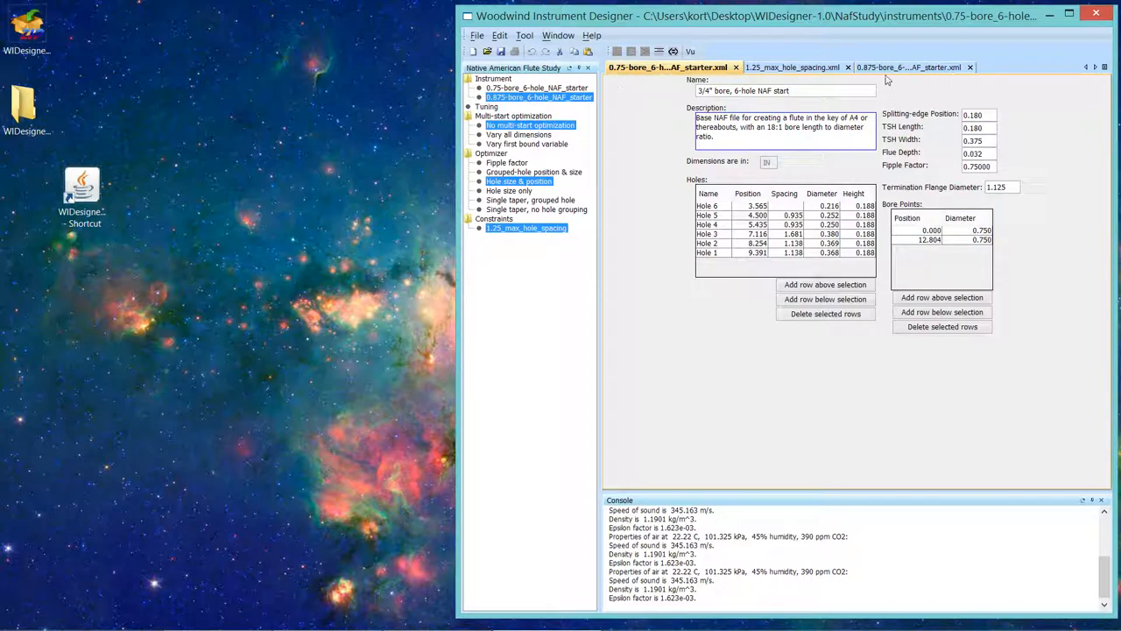
Step: Switch to the 0.875-bore_6-hole_NAF_starter tab and browse the Tool menu without running anything
{"action": "left_click", "coordinate": [902, 67]}
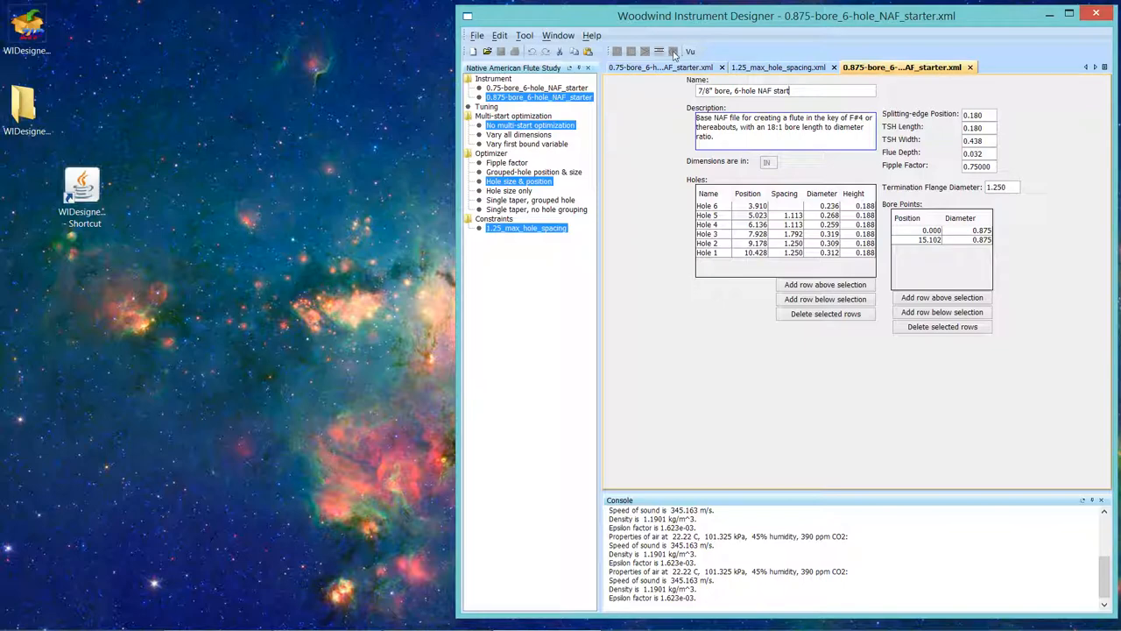
{"action": "mouse_move", "coordinate": [673, 51]}
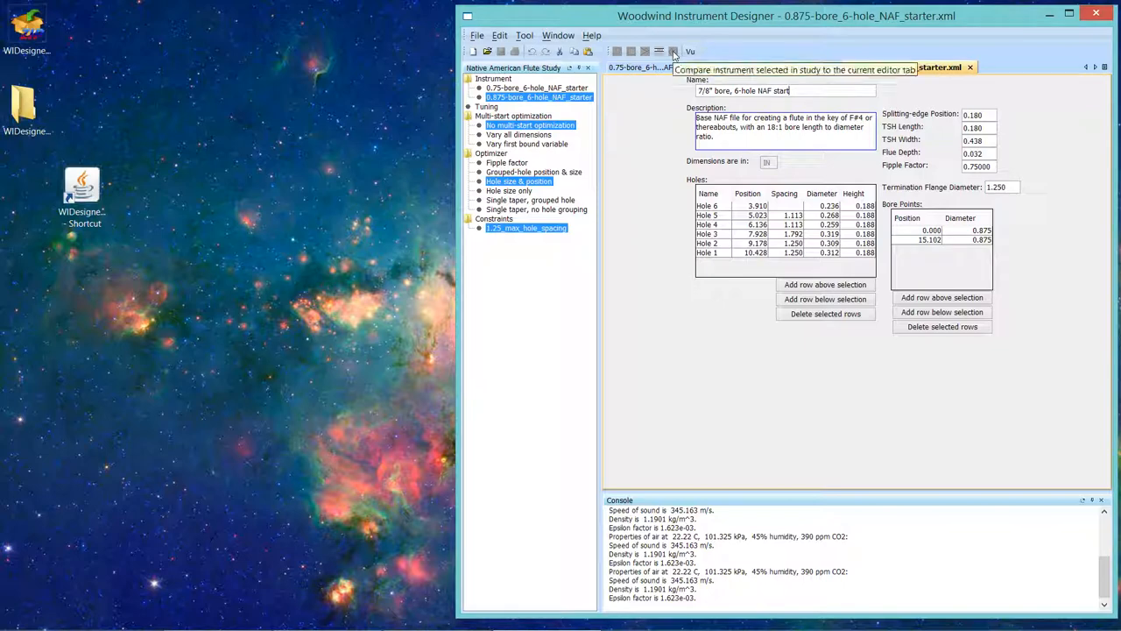
{"action": "left_click", "coordinate": [524, 35]}
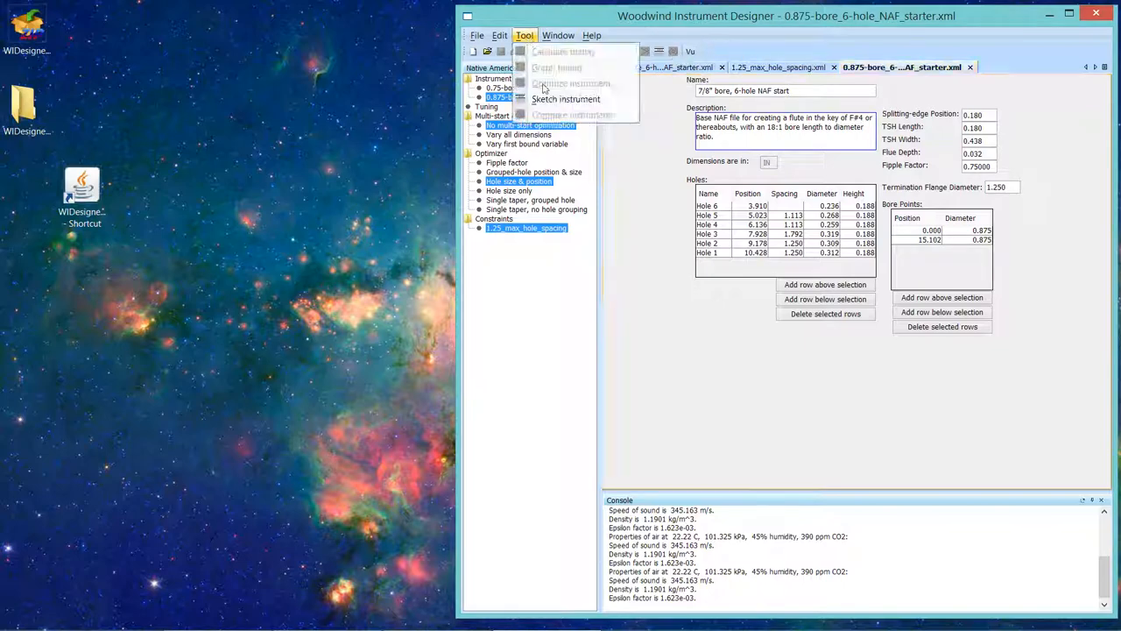
{"action": "mouse_move", "coordinate": [572, 115]}
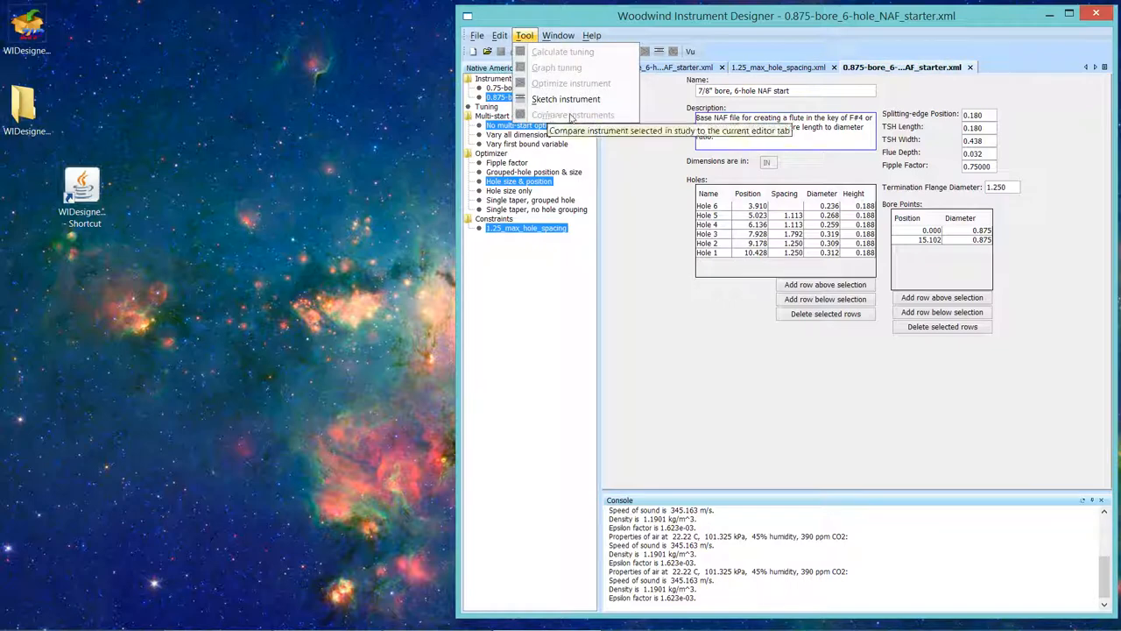
{"action": "left_click", "coordinate": [633, 190]}
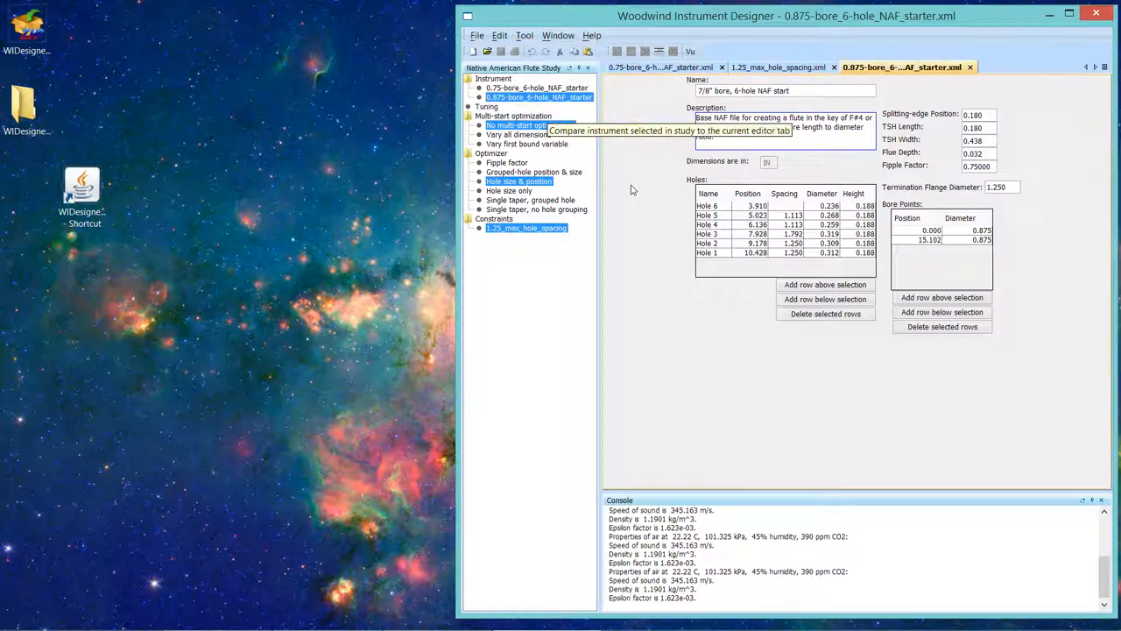
{"action": "mouse_move", "coordinate": [641, 324]}
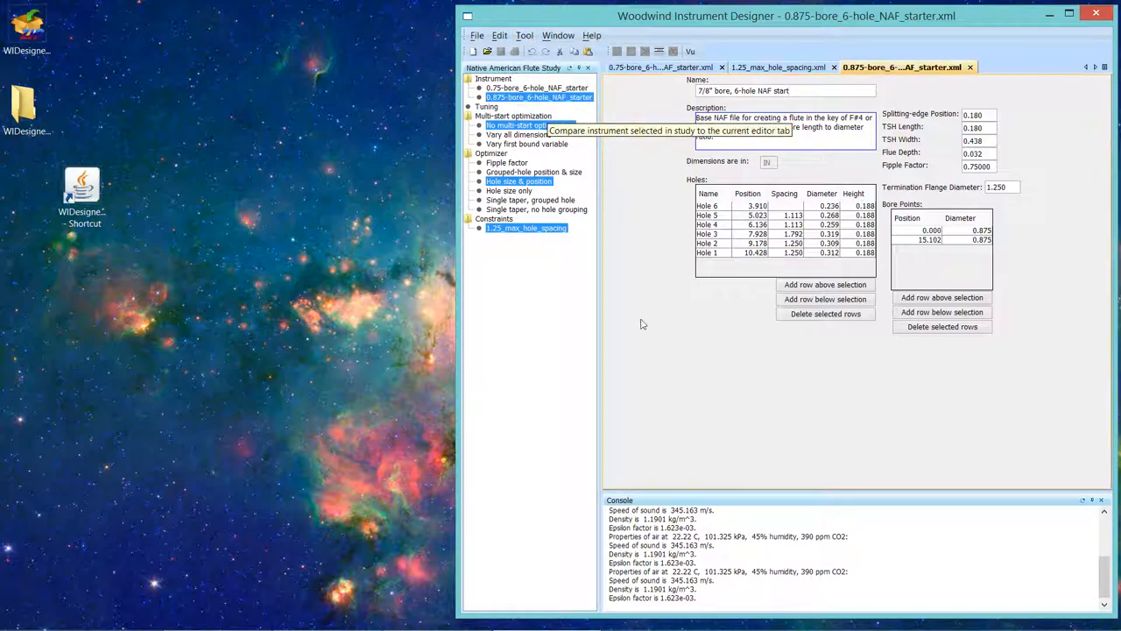
{"action": "mouse_move", "coordinate": [771, 392]}
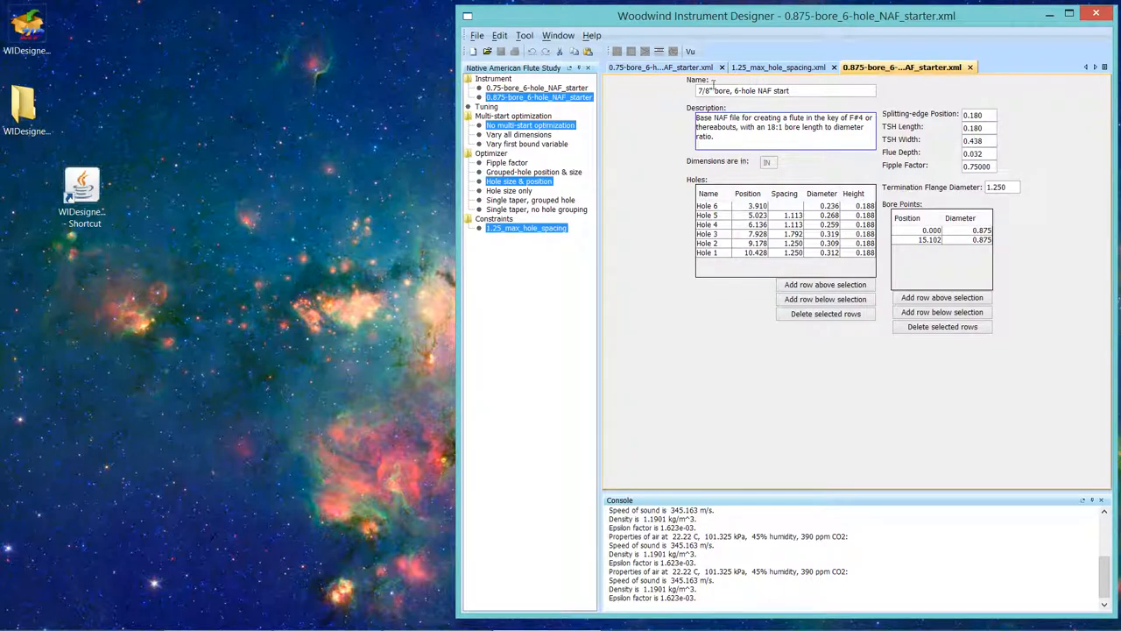
{"action": "mouse_move", "coordinate": [710, 317]}
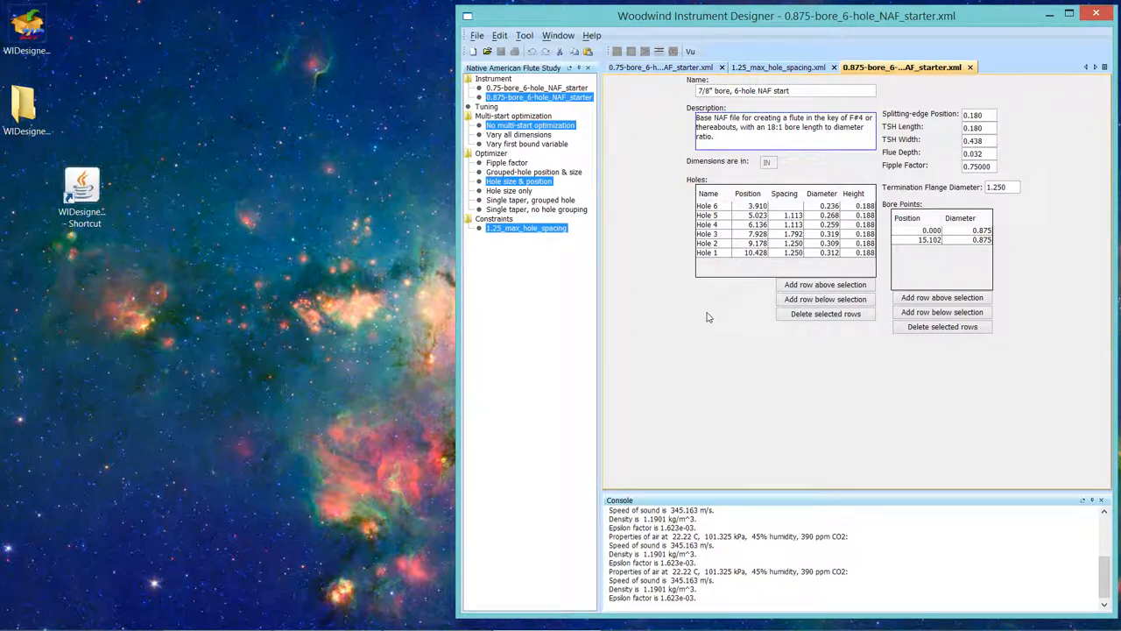
{"action": "mouse_move", "coordinate": [731, 291]}
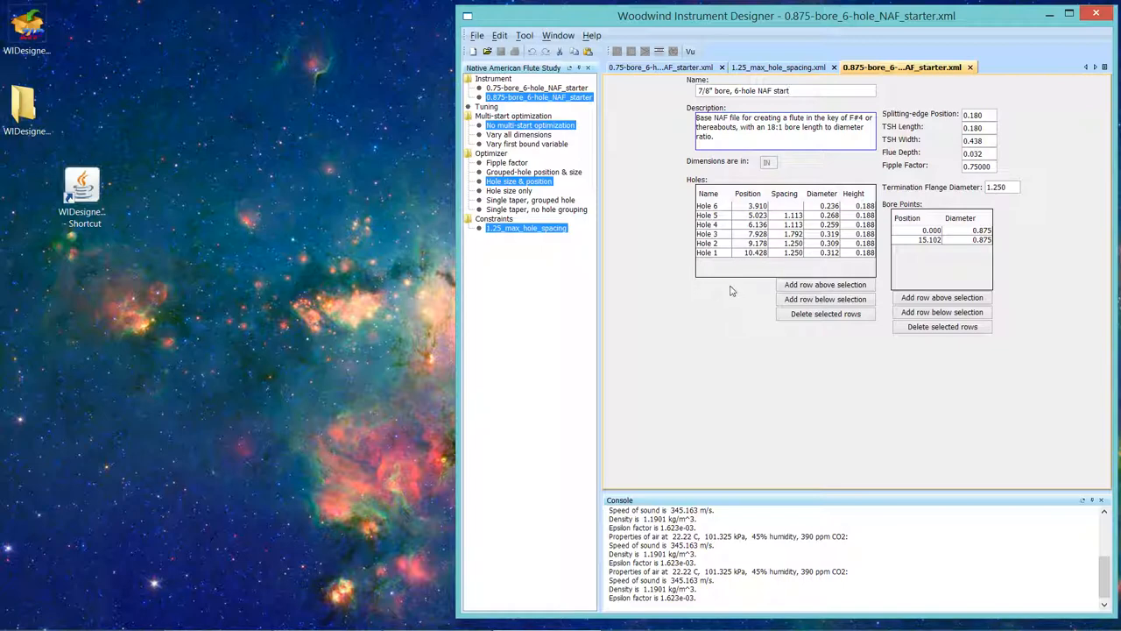
{"action": "mouse_move", "coordinate": [885, 184]}
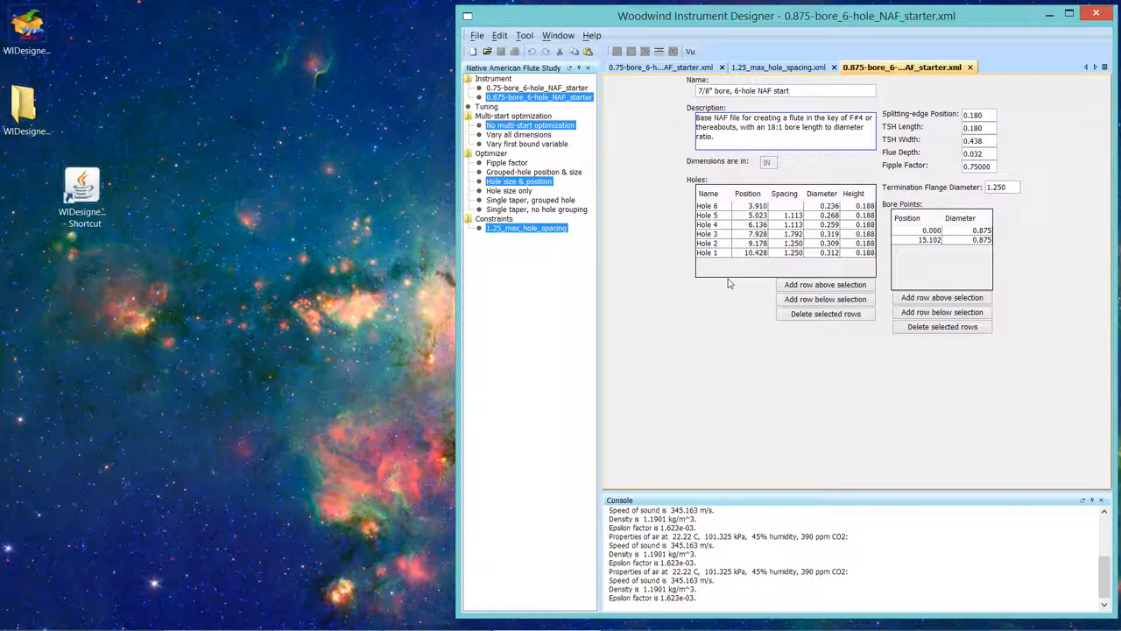
Step: Begin editing Hole 6's Position cell in the Holes table
{"action": "double_click", "coordinate": [755, 205]}
{"action": "type", "text": "3.000"}
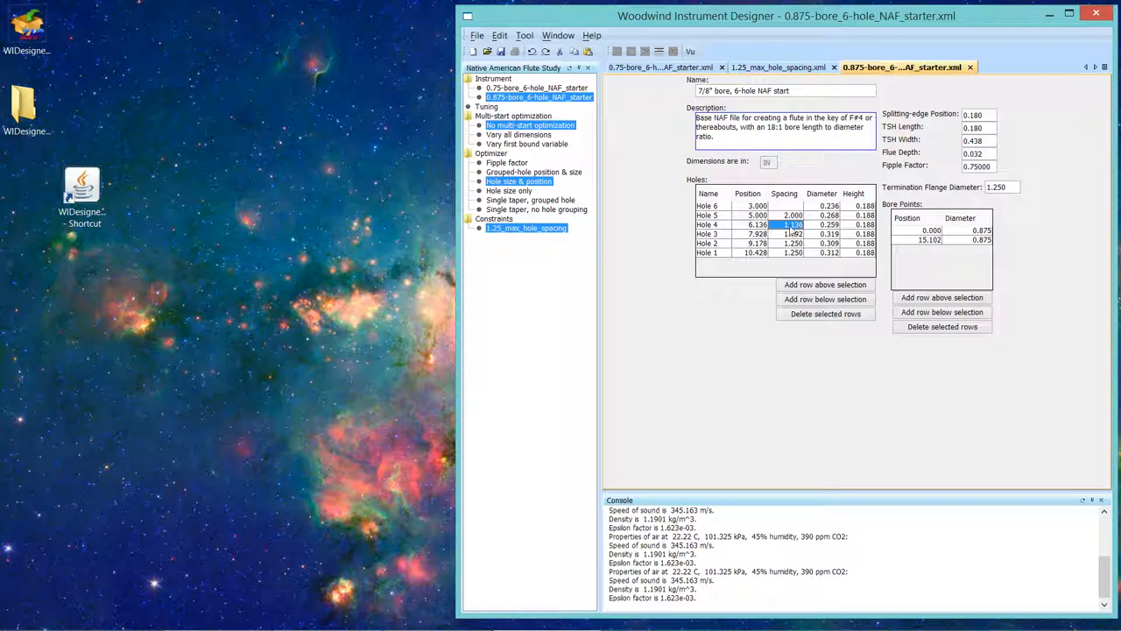
{"action": "mouse_move", "coordinate": [791, 231]}
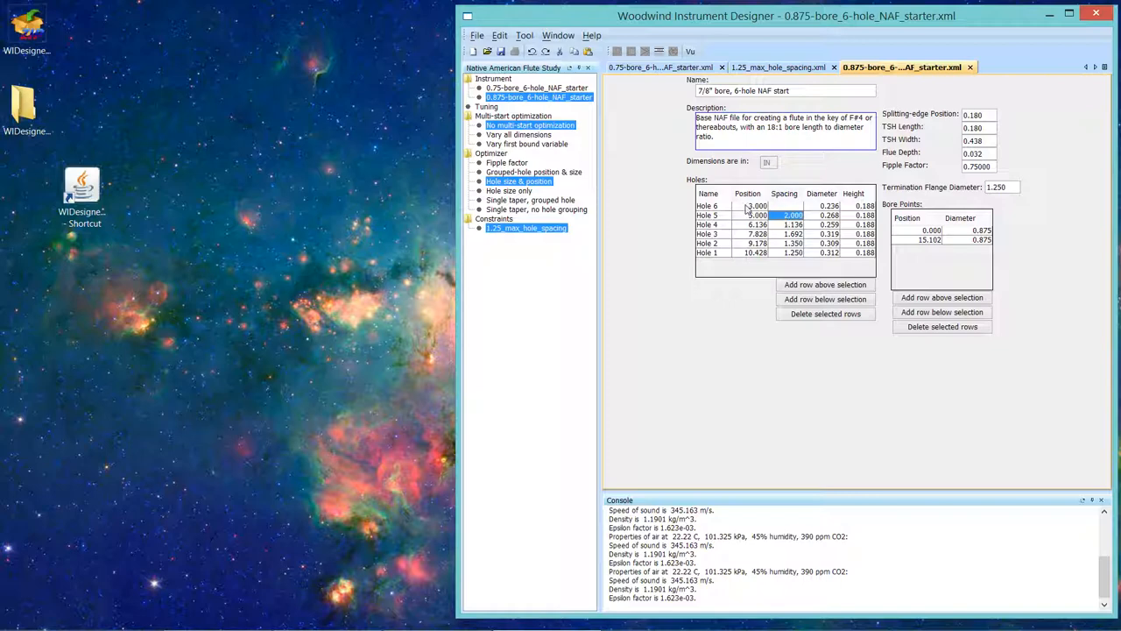
{"action": "left_click", "coordinate": [756, 224]}
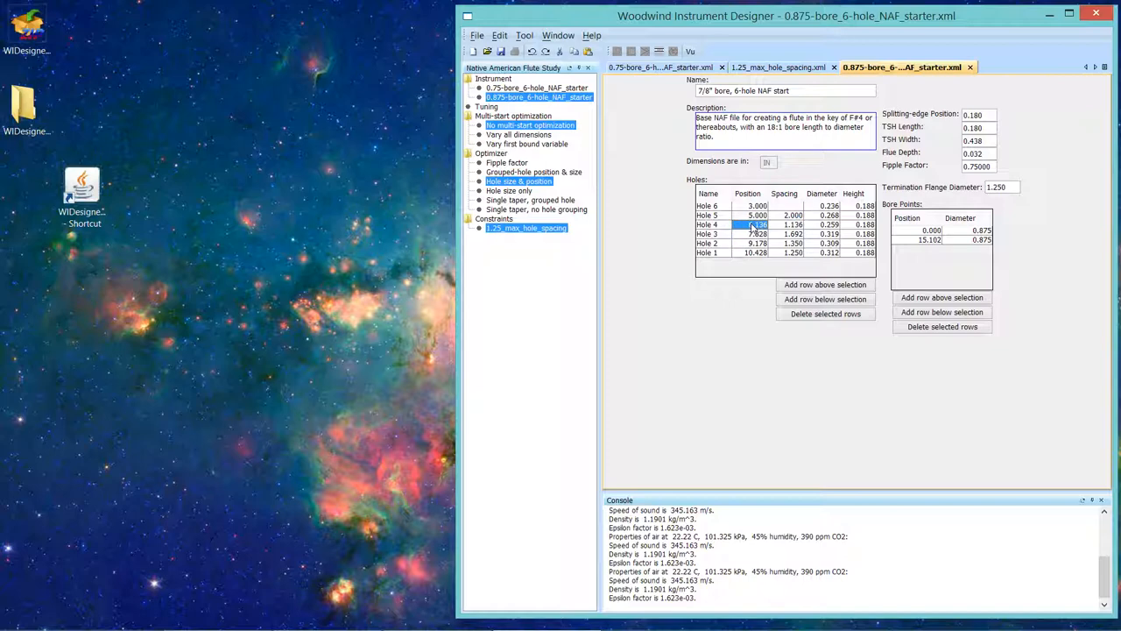
{"action": "double_click", "coordinate": [755, 225]}
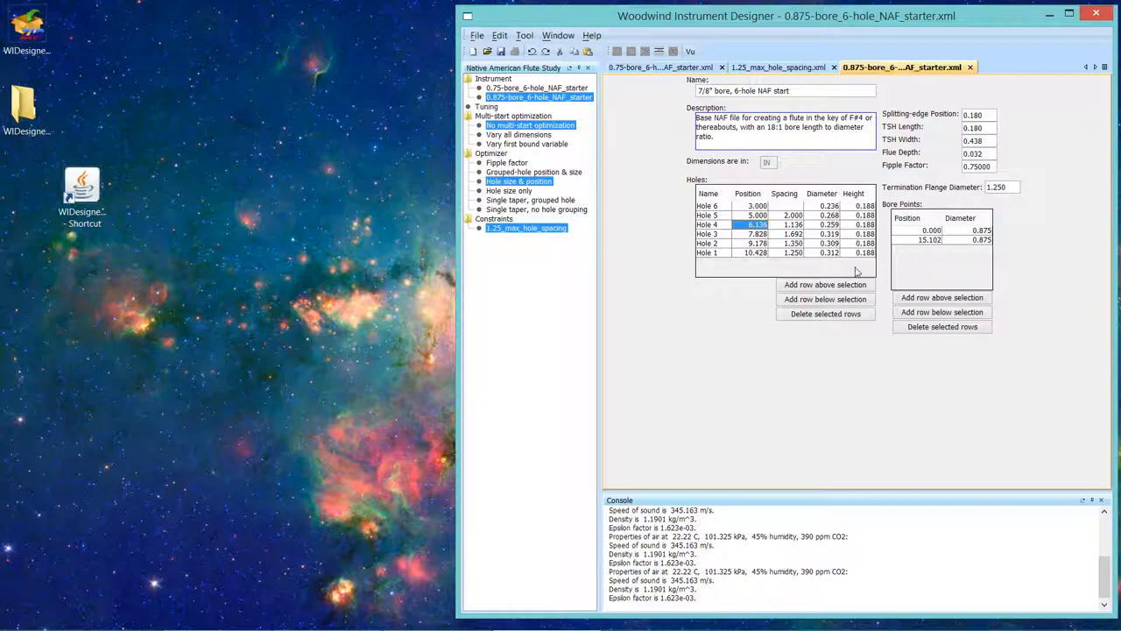
{"action": "left_click", "coordinate": [981, 115]}
{"action": "type", "text": "0.170"}
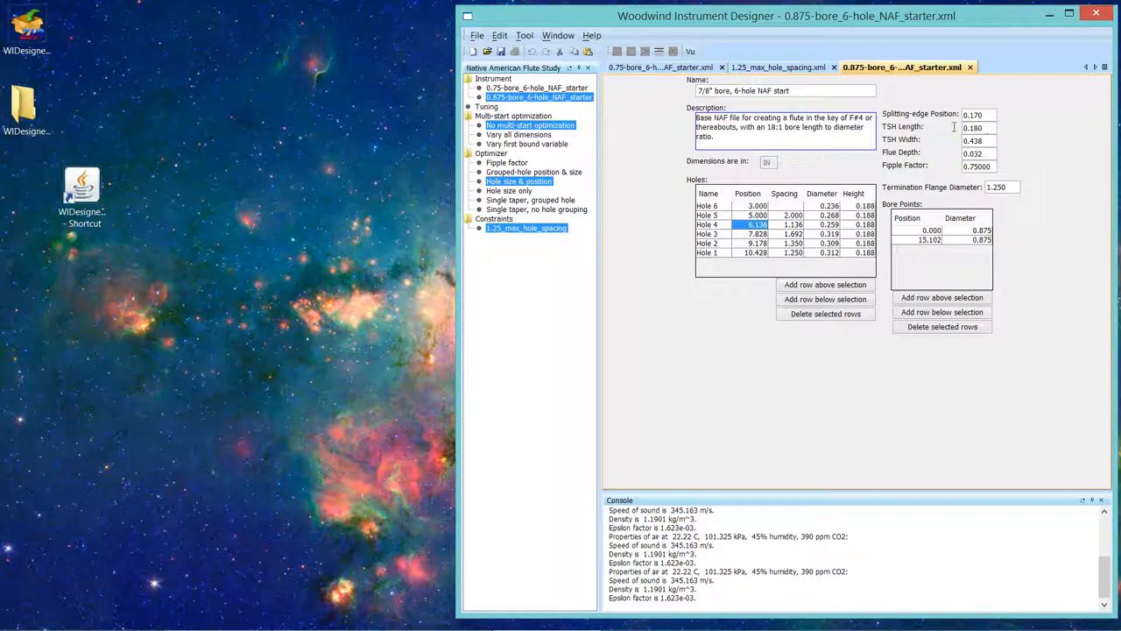
Step: Re-enter the TSH Length field, leaving it at 0.180
{"action": "triple_click", "coordinate": [973, 128]}
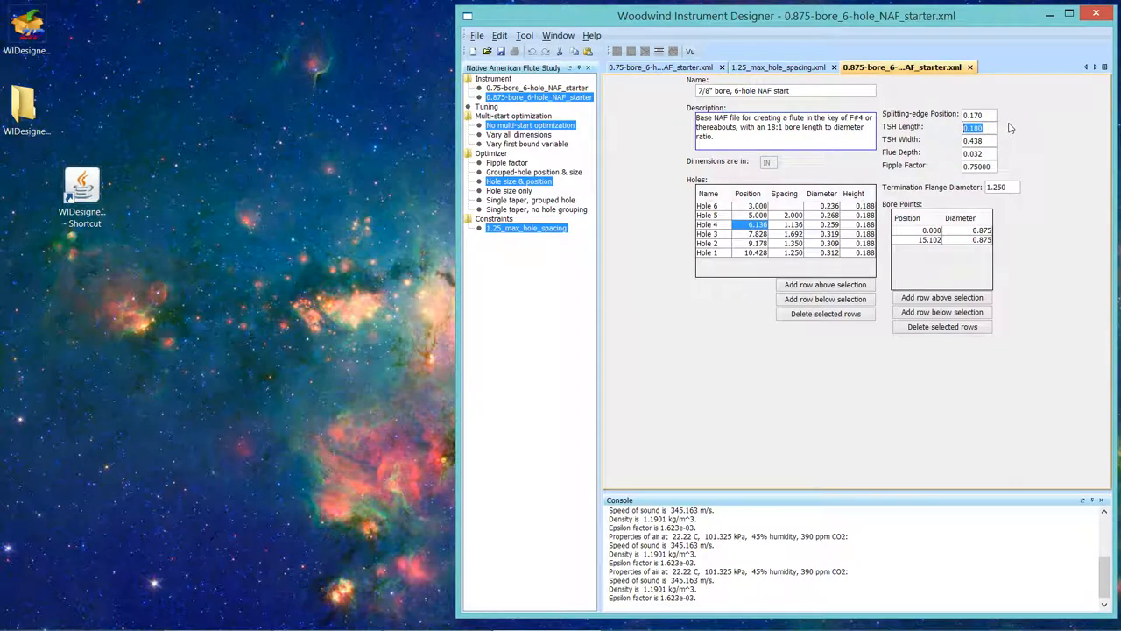
{"action": "type", "text": "a"}
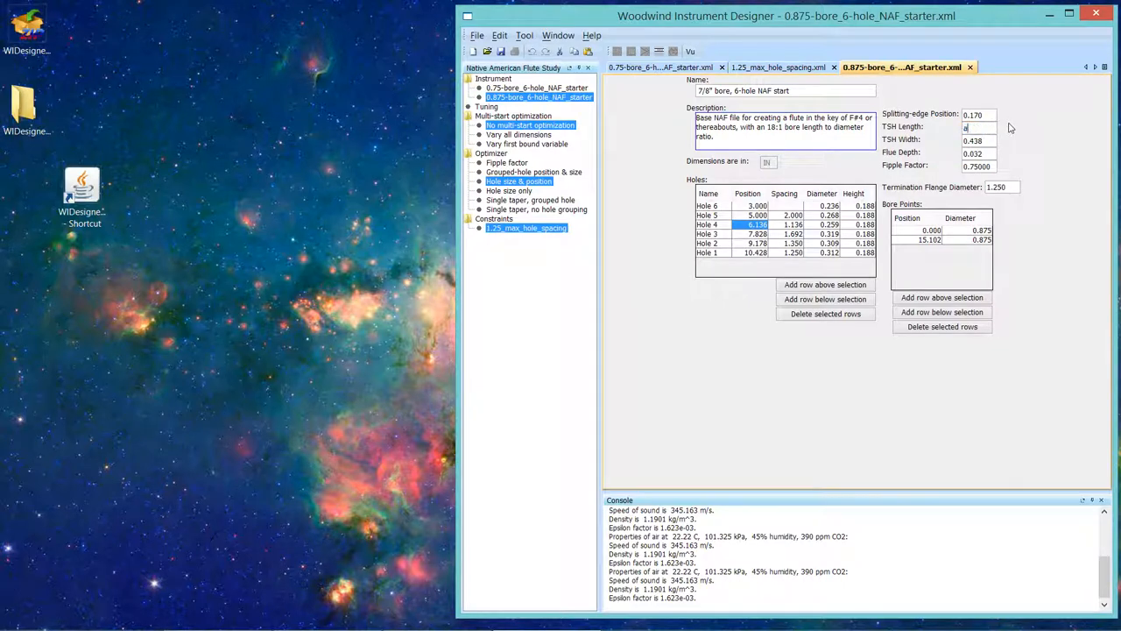
{"action": "type", "text": "aaa"}
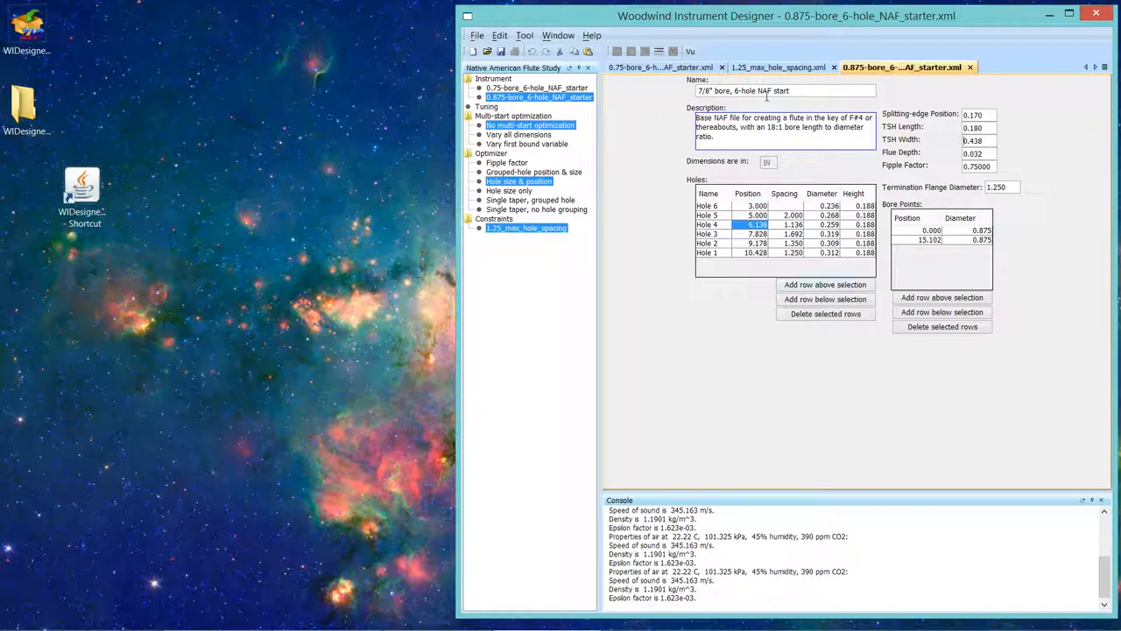
{"action": "mouse_move", "coordinate": [970, 67]}
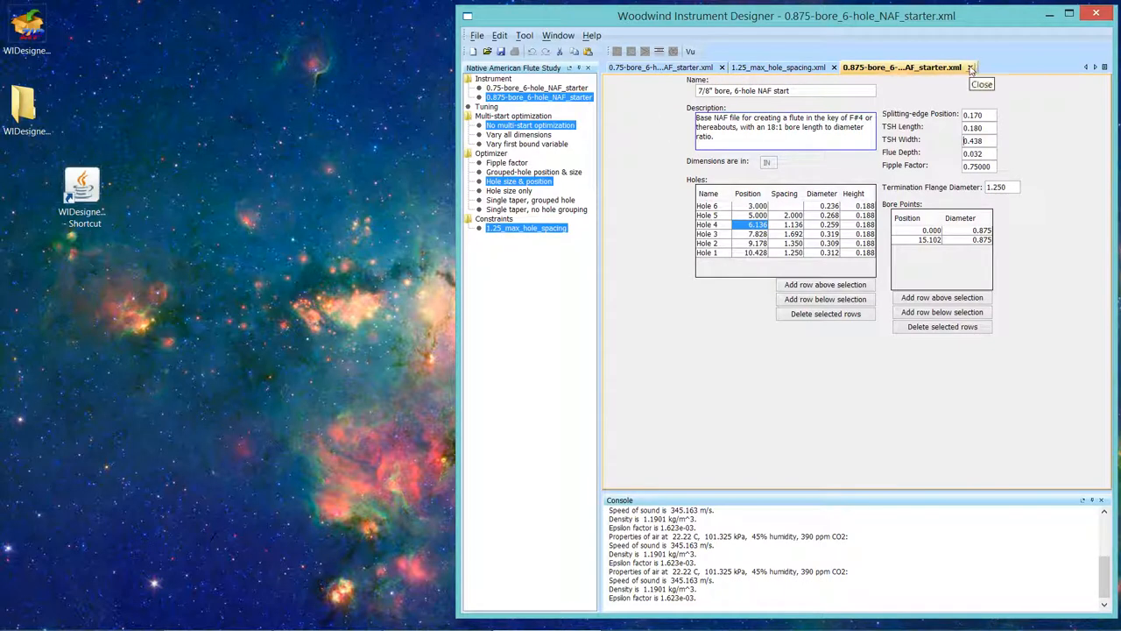
Step: Reopen recent file 0.875-bore_6-hole_NAF_starter in a new tab
{"action": "left_click", "coordinate": [970, 67]}
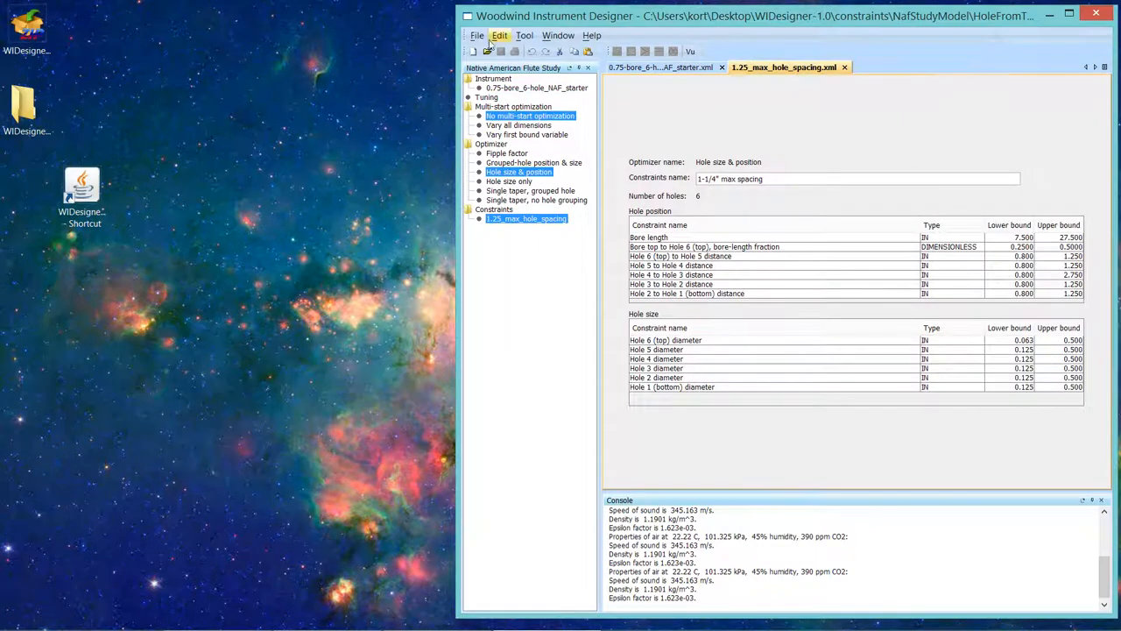
{"action": "mouse_move", "coordinate": [477, 35]}
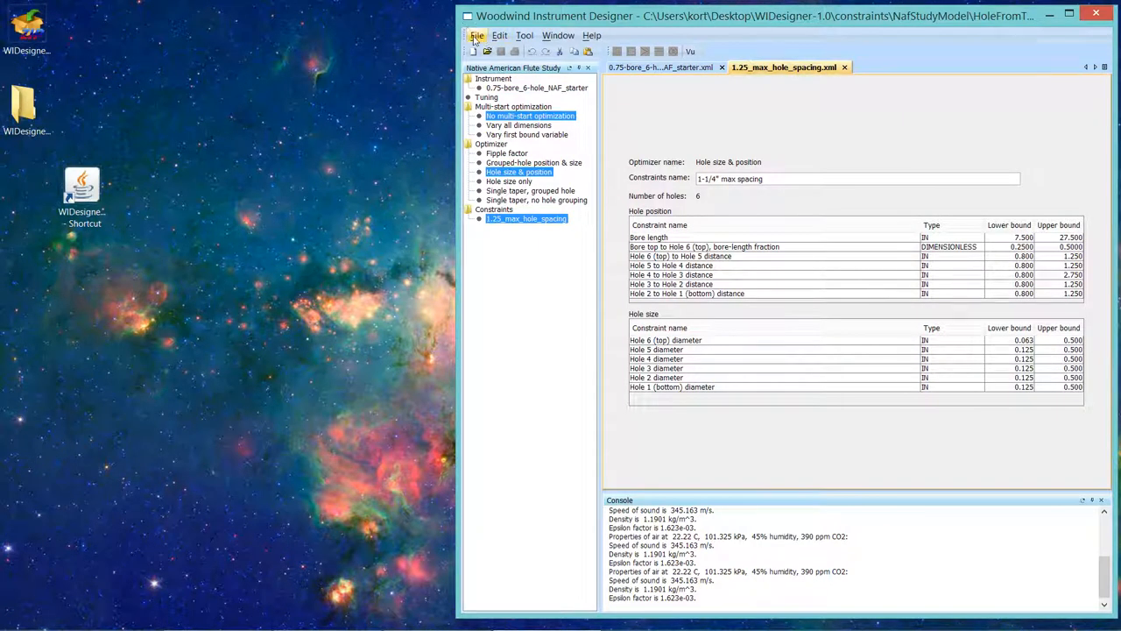
{"action": "left_click", "coordinate": [477, 35]}
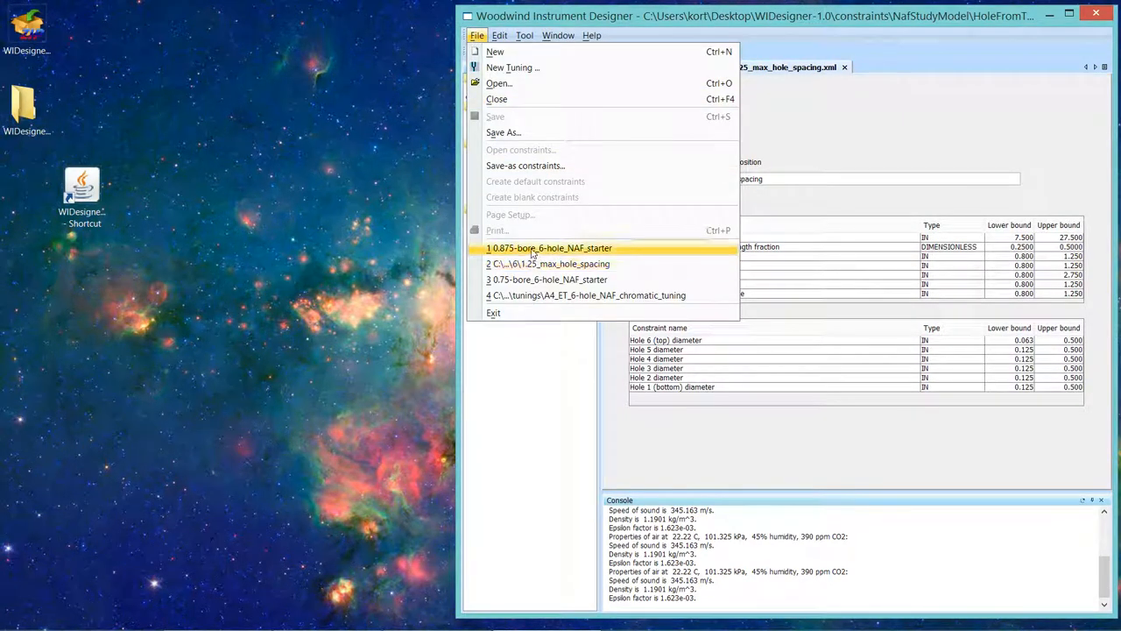
{"action": "left_click", "coordinate": [548, 248]}
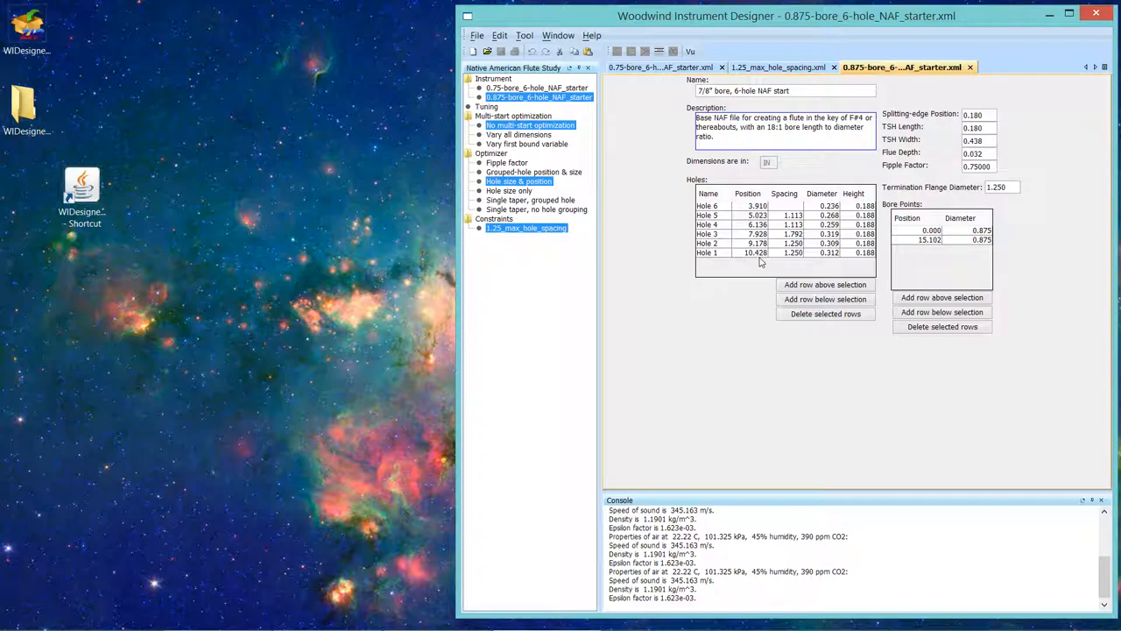
{"action": "mouse_move", "coordinate": [747, 178]}
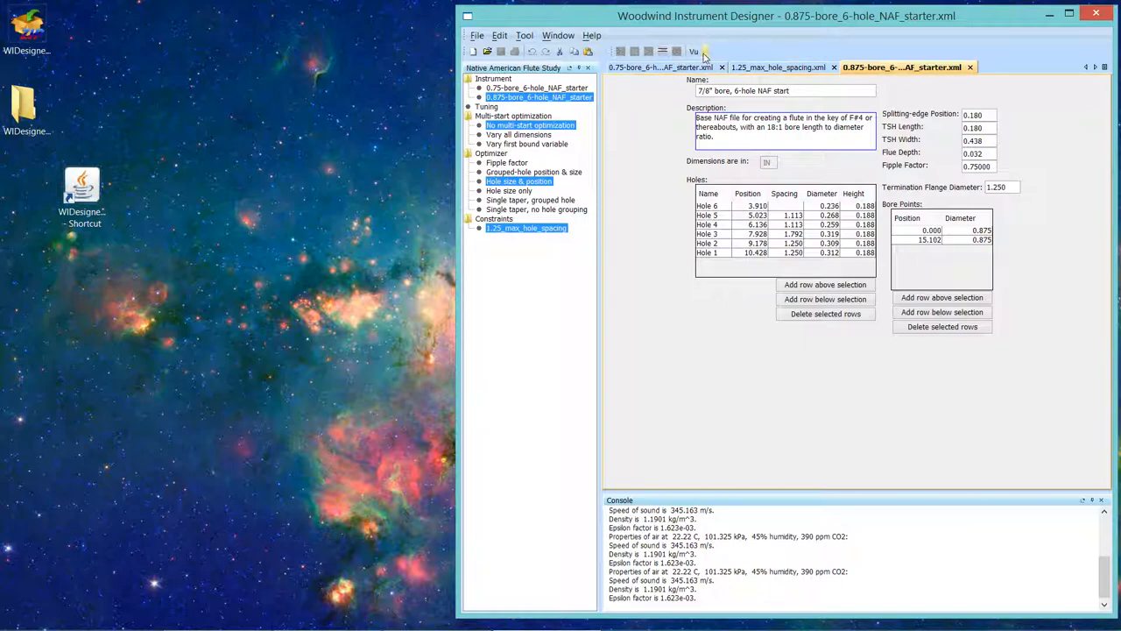
{"action": "left_click", "coordinate": [693, 51]}
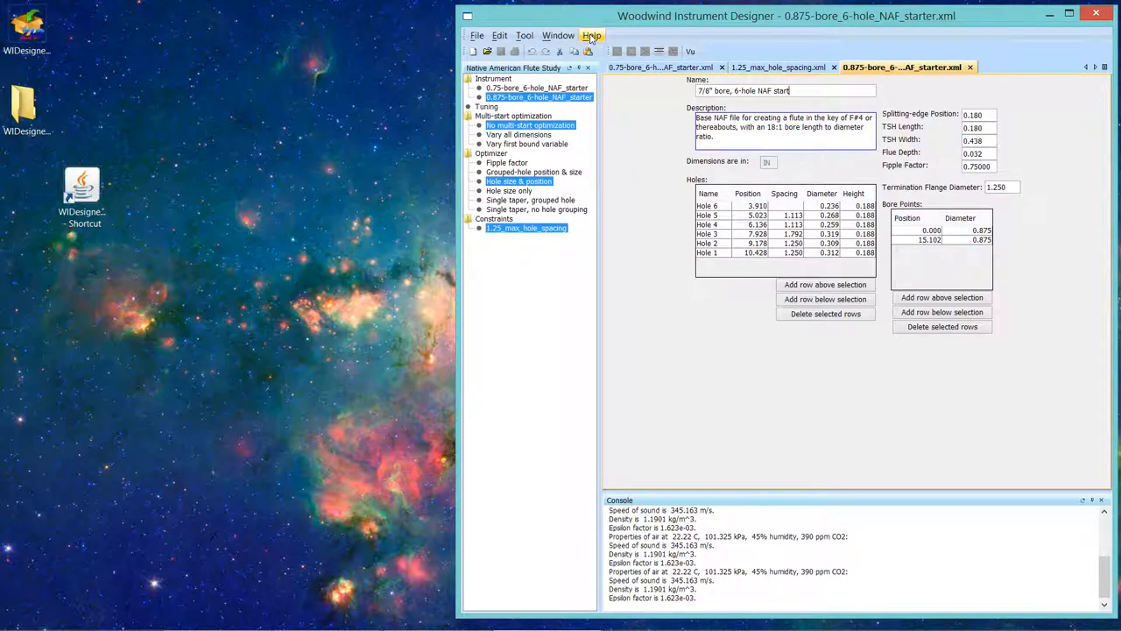
Step: Show the About Woodwind Instrument Designer box with version 1.0.0 and GPL credits
{"action": "left_click", "coordinate": [591, 36]}
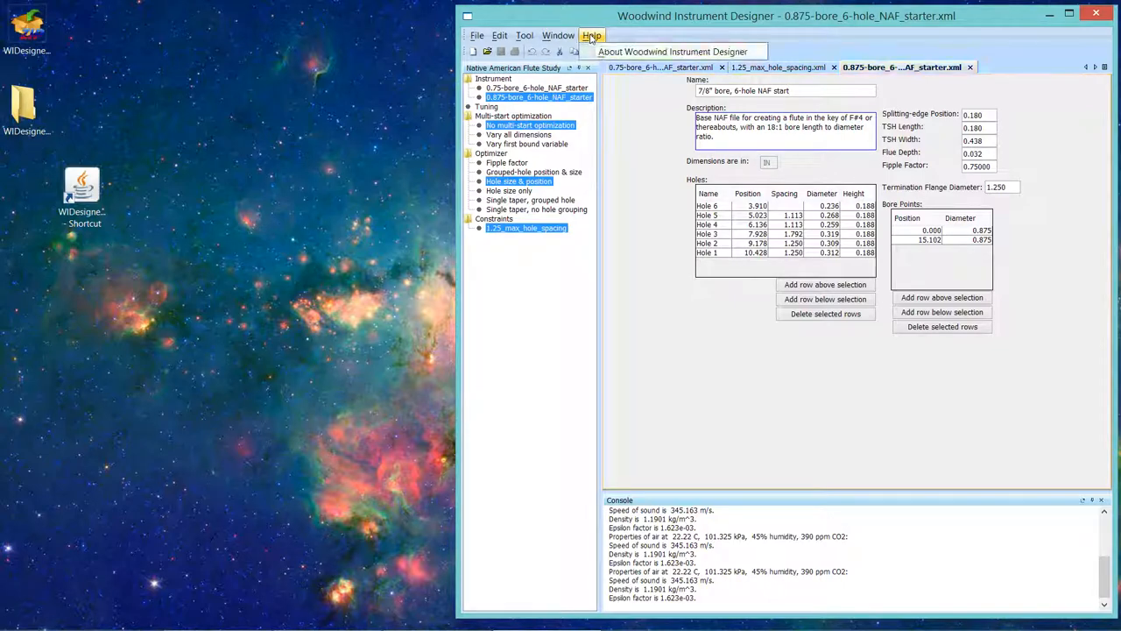
{"action": "mouse_move", "coordinate": [673, 52]}
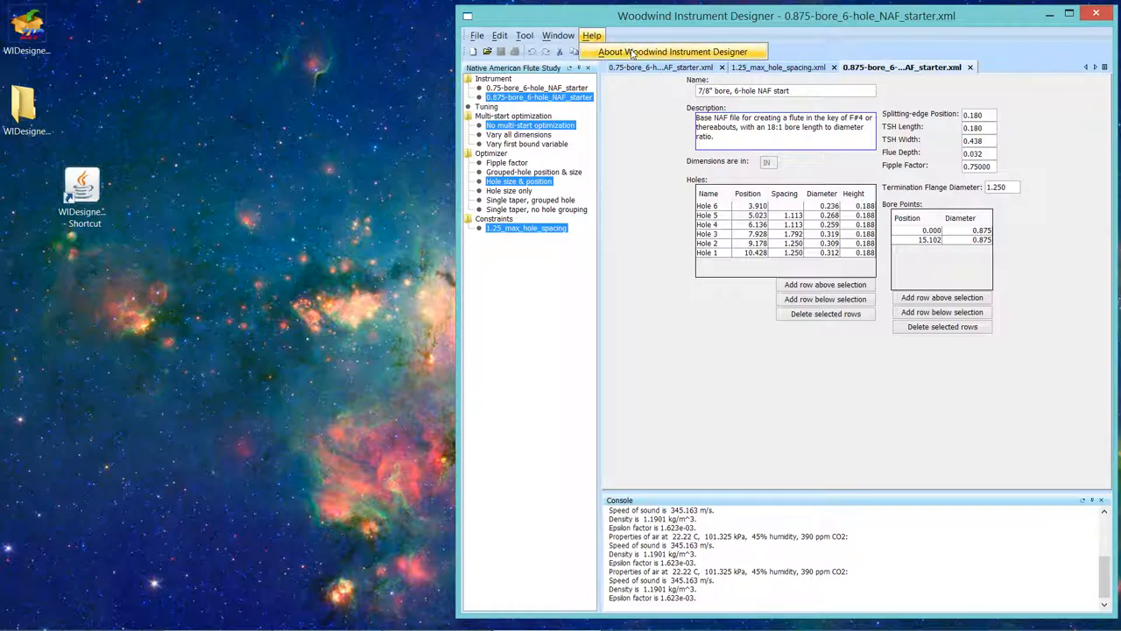
{"action": "left_click", "coordinate": [673, 51]}
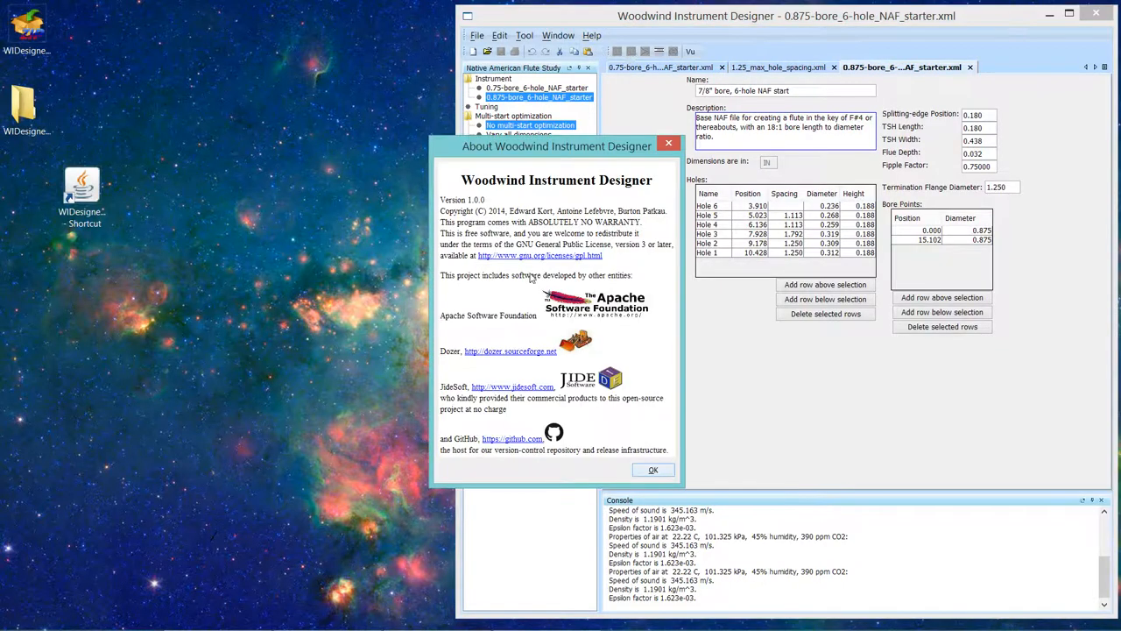
{"action": "mouse_move", "coordinate": [567, 285]}
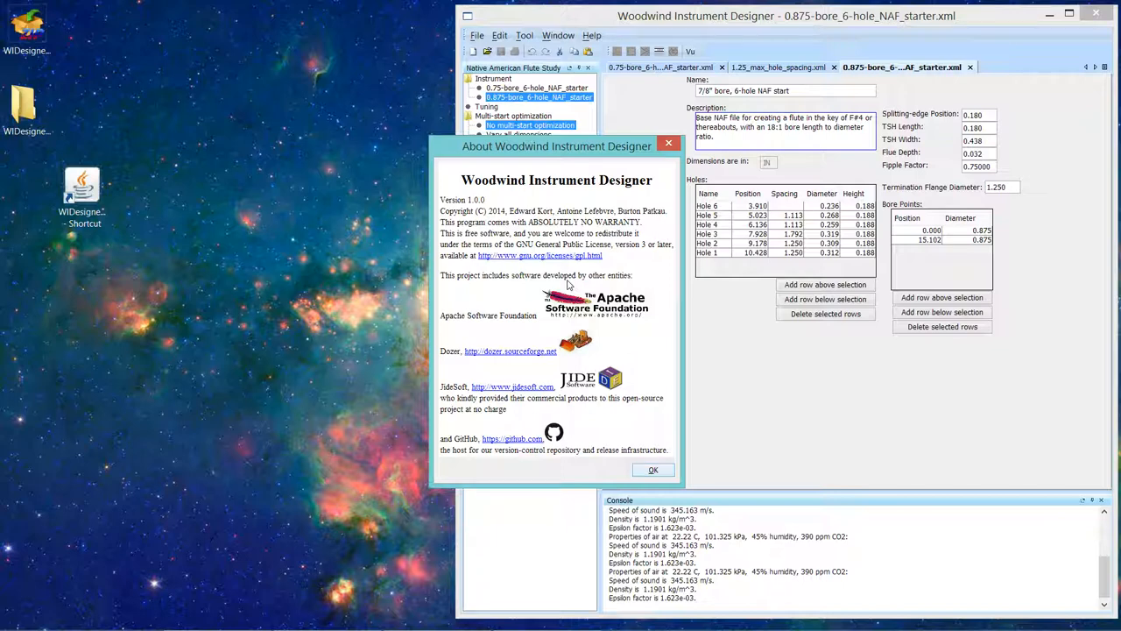
{"action": "mouse_move", "coordinate": [559, 314]}
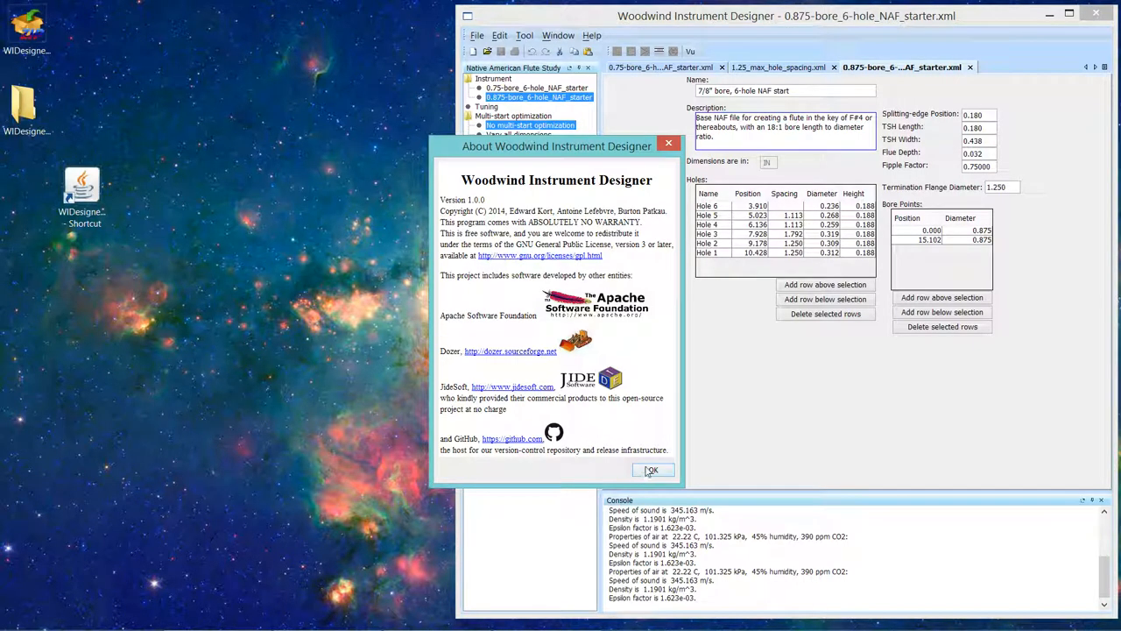
{"action": "mouse_move", "coordinate": [652, 472]}
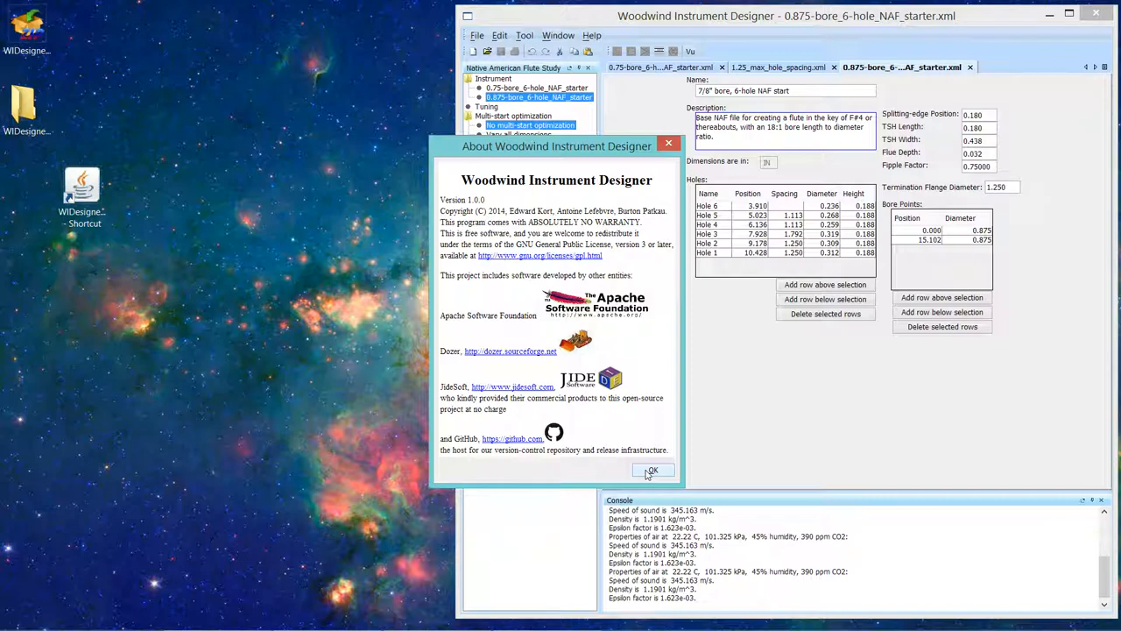
Step: Dismiss the About box, returning to the 0.875-bore flute editor
{"action": "left_click", "coordinate": [652, 471]}
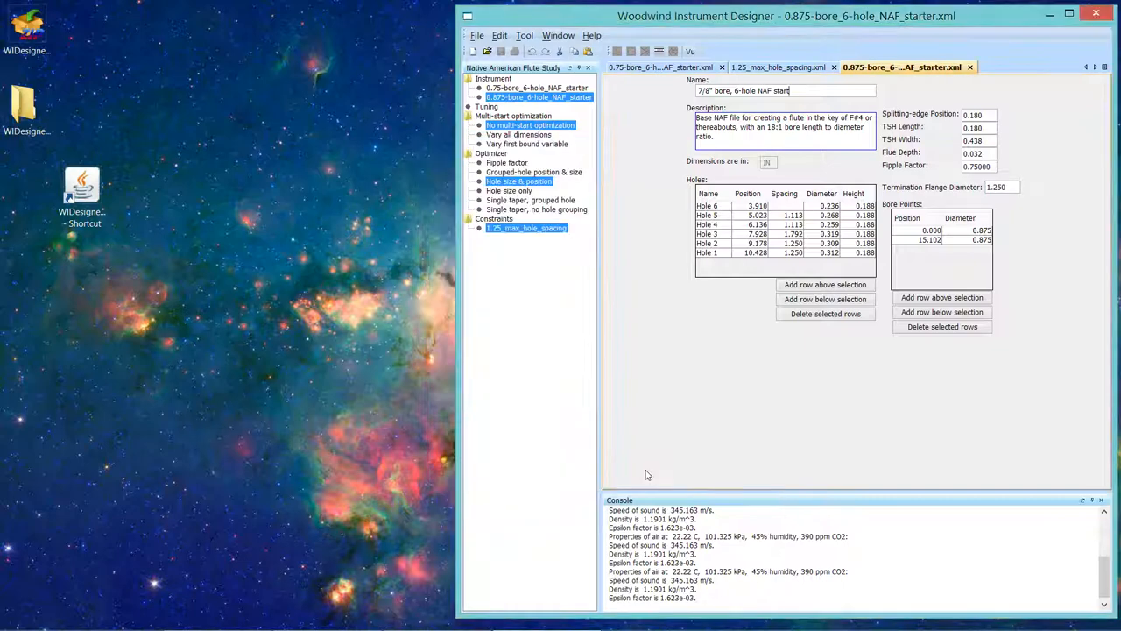
{"action": "mouse_move", "coordinate": [464, 392]}
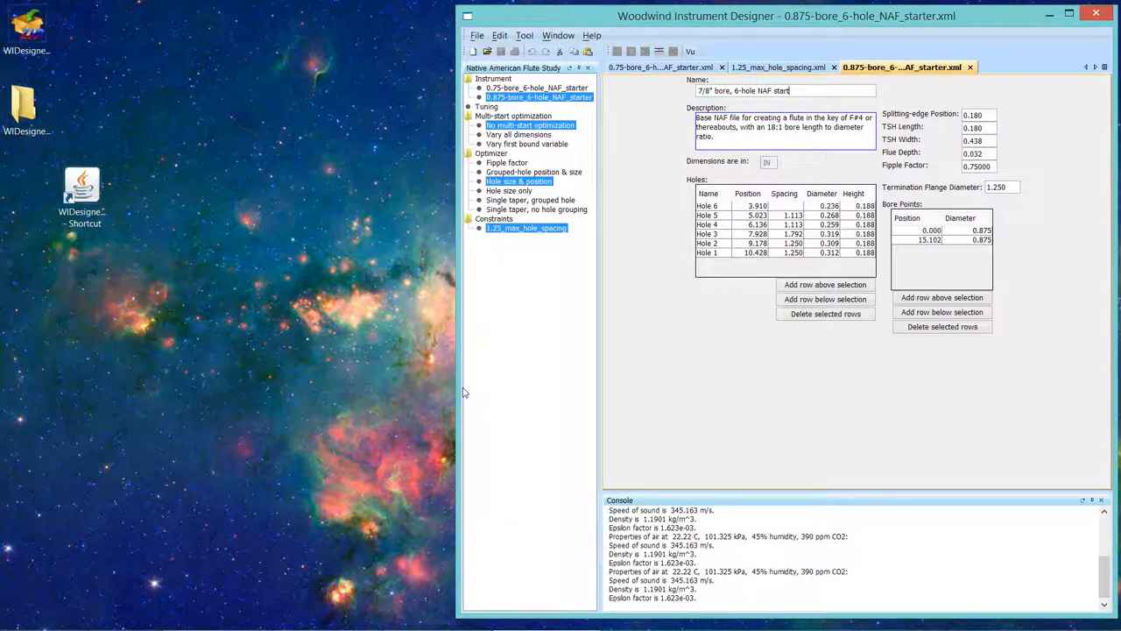
{"action": "mouse_move", "coordinate": [518, 181]}
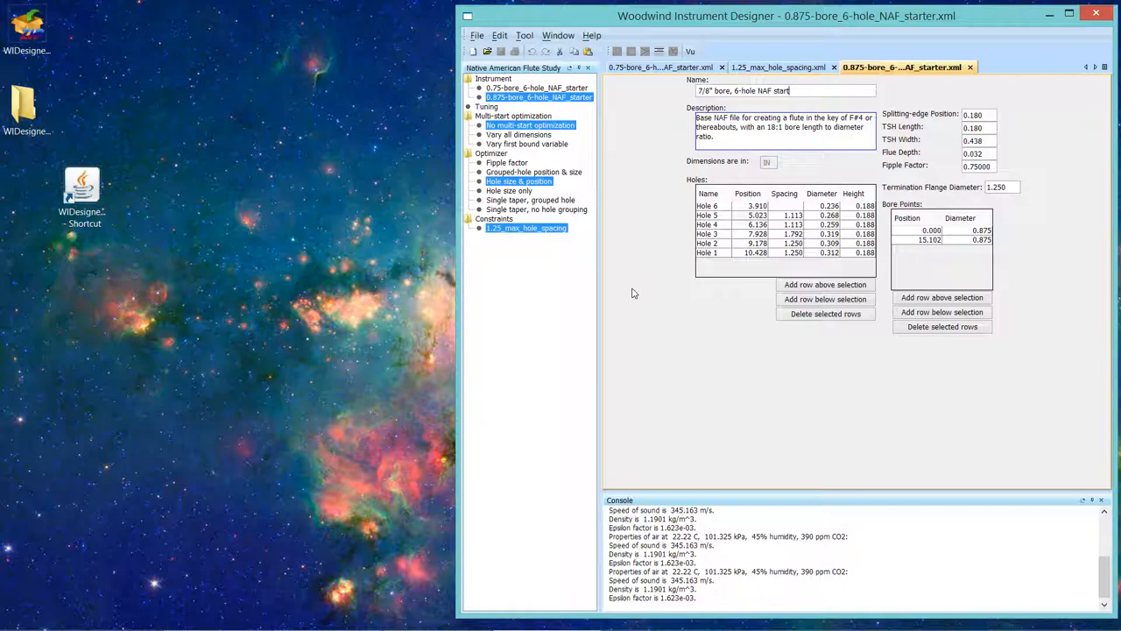
{"action": "mouse_move", "coordinate": [522, 318]}
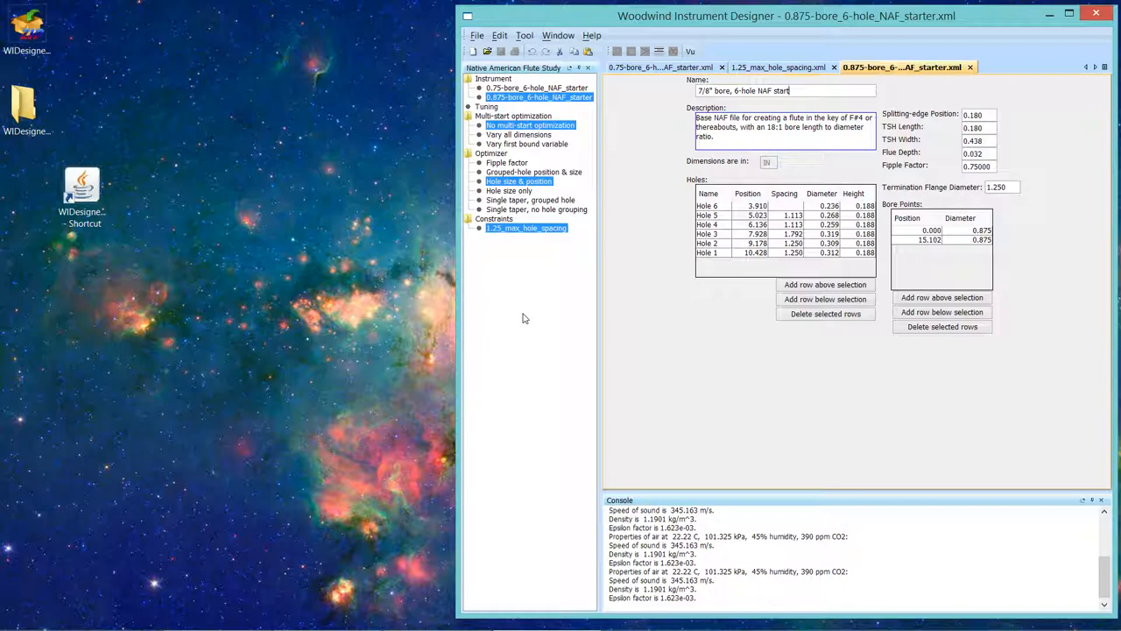
{"action": "mouse_move", "coordinate": [633, 229]}
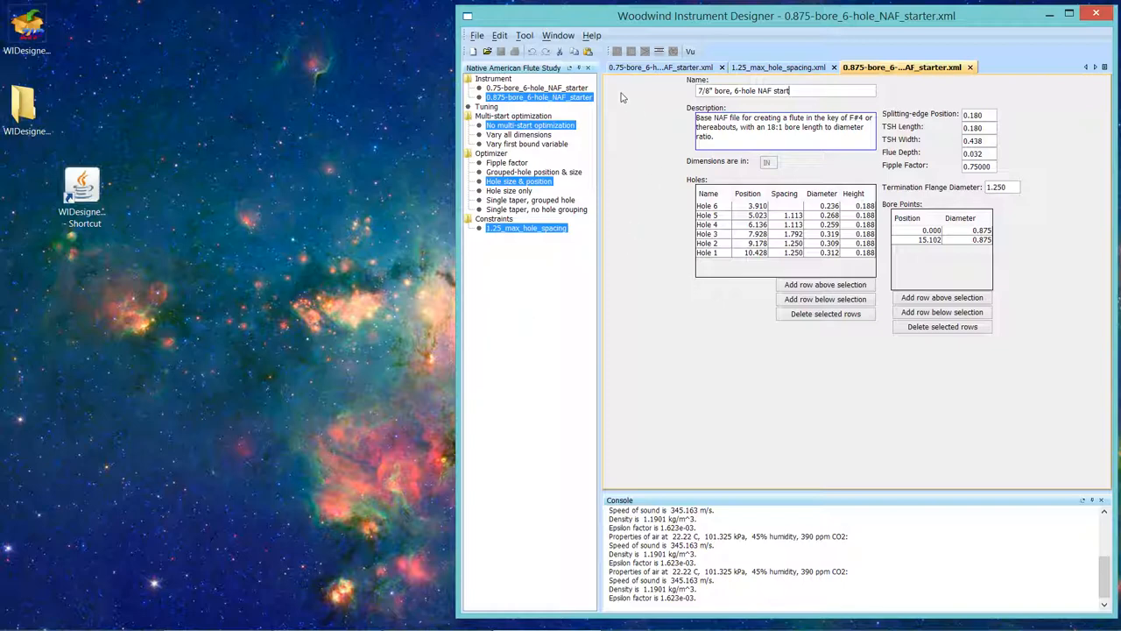
{"action": "mouse_move", "coordinate": [625, 95]}
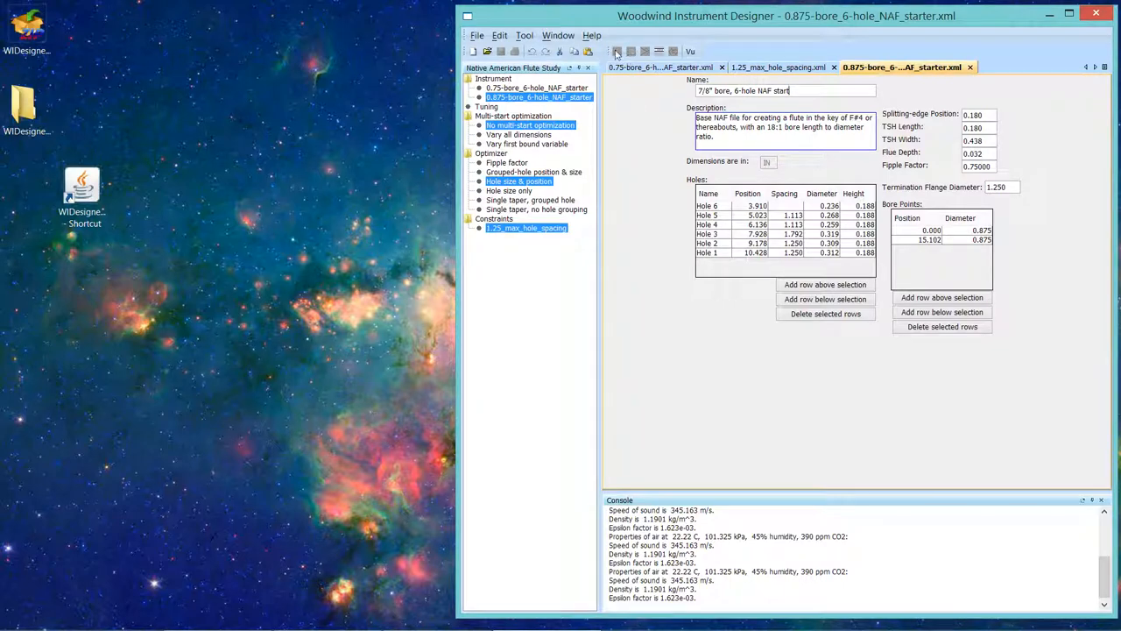
{"action": "mouse_move", "coordinate": [617, 51]}
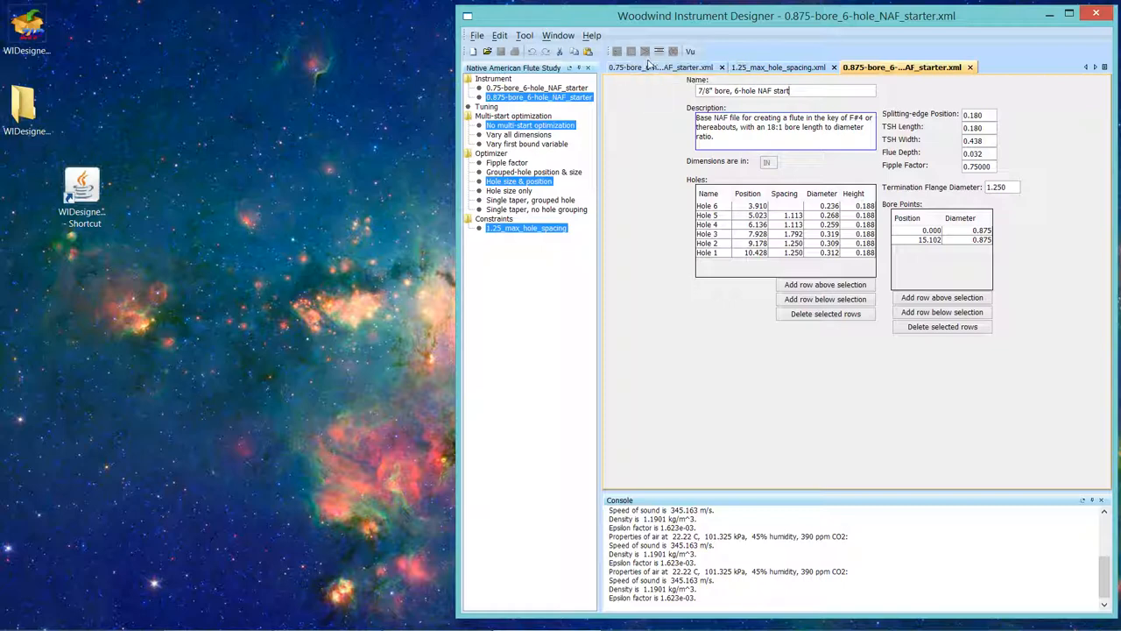
{"action": "mouse_move", "coordinate": [659, 51]}
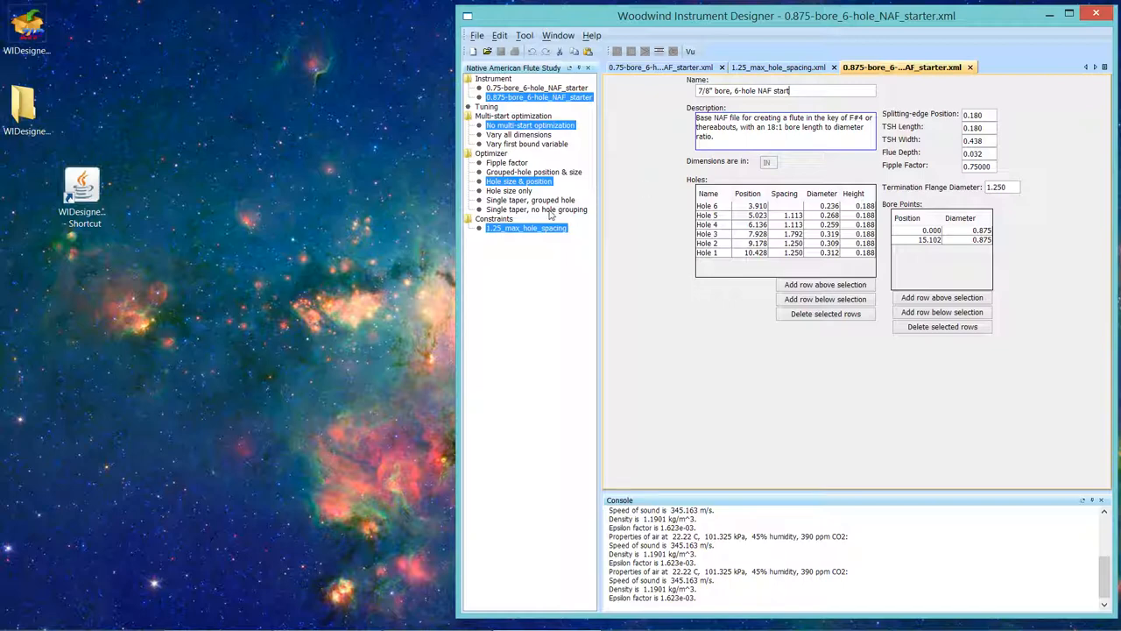
{"action": "mouse_move", "coordinate": [535, 210]}
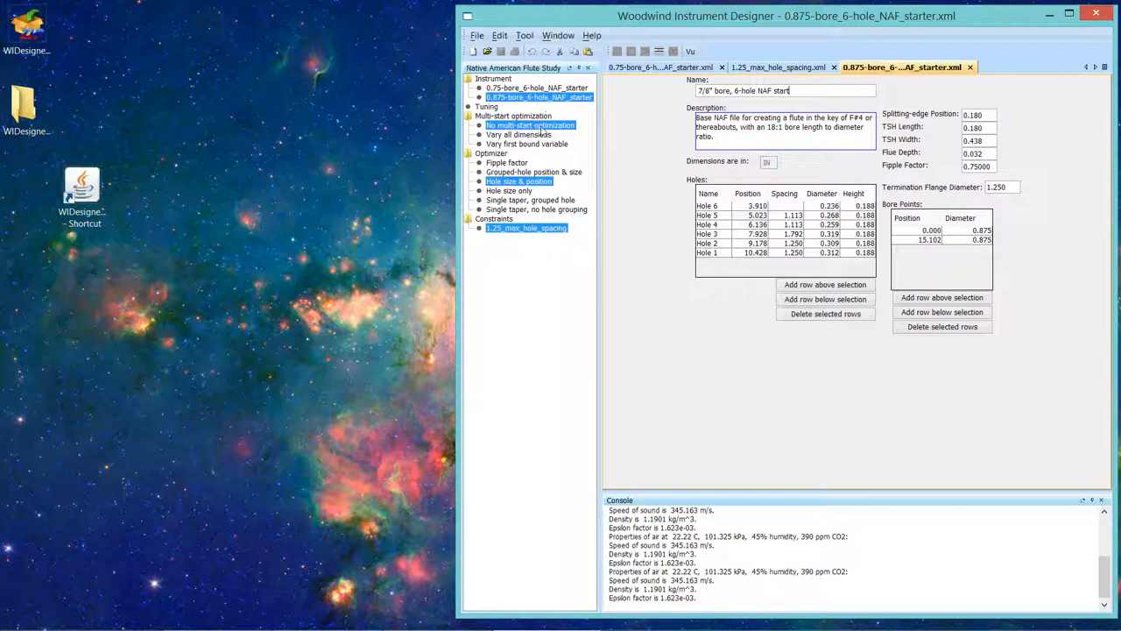
{"action": "mouse_move", "coordinate": [517, 134]}
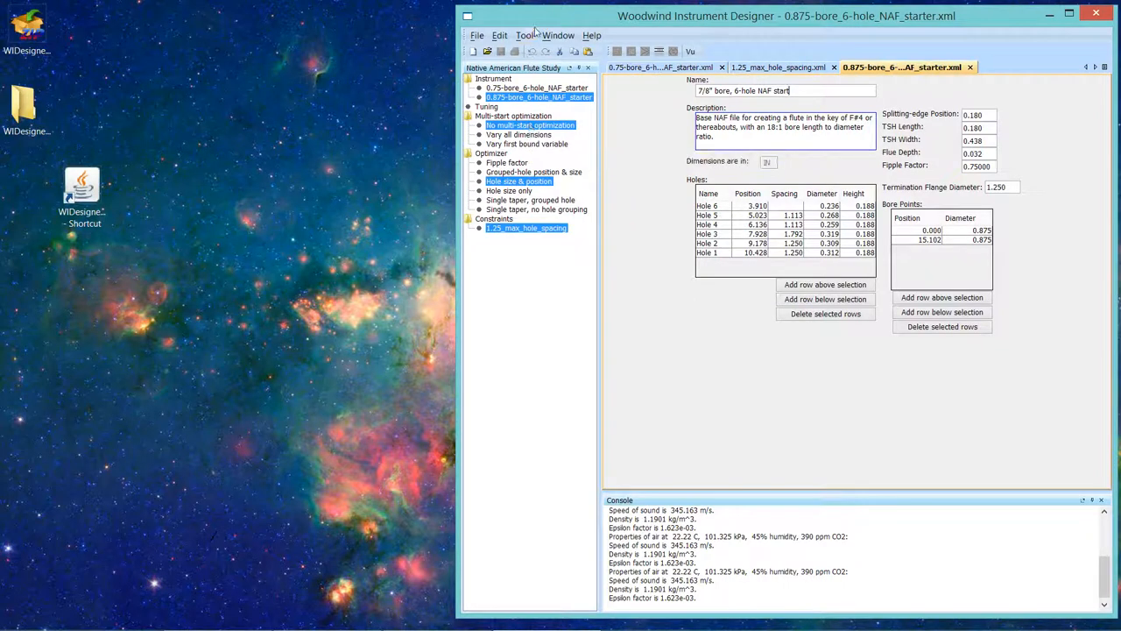
{"action": "left_click", "coordinate": [524, 35]}
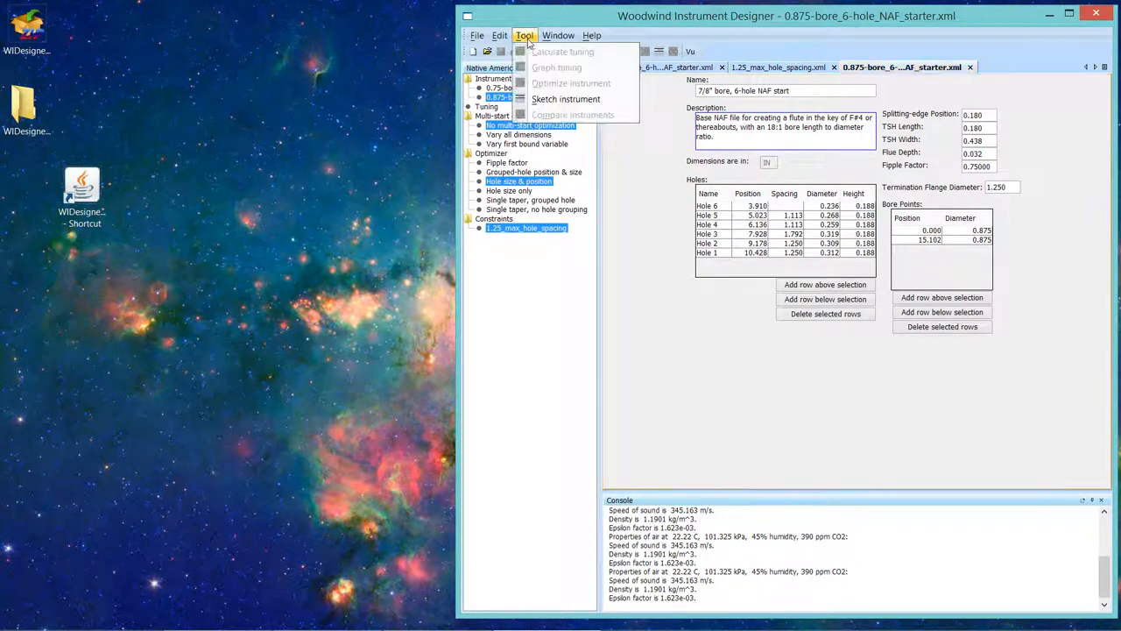
{"action": "mouse_move", "coordinate": [565, 98]}
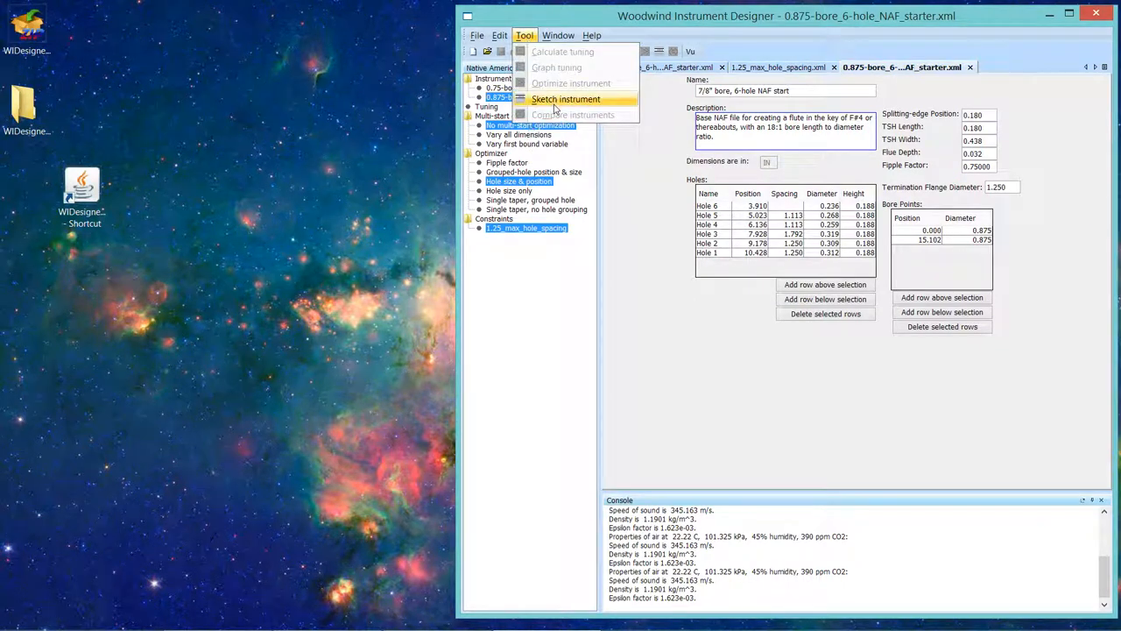
{"action": "mouse_move", "coordinate": [534, 315]}
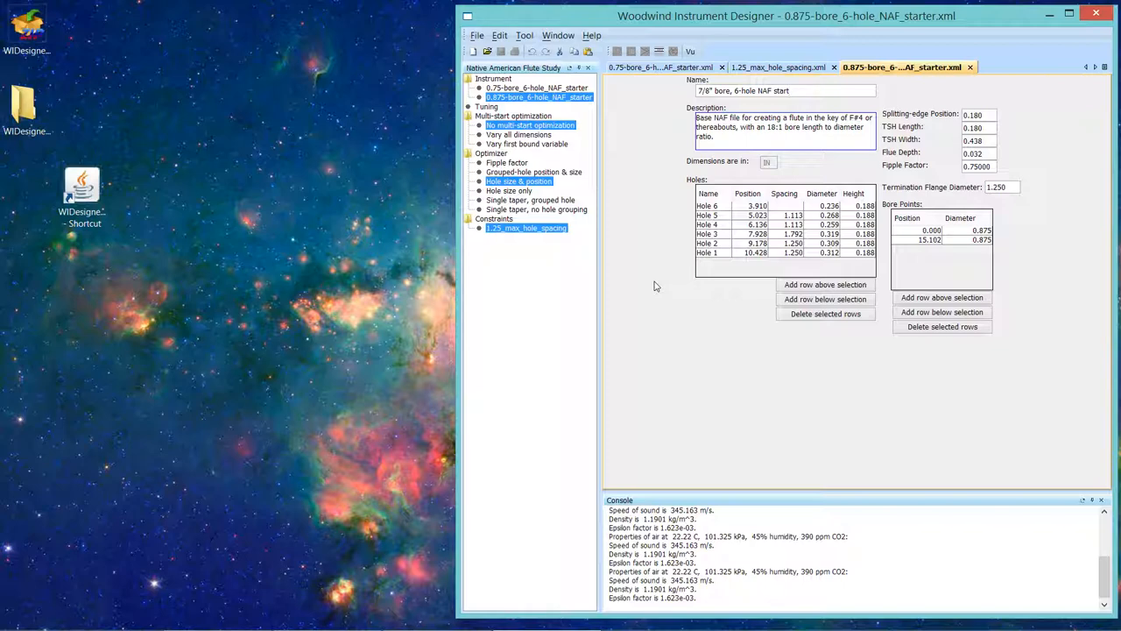
{"action": "mouse_move", "coordinate": [648, 136]}
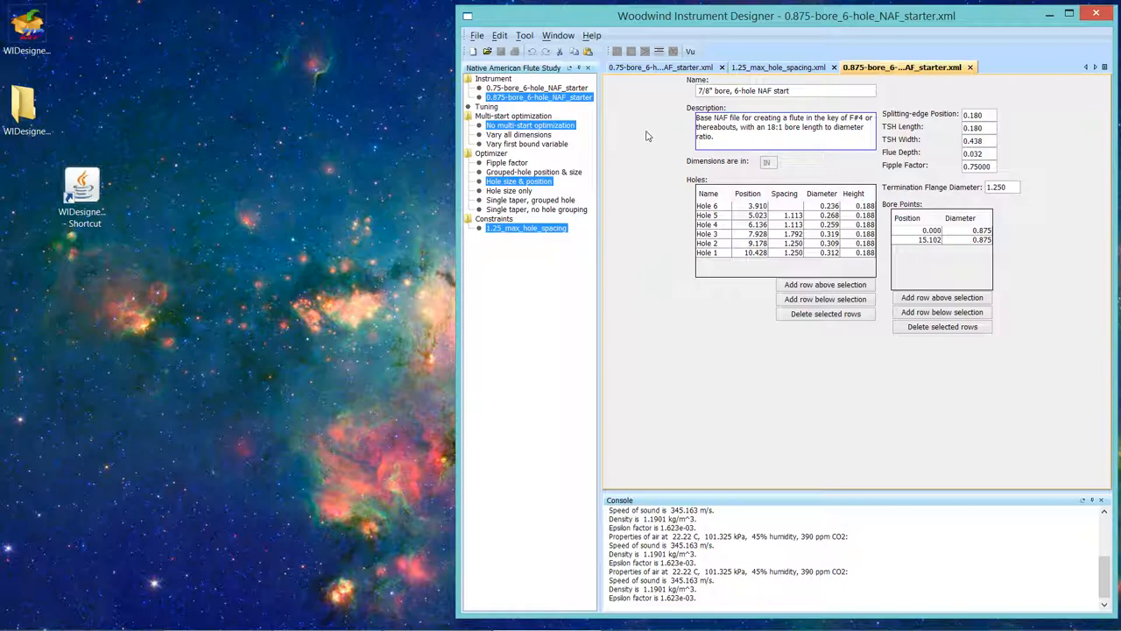
{"action": "mouse_move", "coordinate": [661, 68]}
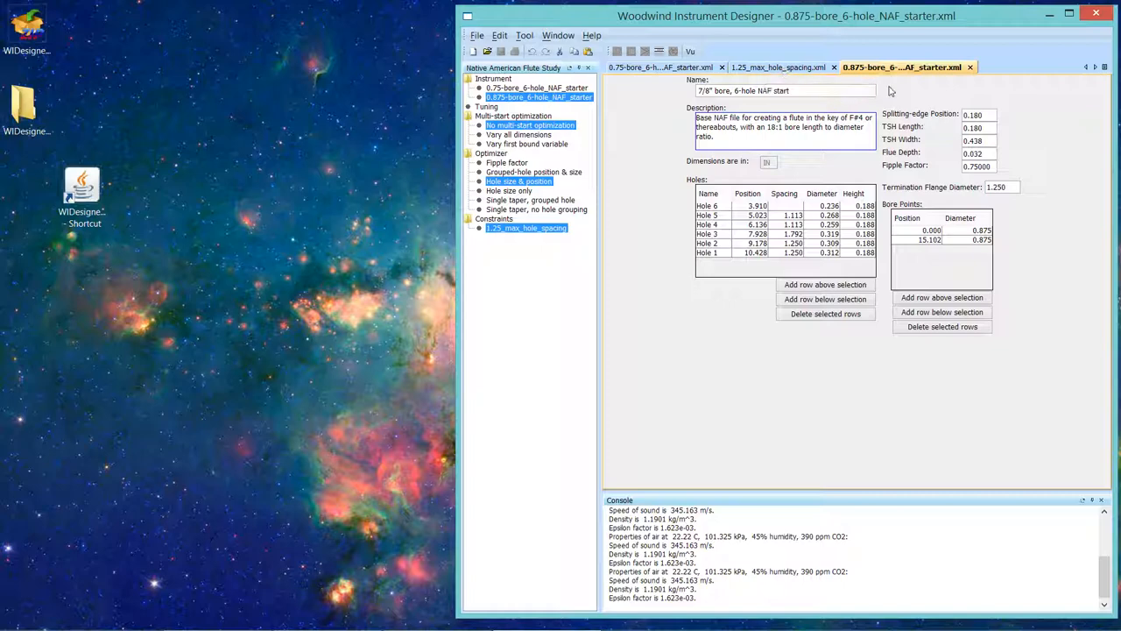
{"action": "mouse_move", "coordinate": [1106, 77]}
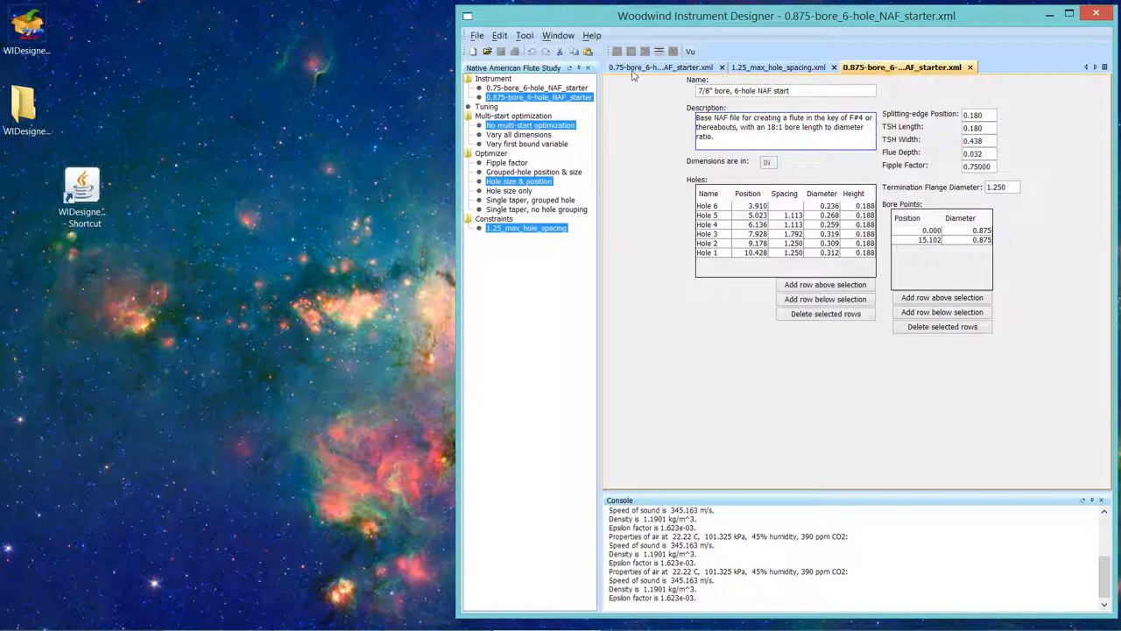
{"action": "mouse_move", "coordinate": [970, 68]}
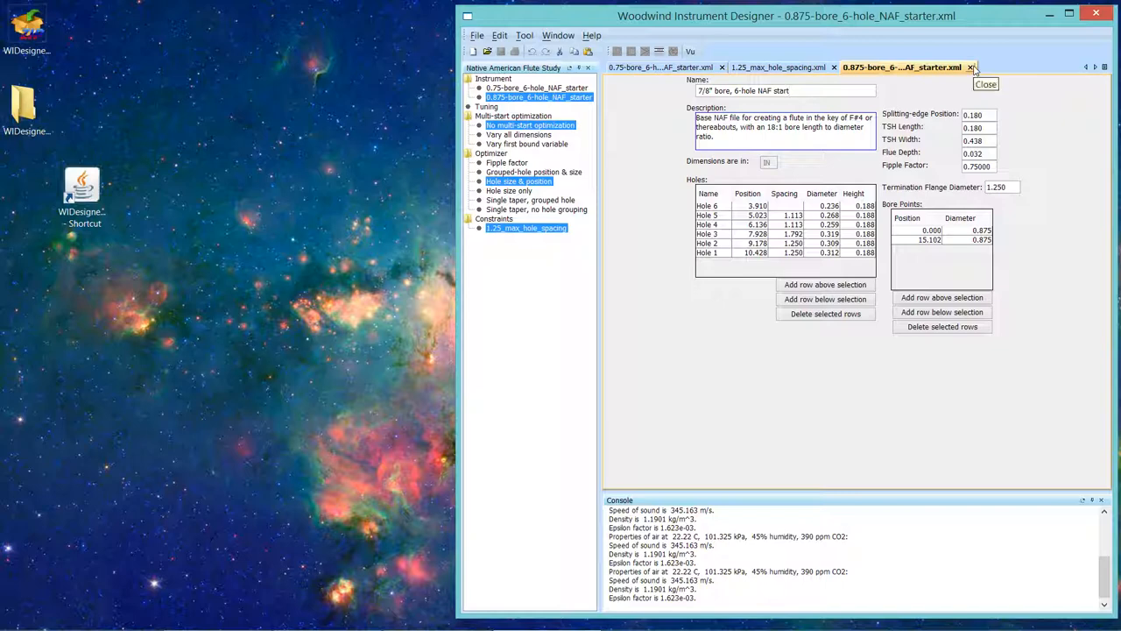
{"action": "mouse_move", "coordinate": [1038, 71]}
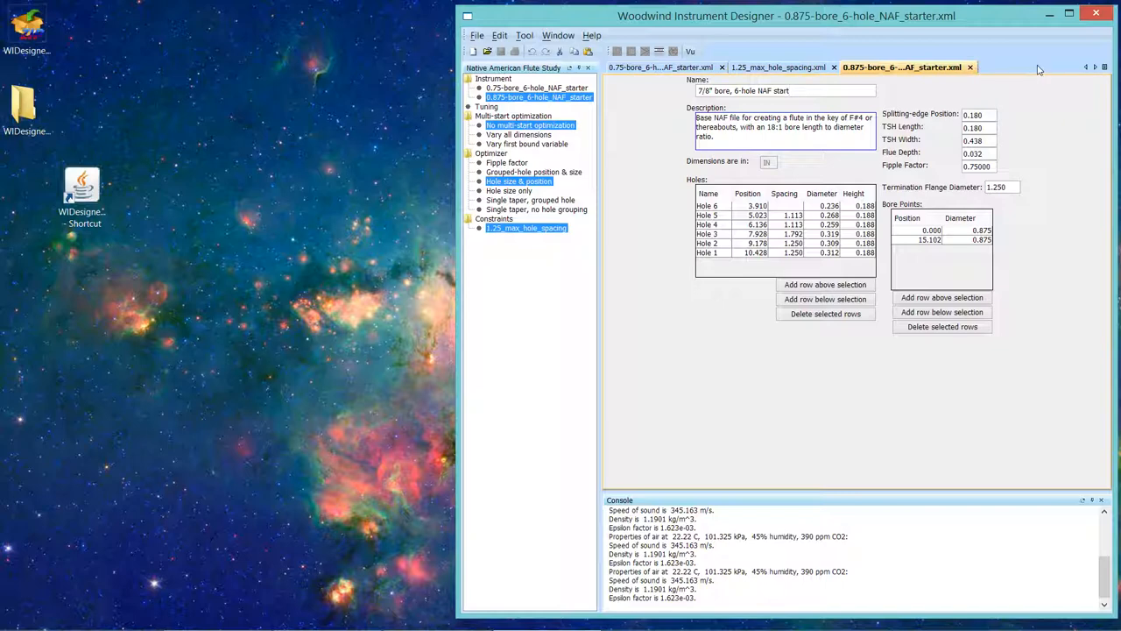
{"action": "mouse_move", "coordinate": [1087, 70]}
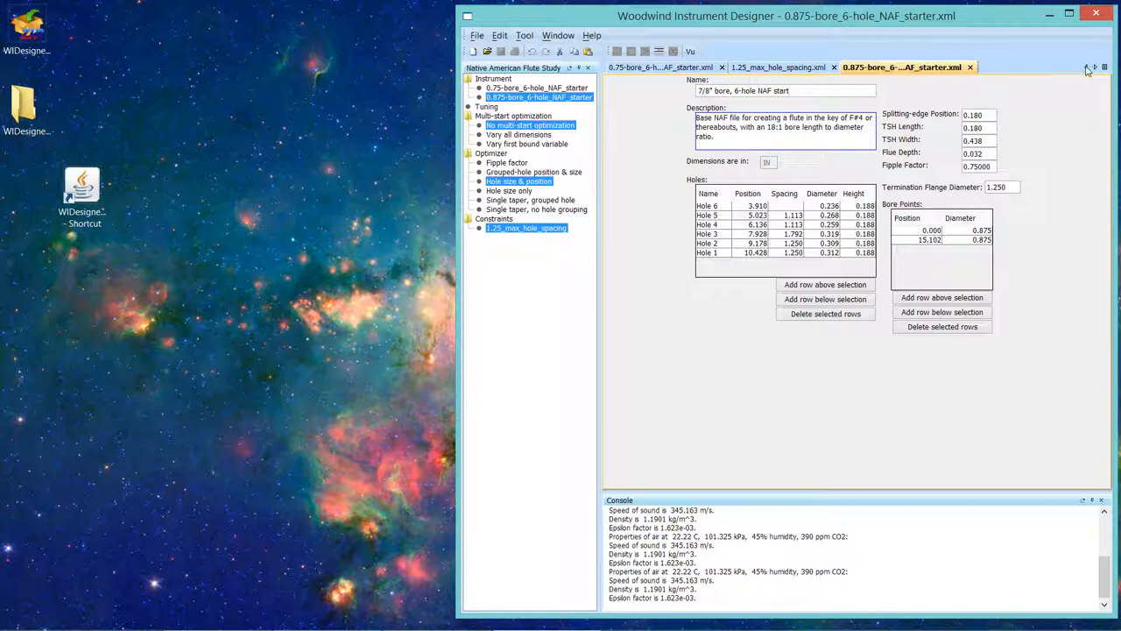
{"action": "mouse_move", "coordinate": [1093, 67]}
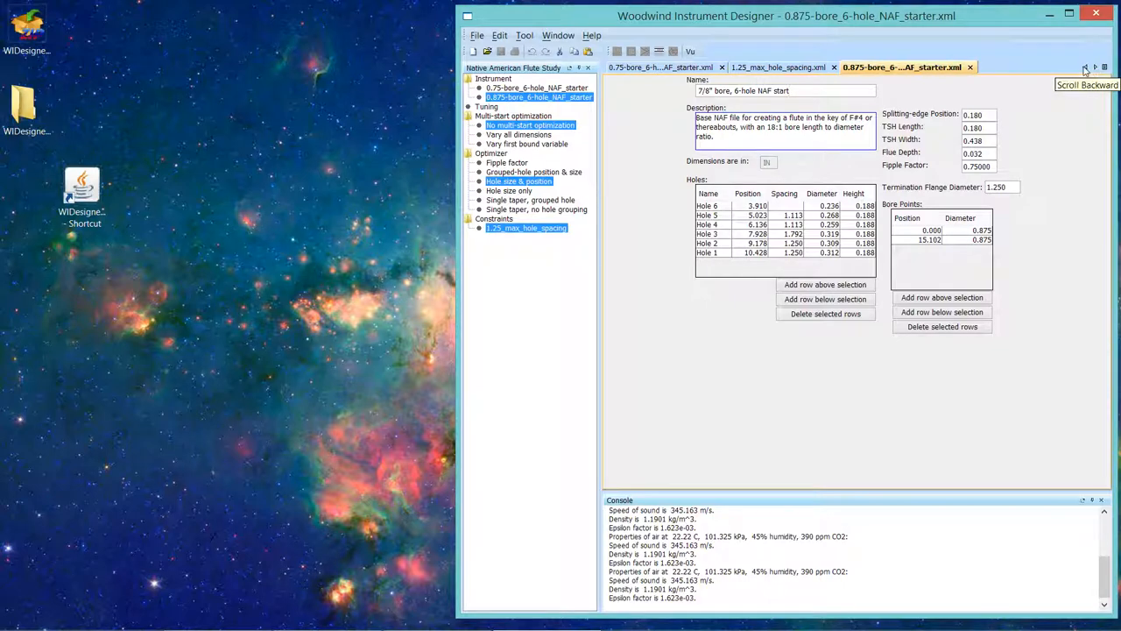
{"action": "mouse_move", "coordinate": [1104, 68]}
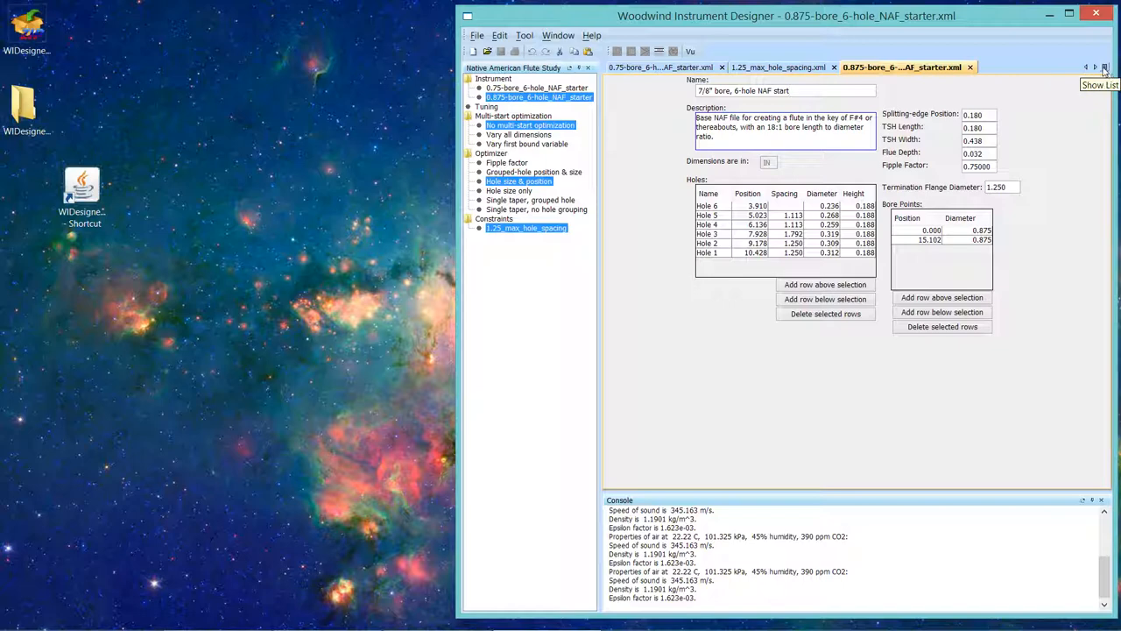
Step: View the 1.25_max_hole_spacing constraints, then bring 0.75-bore_6-hole_NAF_starter forward
{"action": "left_click", "coordinate": [1104, 68]}
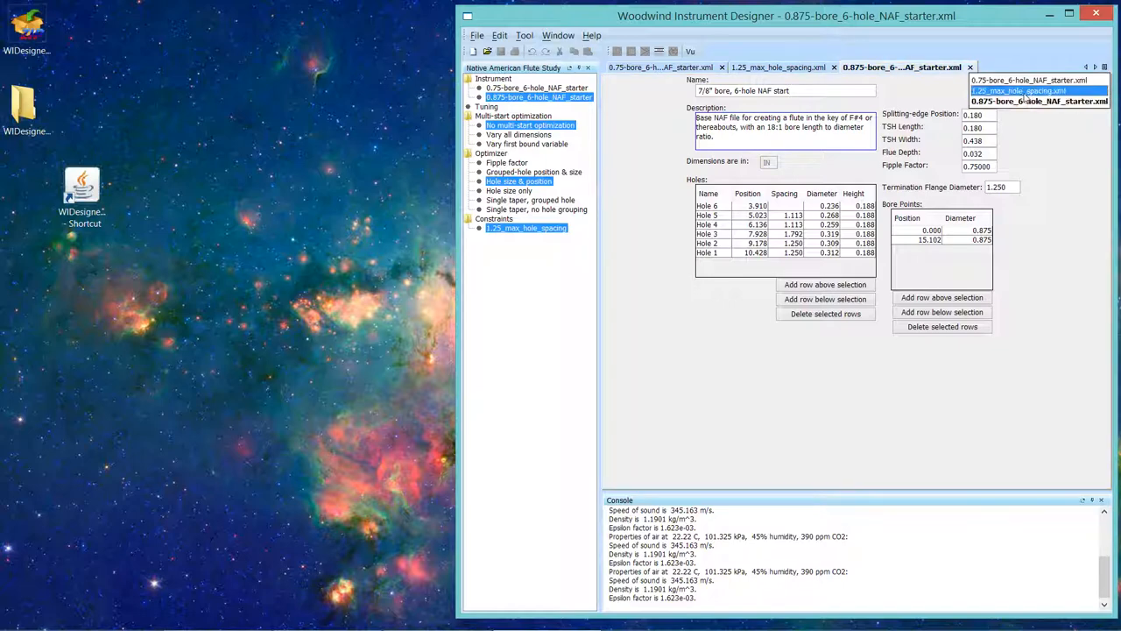
{"action": "left_click", "coordinate": [778, 67]}
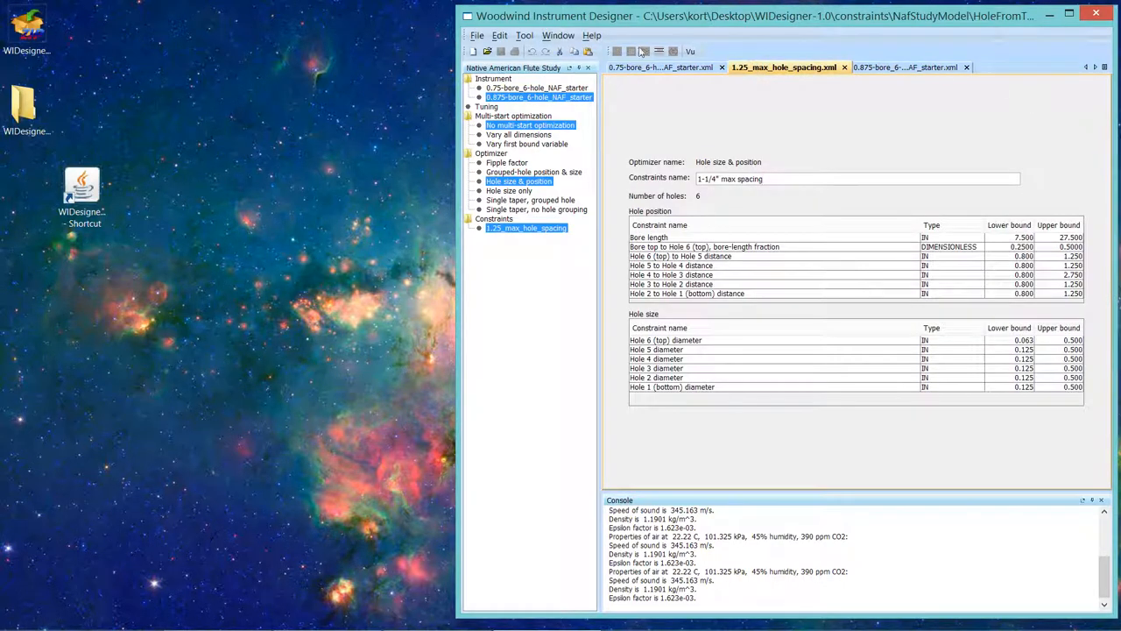
{"action": "left_click", "coordinate": [558, 35]}
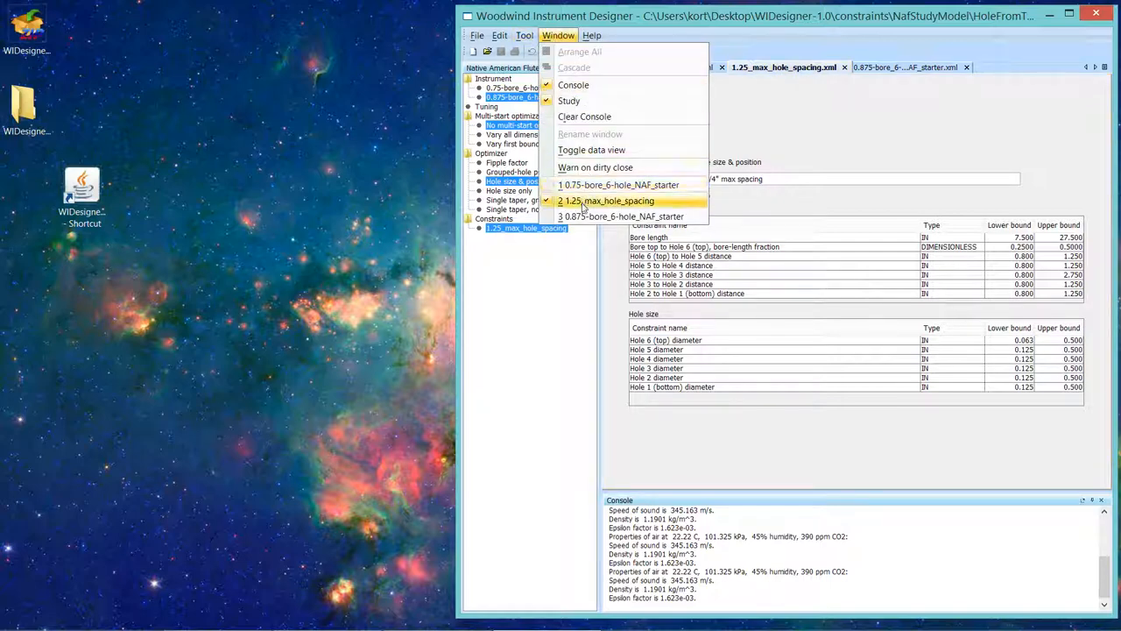
{"action": "left_click", "coordinate": [622, 184]}
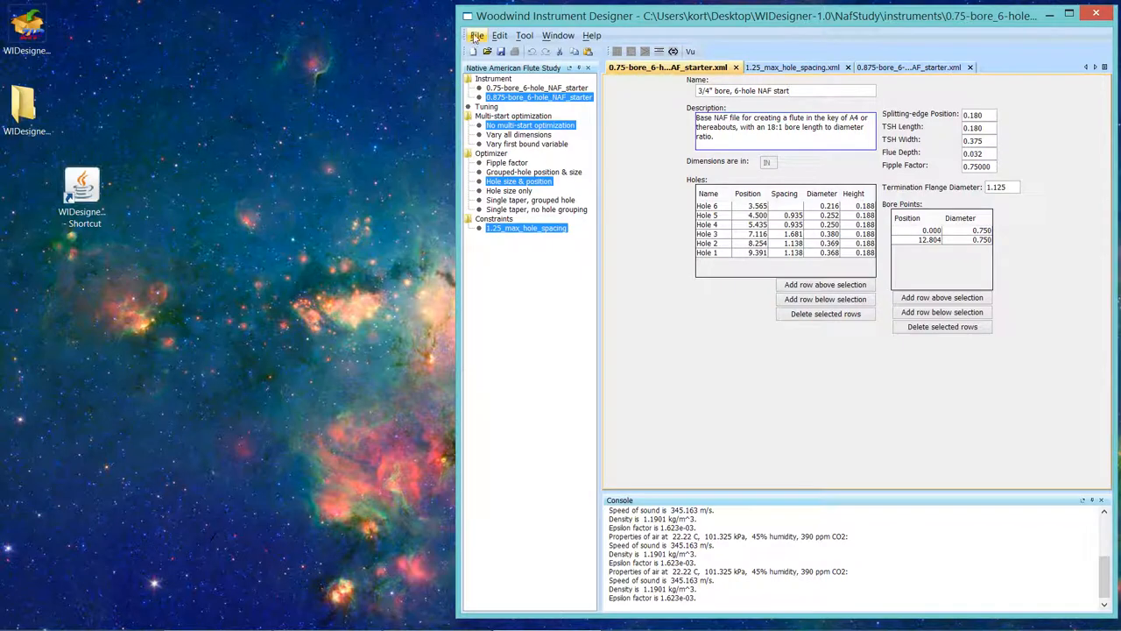
Step: Reopen recent file 4, A4_ET_6-hole_NAF_chromatic_tuning
{"action": "left_click", "coordinate": [477, 35]}
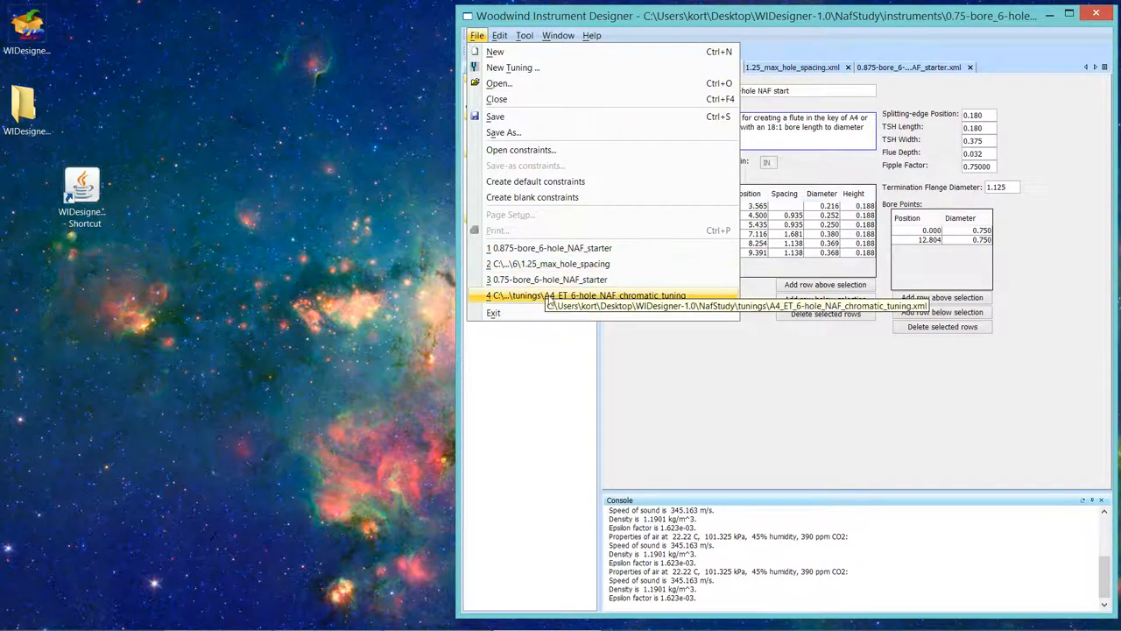
{"action": "left_click", "coordinate": [587, 295]}
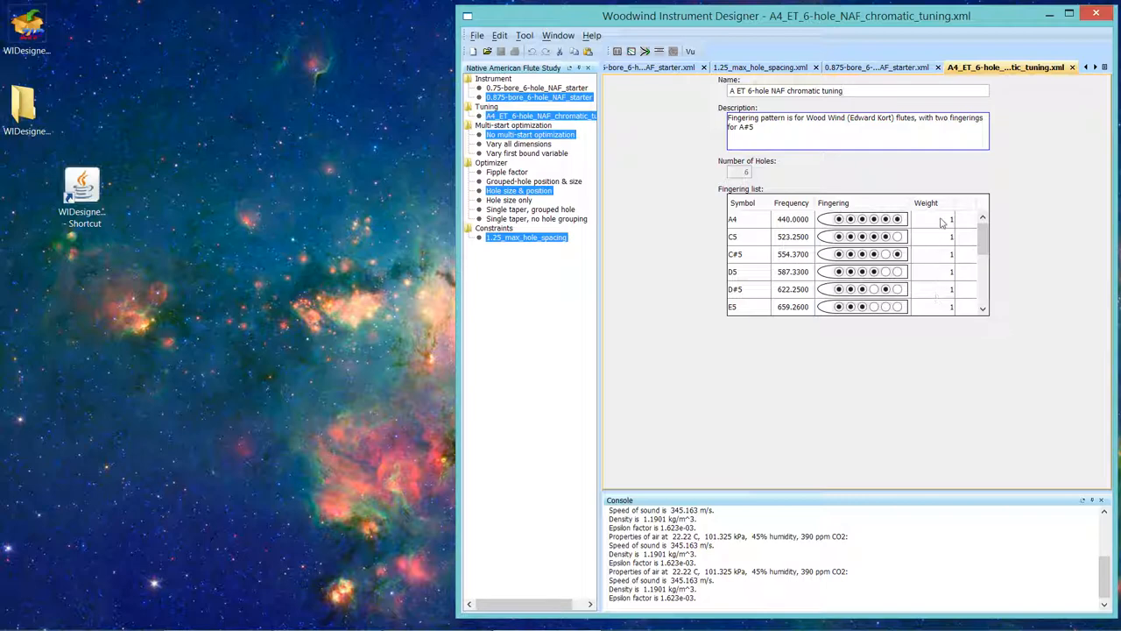
{"action": "mouse_move", "coordinate": [930, 80]}
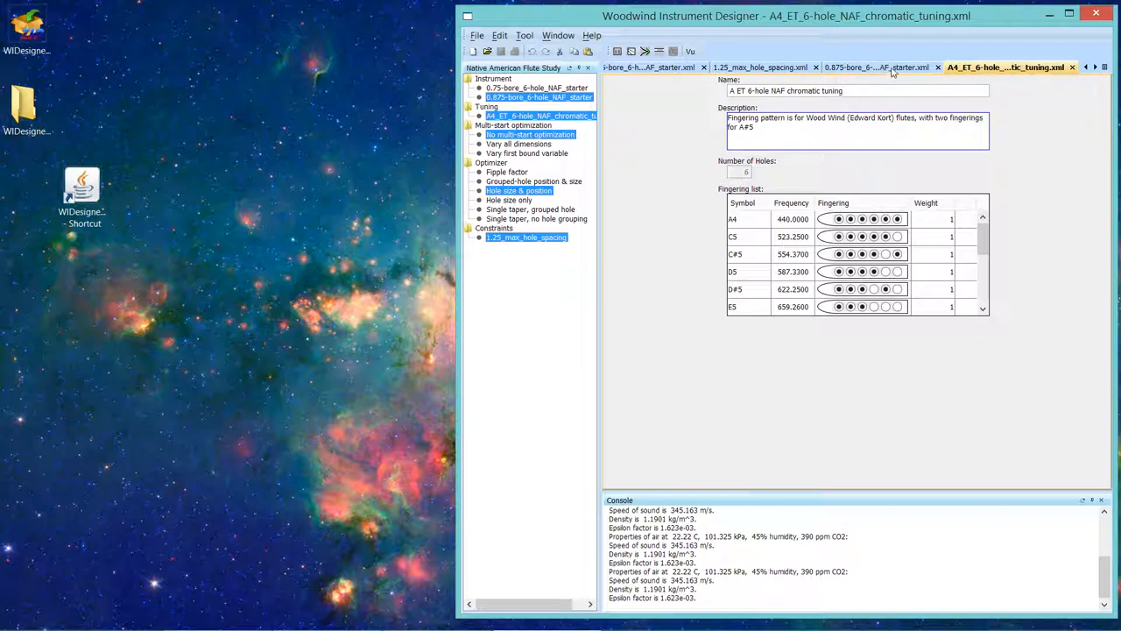
{"action": "mouse_move", "coordinate": [876, 68]}
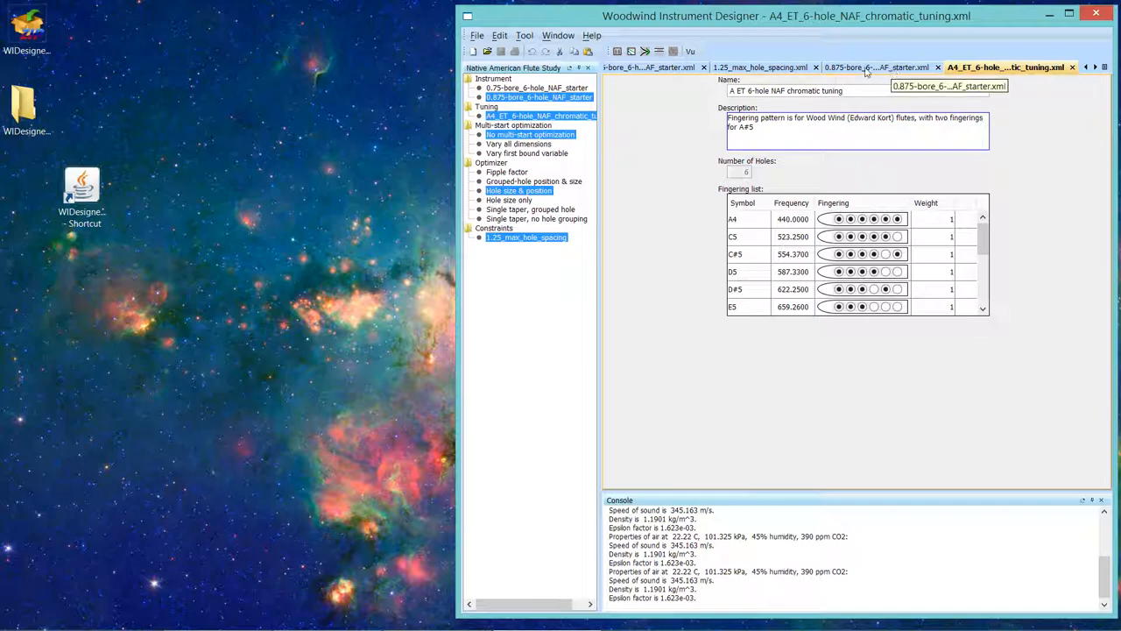
{"action": "left_click", "coordinate": [558, 35]}
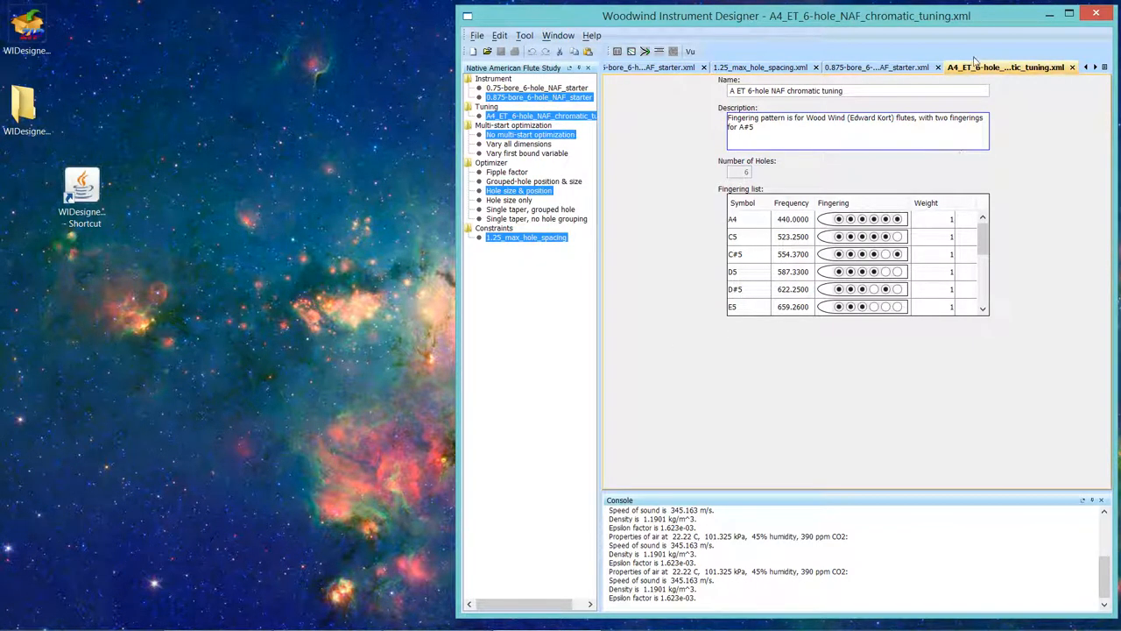
Step: Float the A4 ET chromatic tuning in its own window and move it lower
{"action": "right_click", "coordinate": [1007, 67]}
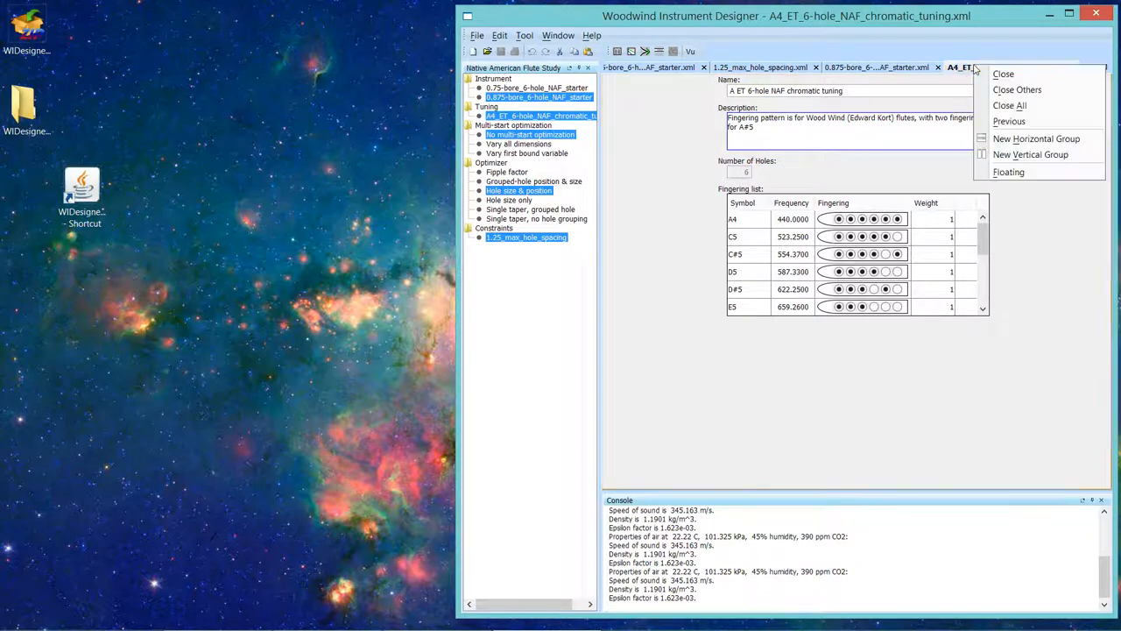
{"action": "mouse_move", "coordinate": [1010, 105]}
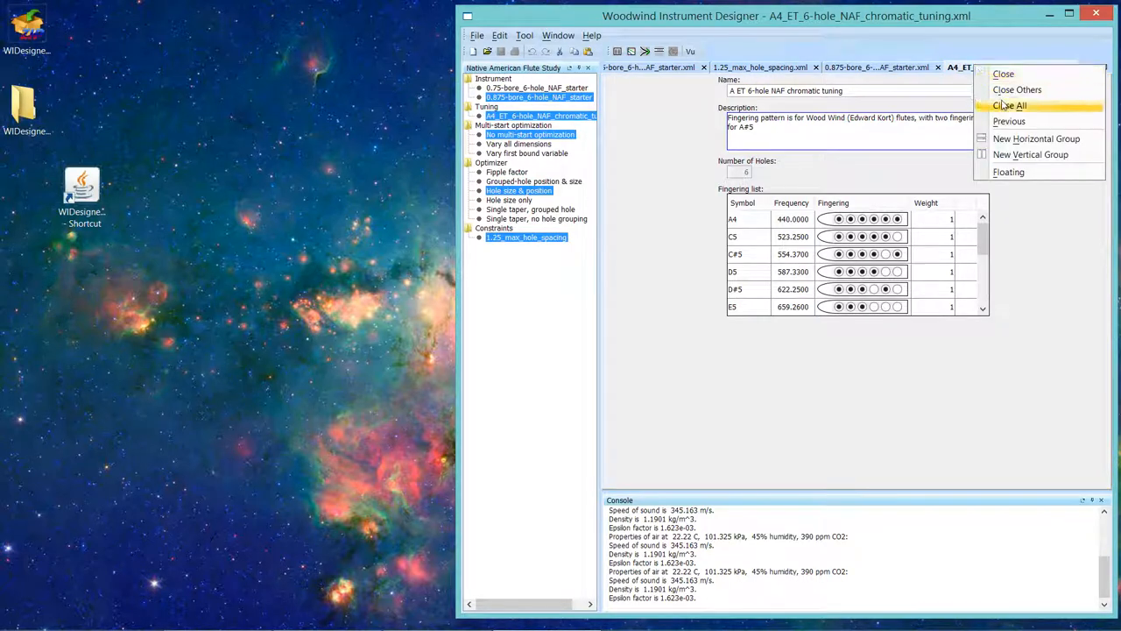
{"action": "mouse_move", "coordinate": [1008, 172]}
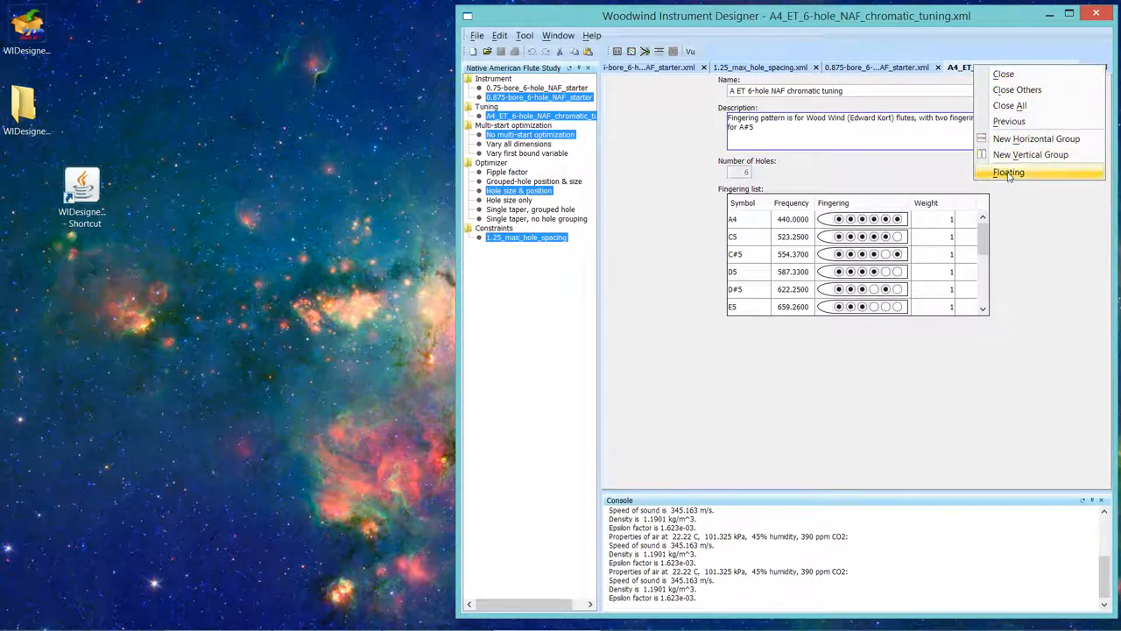
{"action": "left_click", "coordinate": [1009, 172]}
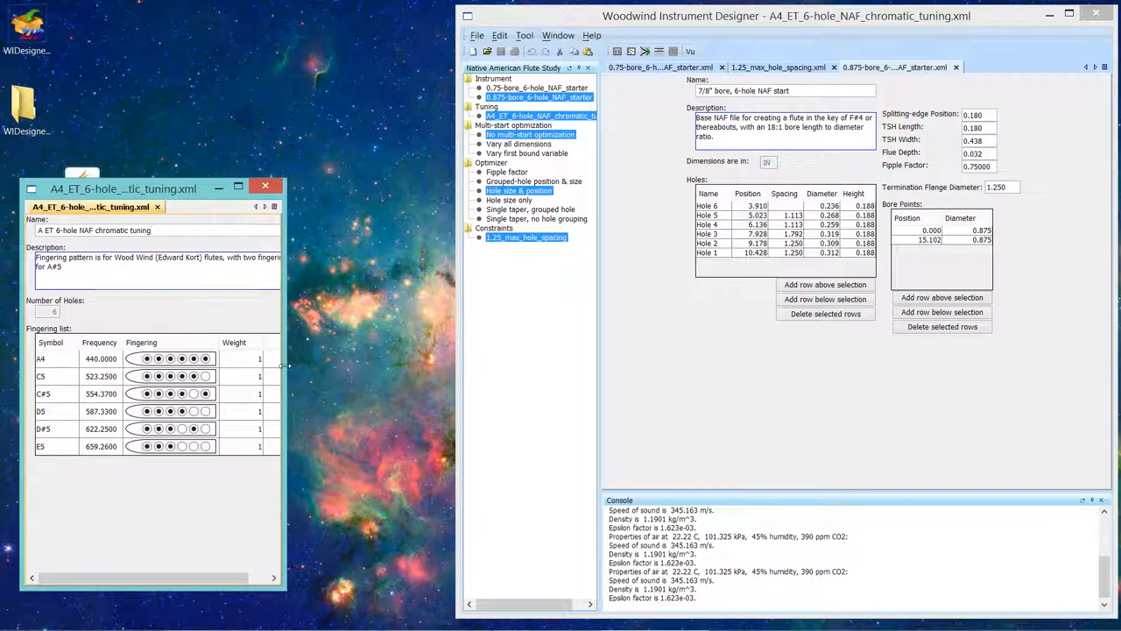
{"action": "mouse_move", "coordinate": [192, 598]}
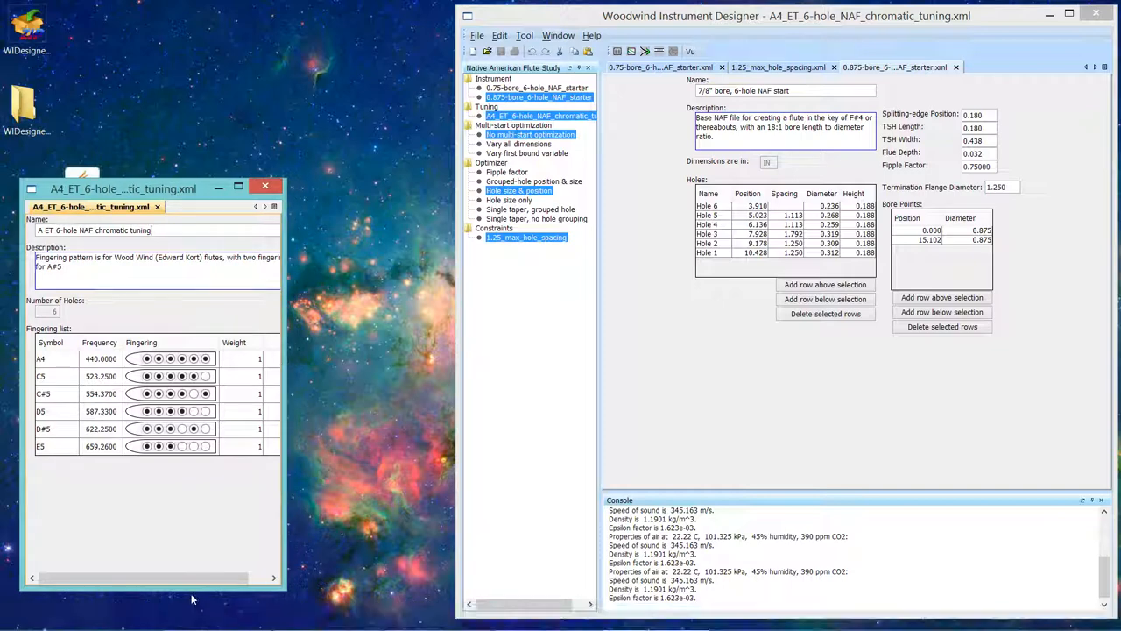
{"action": "mouse_move", "coordinate": [193, 588]}
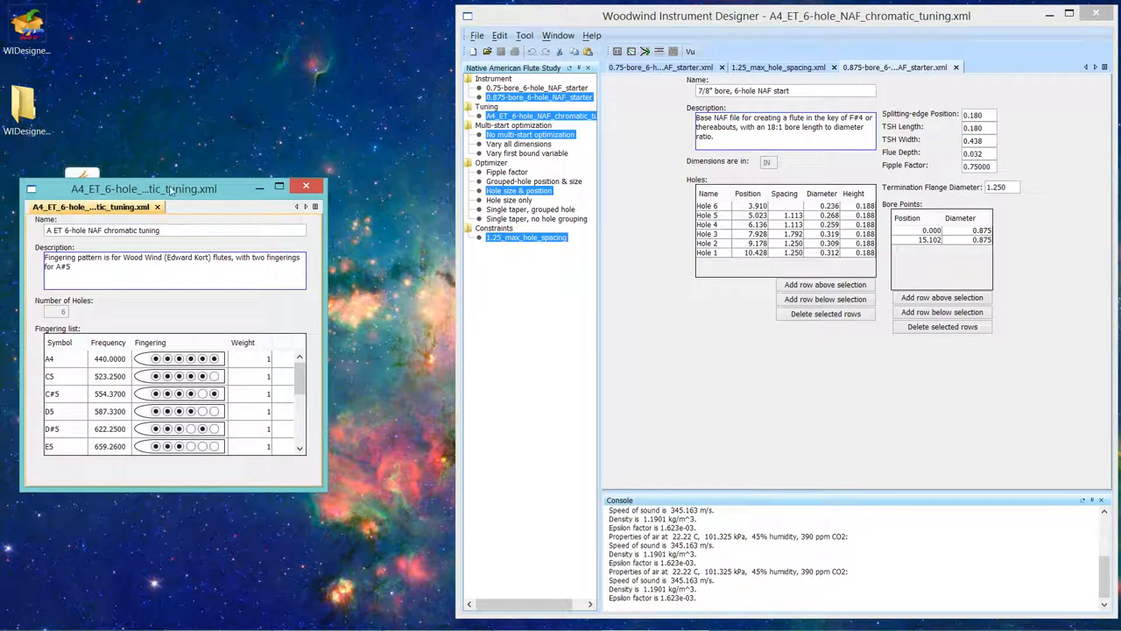
{"action": "left_click_drag", "start_coordinate": [143, 188], "coordinate": [261, 313]}
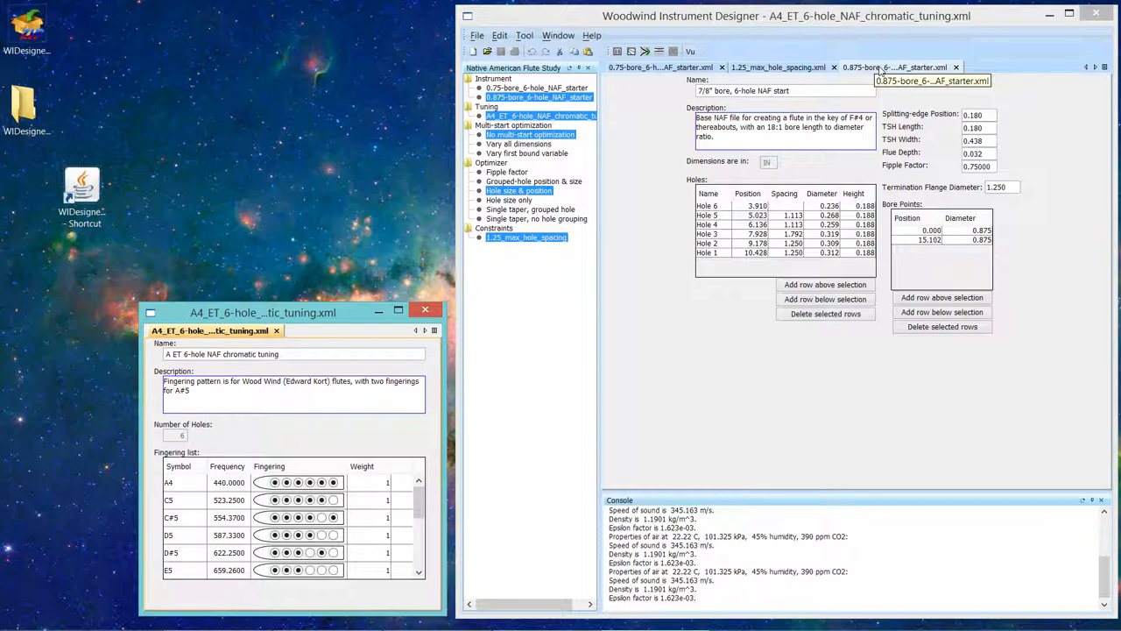
Step: Put the 0.875-bore flute in a new vertical group beside the 0.75-bore flute
{"action": "right_click", "coordinate": [894, 67]}
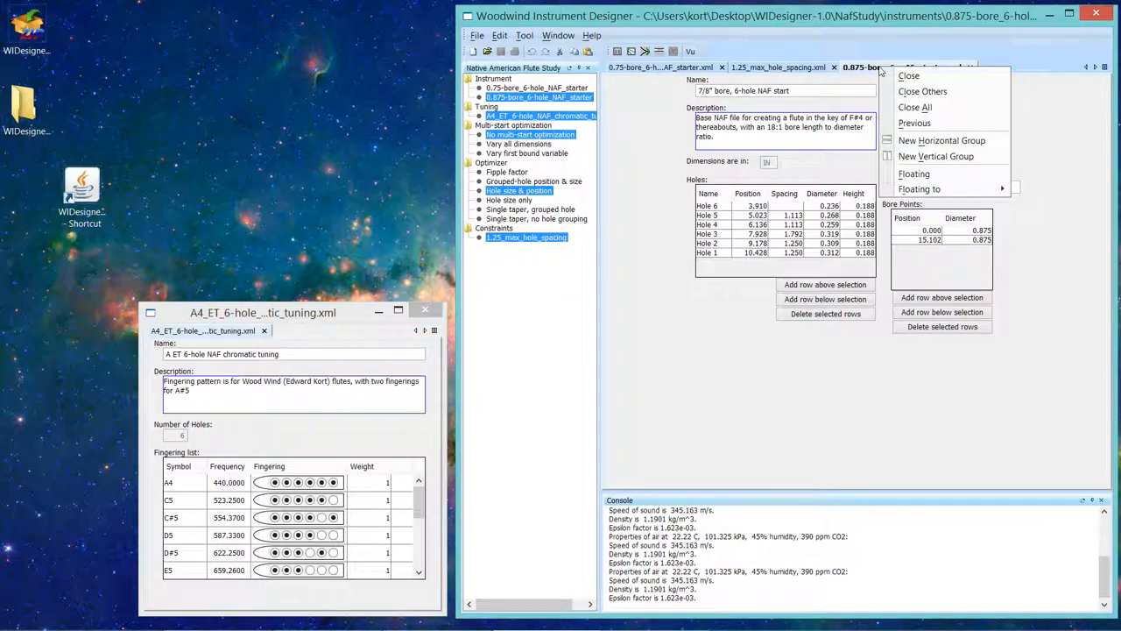
{"action": "mouse_move", "coordinate": [935, 156]}
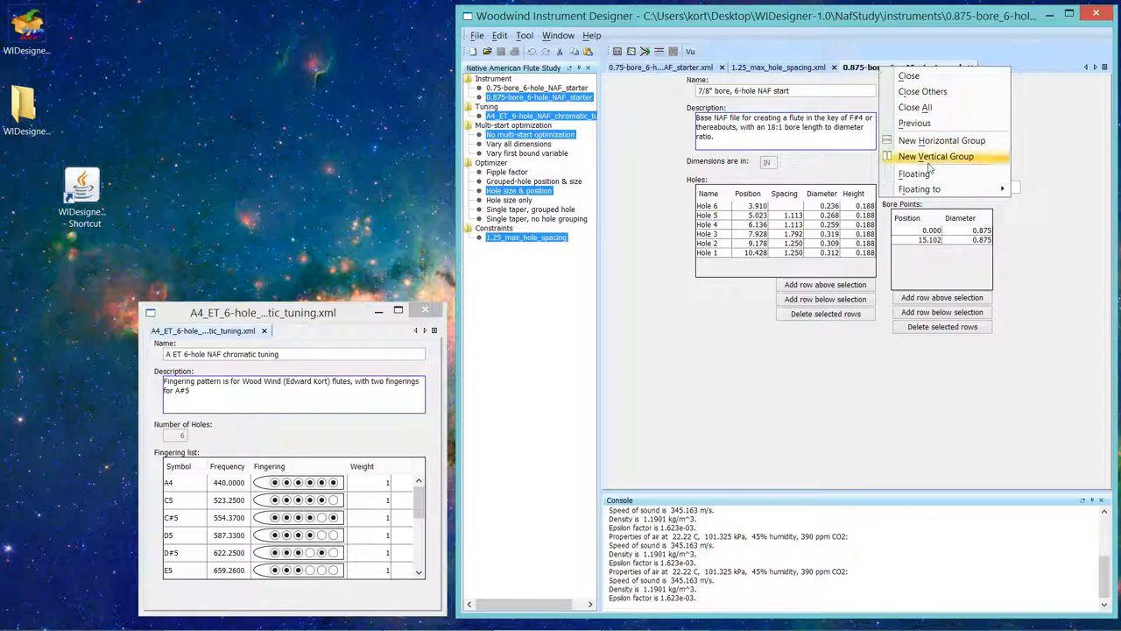
{"action": "mouse_move", "coordinate": [935, 161]}
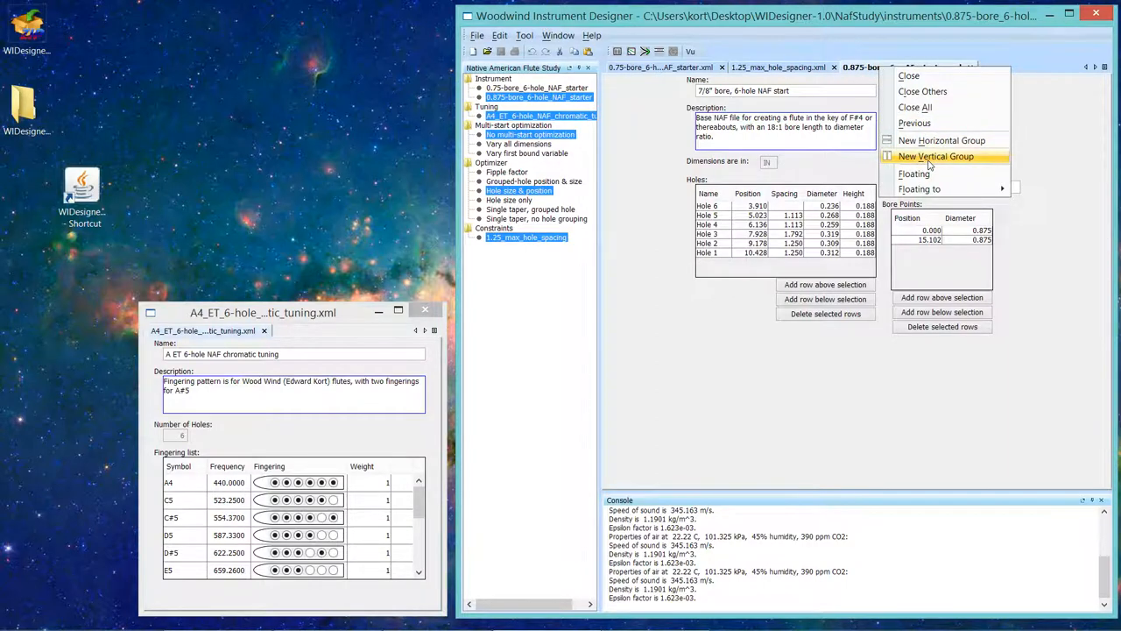
{"action": "left_click", "coordinate": [936, 156]}
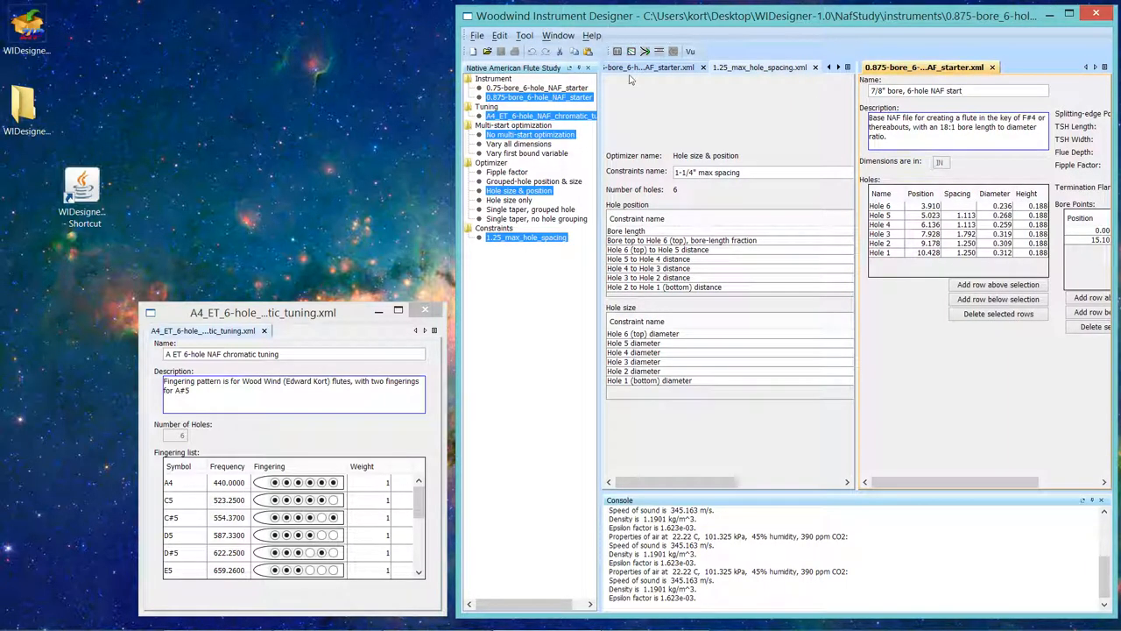
{"action": "left_click", "coordinate": [668, 67]}
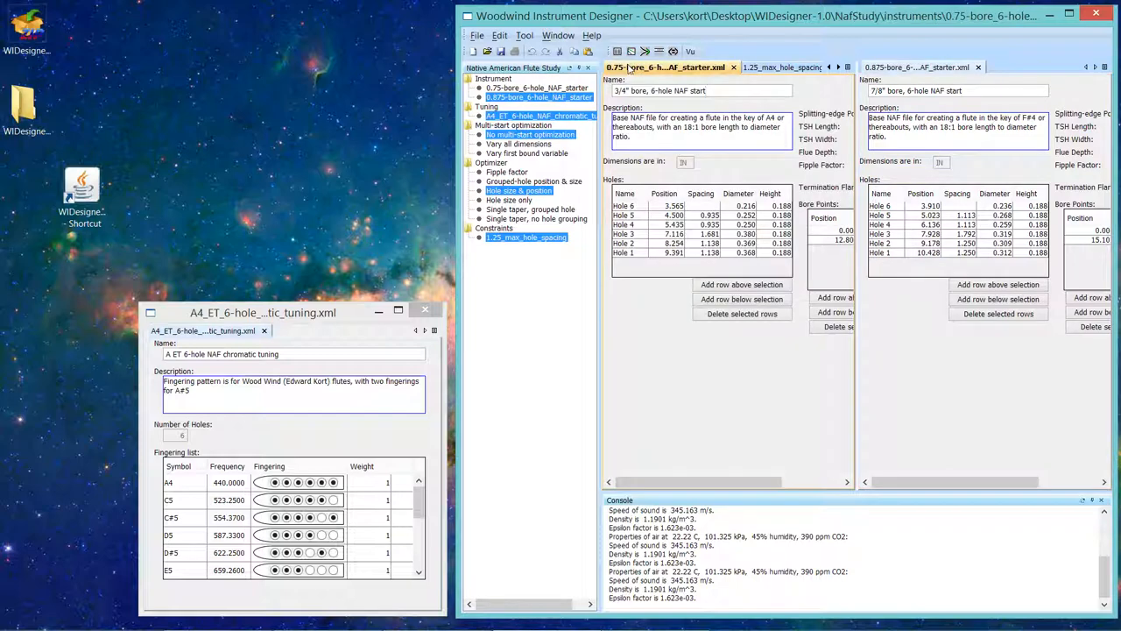
{"action": "mouse_move", "coordinate": [766, 363]}
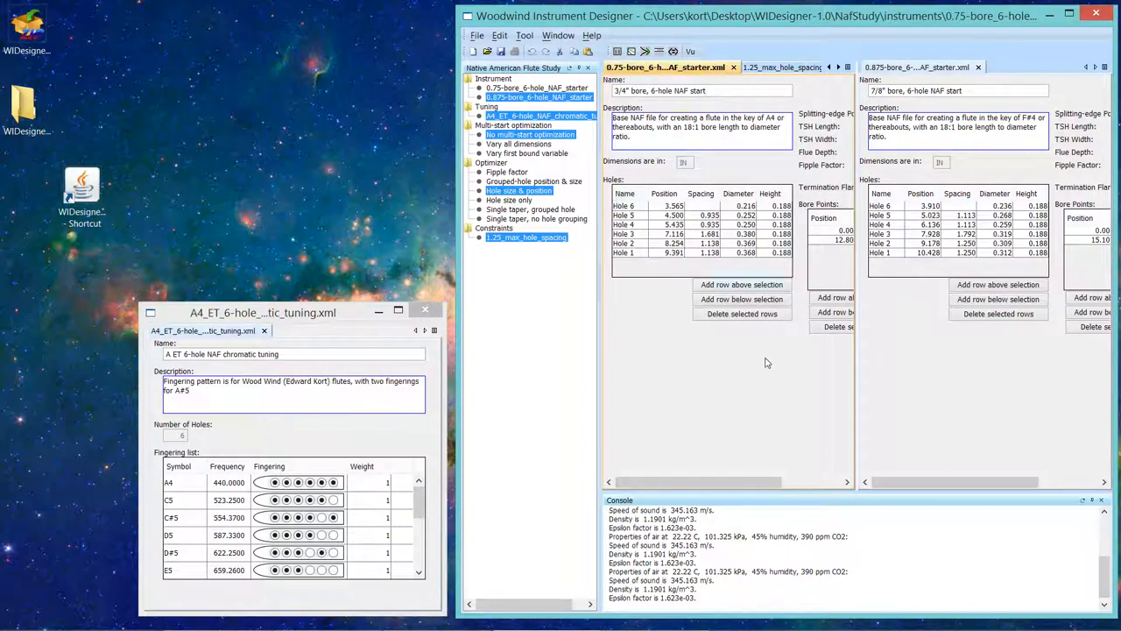
{"action": "mouse_move", "coordinate": [738, 491]}
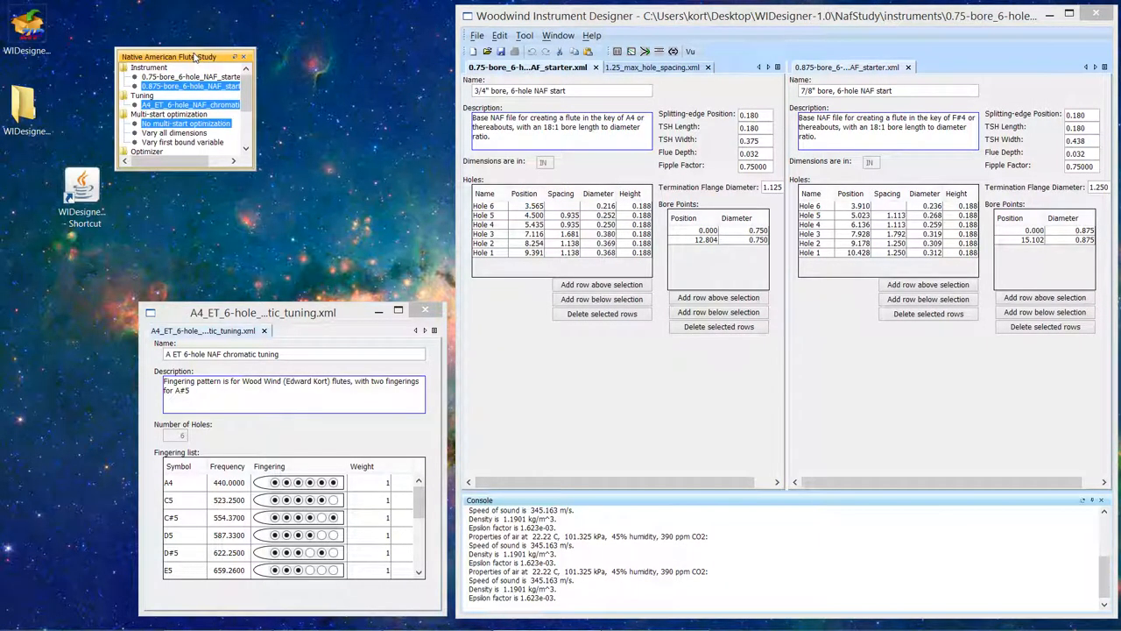
{"action": "mouse_move", "coordinate": [173, 195]}
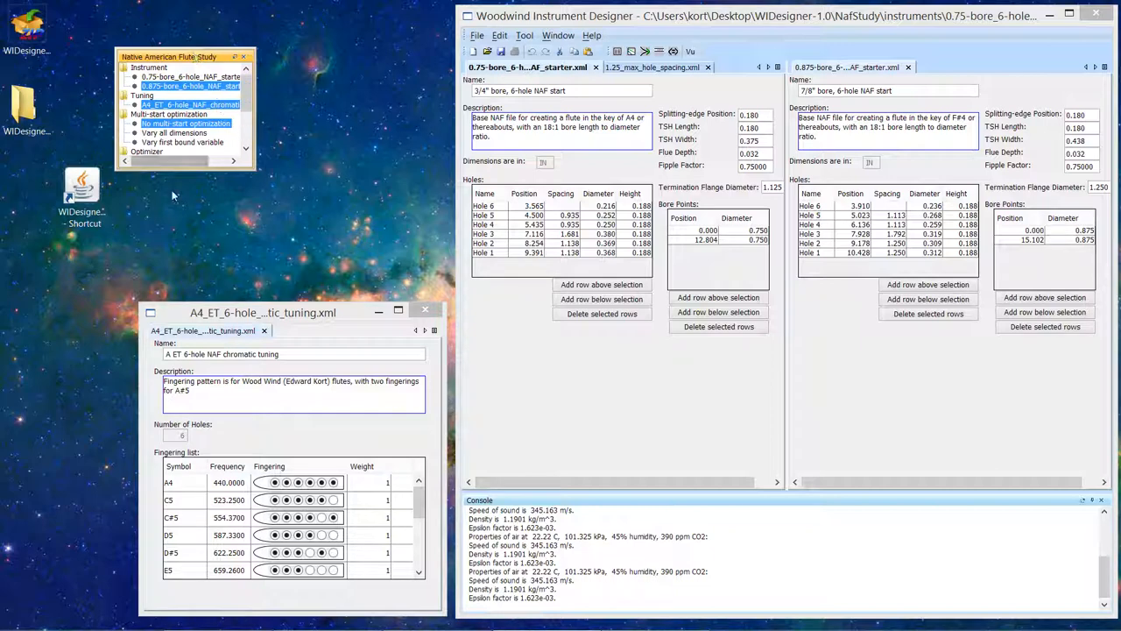
{"action": "mouse_move", "coordinate": [233, 69]}
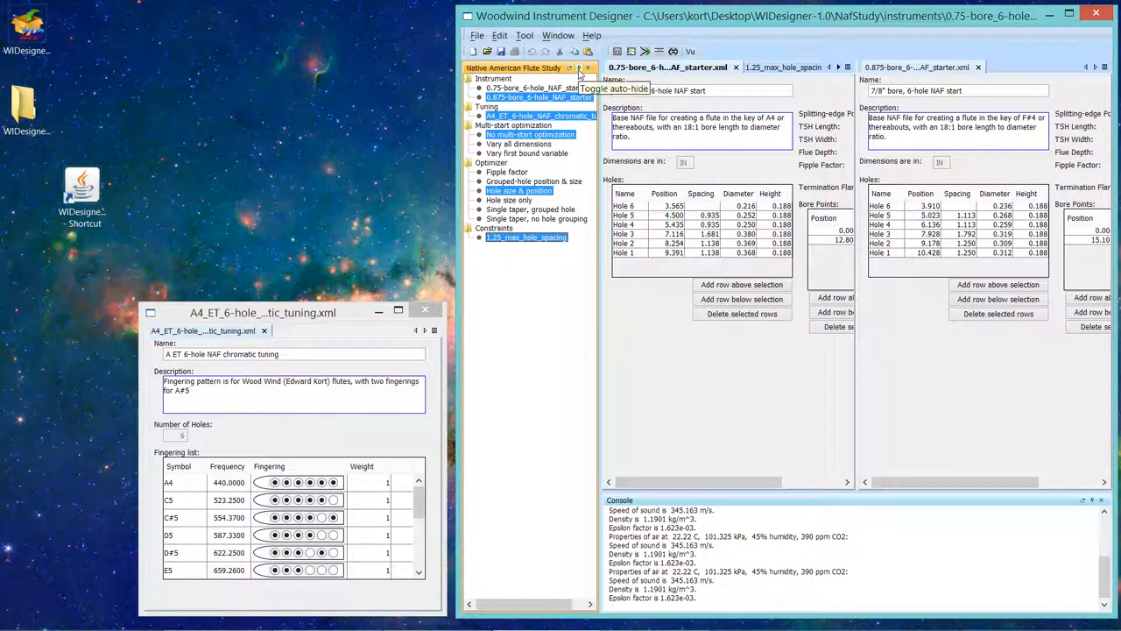
Step: Toggle the study panel's auto-hide, then reshow it through Window > Study
{"action": "left_click", "coordinate": [578, 67]}
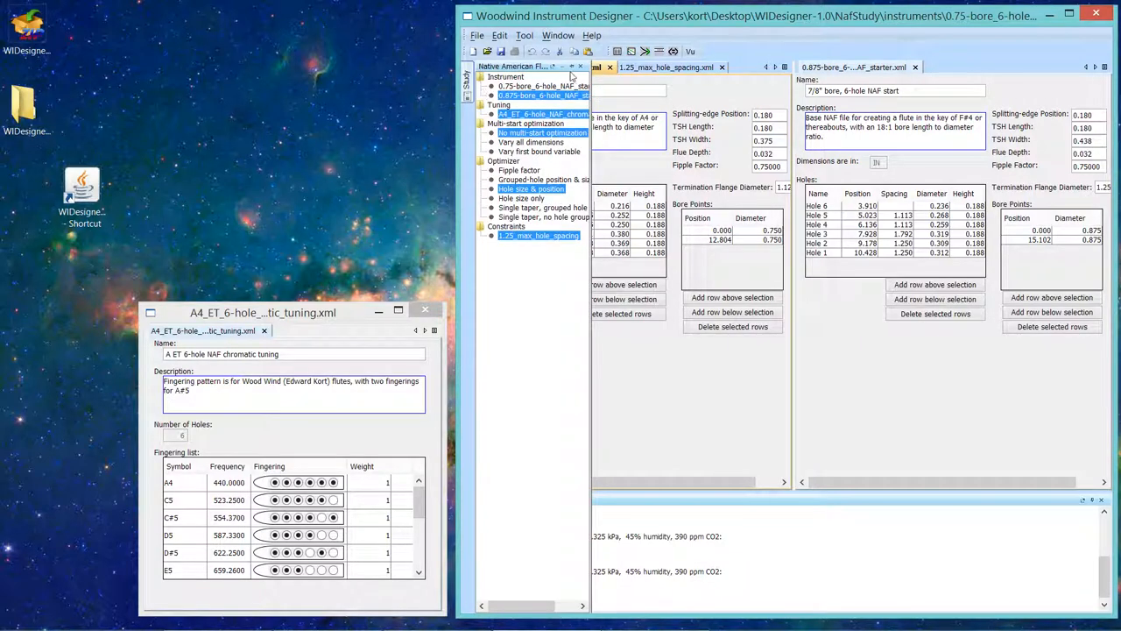
{"action": "mouse_move", "coordinate": [574, 72]}
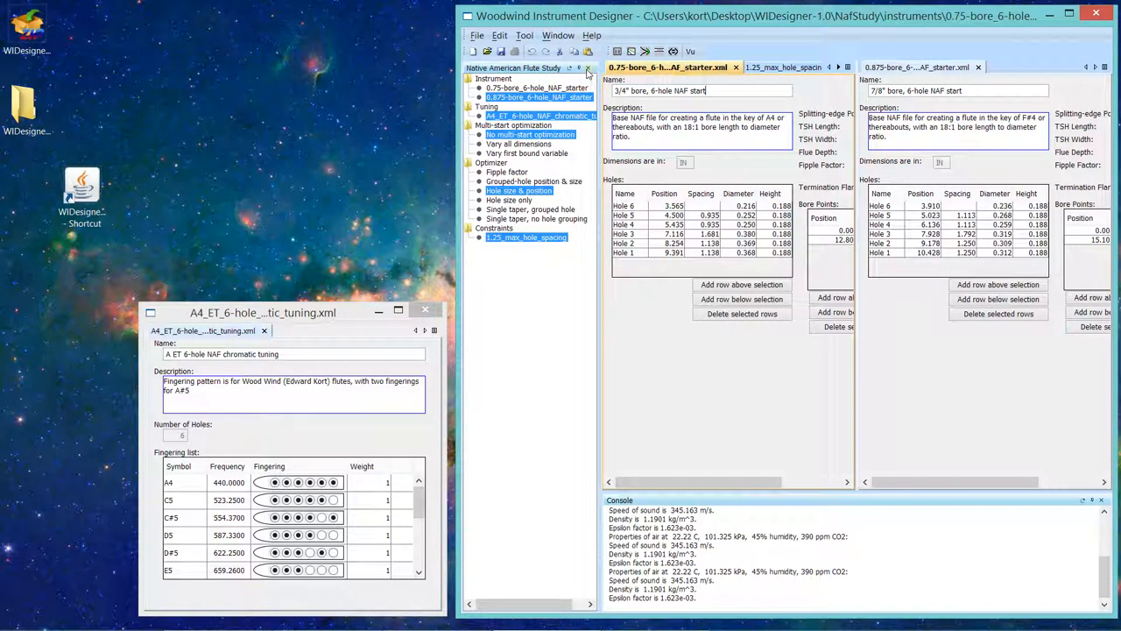
{"action": "mouse_move", "coordinate": [588, 69]}
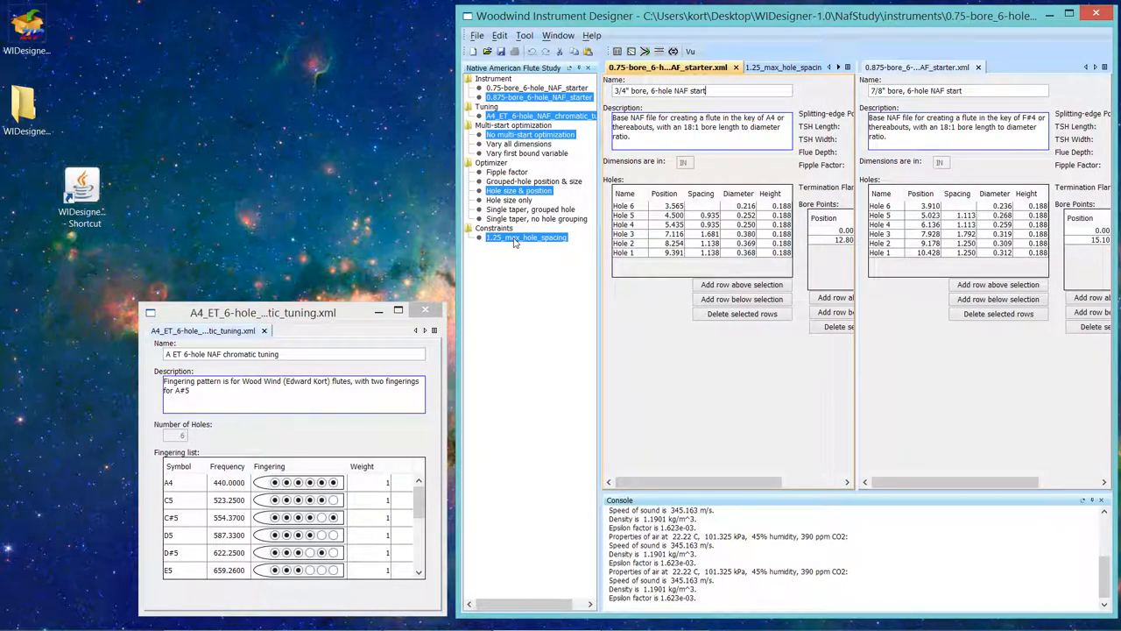
{"action": "mouse_move", "coordinate": [588, 79]}
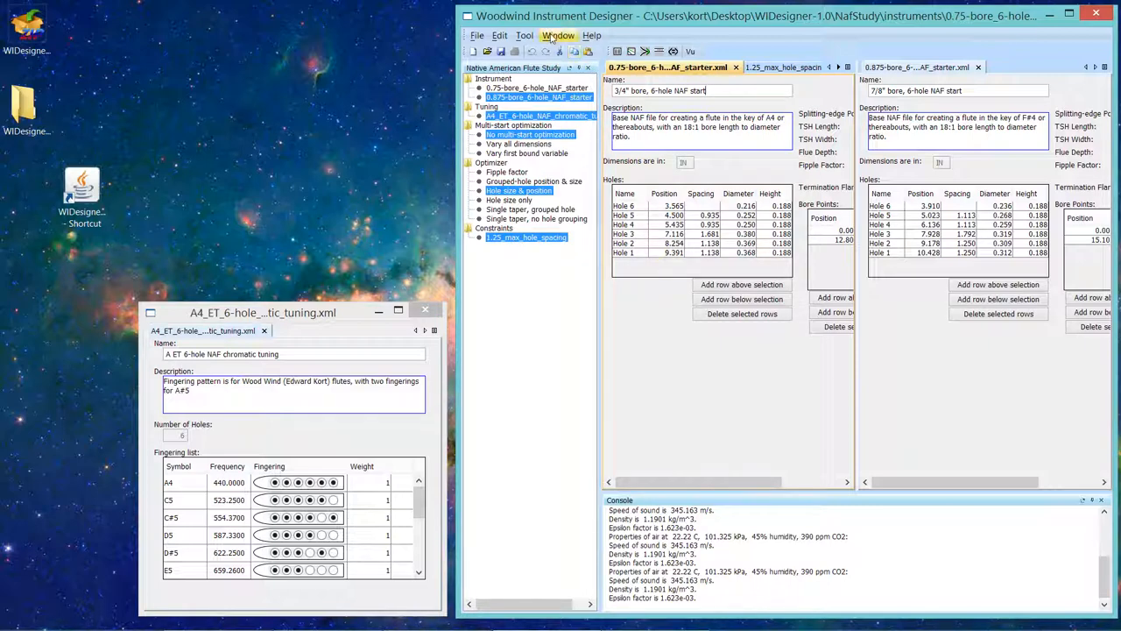
{"action": "left_click", "coordinate": [558, 35]}
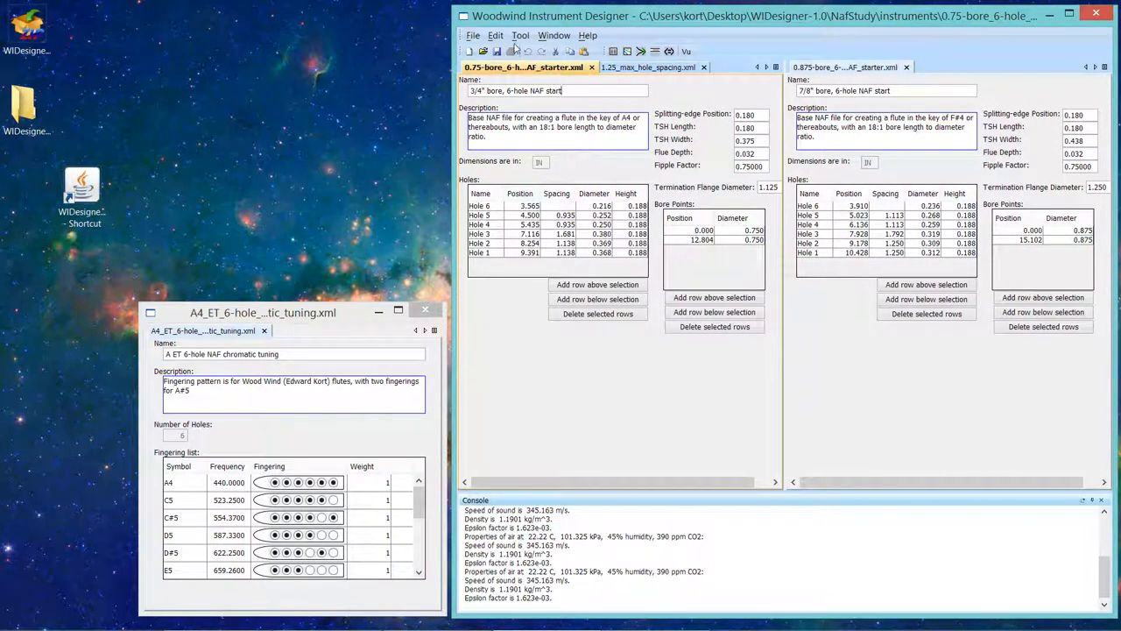
{"action": "left_click", "coordinate": [553, 35]}
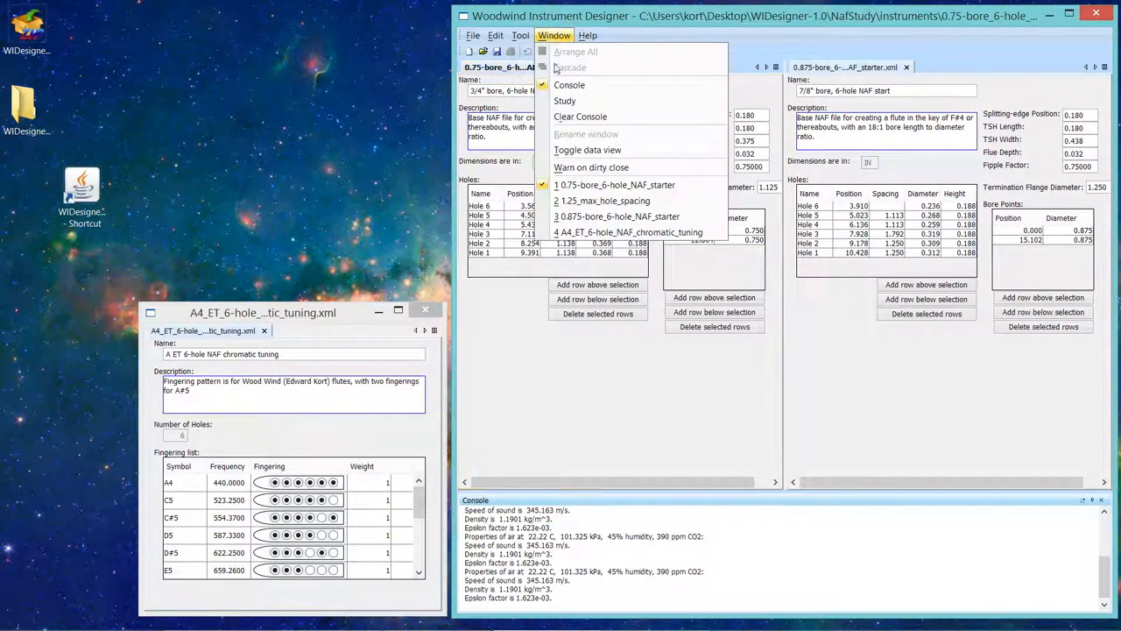
{"action": "mouse_move", "coordinate": [565, 101]}
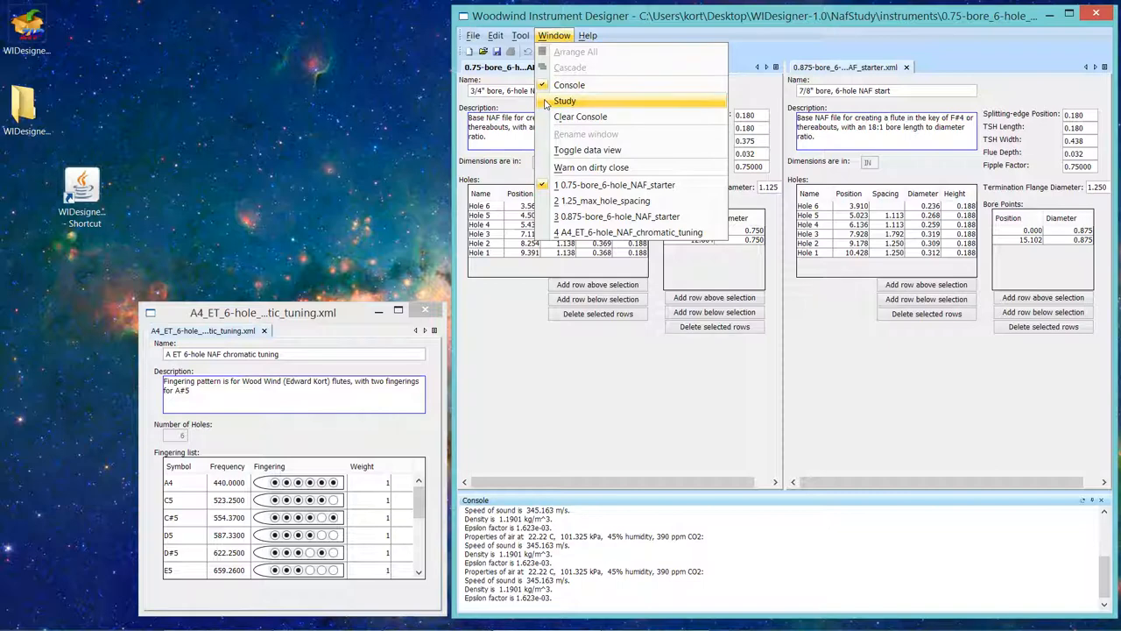
{"action": "left_click", "coordinate": [565, 100]}
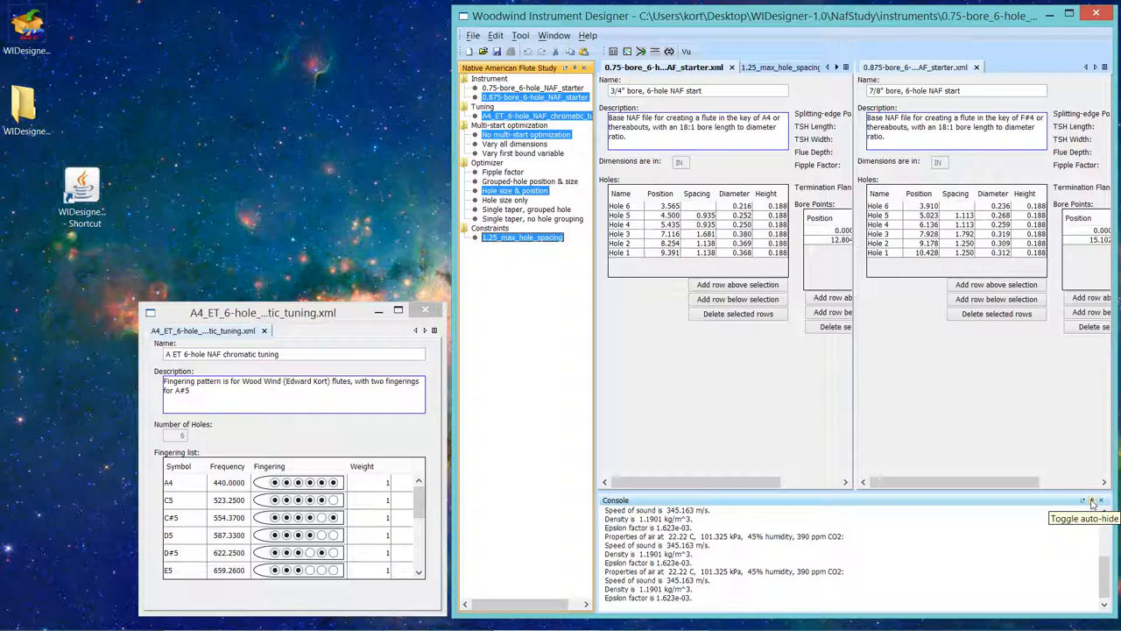
Step: Toggle the console's Auto Hide on and back off, then clear it via Window > Clear Console
{"action": "left_click", "coordinate": [1091, 500]}
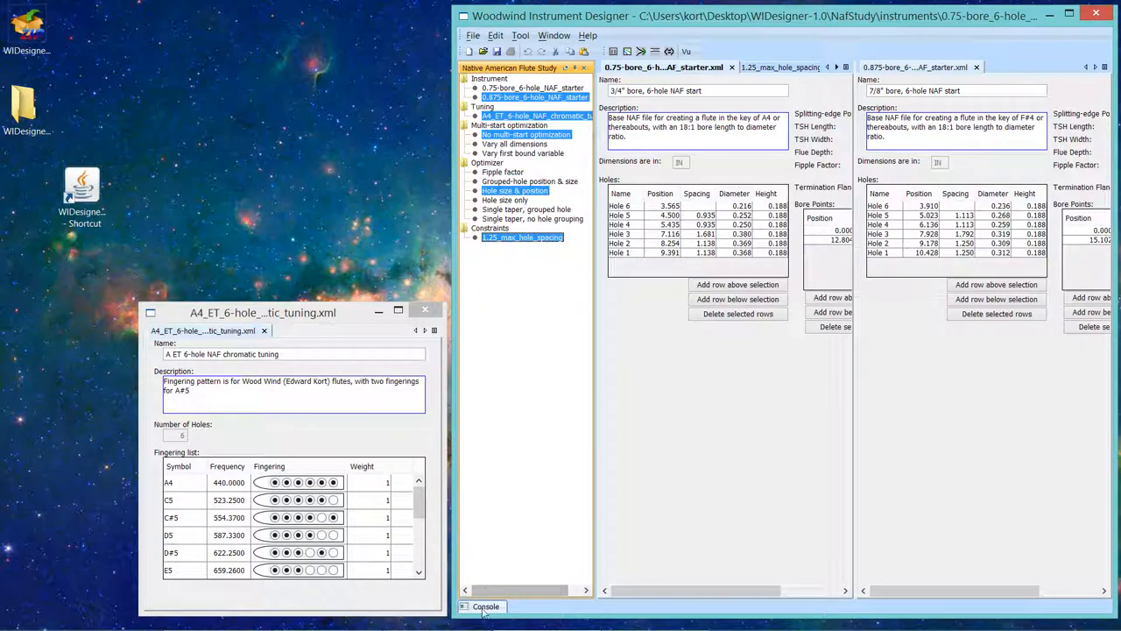
{"action": "left_click", "coordinate": [486, 607]}
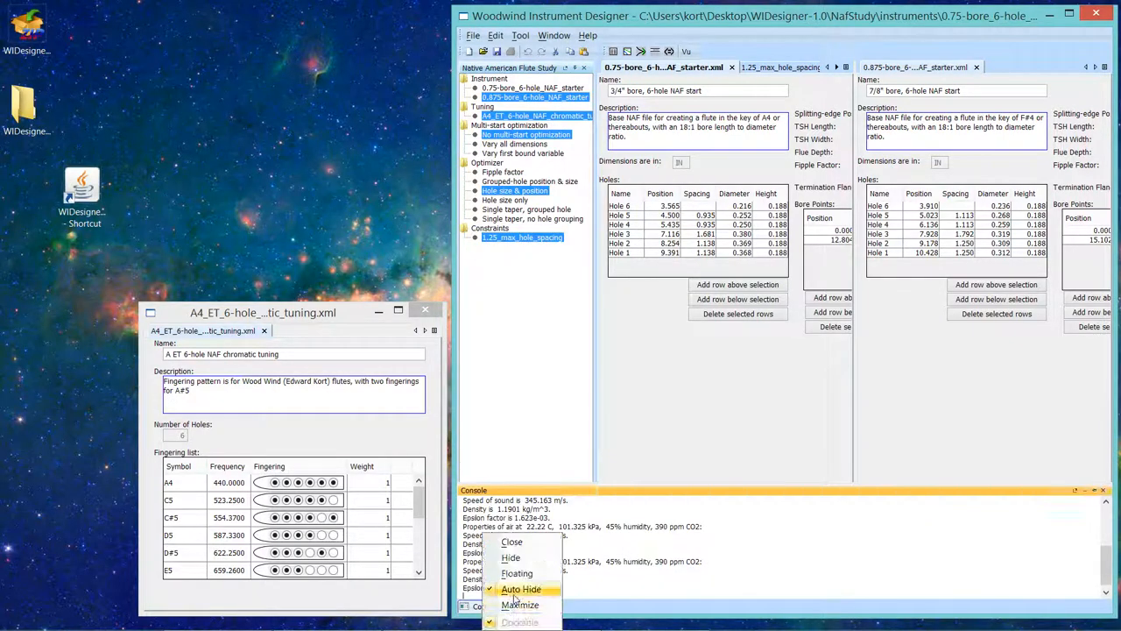
{"action": "left_click", "coordinate": [521, 589]}
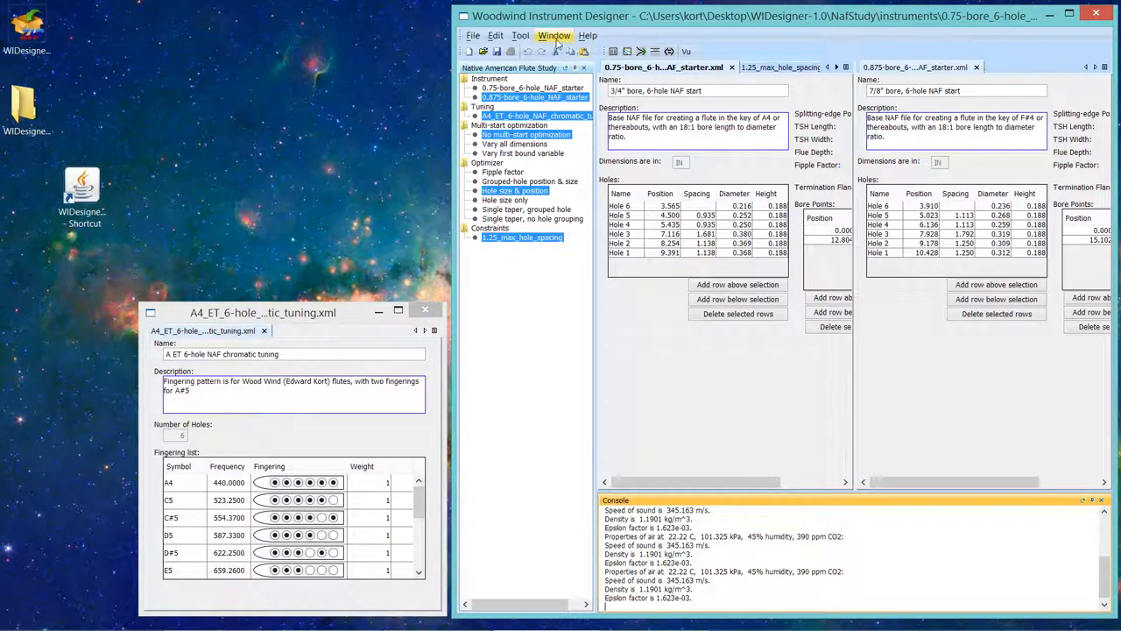
{"action": "left_click", "coordinate": [553, 35]}
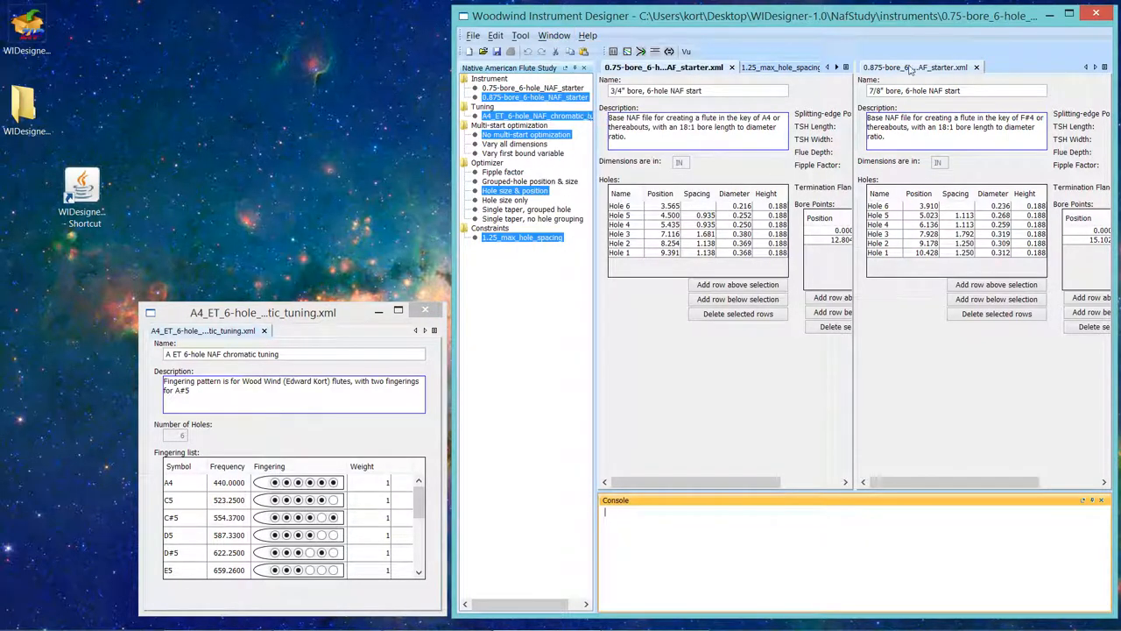
Step: Open the 0.875-bore tab's options to move it to the previous tab group
{"action": "right_click", "coordinate": [915, 66]}
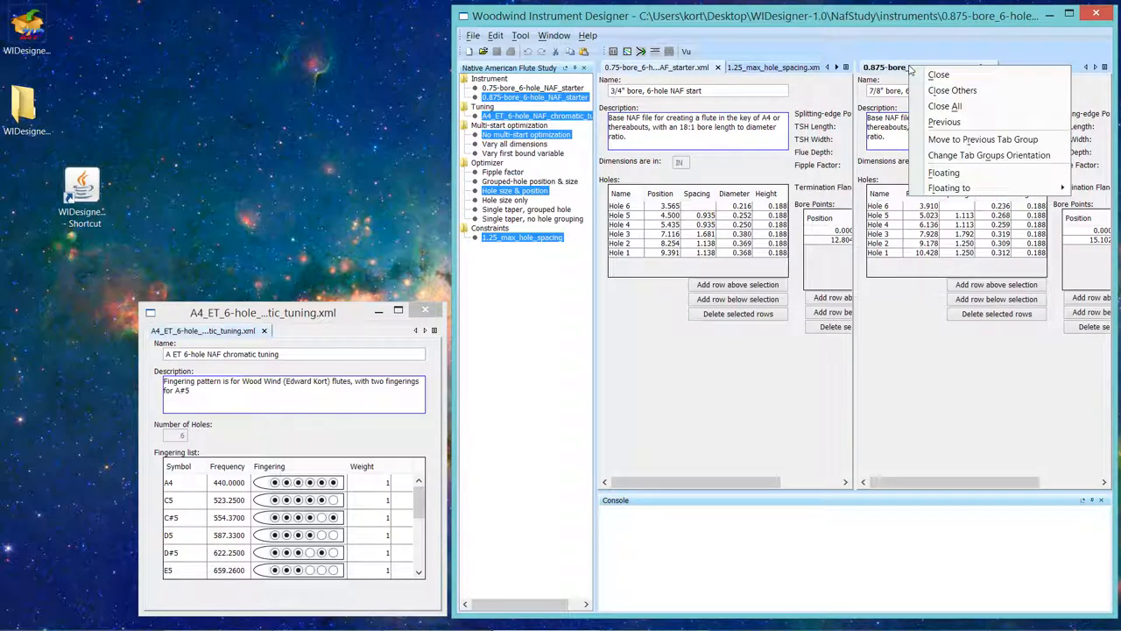
{"action": "mouse_move", "coordinate": [983, 140]}
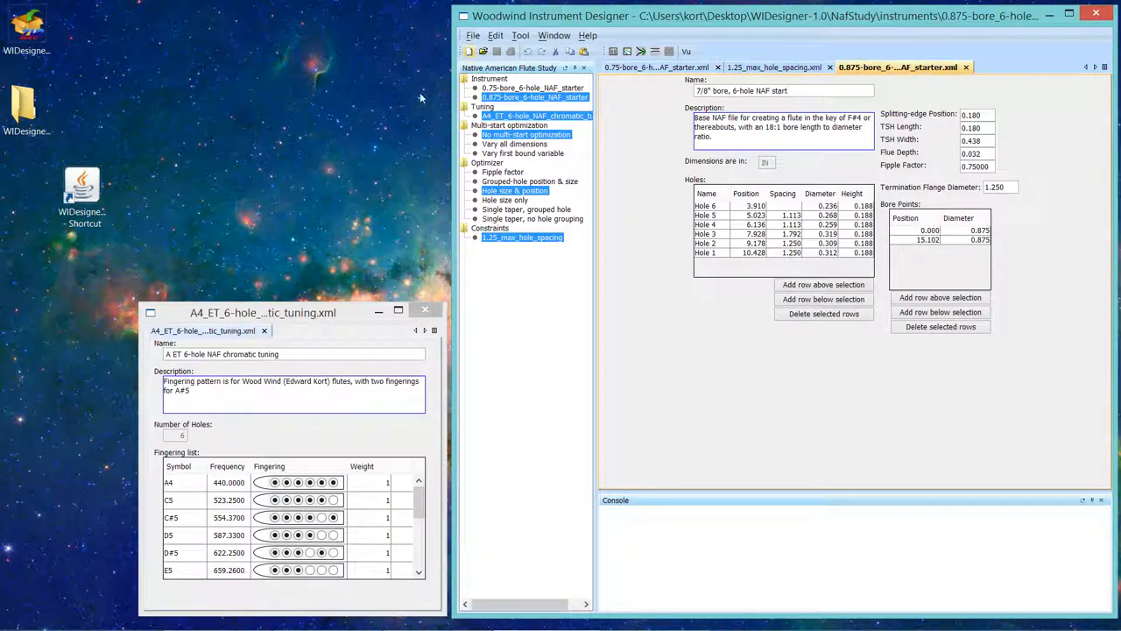
{"action": "mouse_move", "coordinate": [280, 340]}
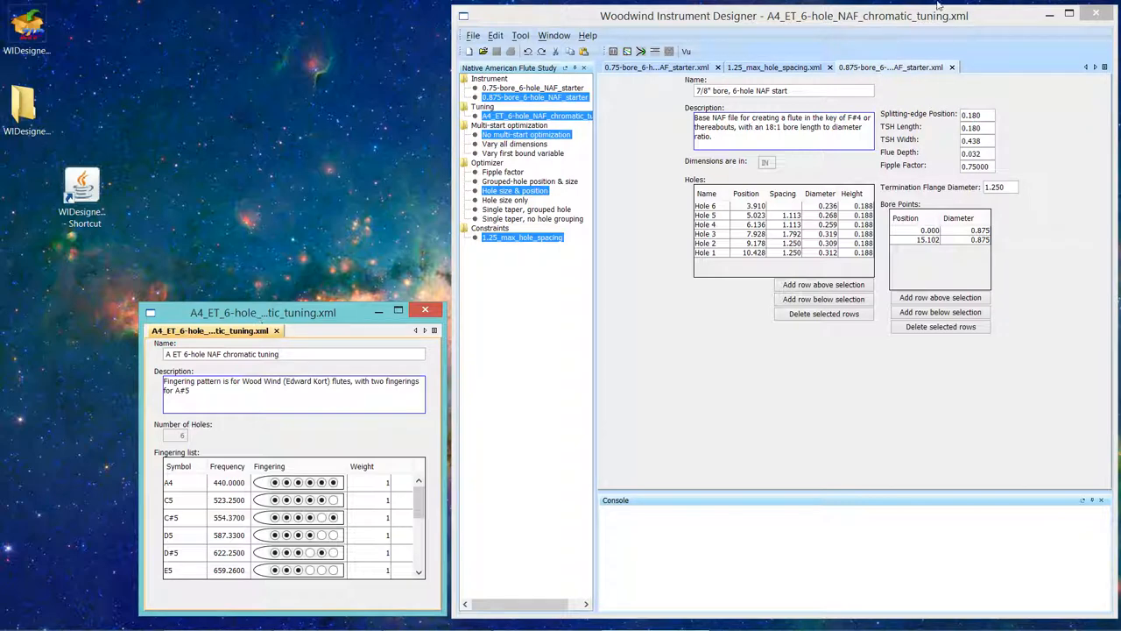
{"action": "mouse_move", "coordinate": [891, 67]}
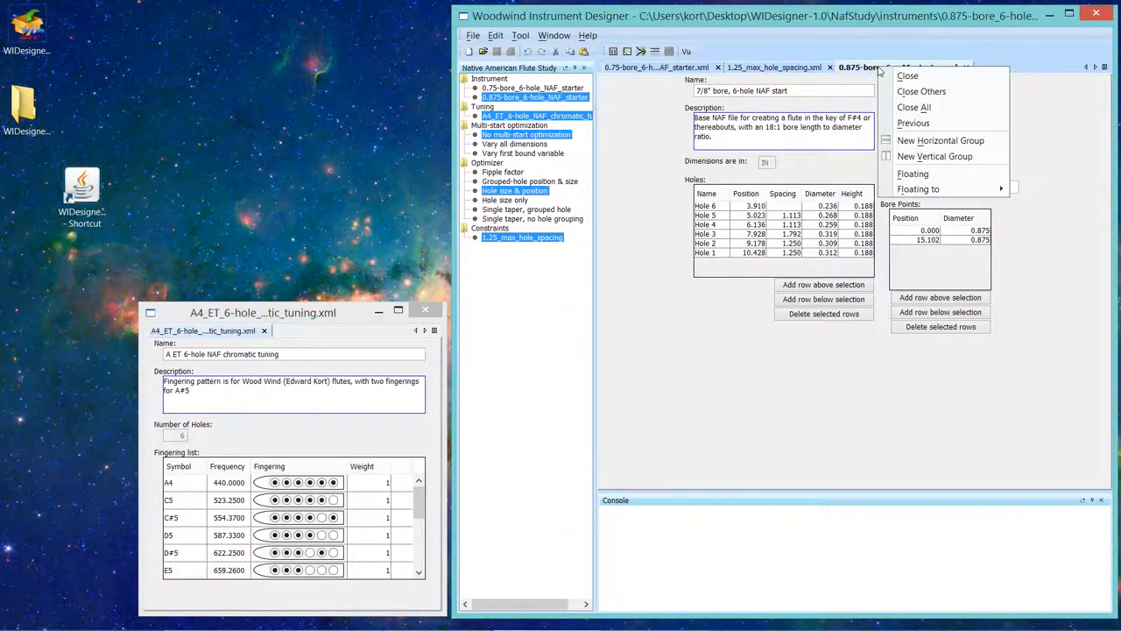
{"action": "mouse_move", "coordinate": [934, 156]}
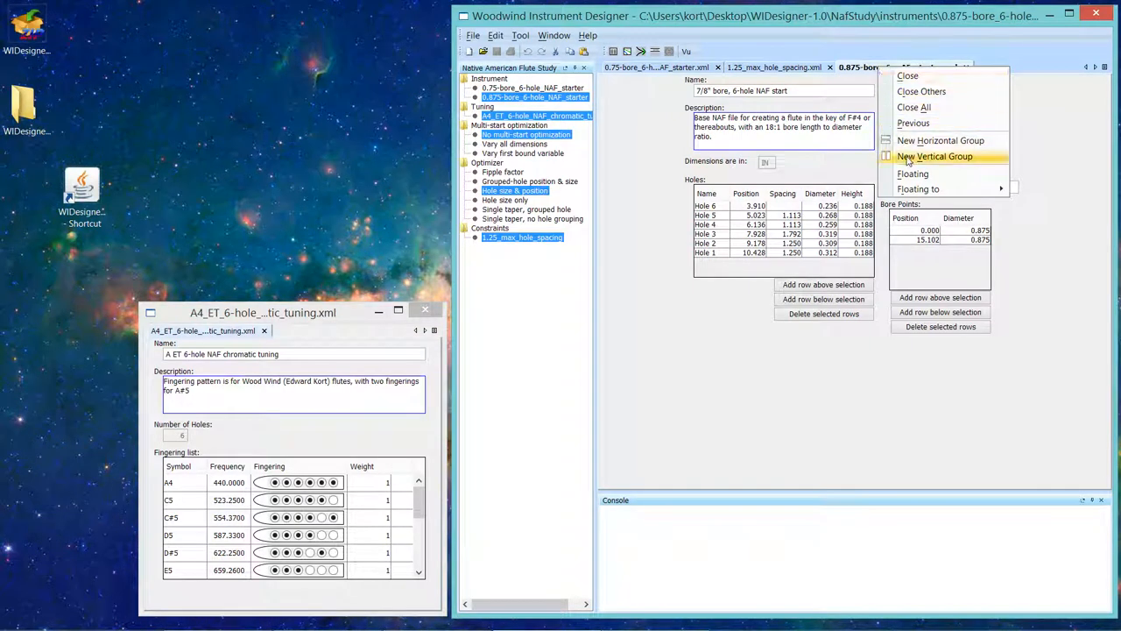
{"action": "mouse_move", "coordinate": [913, 174]}
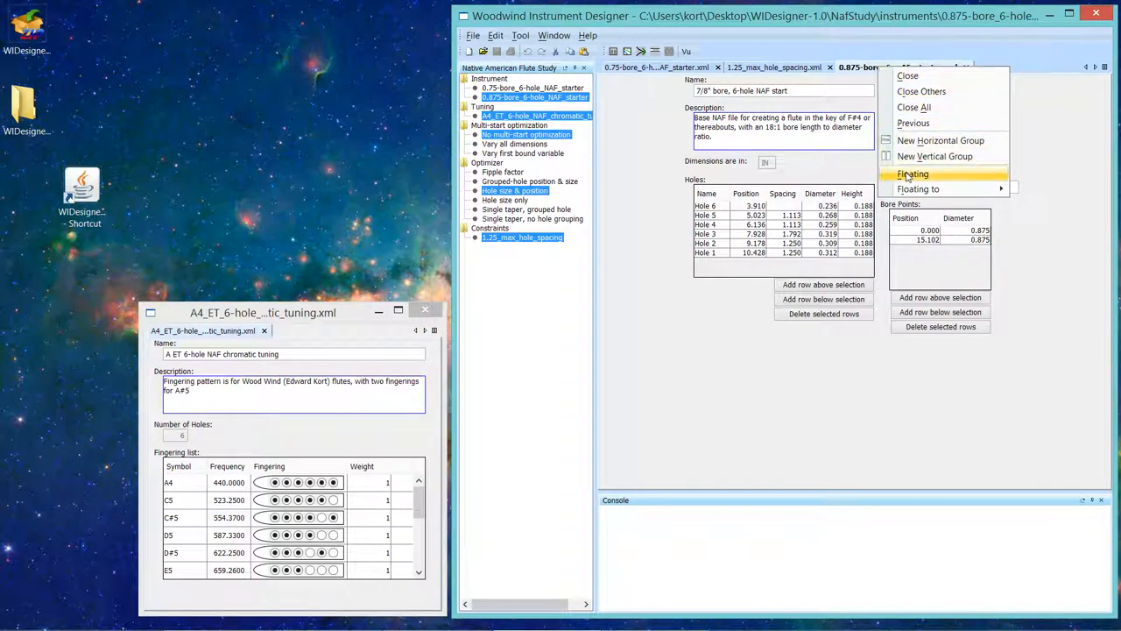
{"action": "mouse_move", "coordinate": [918, 189]}
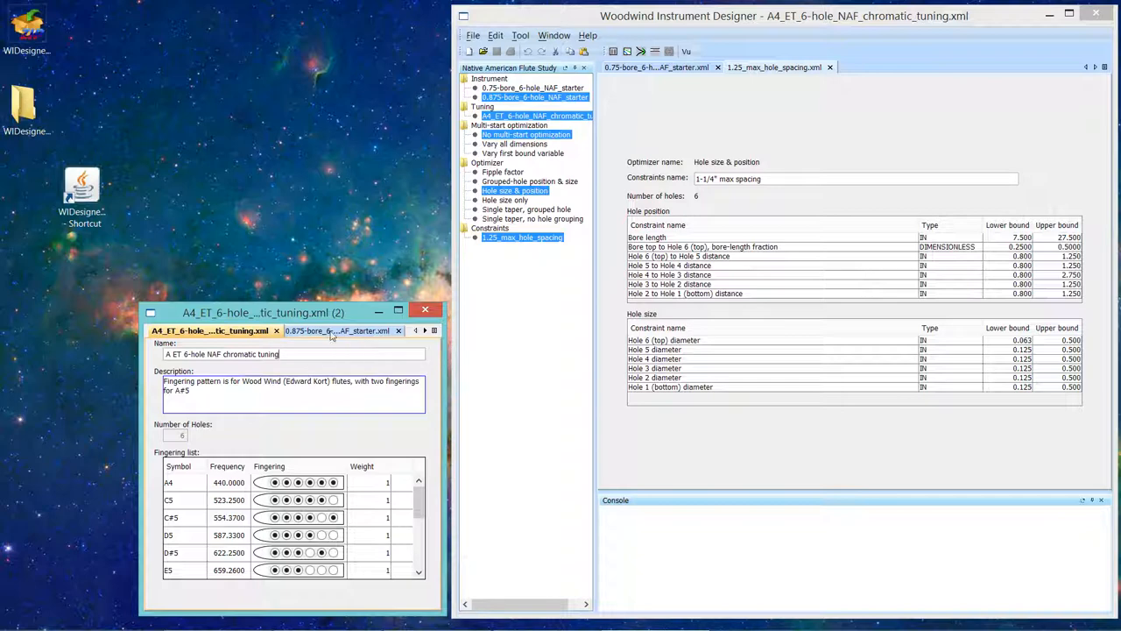
Step: Dock the floating 7/8 instrument and A4 ET chromatic tuning back into the main window
{"action": "right_click", "coordinate": [337, 331]}
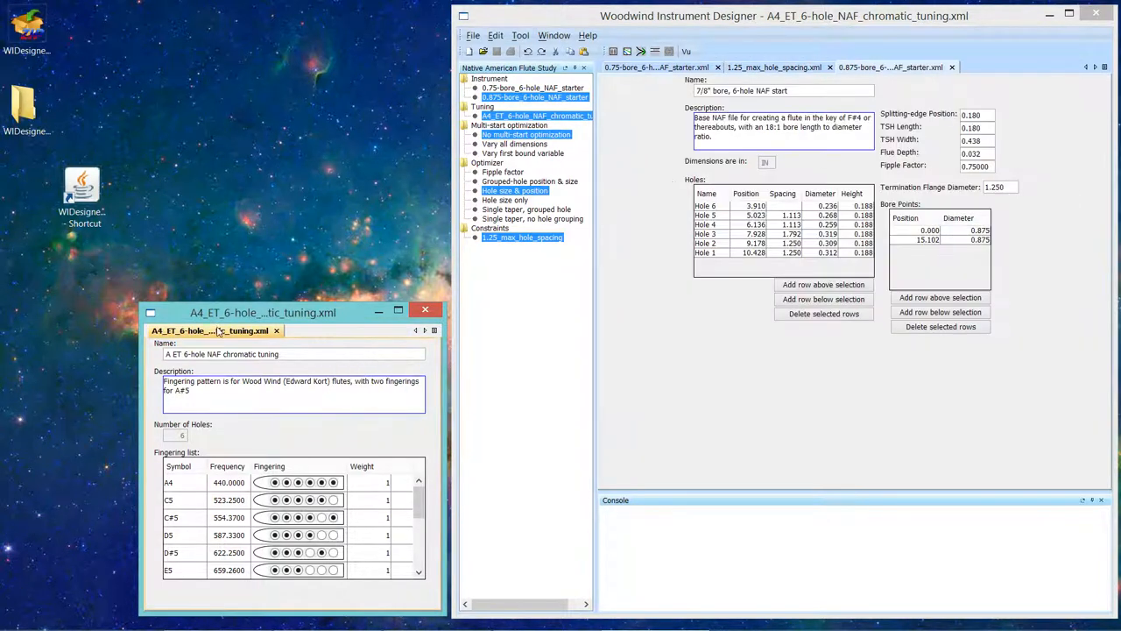
{"action": "right_click", "coordinate": [210, 331]}
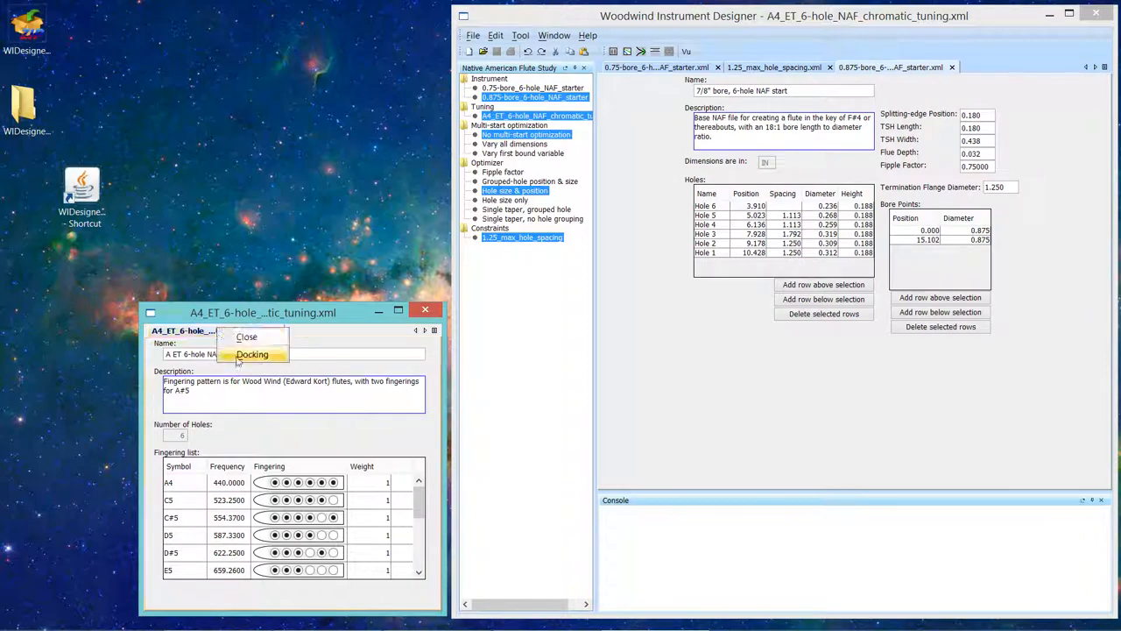
{"action": "left_click", "coordinate": [252, 353]}
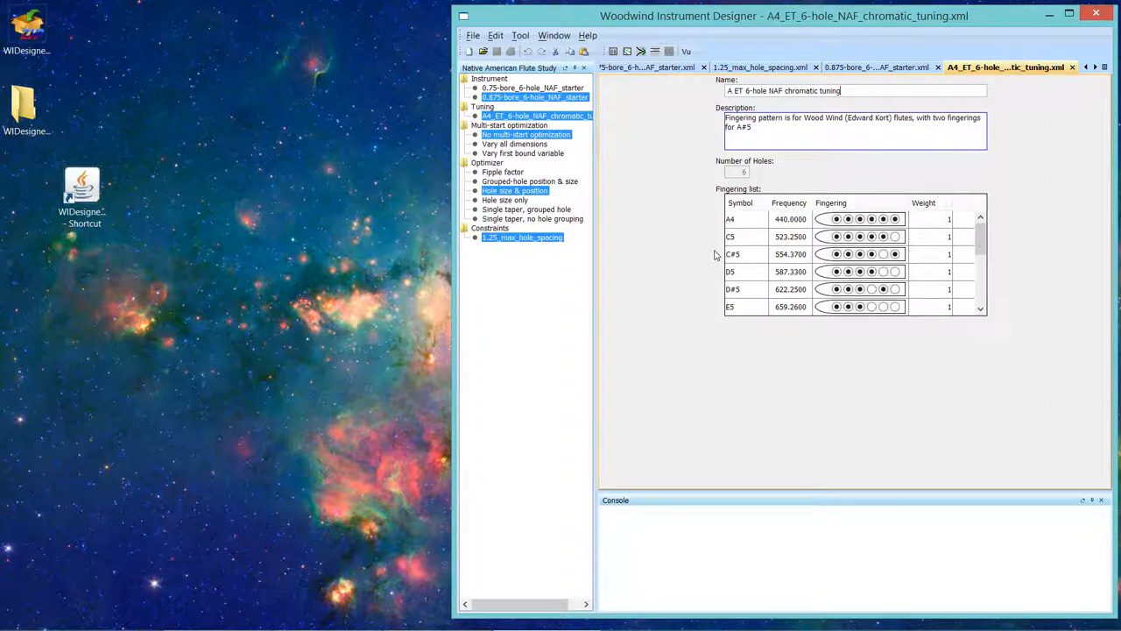
{"action": "mouse_move", "coordinate": [639, 123]}
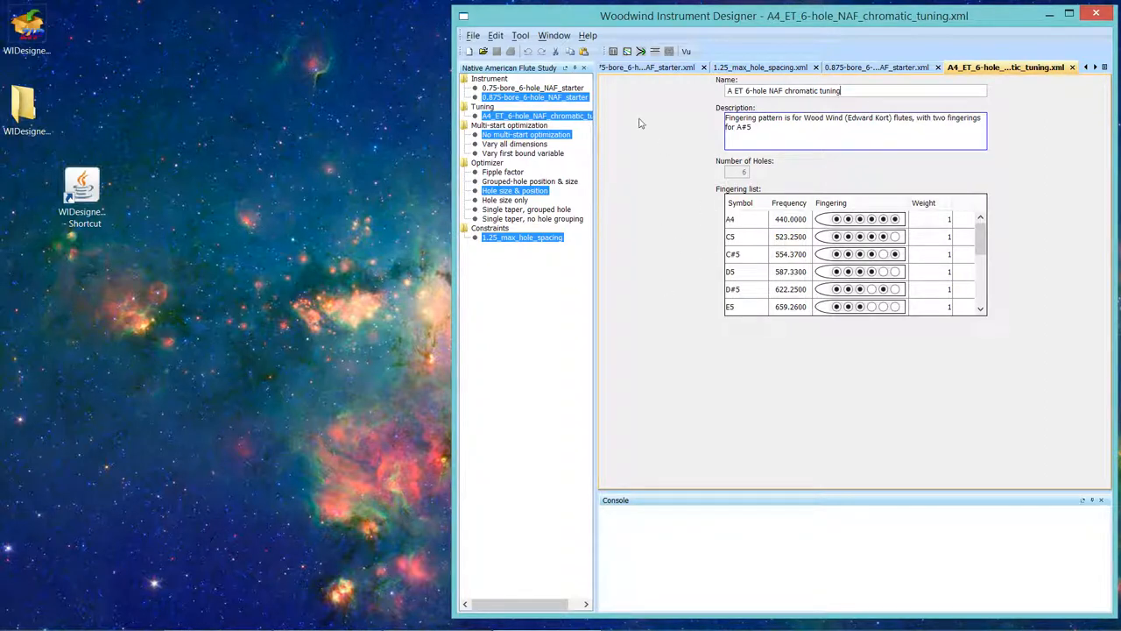
{"action": "mouse_move", "coordinate": [774, 185]}
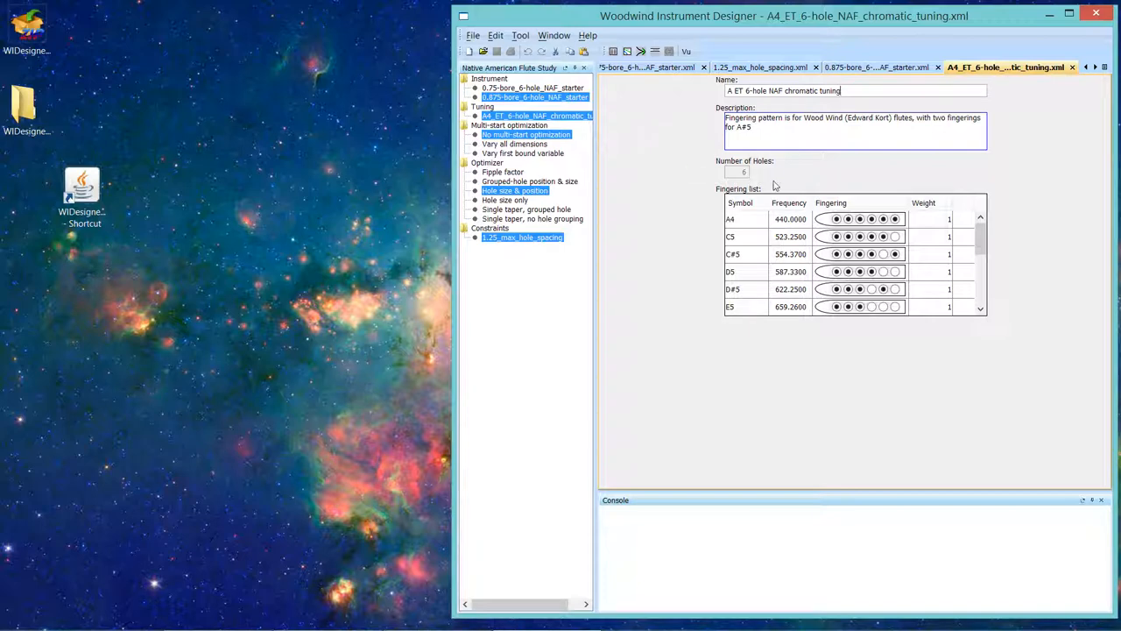
{"action": "mouse_move", "coordinate": [856, 182]}
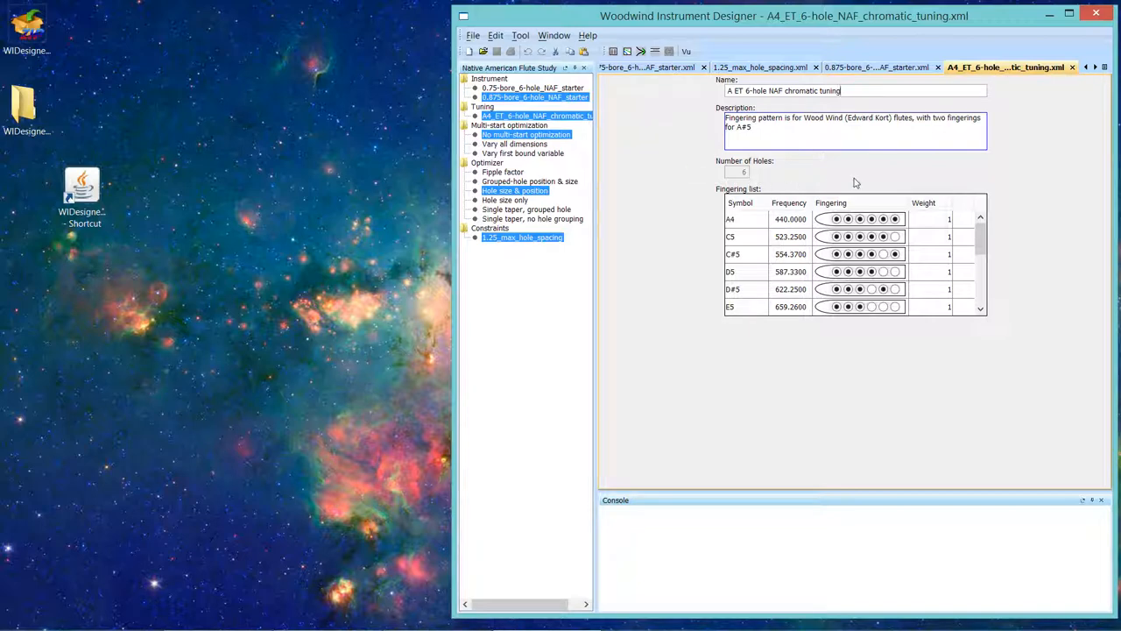
{"action": "mouse_move", "coordinate": [674, 461]}
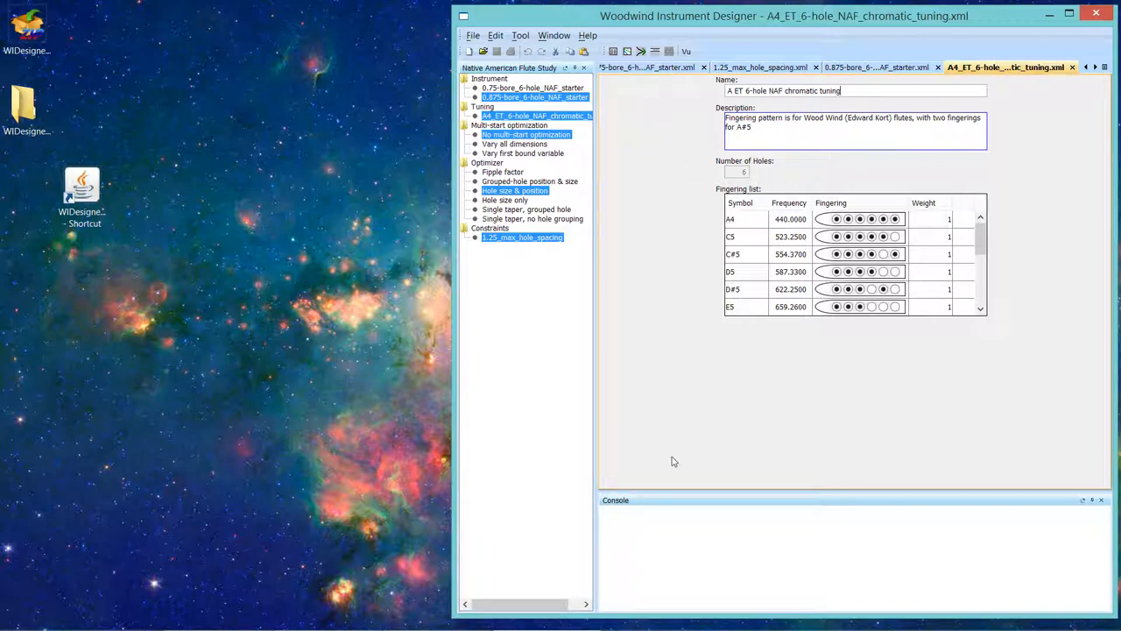
{"action": "mouse_move", "coordinate": [666, 525]}
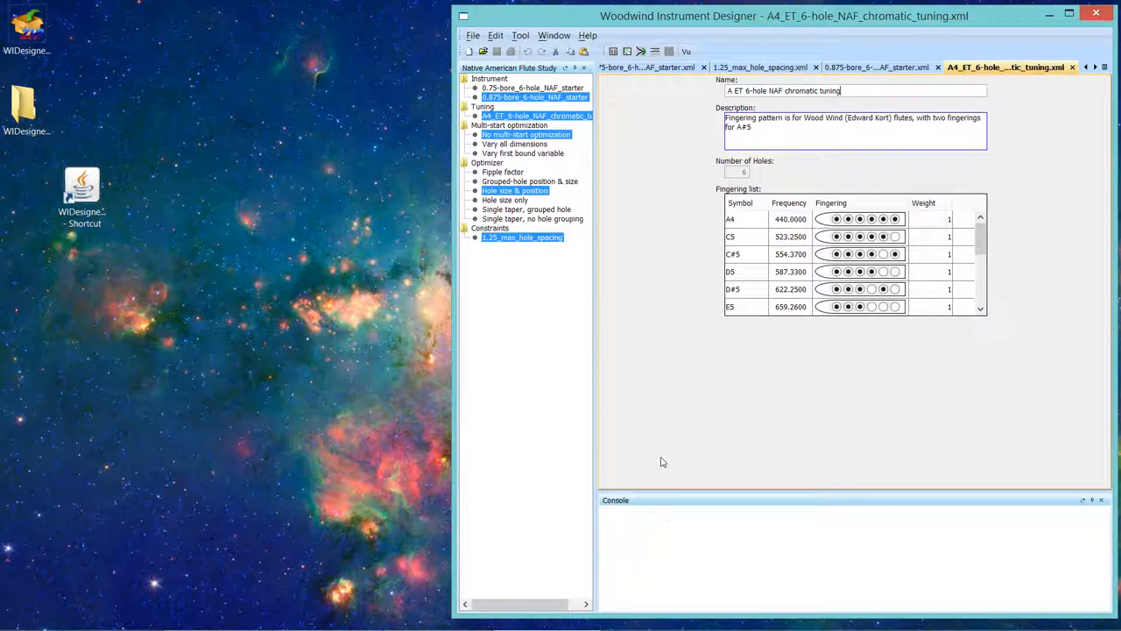
{"action": "mouse_move", "coordinate": [597, 404]}
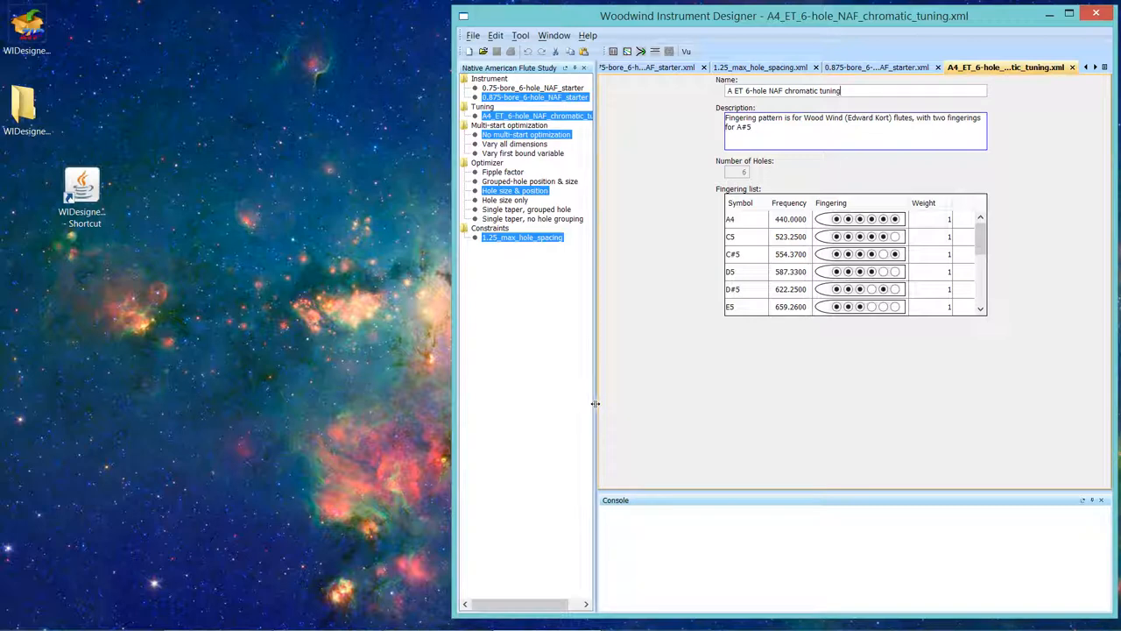
Step: Narrow the flute study panel, select the chromatic tuning, and shrink the console back down
{"action": "left_click_drag", "start_coordinate": [596, 403], "coordinate": [635, 402]}
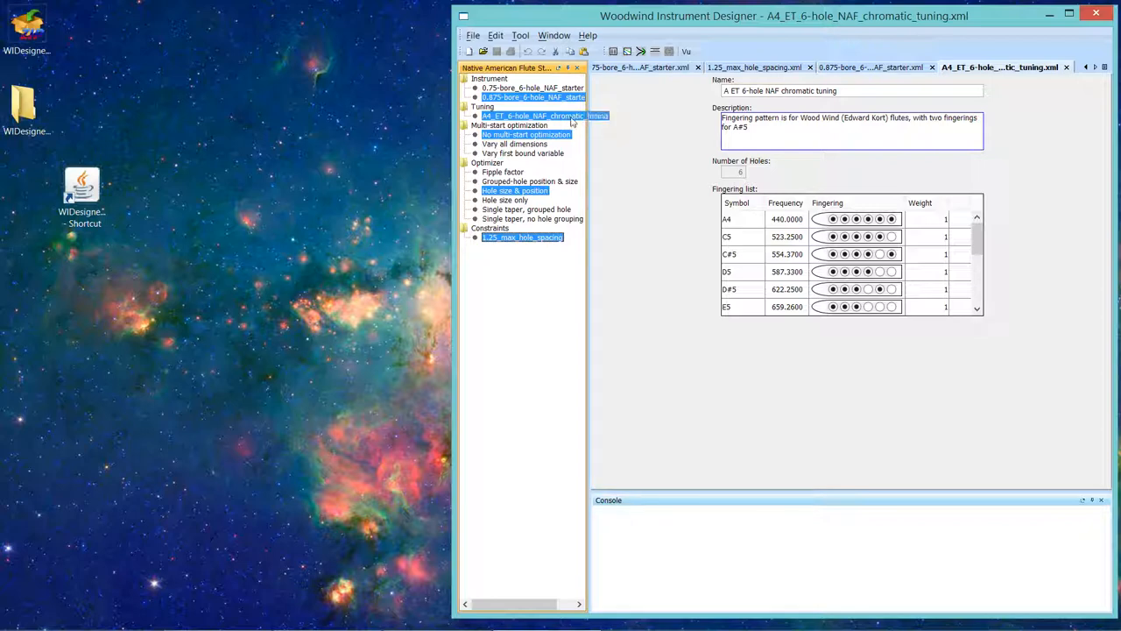
{"action": "left_click", "coordinate": [533, 97]}
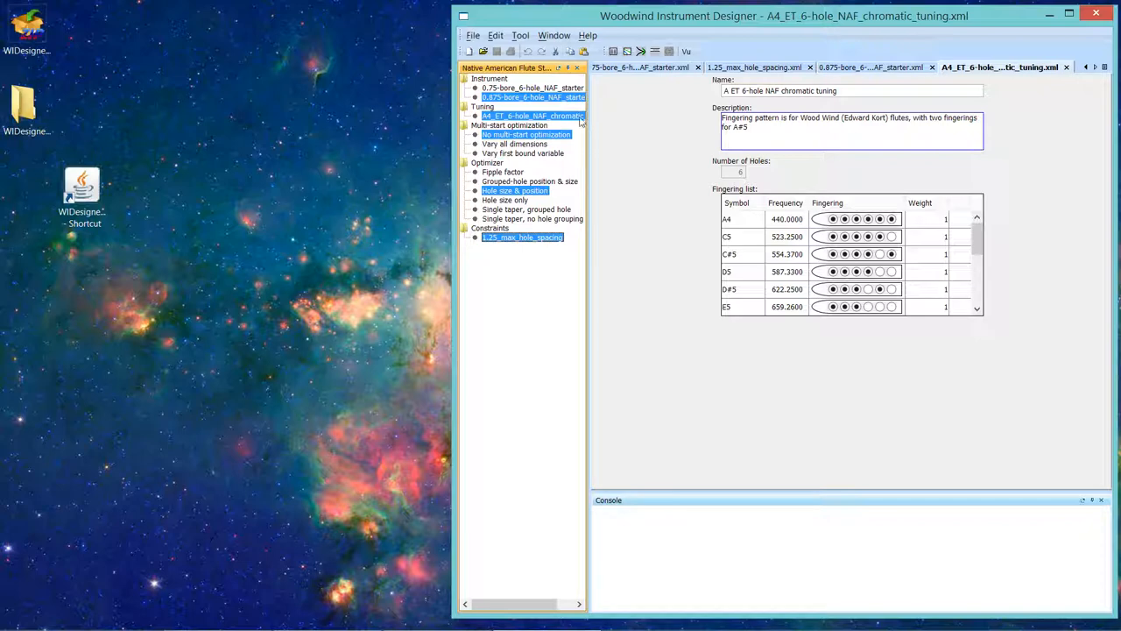
{"action": "mouse_move", "coordinate": [586, 412]}
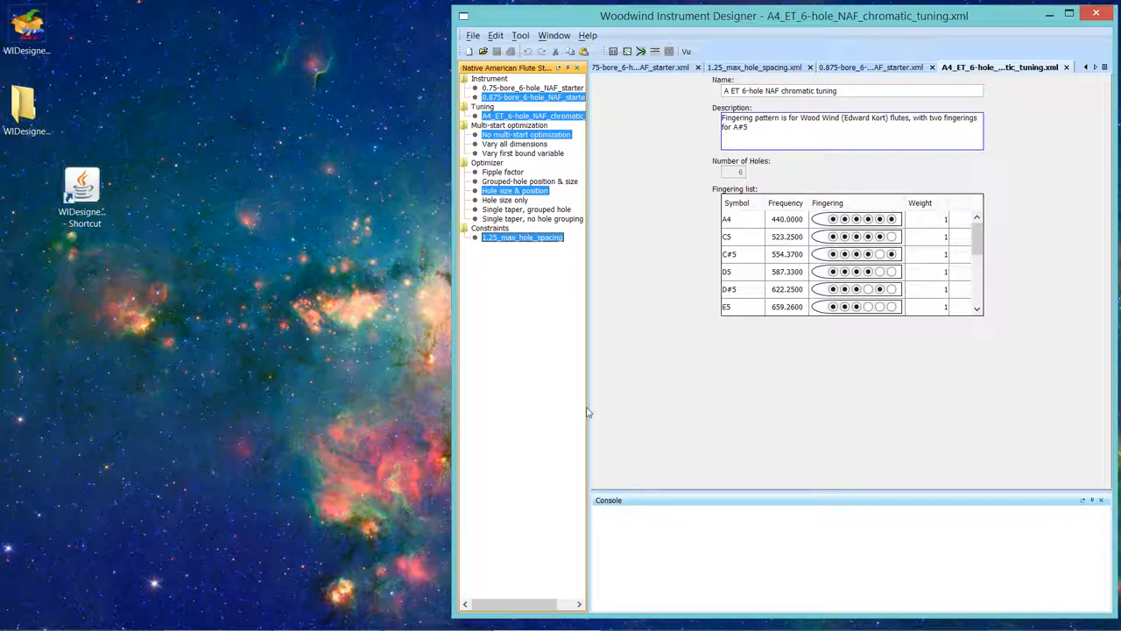
{"action": "mouse_move", "coordinate": [701, 491]}
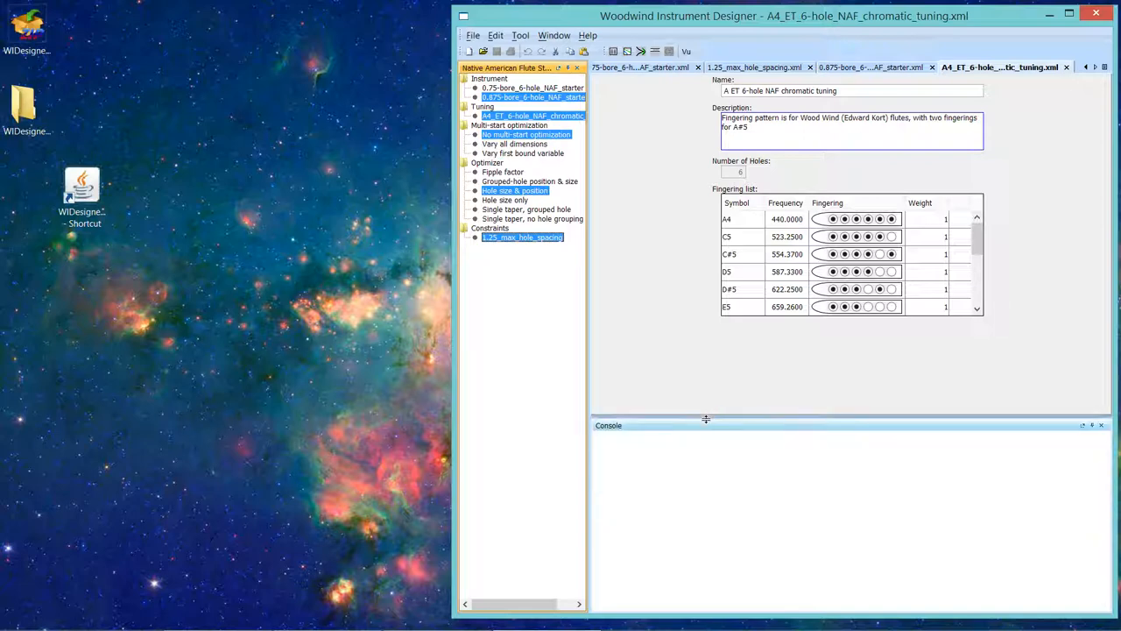
{"action": "left_click_drag", "start_coordinate": [706, 418], "coordinate": [711, 481]}
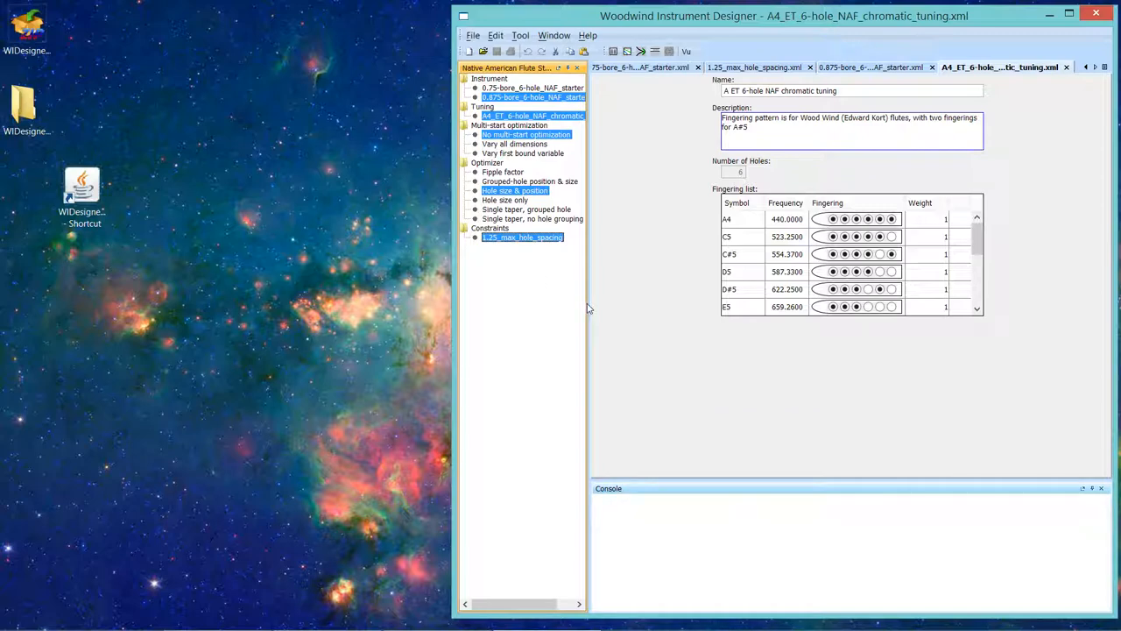
{"action": "mouse_move", "coordinate": [586, 304]}
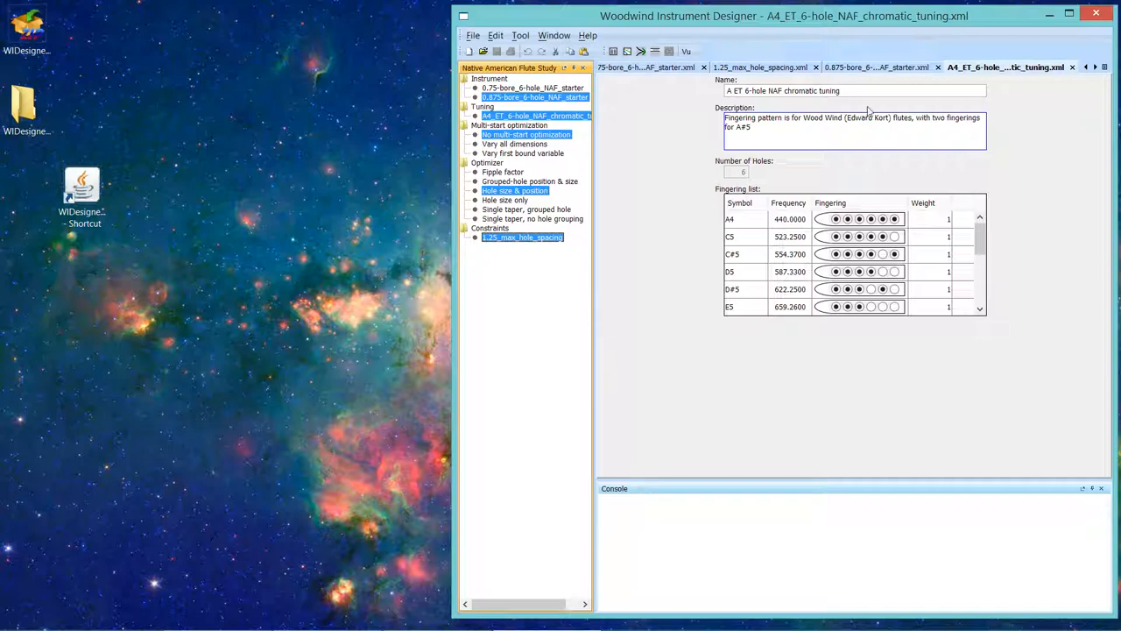
{"action": "mouse_move", "coordinate": [873, 73]}
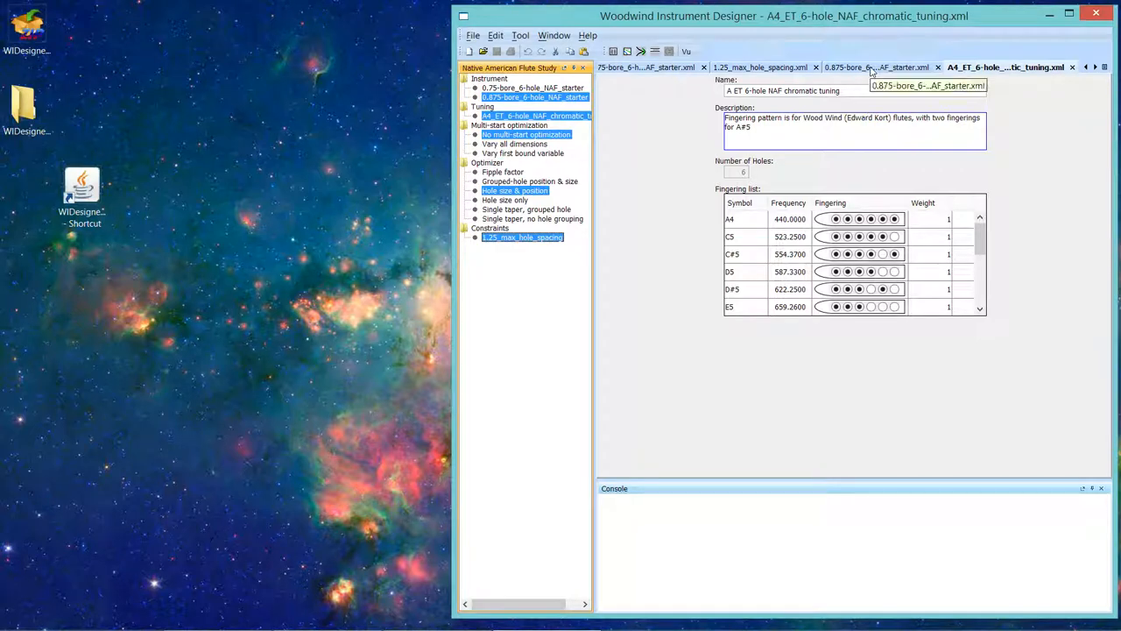
{"action": "mouse_move", "coordinate": [613, 125]}
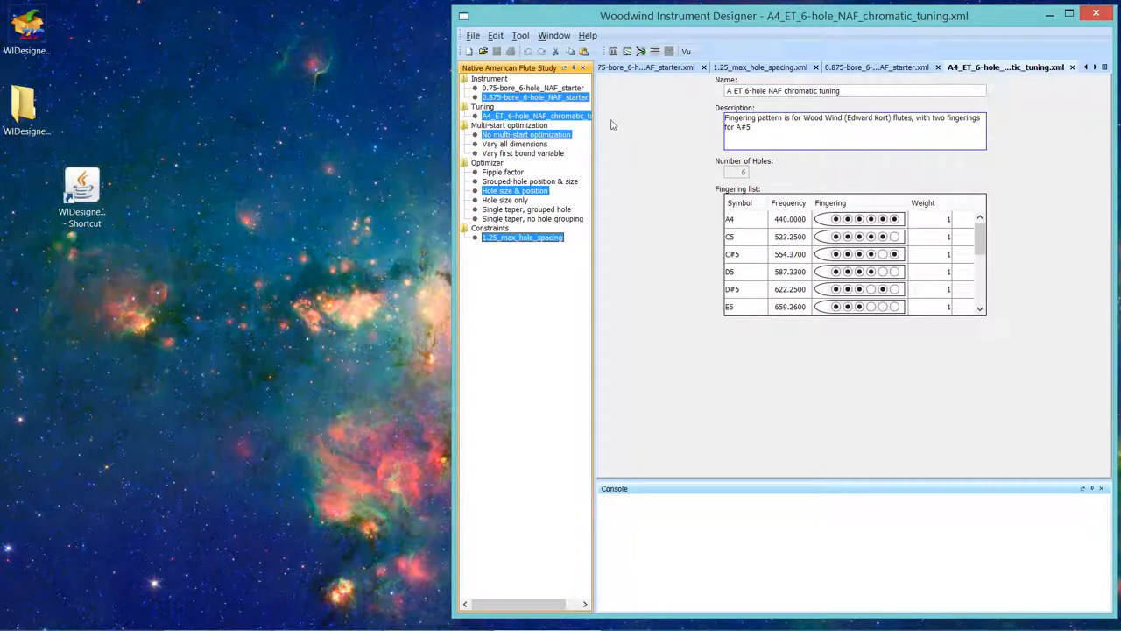
{"action": "mouse_move", "coordinate": [718, 380]}
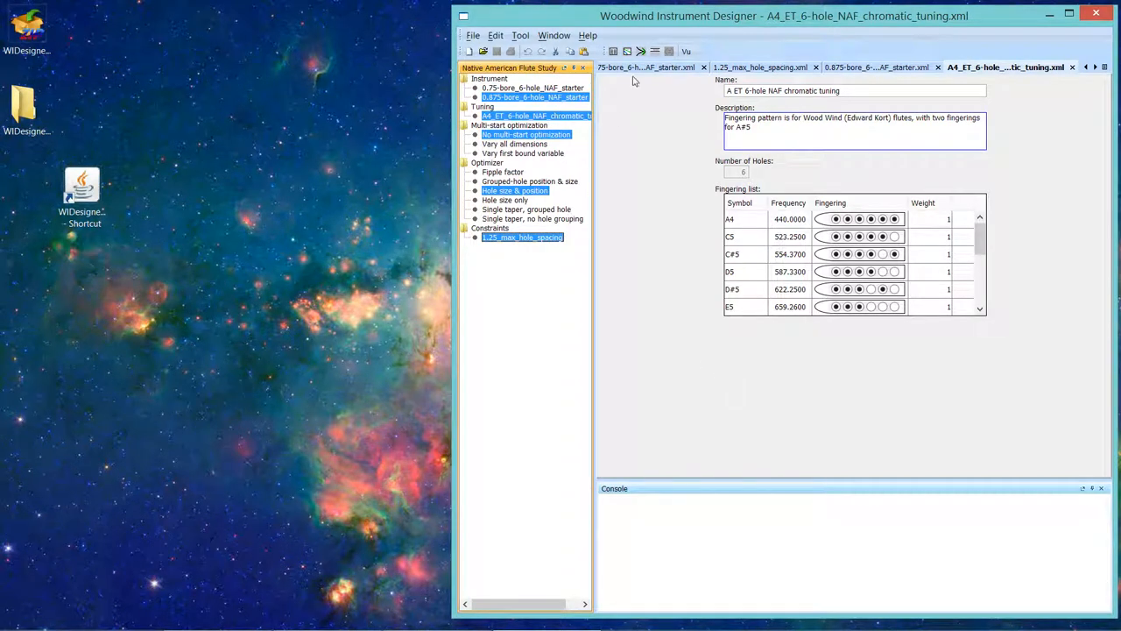
{"action": "left_click", "coordinate": [640, 51]}
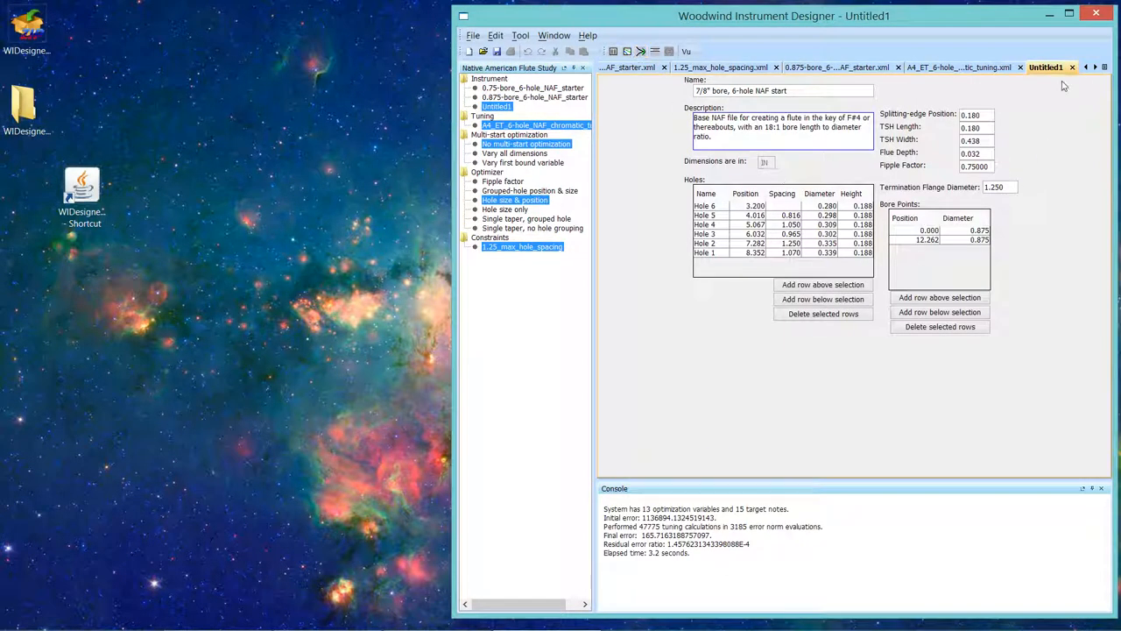
{"action": "mouse_move", "coordinate": [1046, 68]}
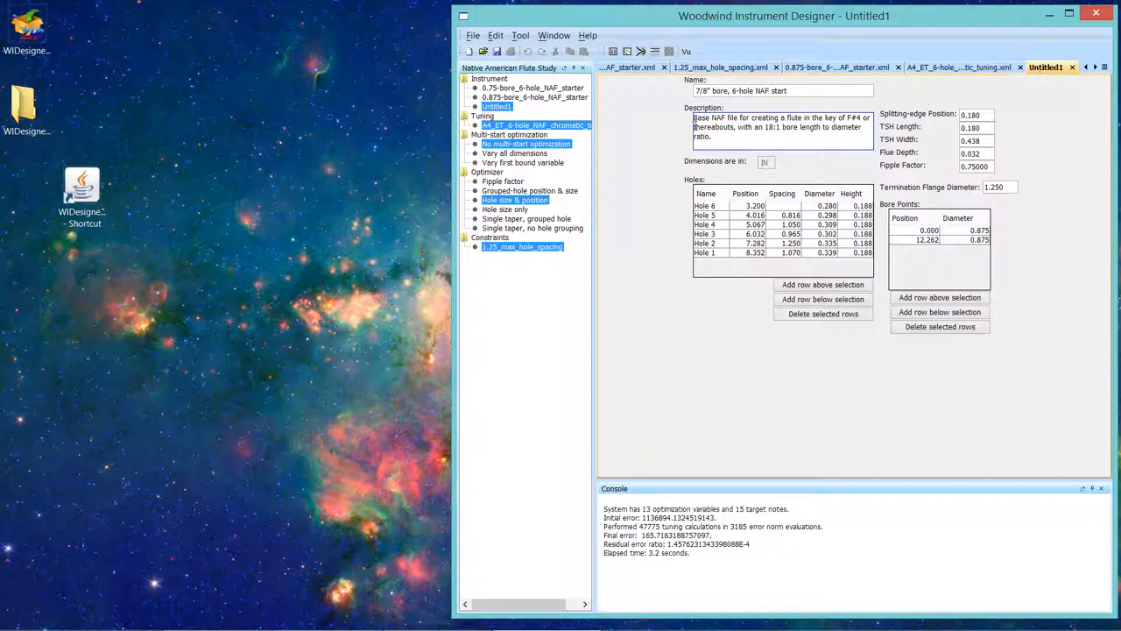
{"action": "mouse_move", "coordinate": [664, 264]}
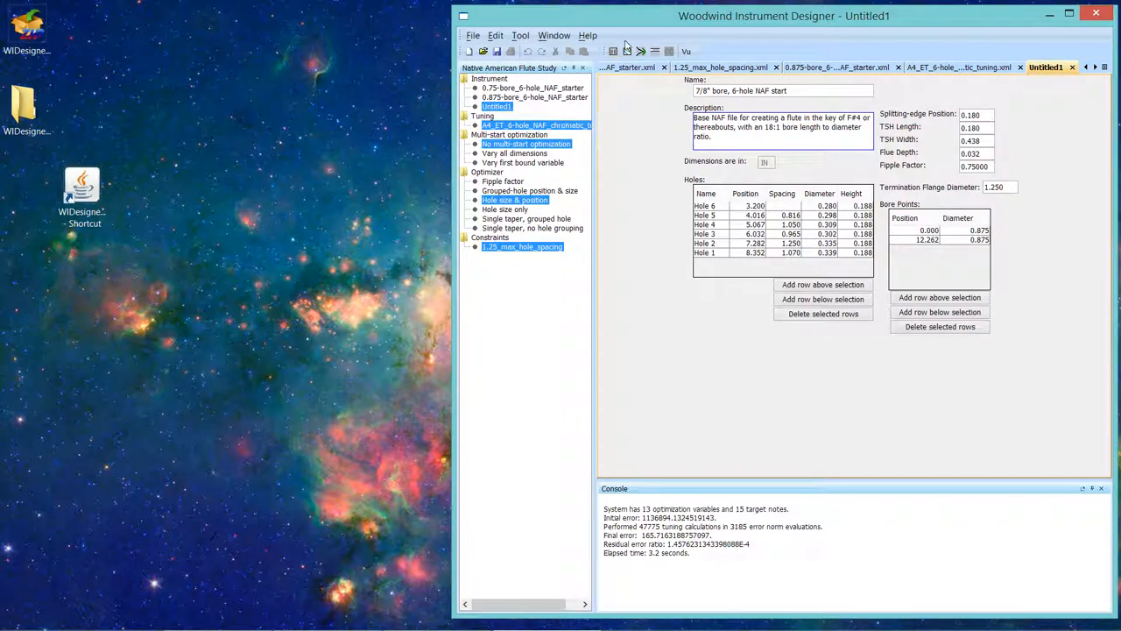
{"action": "left_click", "coordinate": [613, 50]}
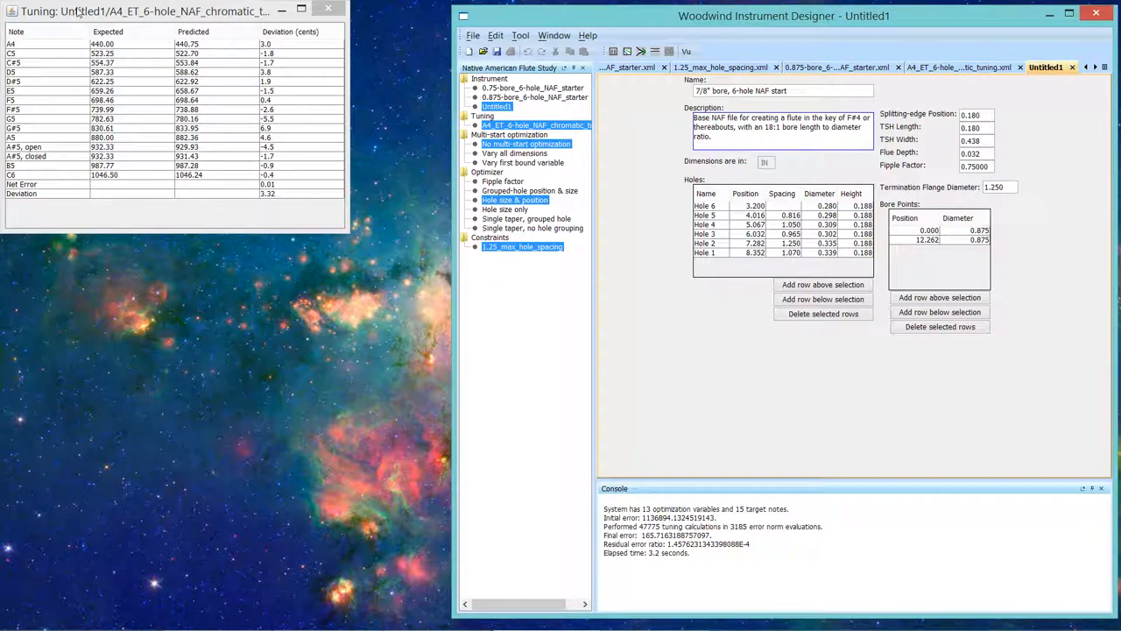
{"action": "mouse_move", "coordinate": [328, 34]}
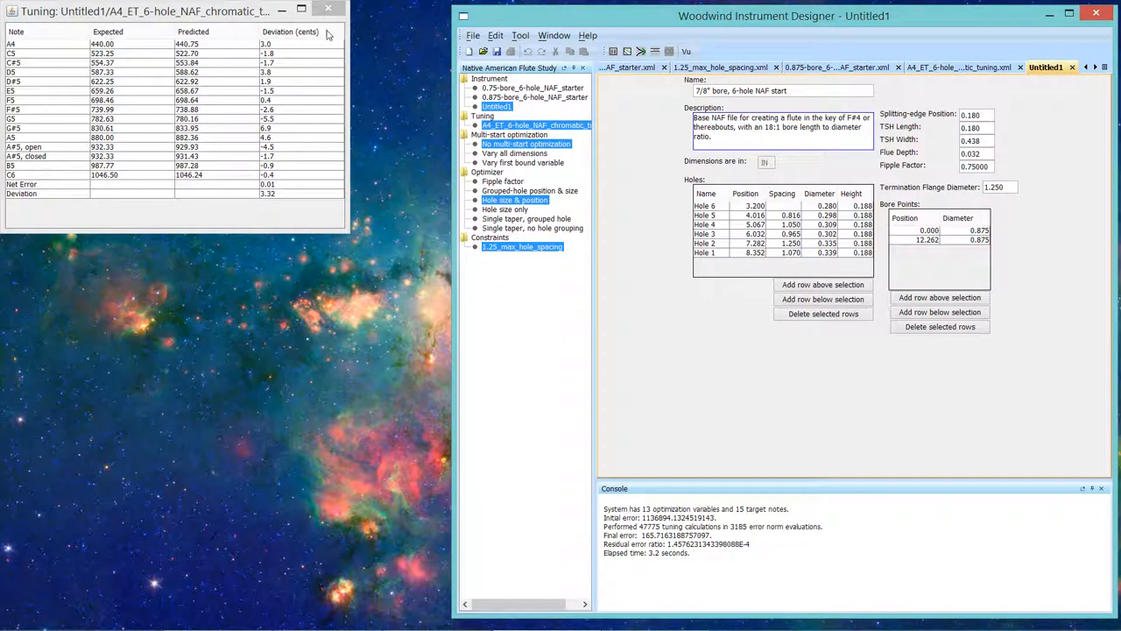
{"action": "left_click", "coordinate": [327, 10]}
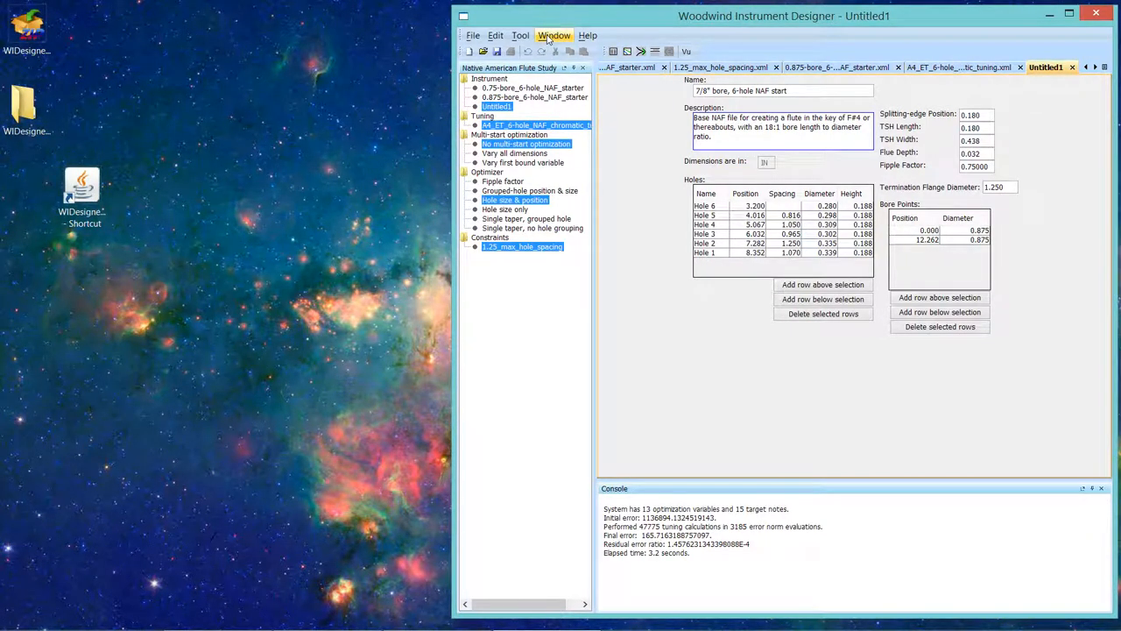
Step: Rename the Untitled1 instrument to '7/8 optimized' through Window > Rename window
{"action": "left_click", "coordinate": [554, 35]}
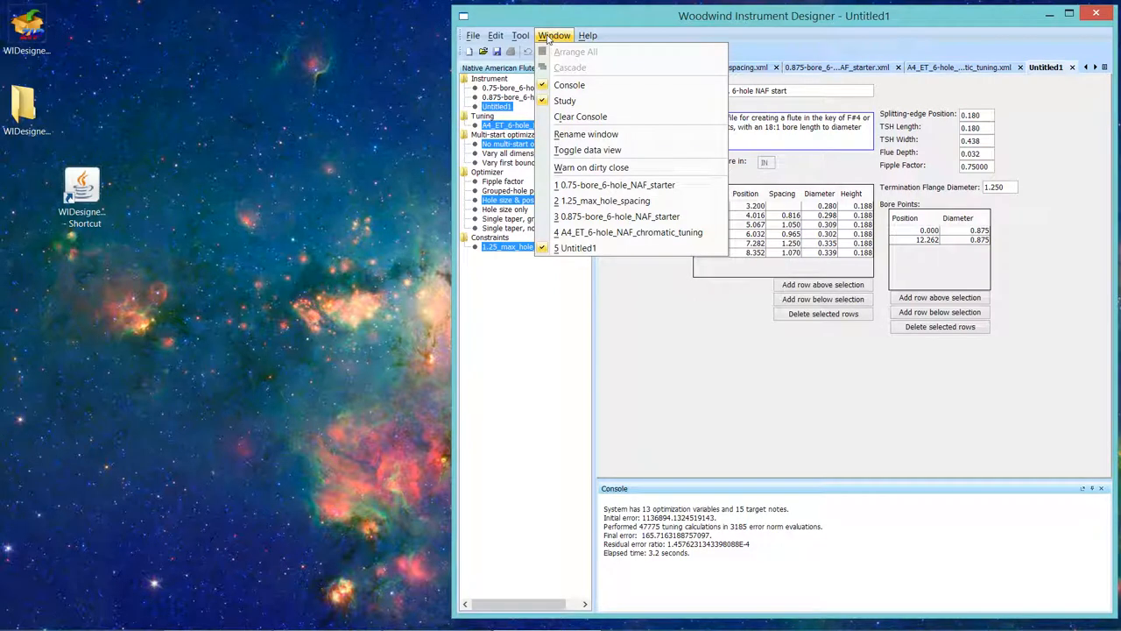
{"action": "mouse_move", "coordinate": [578, 134]}
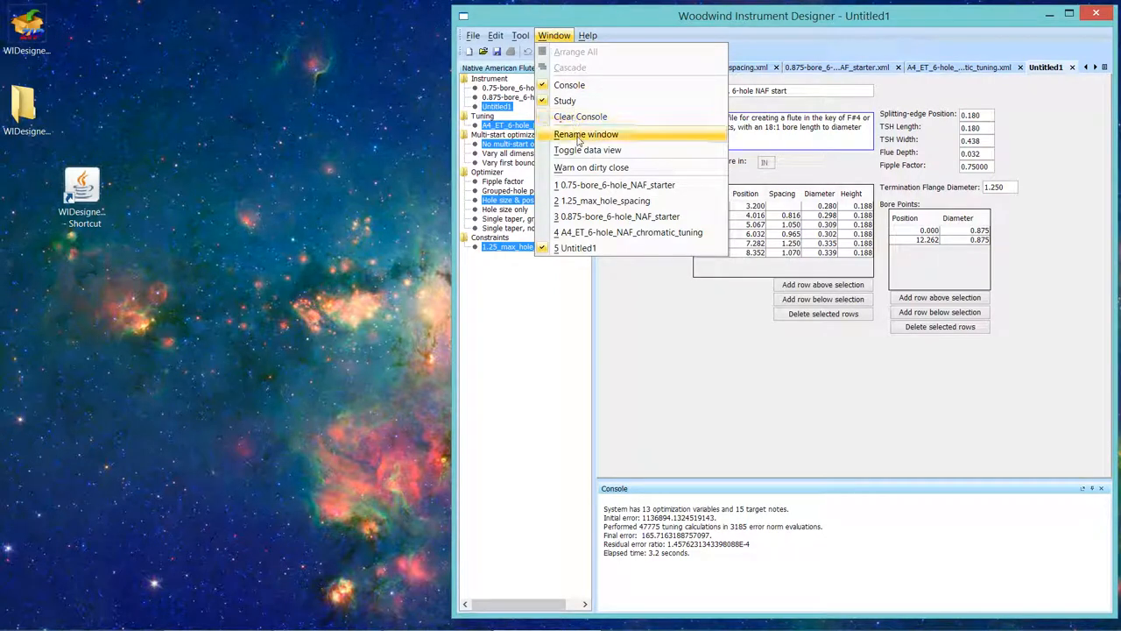
{"action": "left_click", "coordinate": [585, 134]}
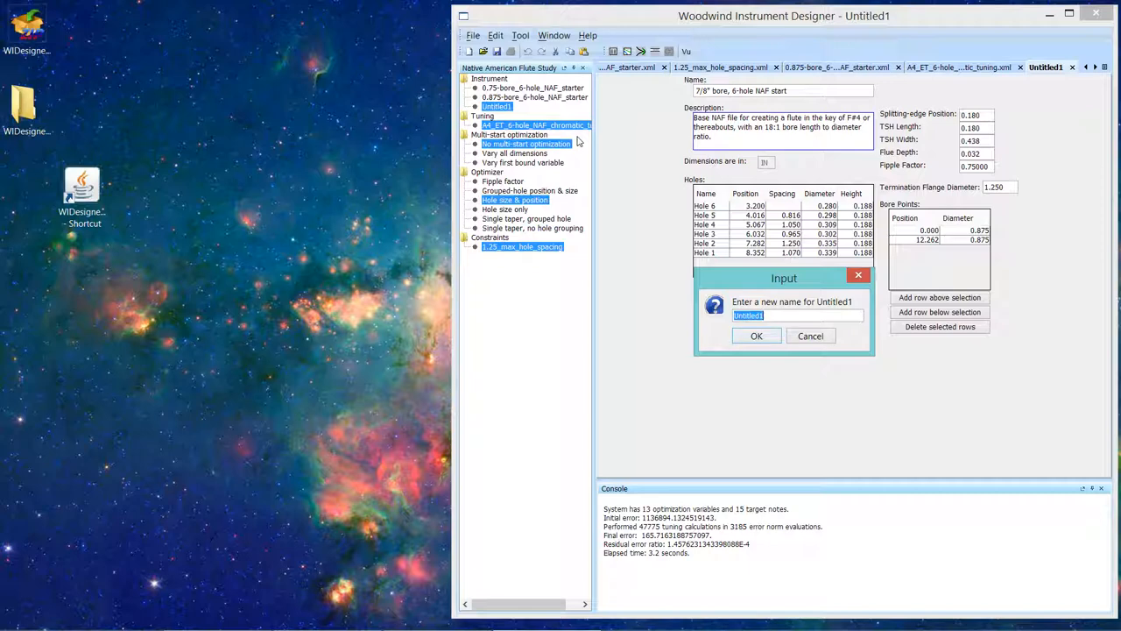
{"action": "type", "text": "7/8 optim"}
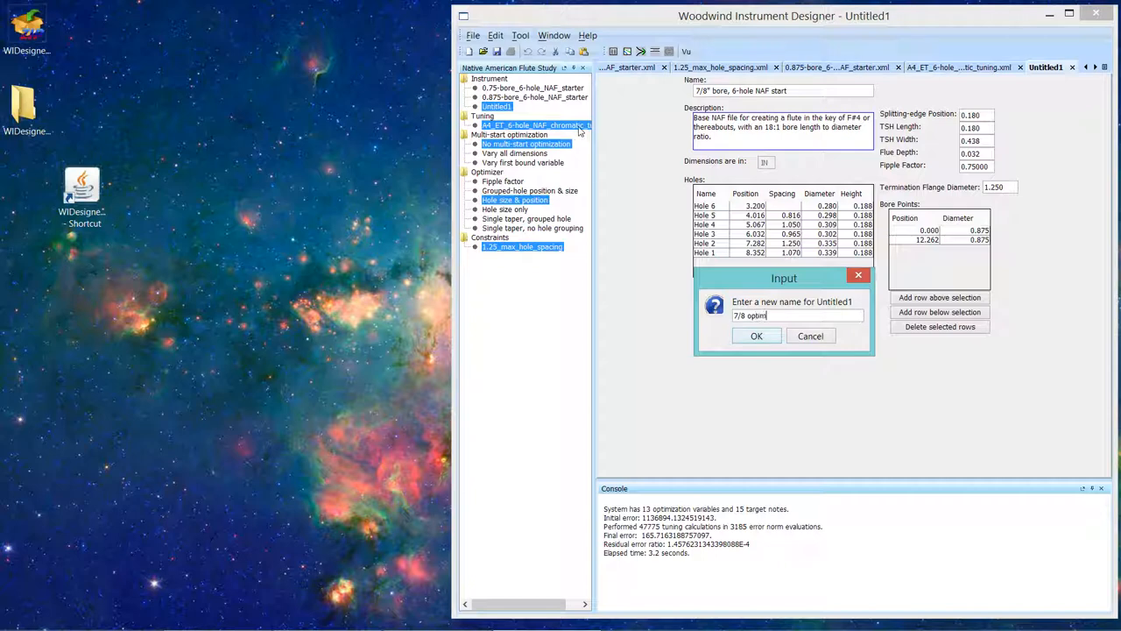
{"action": "left_click", "coordinate": [756, 336]}
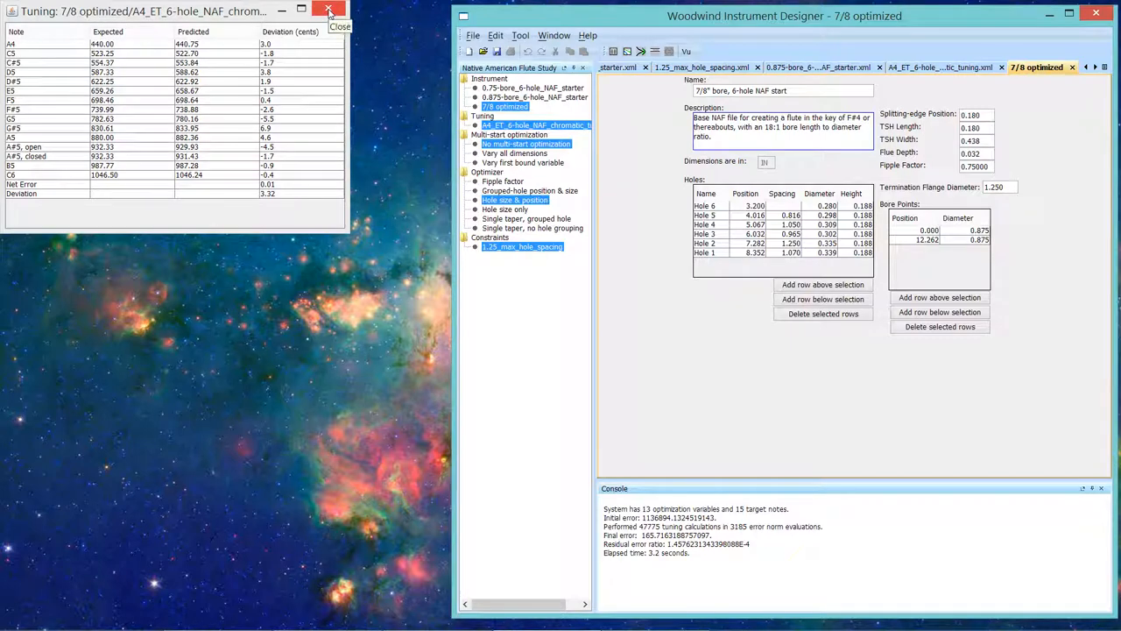
Step: Close the 7/8 optimized tuning table and cancel the Save dialog, leaving it unsaved
{"action": "left_click", "coordinate": [328, 10]}
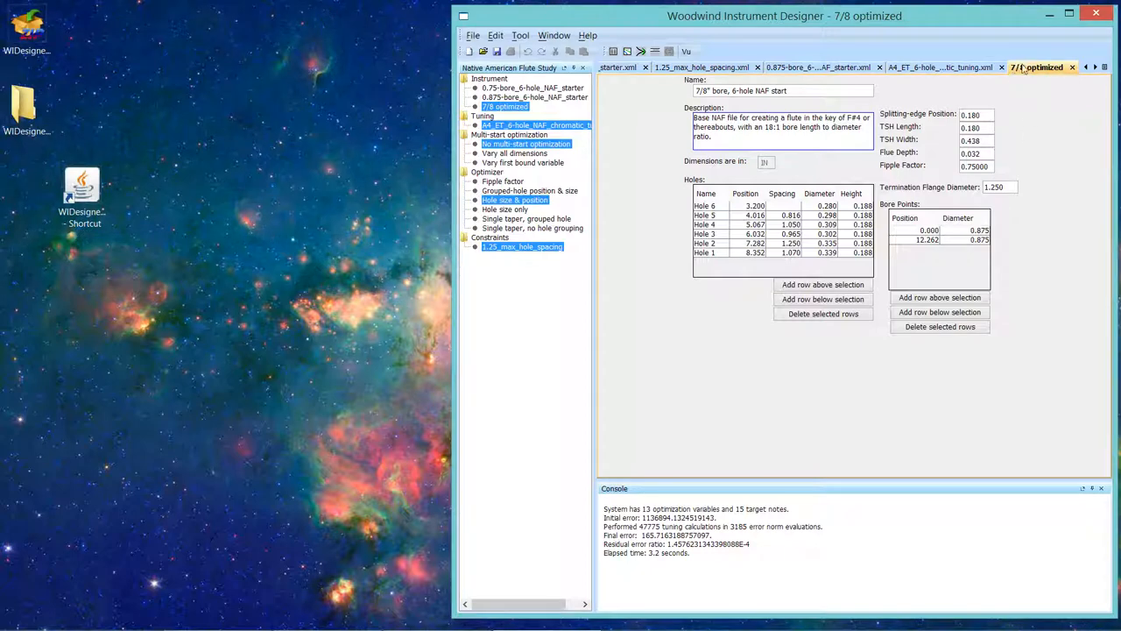
{"action": "mouse_move", "coordinate": [1038, 66]}
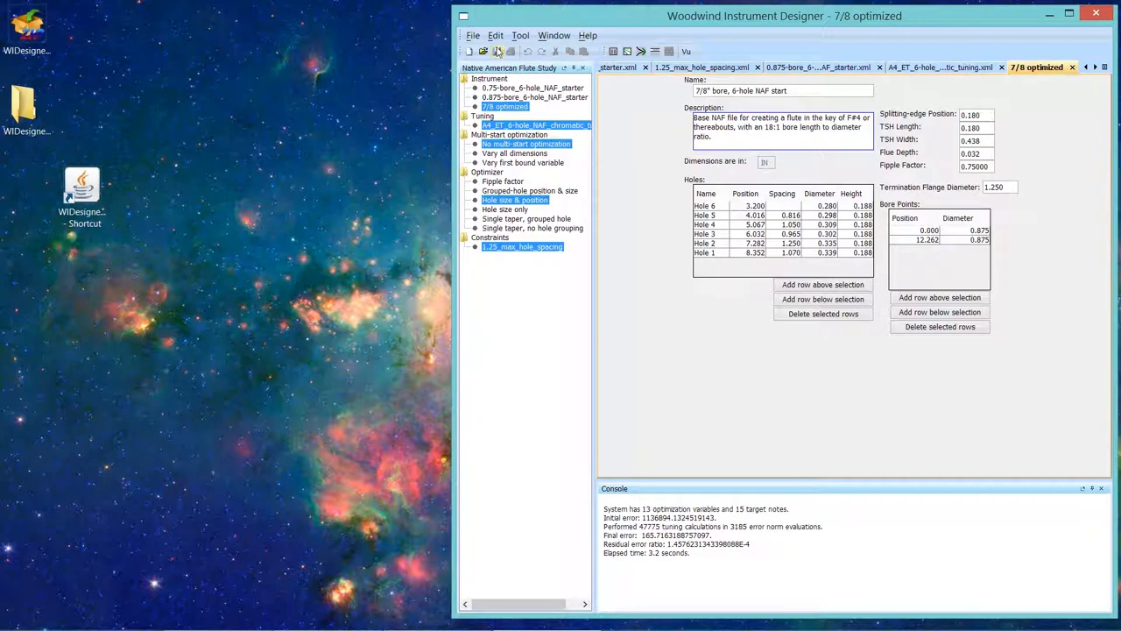
{"action": "mouse_move", "coordinate": [498, 51]}
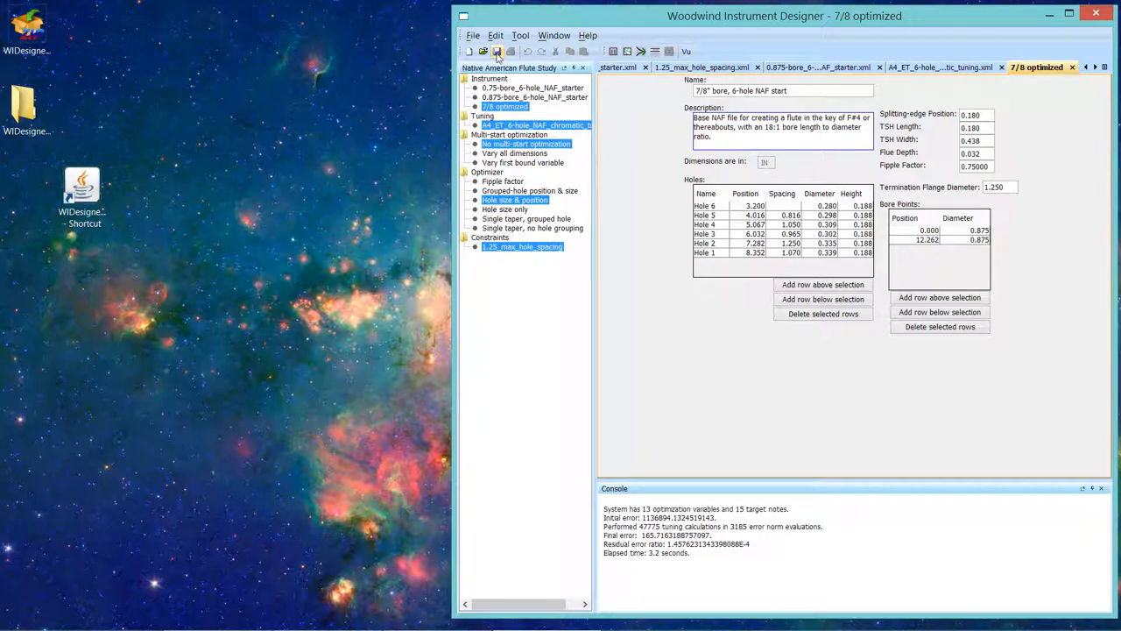
{"action": "left_click", "coordinate": [496, 51]}
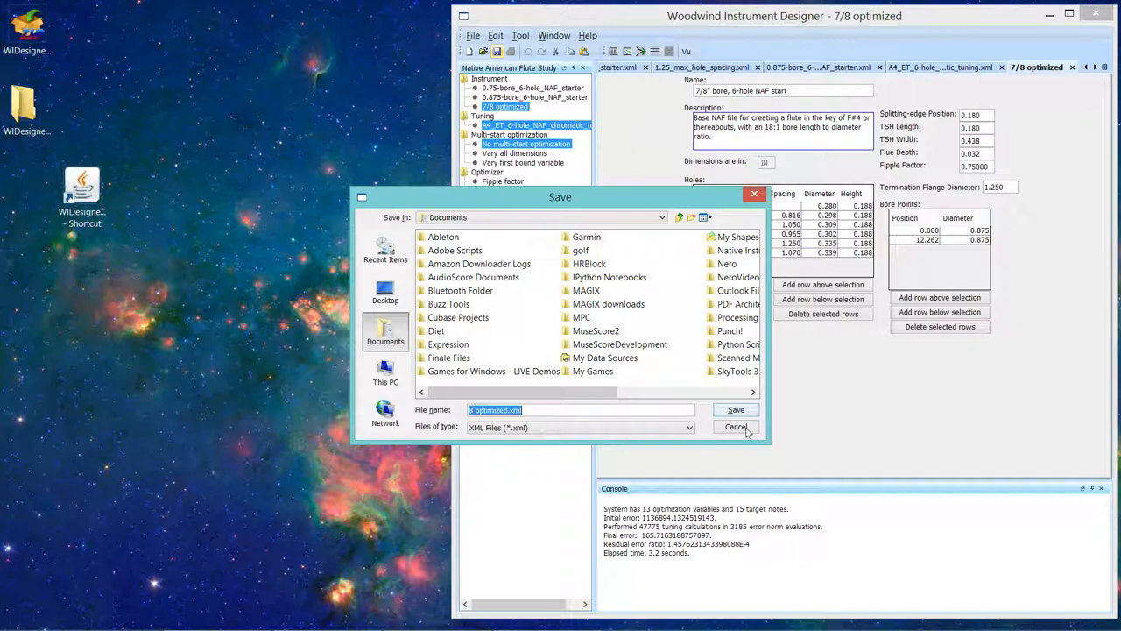
{"action": "left_click", "coordinate": [735, 426]}
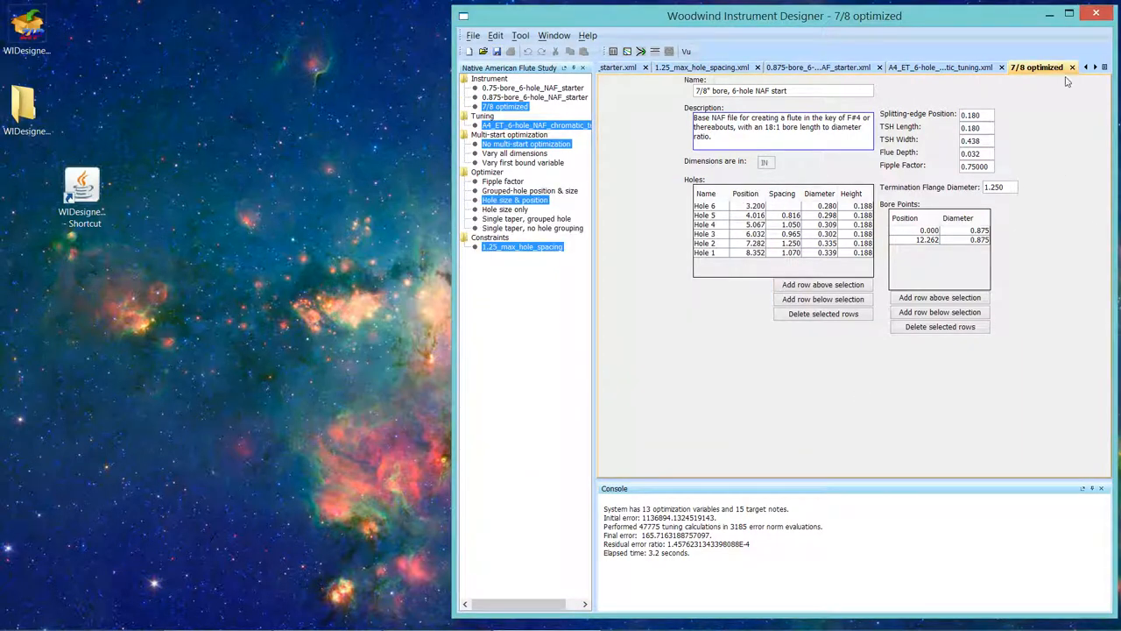
{"action": "mouse_move", "coordinate": [912, 112]}
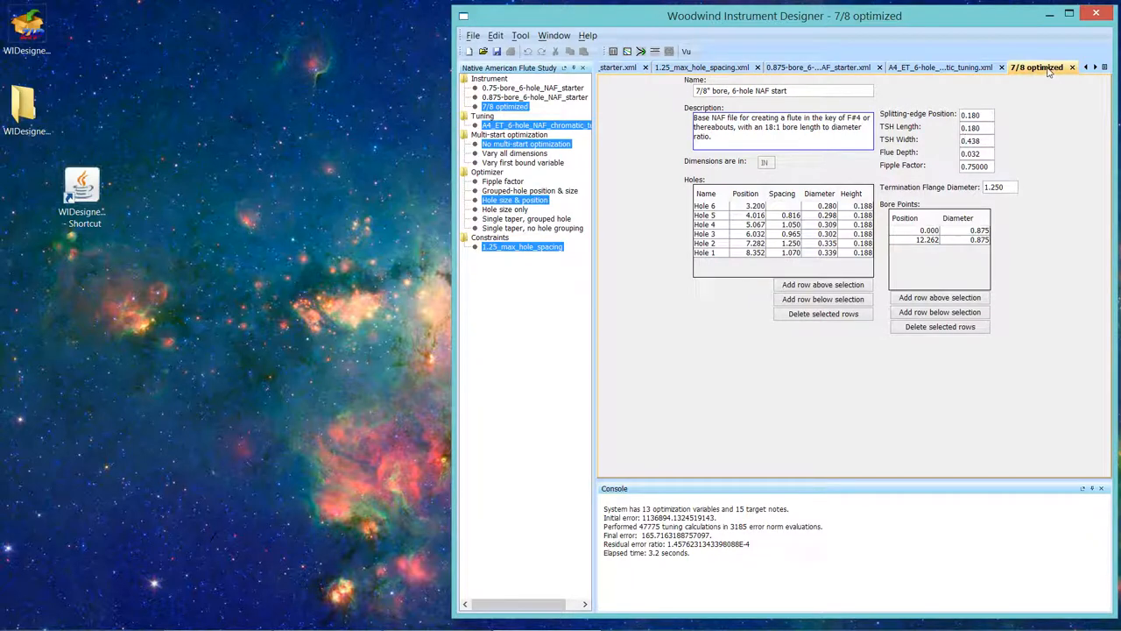
{"action": "mouse_move", "coordinate": [1038, 67]}
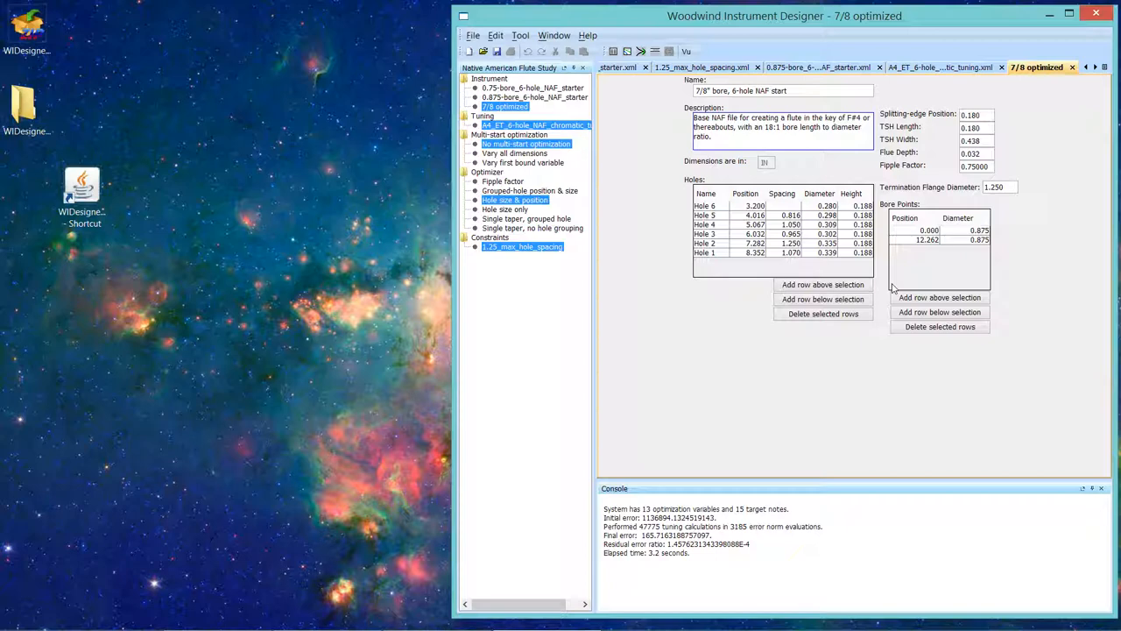
{"action": "mouse_move", "coordinate": [709, 67]}
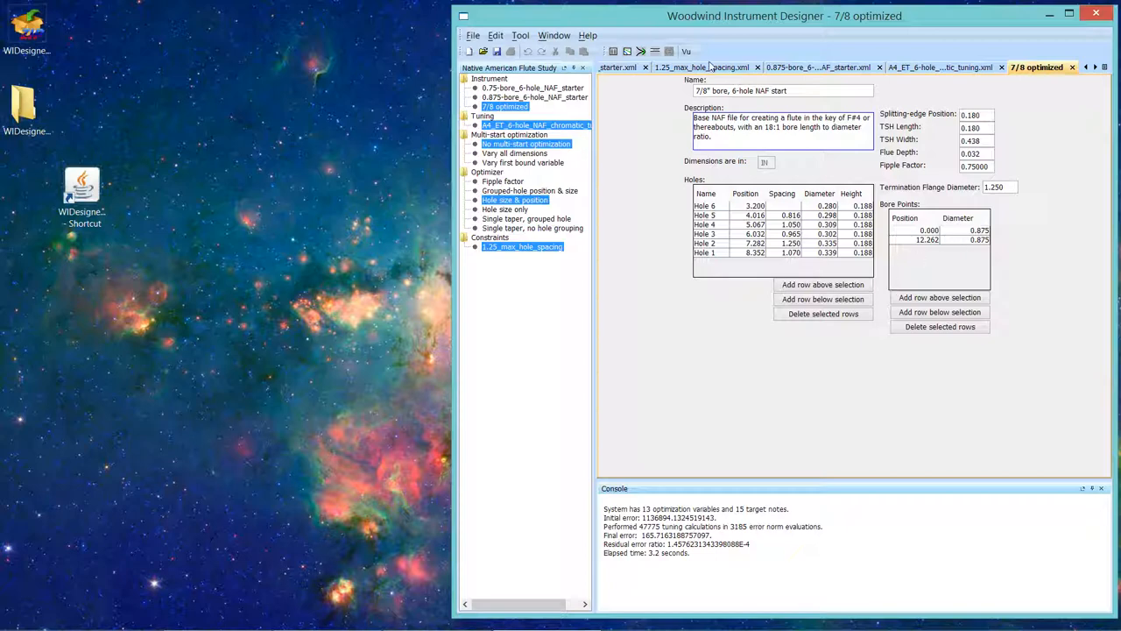
{"action": "mouse_move", "coordinate": [885, 97]}
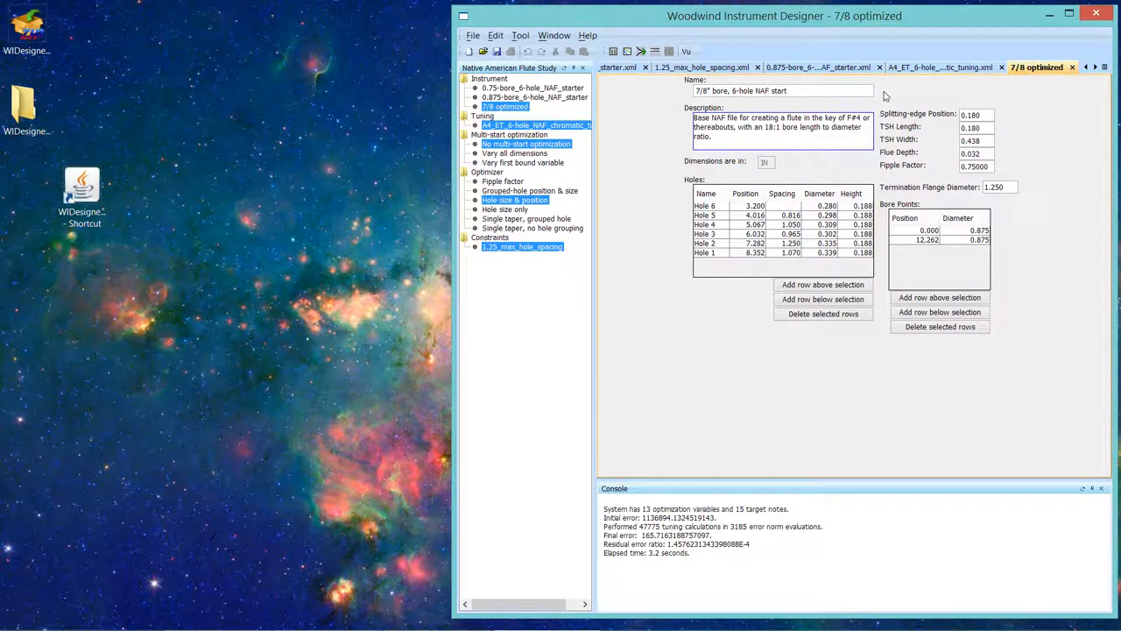
{"action": "mouse_move", "coordinate": [1042, 81]}
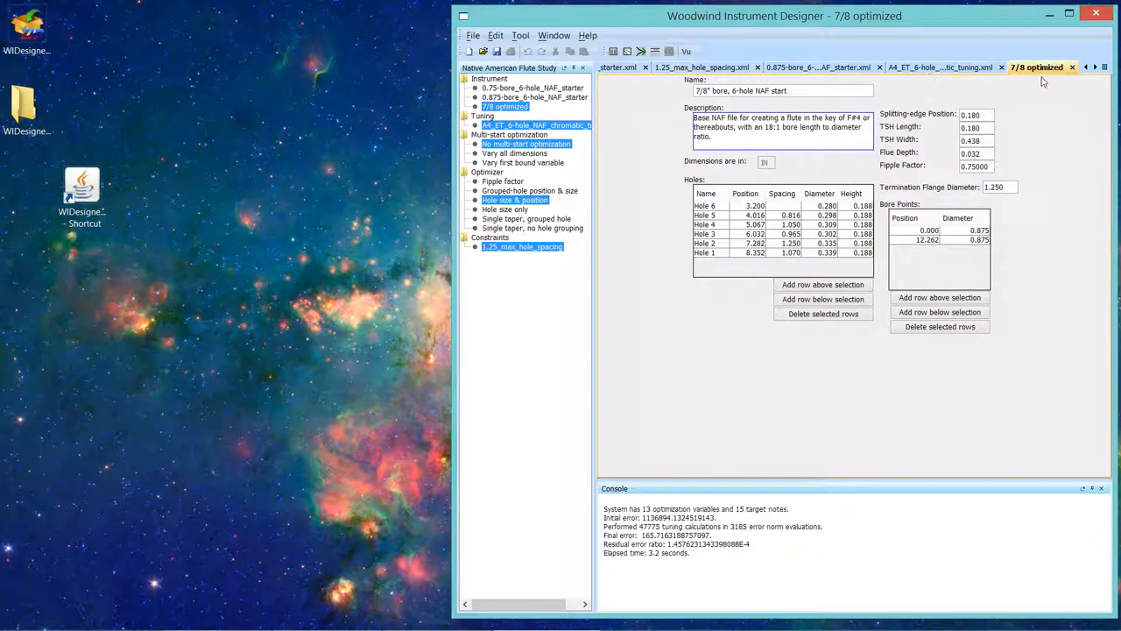
{"action": "mouse_move", "coordinate": [1037, 67]}
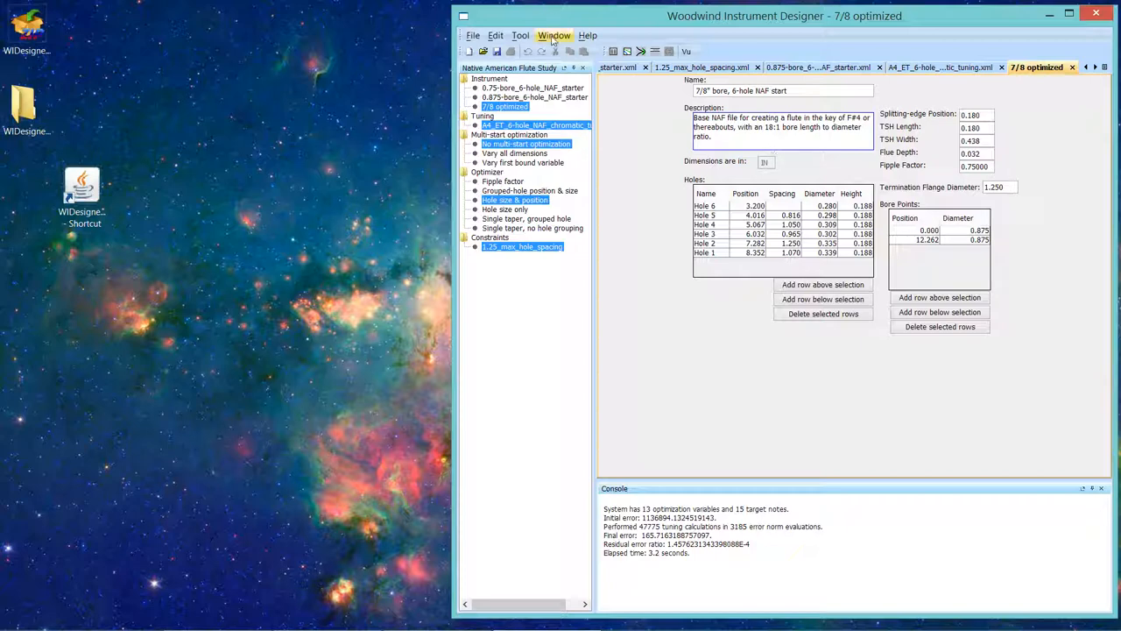
Step: Enable Warn on dirty close, then close 7/8 optimized to trigger the save warning
{"action": "left_click", "coordinate": [554, 35]}
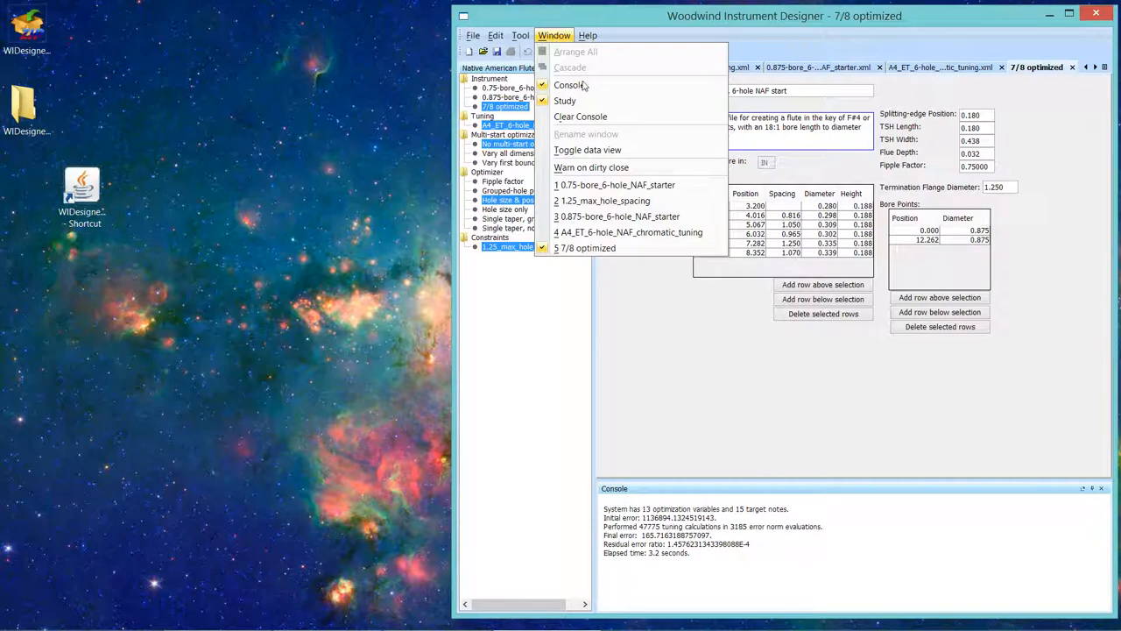
{"action": "mouse_move", "coordinate": [591, 168]}
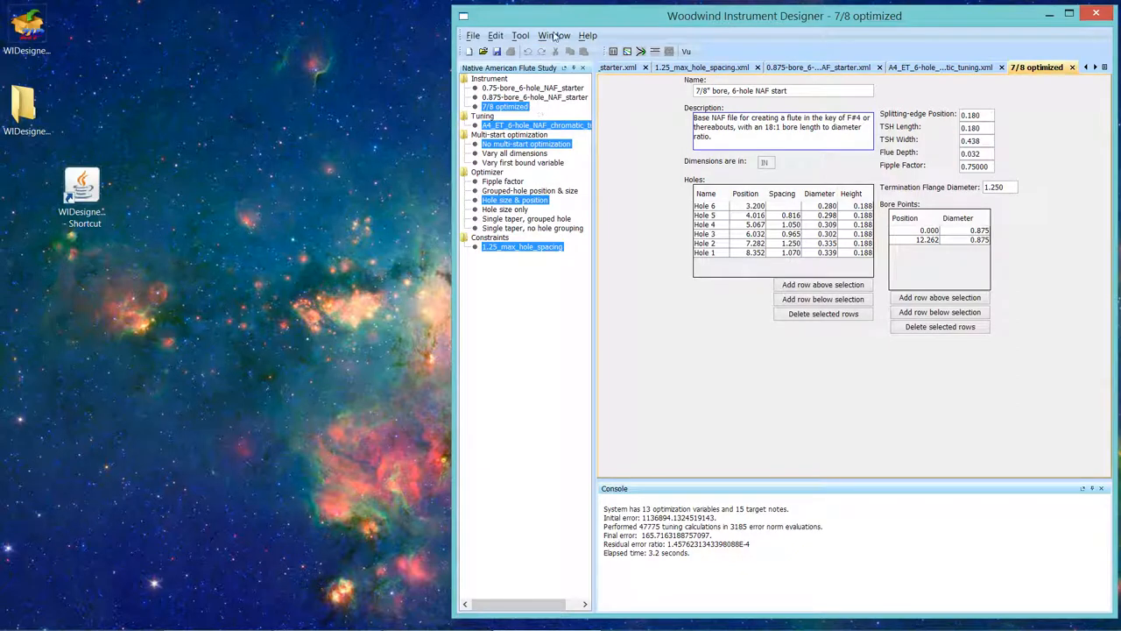
{"action": "left_click", "coordinate": [553, 35]}
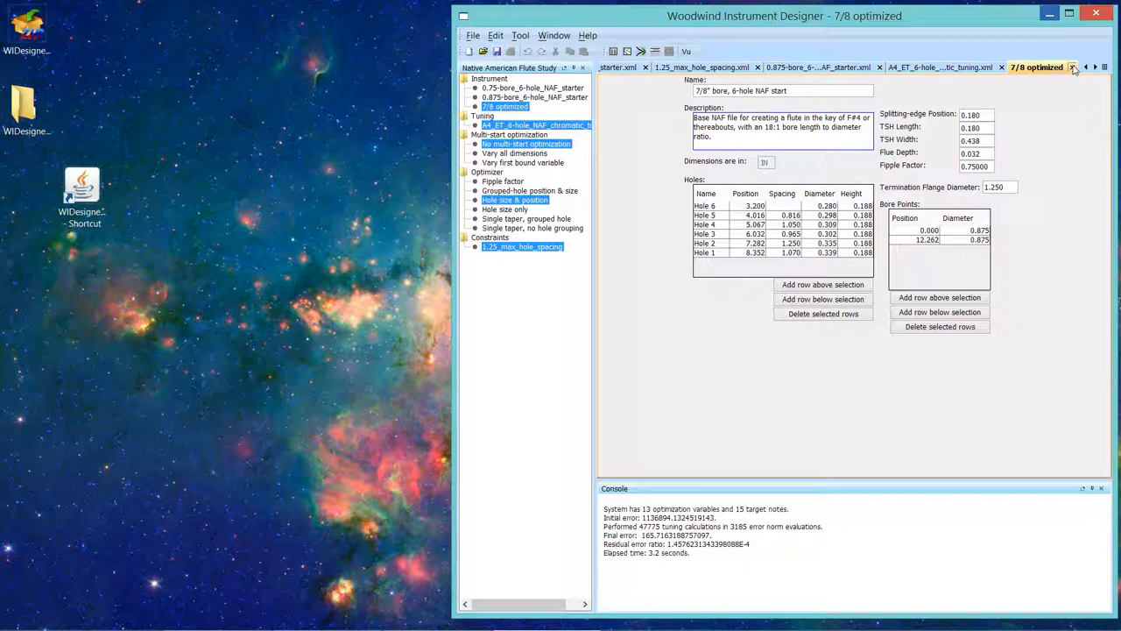
{"action": "left_click", "coordinate": [1074, 66]}
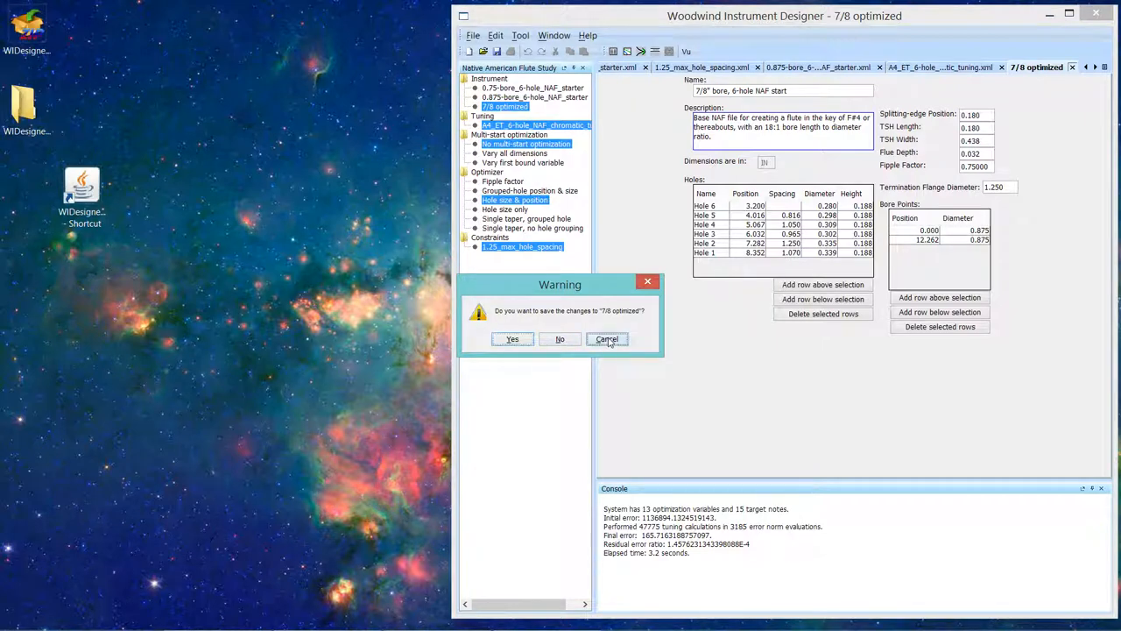
Step: Cancel the save warning, keeping 7/8 optimized open, and reopen the Window menu
{"action": "left_click", "coordinate": [606, 339]}
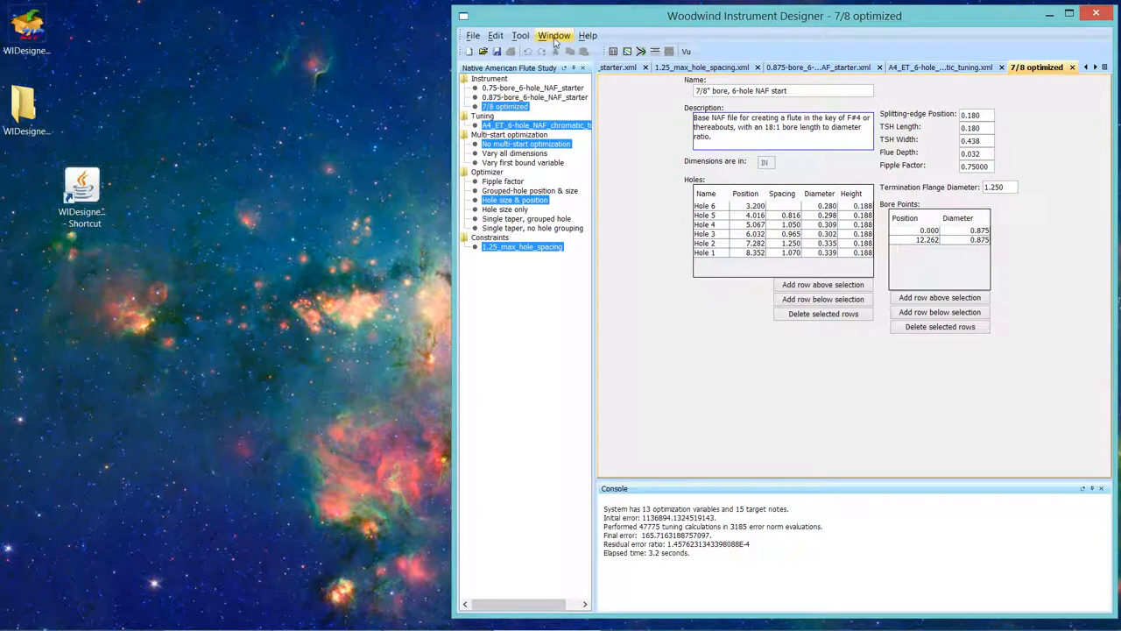
{"action": "left_click", "coordinate": [553, 35]}
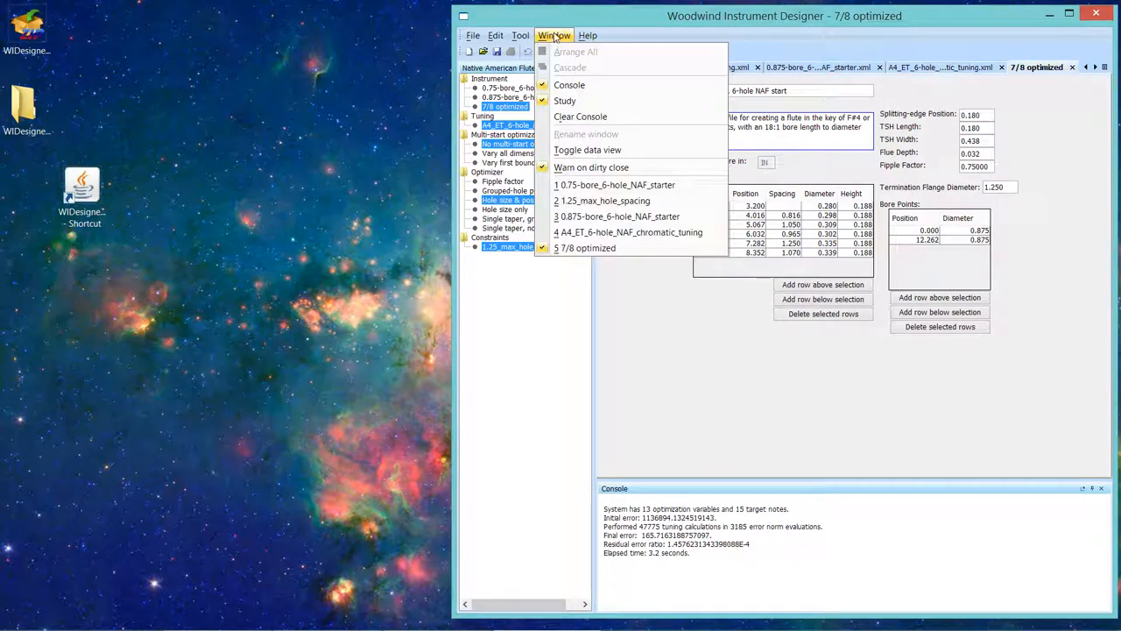
{"action": "mouse_move", "coordinate": [590, 168]}
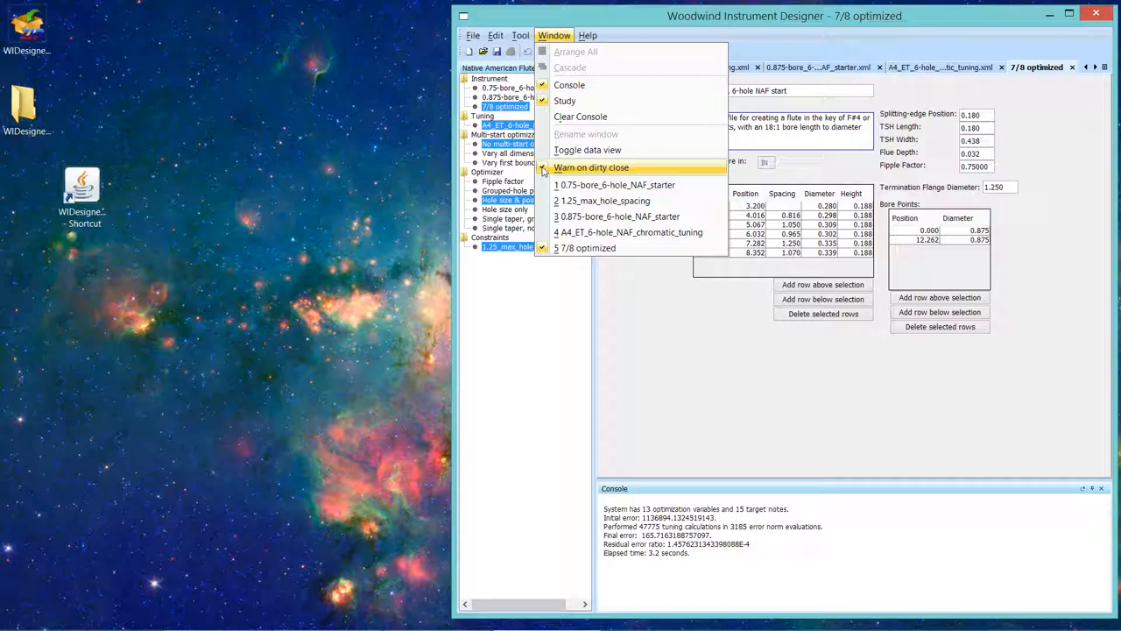
{"action": "mouse_move", "coordinate": [543, 171]}
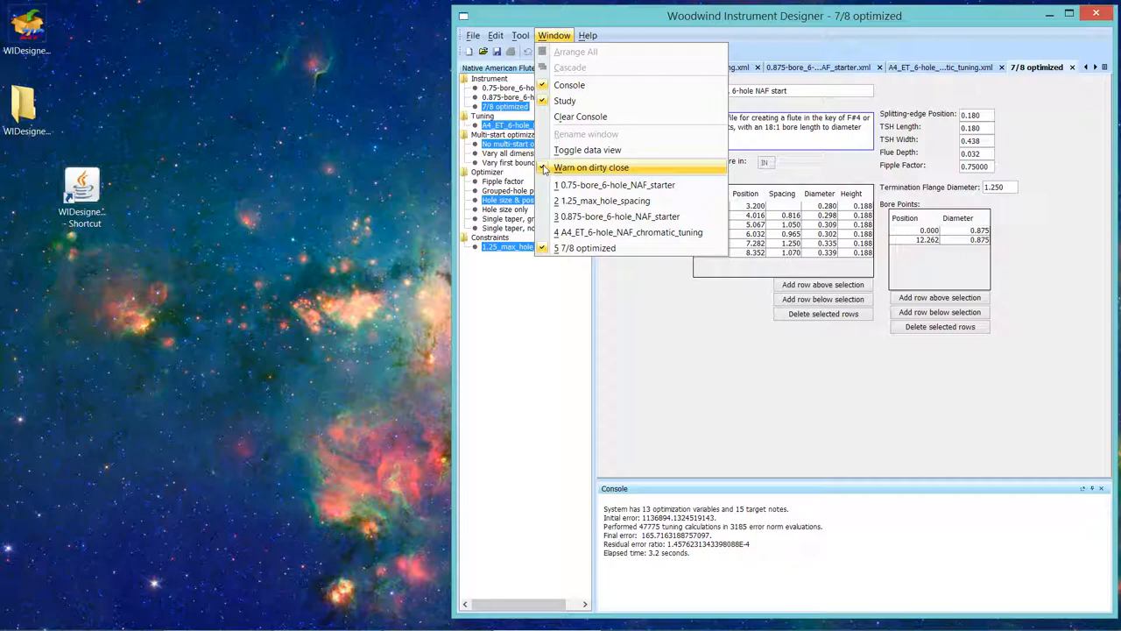
{"action": "mouse_move", "coordinate": [545, 170]}
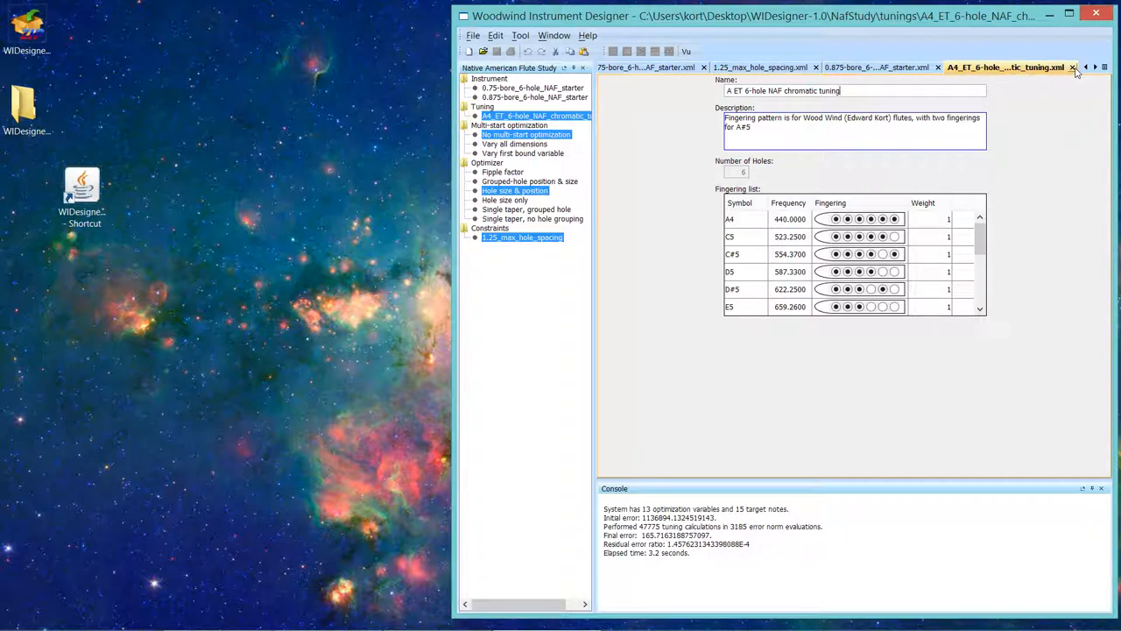
{"action": "mouse_move", "coordinate": [665, 135]}
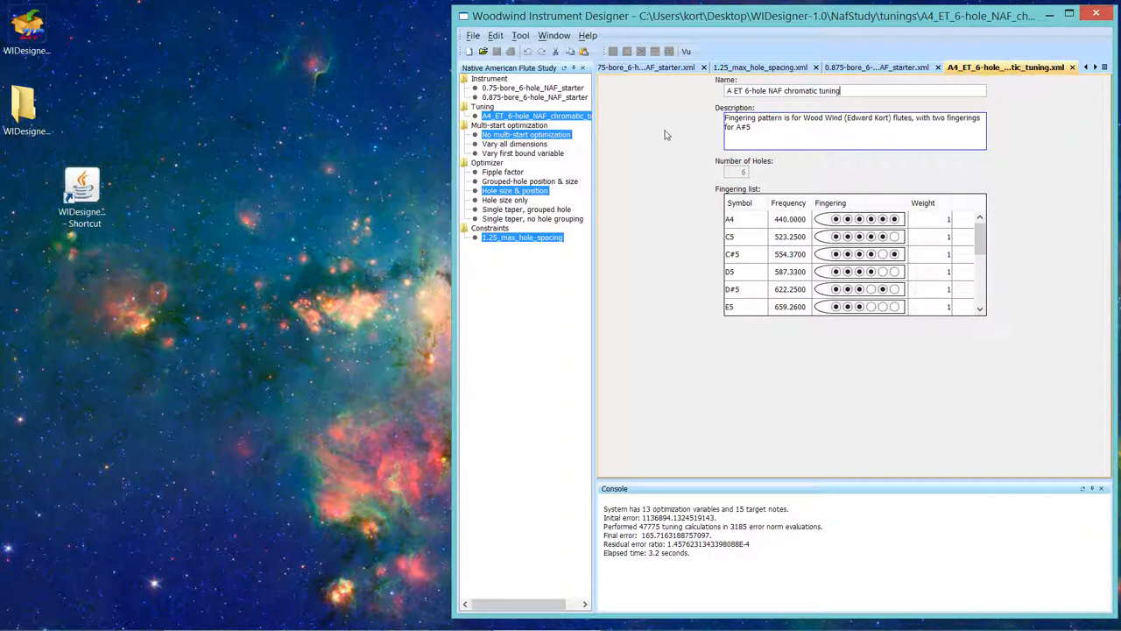
{"action": "mouse_move", "coordinate": [662, 131]}
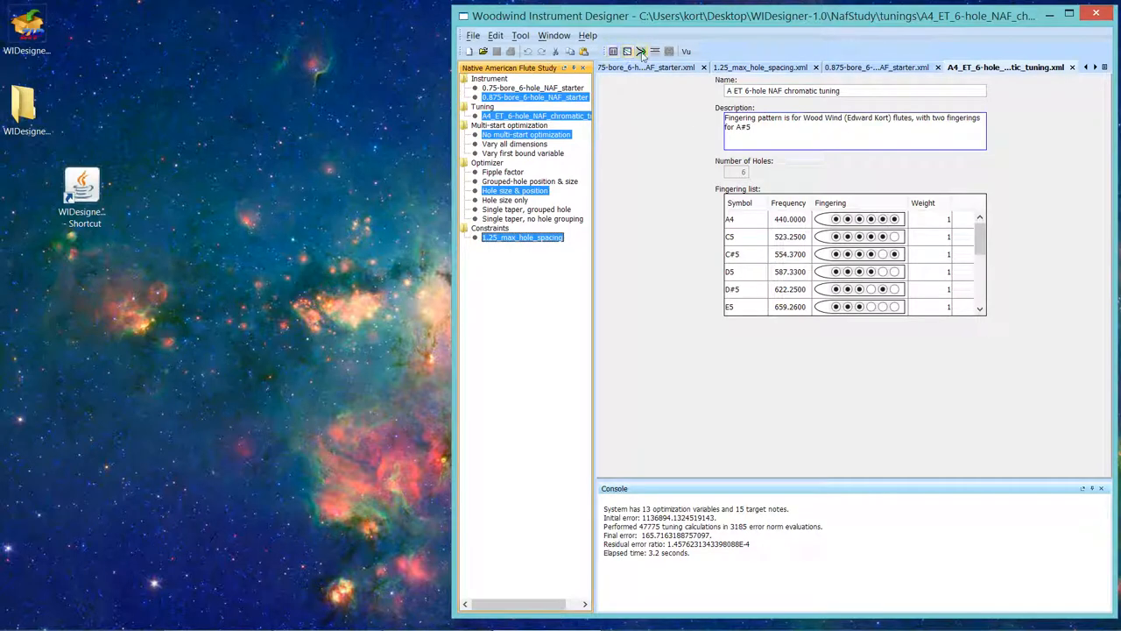
{"action": "left_click", "coordinate": [640, 51]}
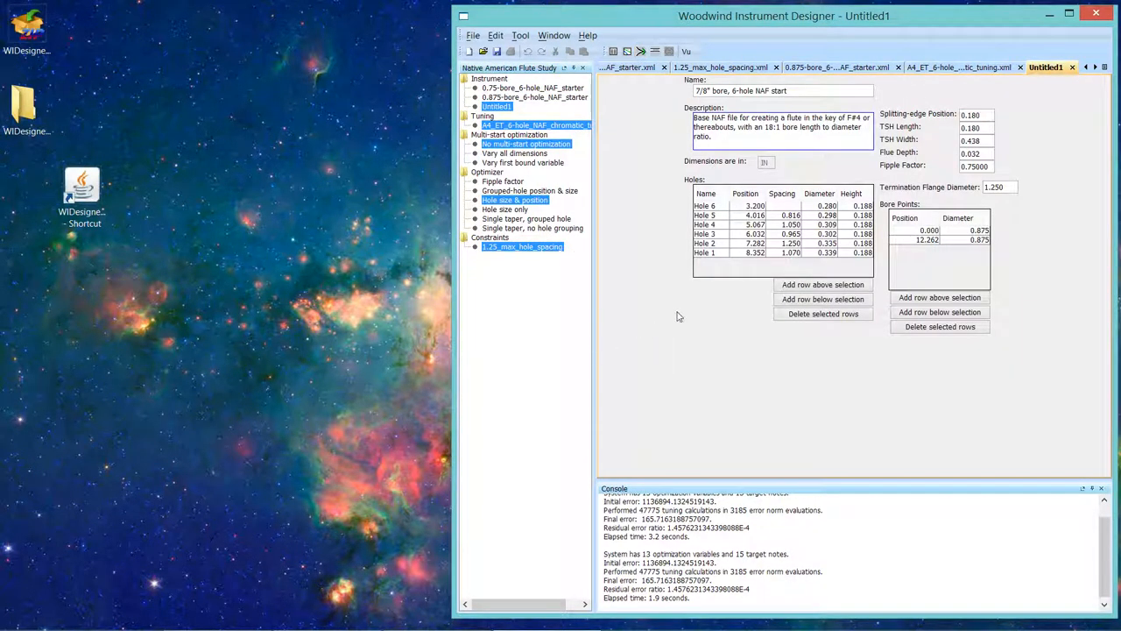
{"action": "mouse_move", "coordinate": [743, 435]}
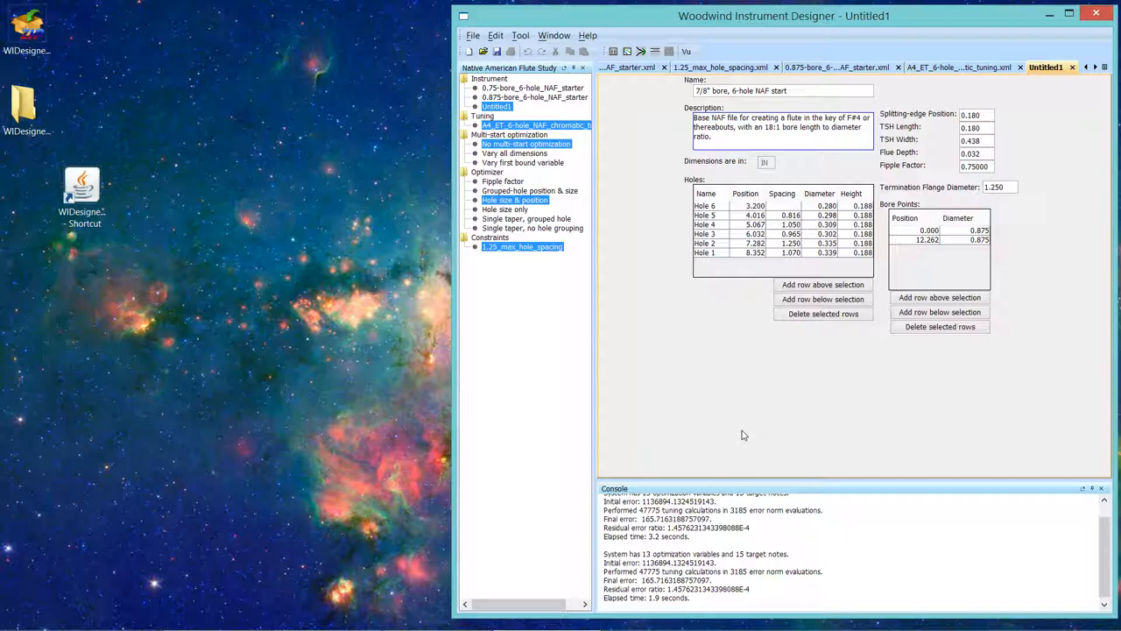
{"action": "mouse_move", "coordinate": [651, 255]}
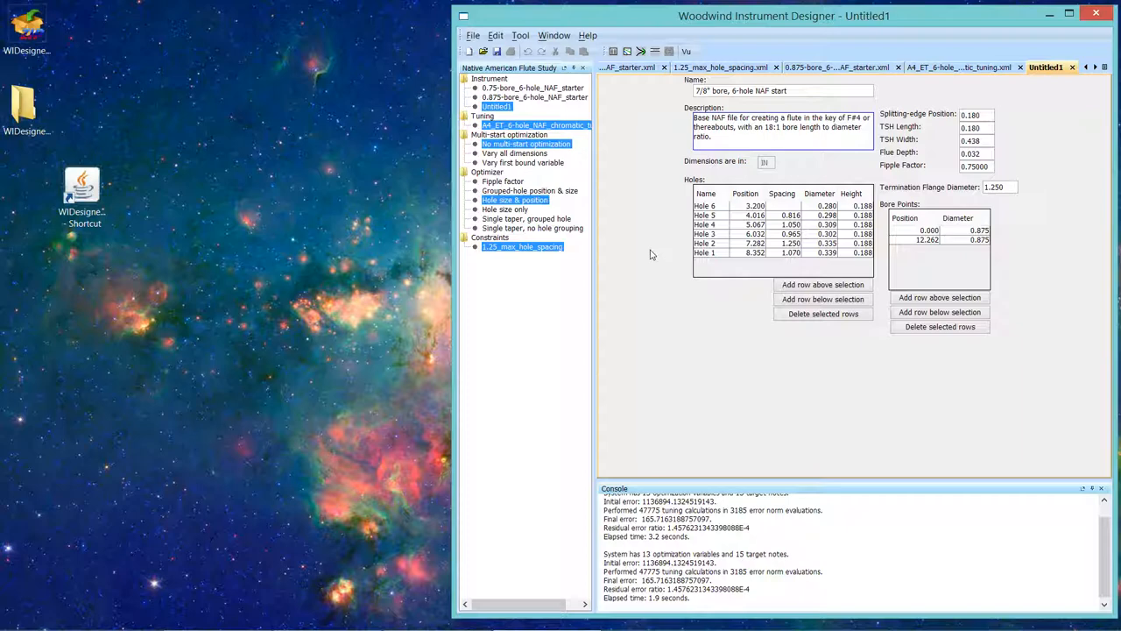
{"action": "mouse_move", "coordinate": [627, 254]}
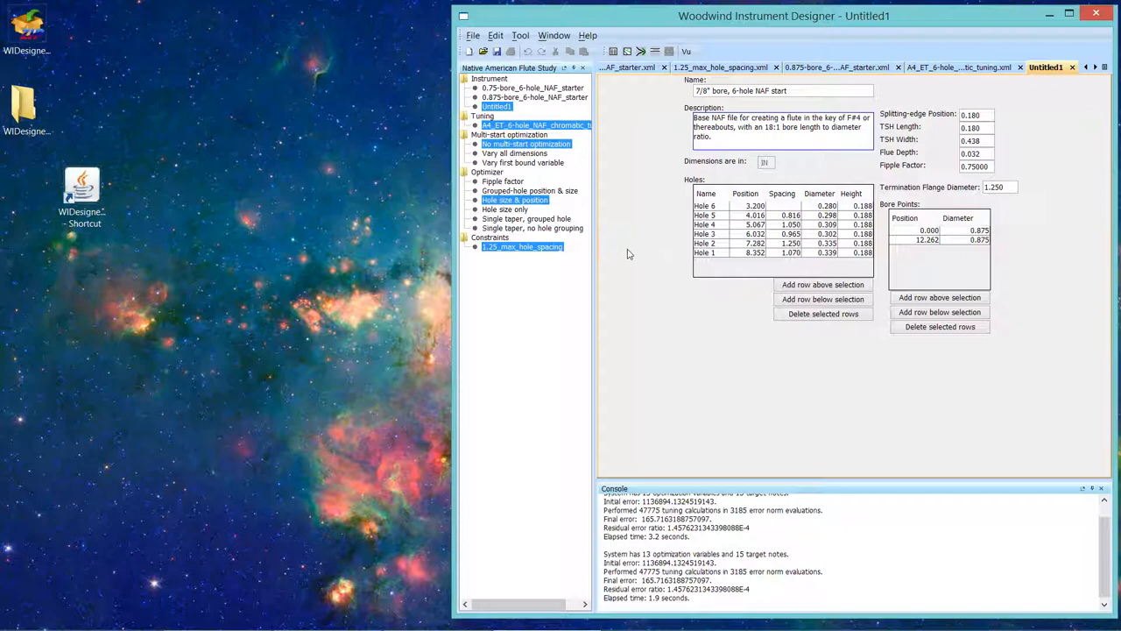
{"action": "mouse_move", "coordinate": [716, 280]}
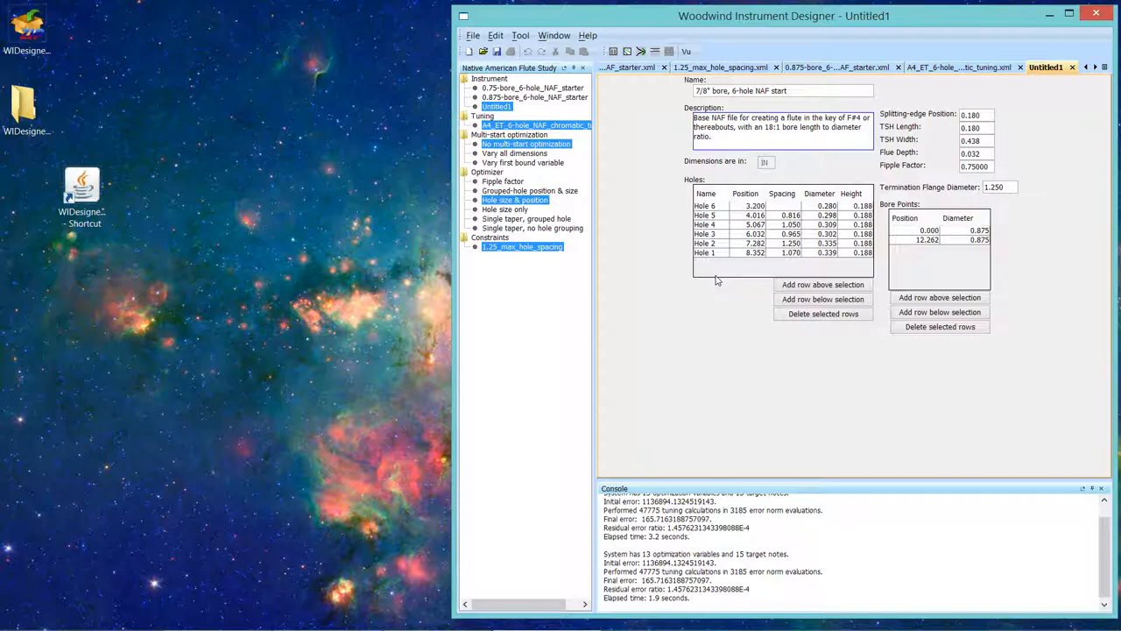
{"action": "mouse_move", "coordinate": [650, 272]}
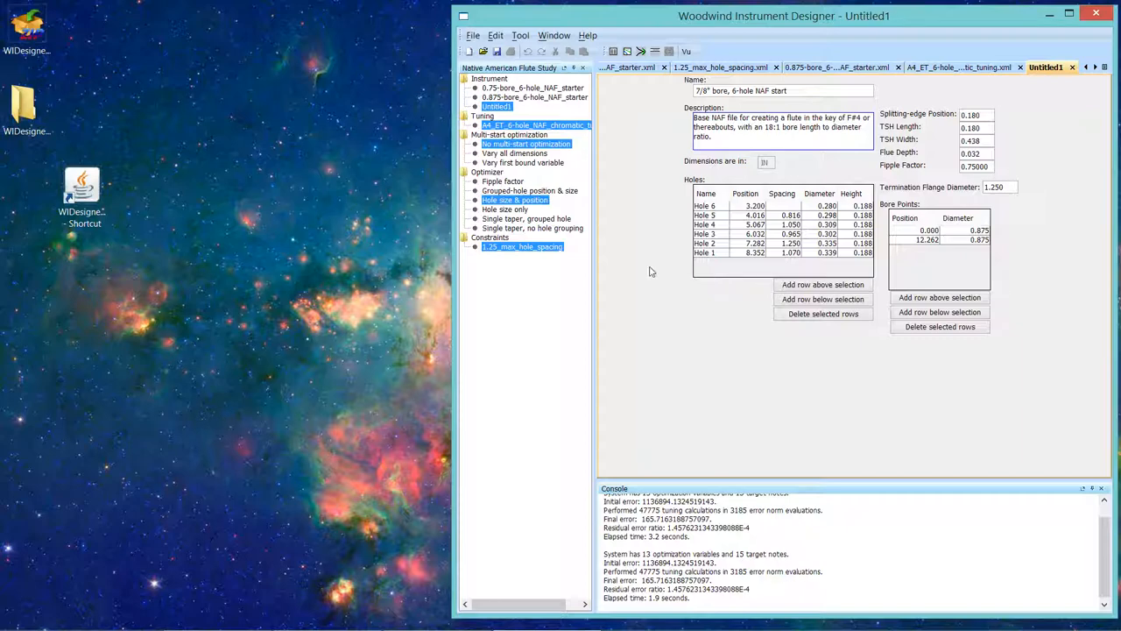
{"action": "mouse_move", "coordinate": [657, 273]}
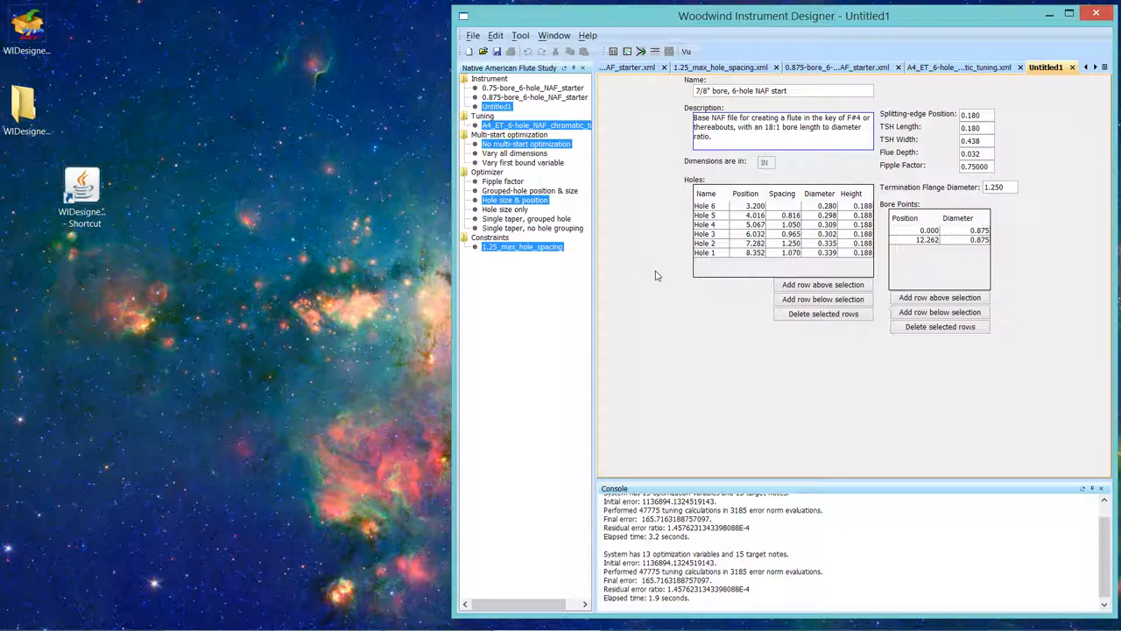
{"action": "mouse_move", "coordinate": [613, 287]}
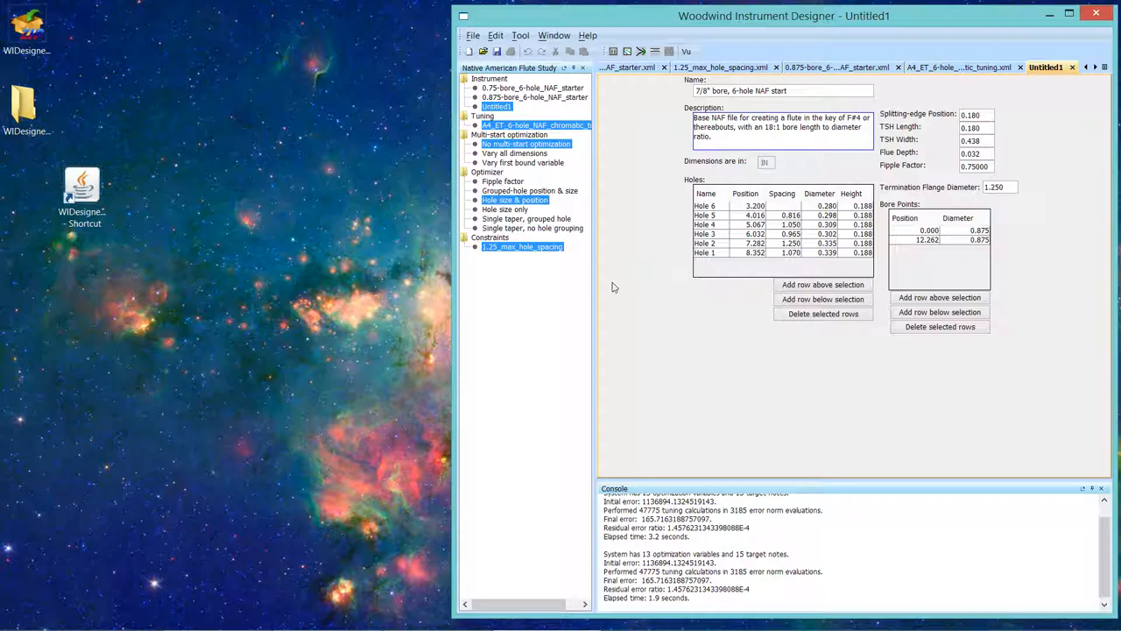
{"action": "mouse_move", "coordinate": [646, 286]}
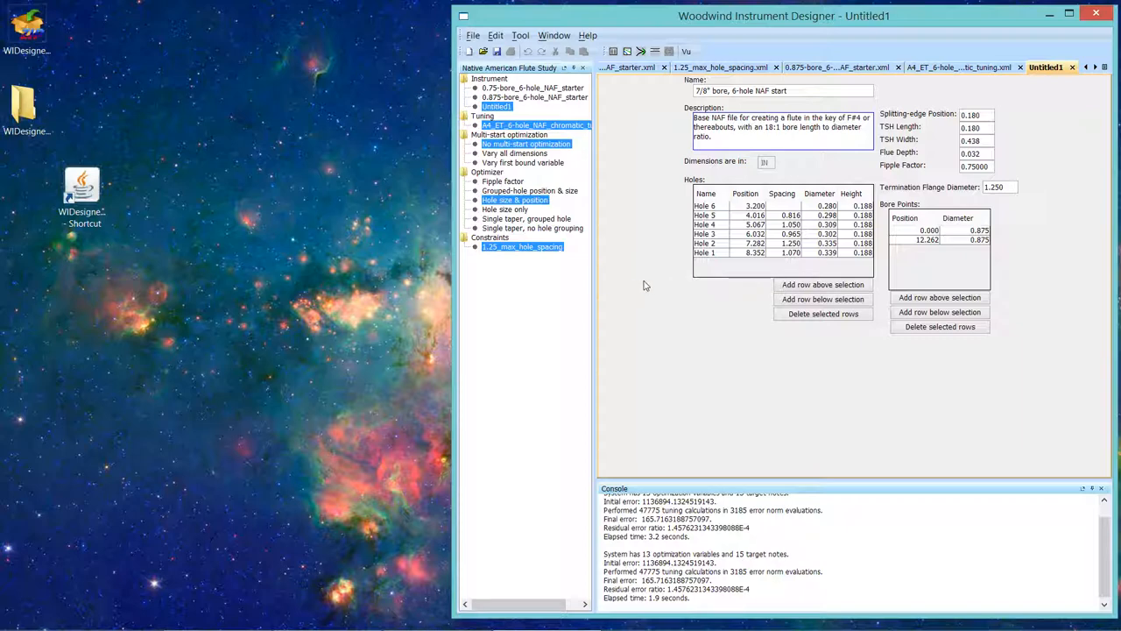
{"action": "mouse_move", "coordinate": [737, 232]}
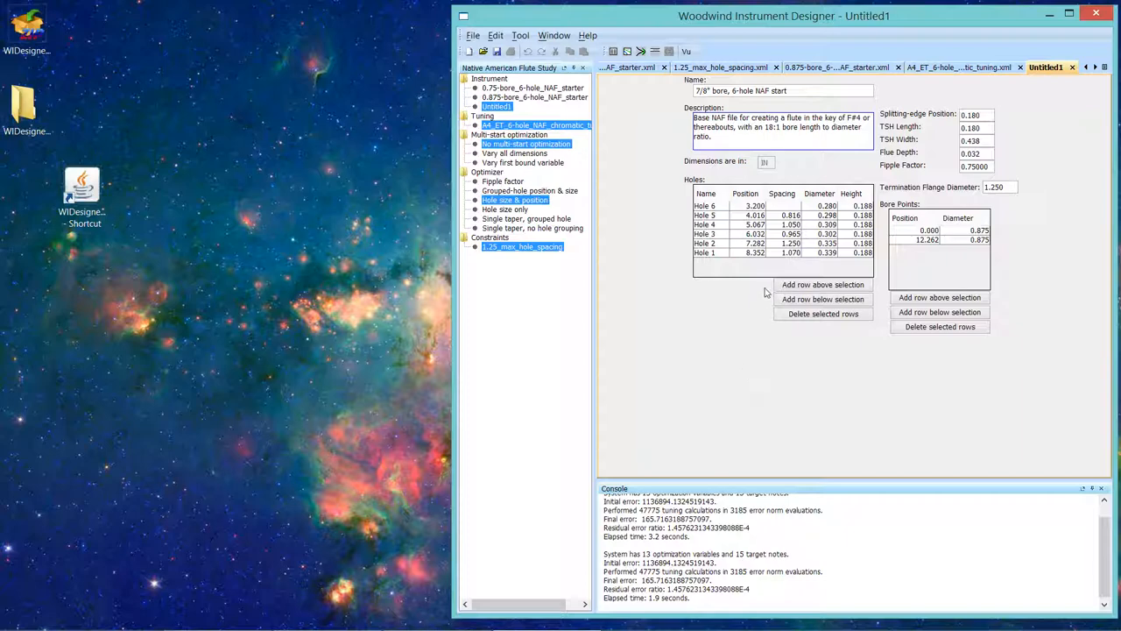
{"action": "mouse_move", "coordinate": [613, 51]}
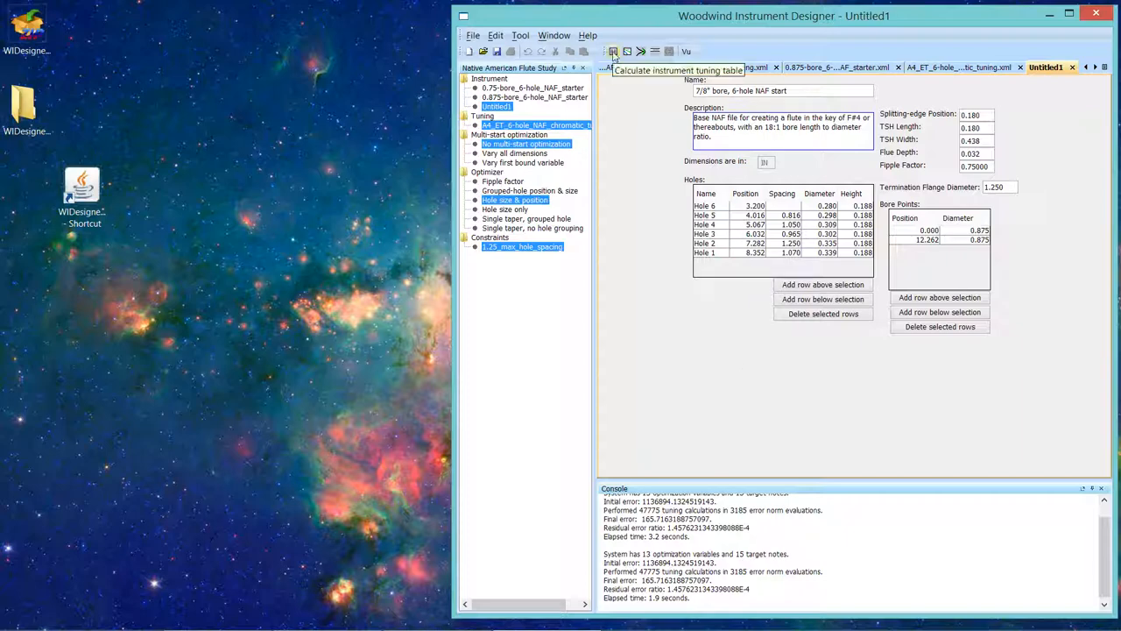
Step: Calculate Untitled1's tuning table against A4 chromatic tuning, showing a 3.32-cent overall deviation
{"action": "left_click", "coordinate": [613, 51]}
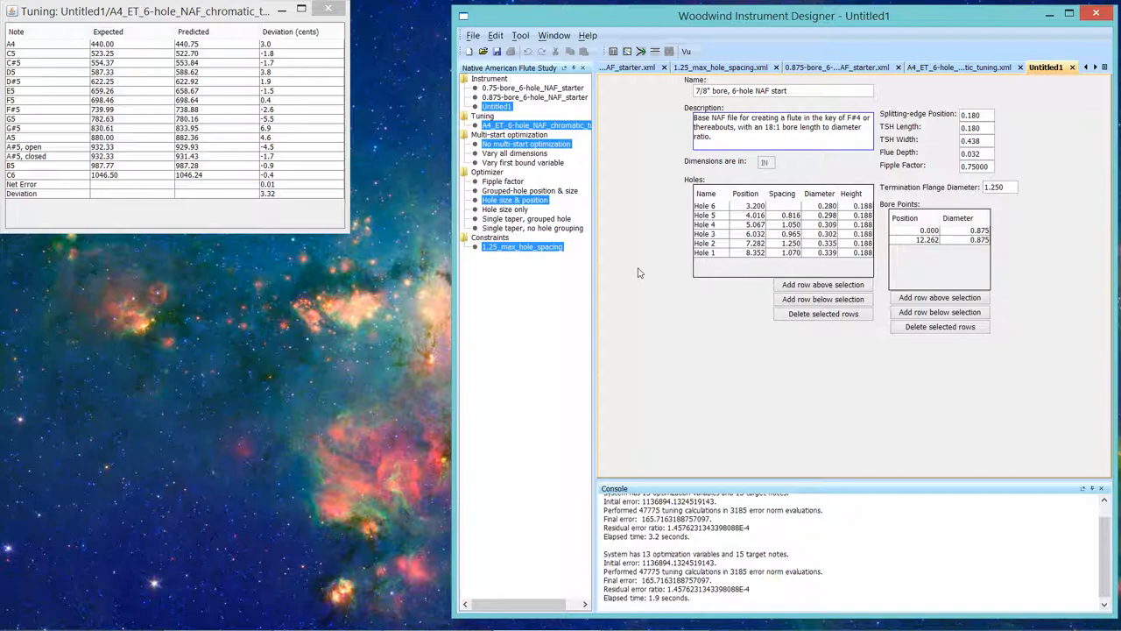
{"action": "mouse_move", "coordinate": [614, 273]}
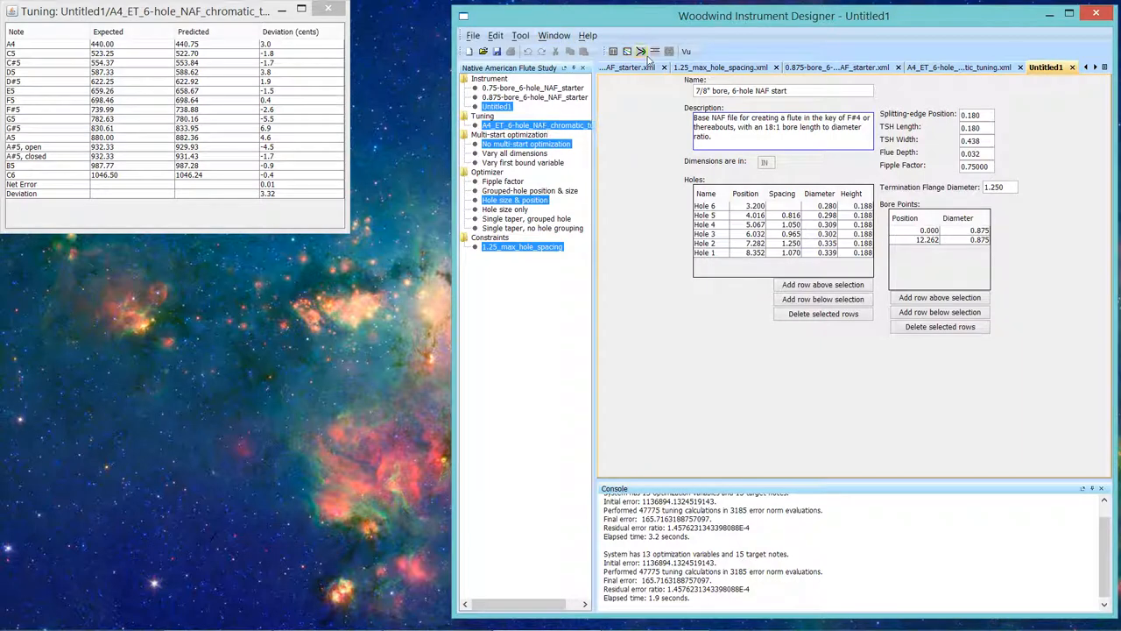
Step: Optimize Untitled1, producing the new optimized Untitled2 instrument tab
{"action": "left_click", "coordinate": [641, 51]}
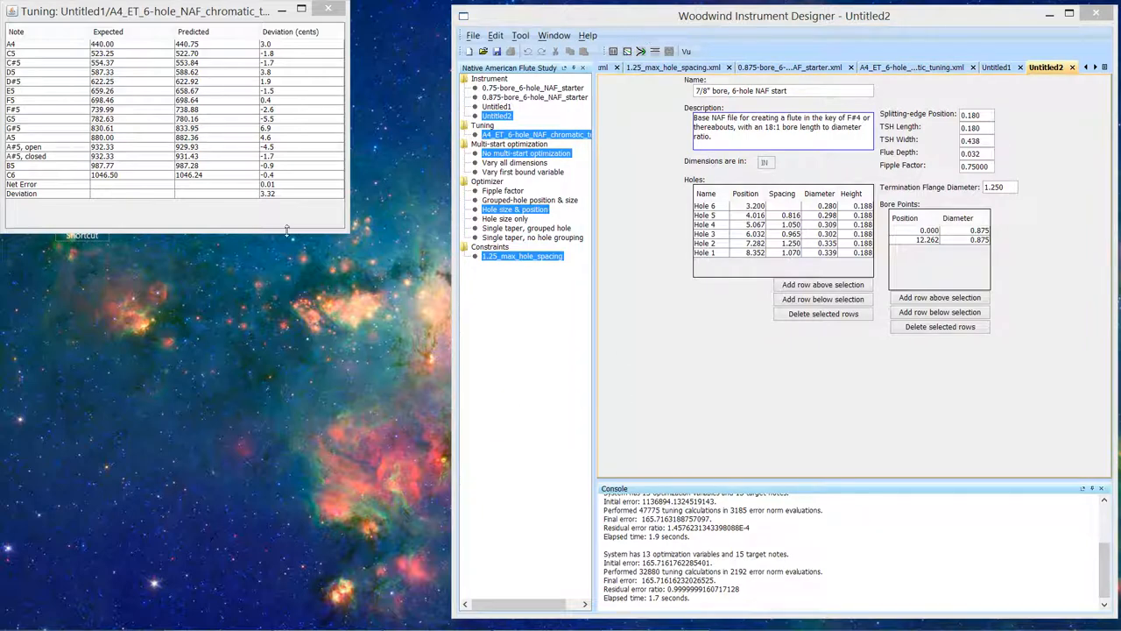
{"action": "mouse_move", "coordinate": [570, 158]}
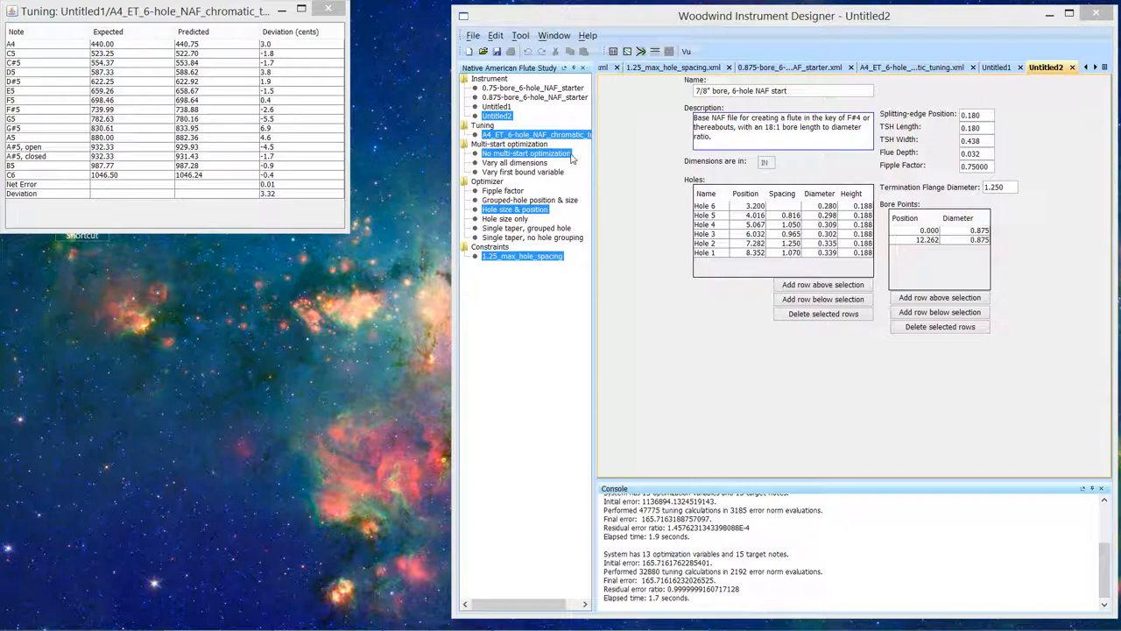
{"action": "mouse_move", "coordinate": [610, 304]}
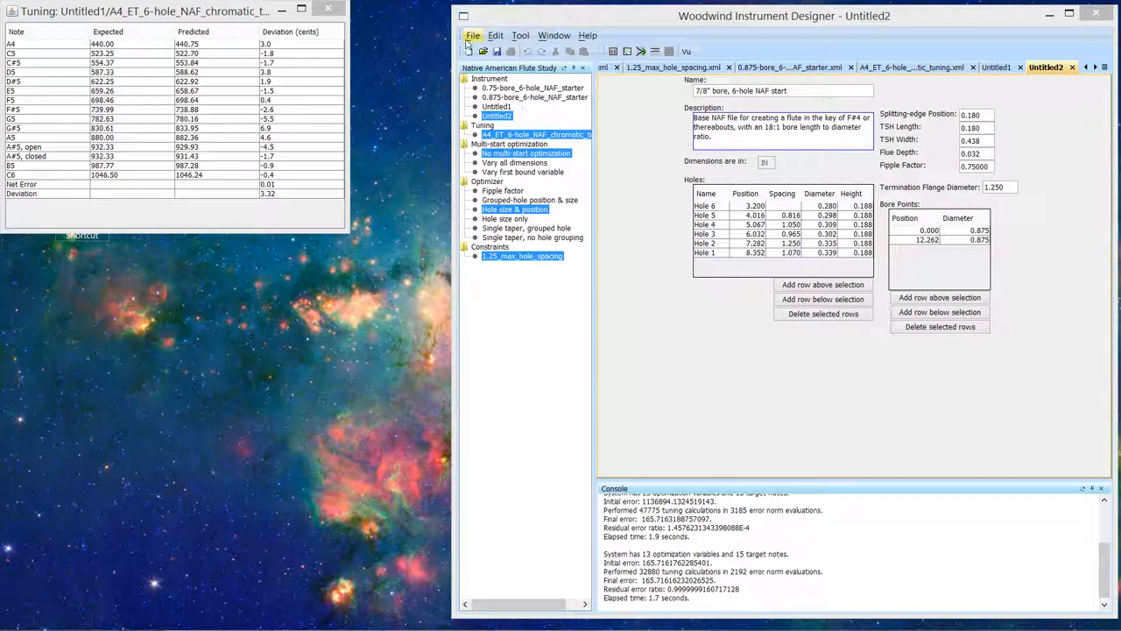
{"action": "left_click", "coordinate": [473, 35]}
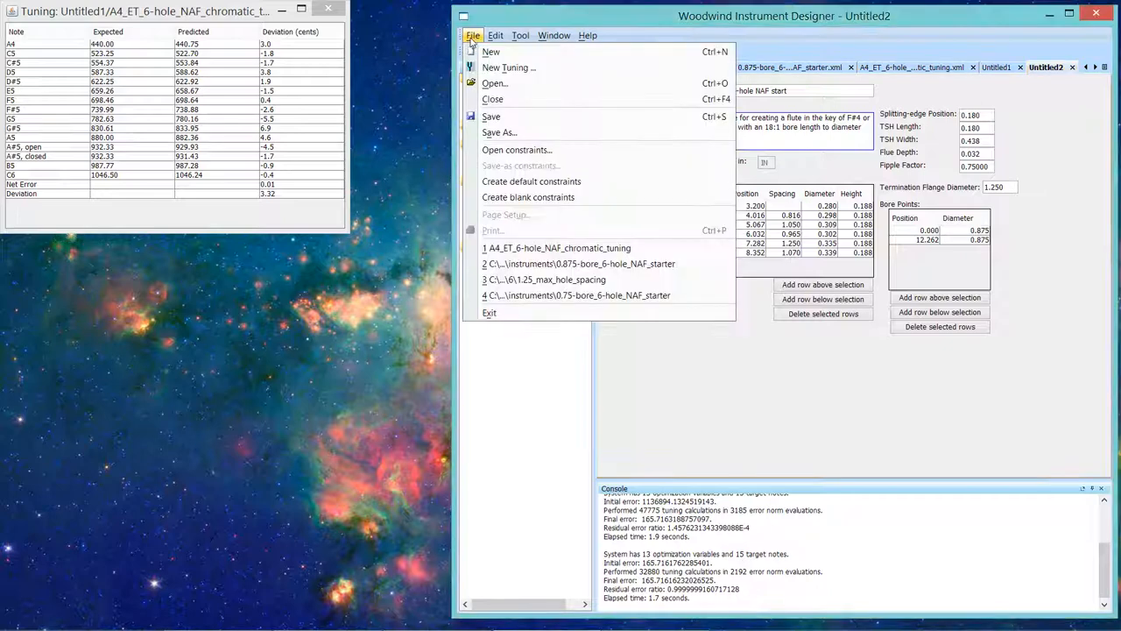
{"action": "mouse_move", "coordinate": [504, 216]}
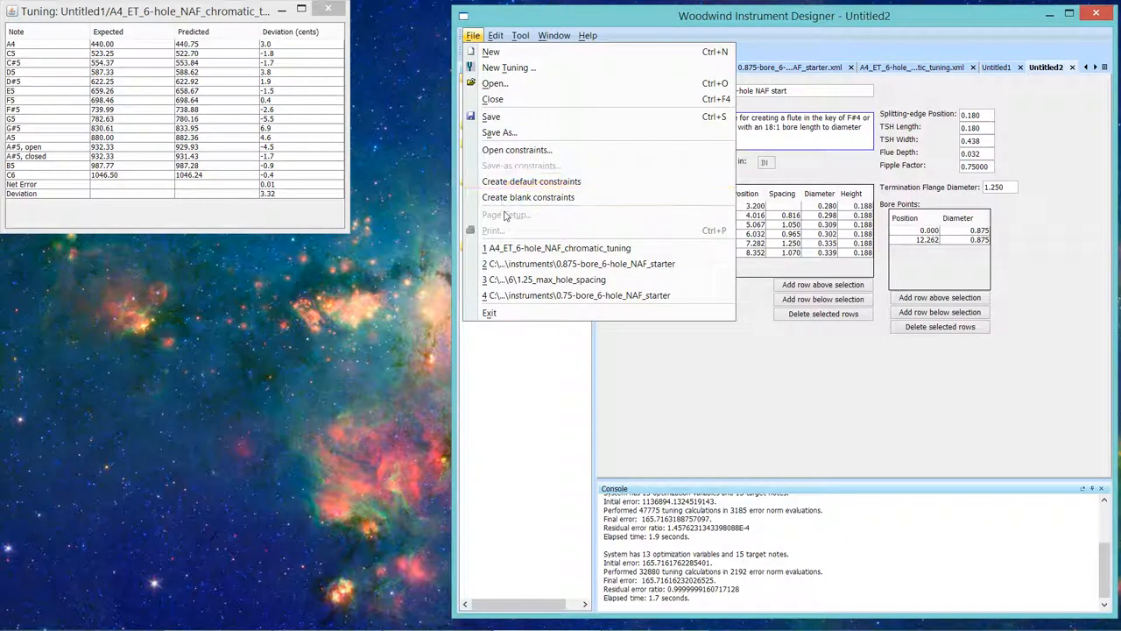
{"action": "mouse_move", "coordinate": [503, 231]}
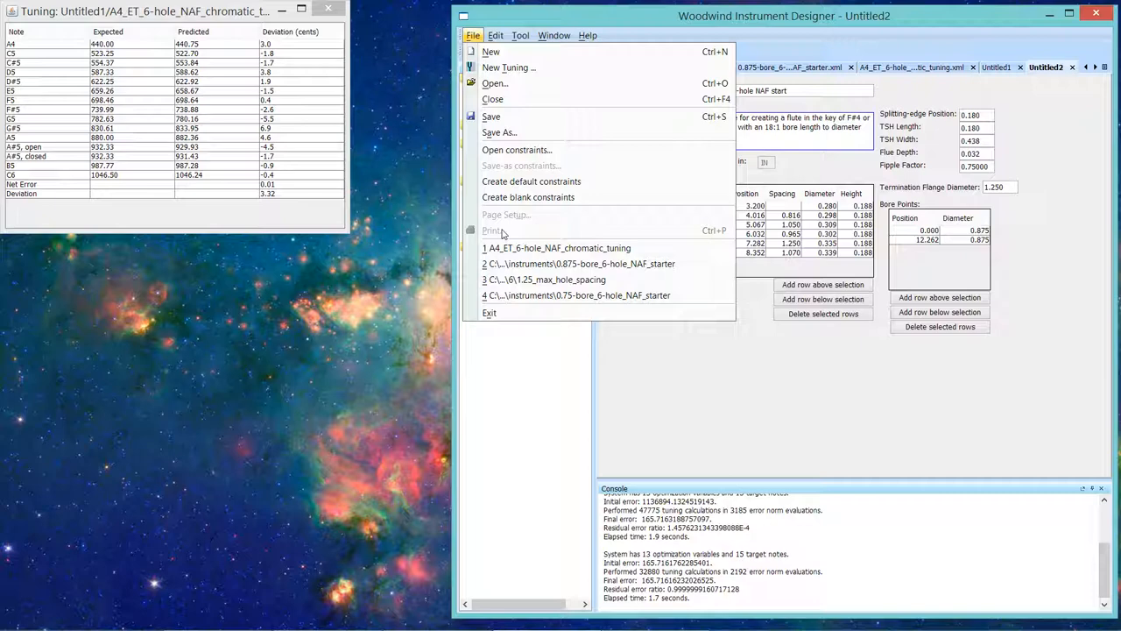
{"action": "mouse_move", "coordinate": [512, 226]}
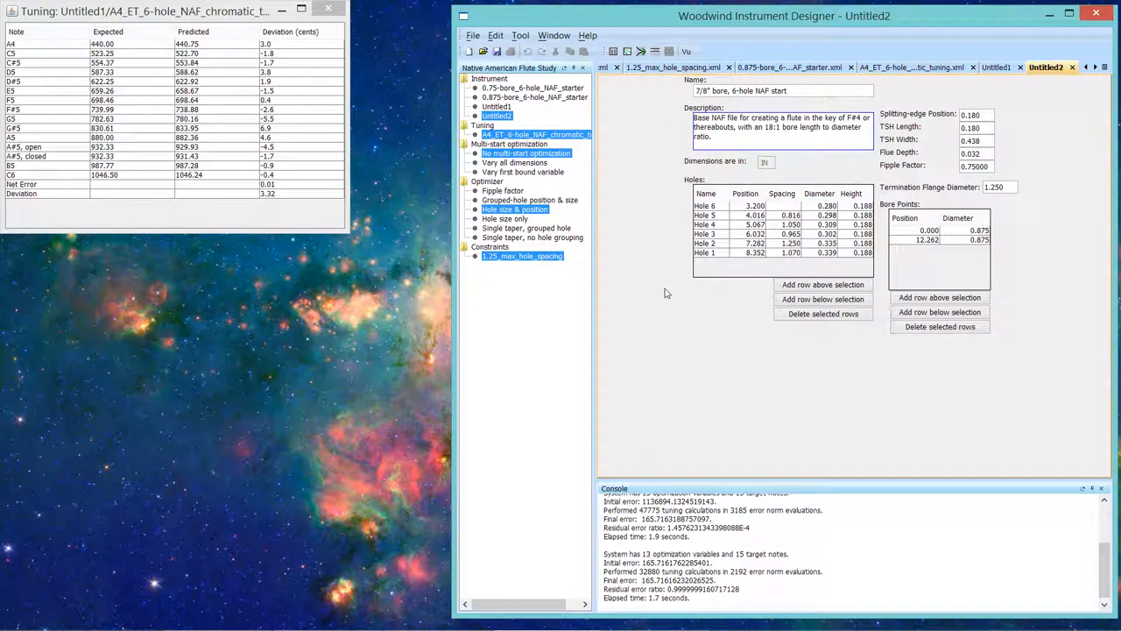
{"action": "mouse_move", "coordinate": [1020, 91]}
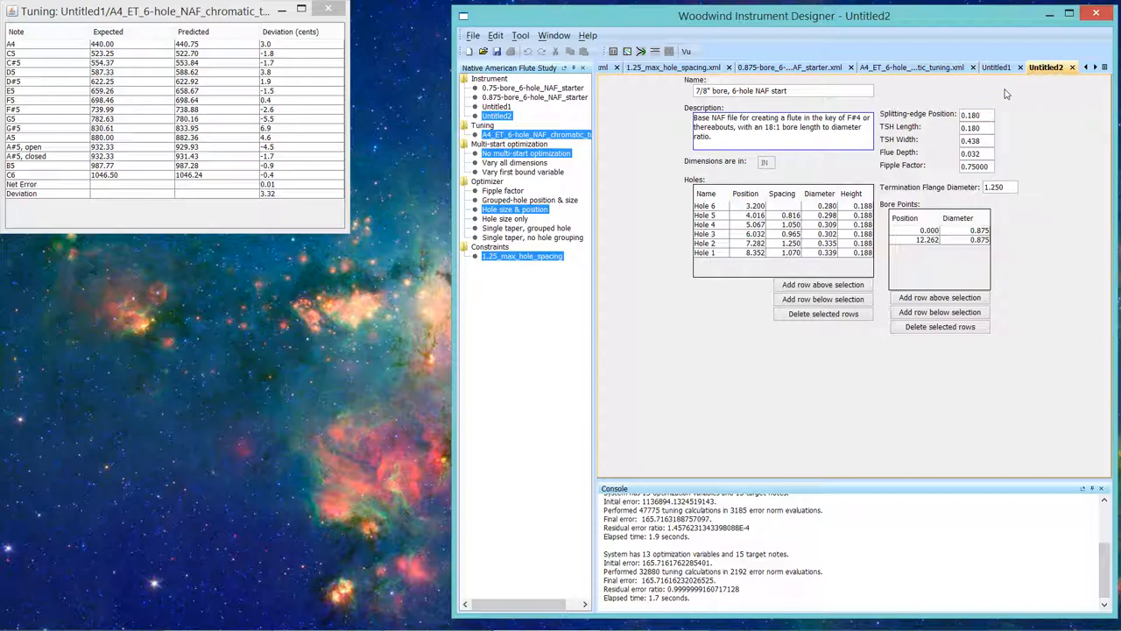
{"action": "mouse_move", "coordinate": [971, 94]}
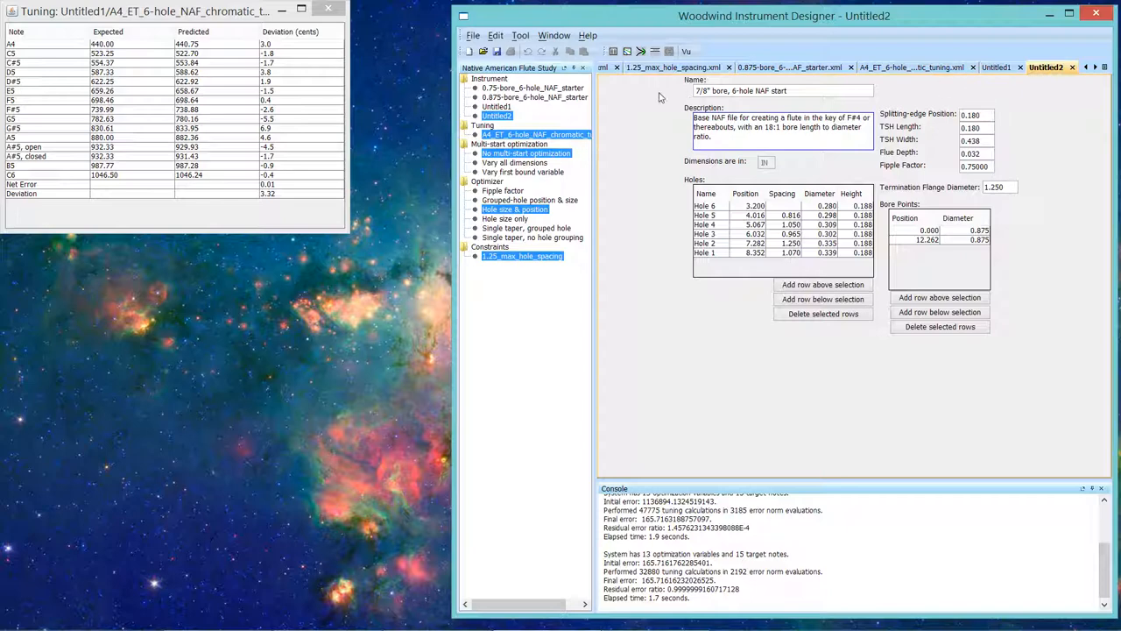
{"action": "mouse_move", "coordinate": [545, 52]}
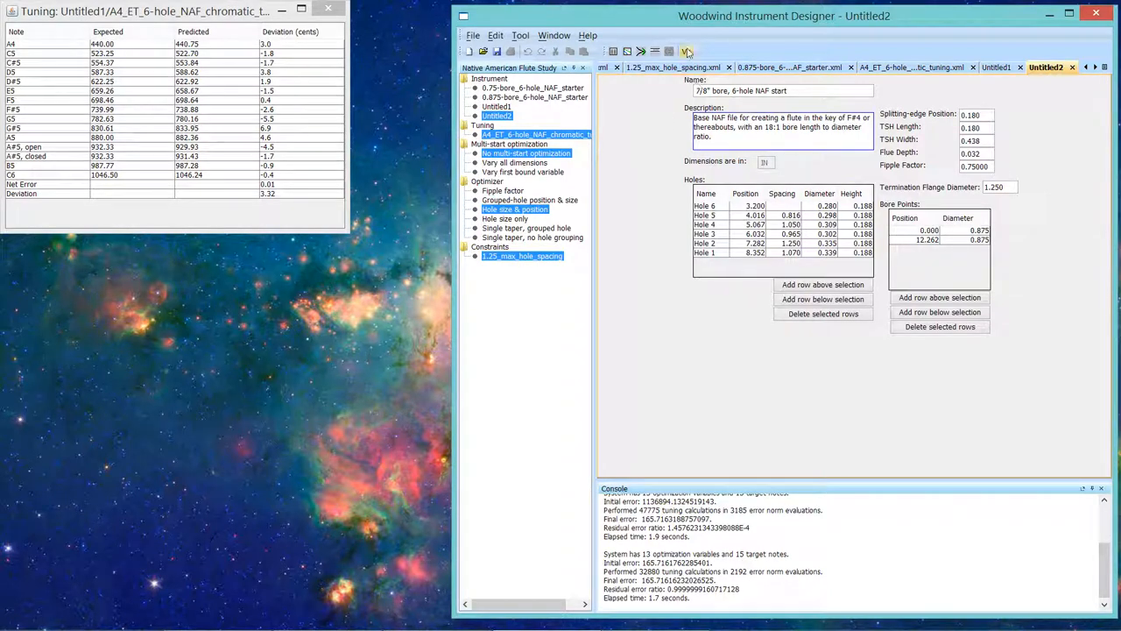
Step: Switch the Untitled2 tab to its XML view showing fipple, bore-point and hole entries
{"action": "left_click", "coordinate": [688, 51]}
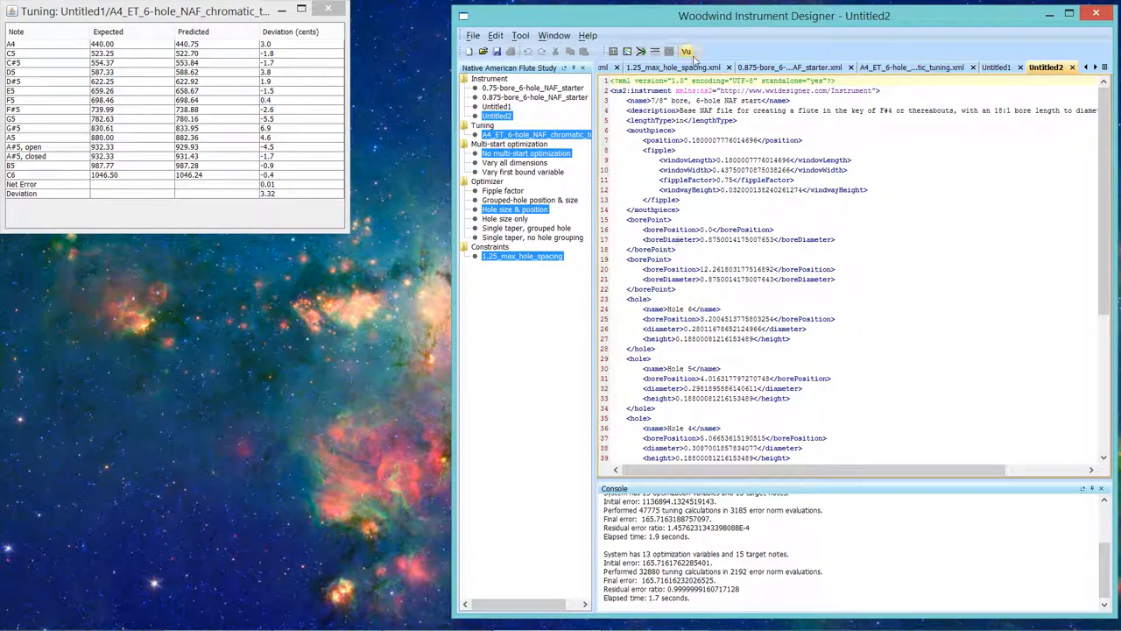
{"action": "mouse_move", "coordinate": [686, 51]}
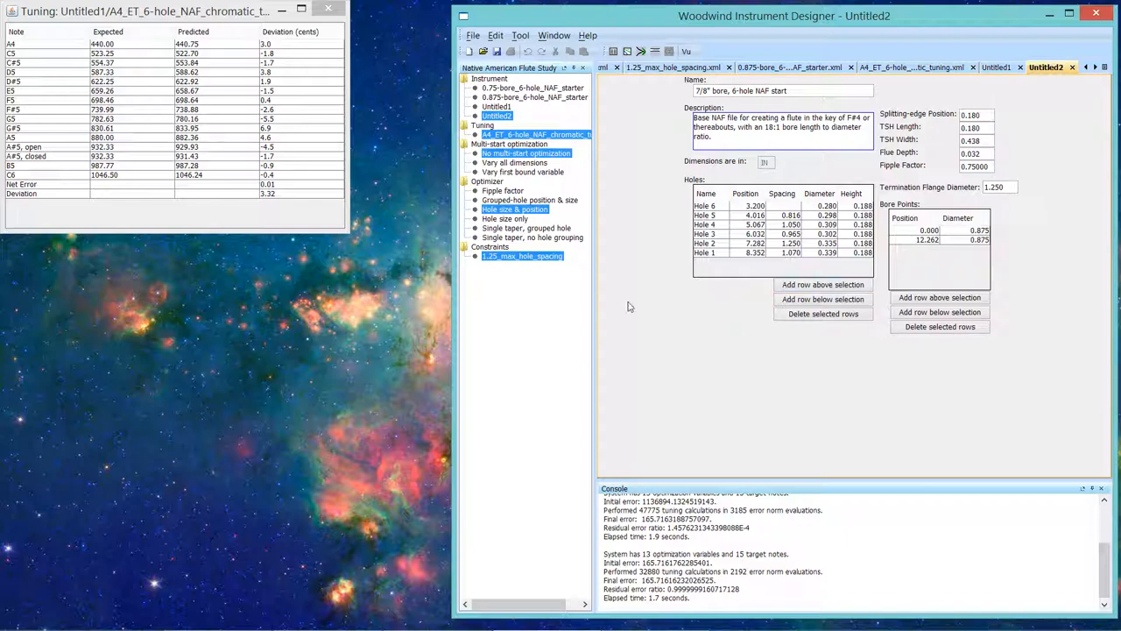
{"action": "mouse_move", "coordinate": [610, 289]}
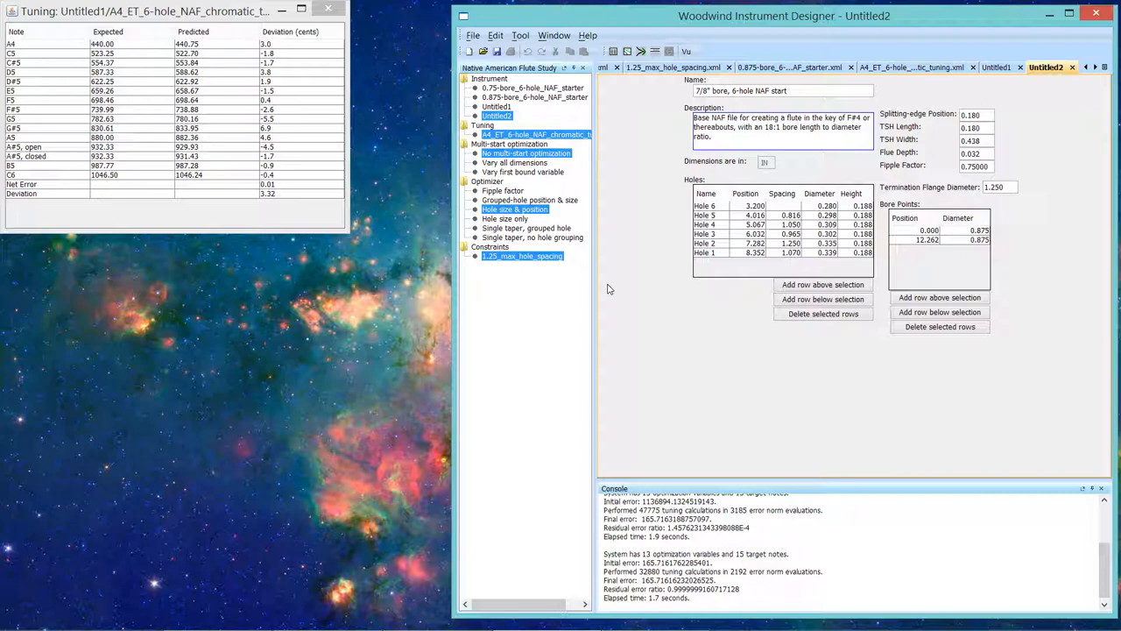
{"action": "mouse_move", "coordinate": [602, 301]}
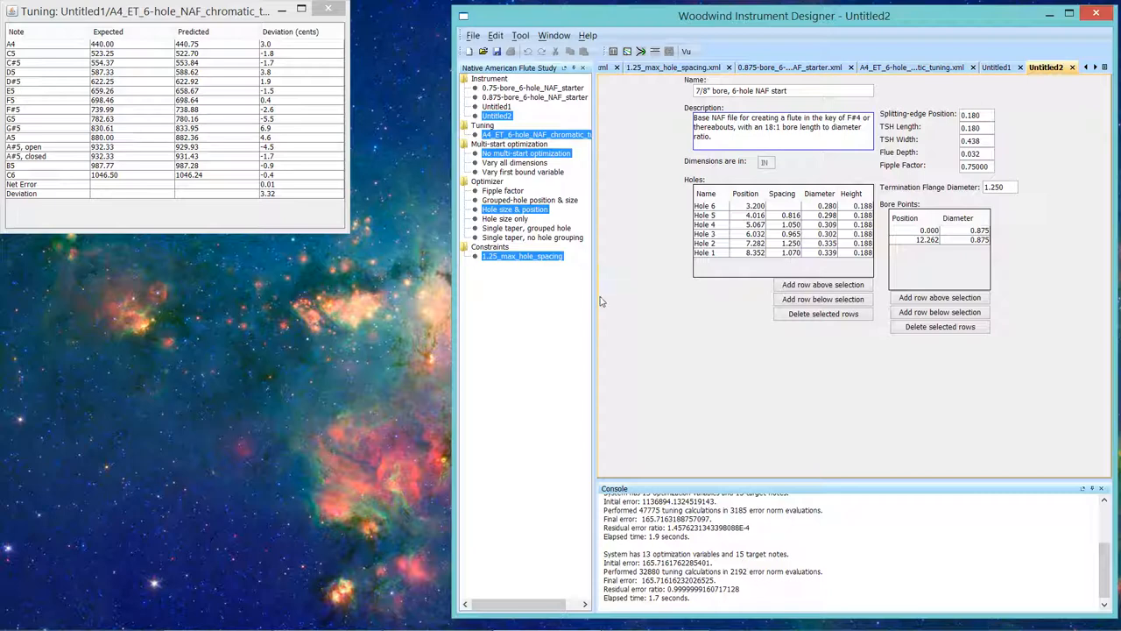